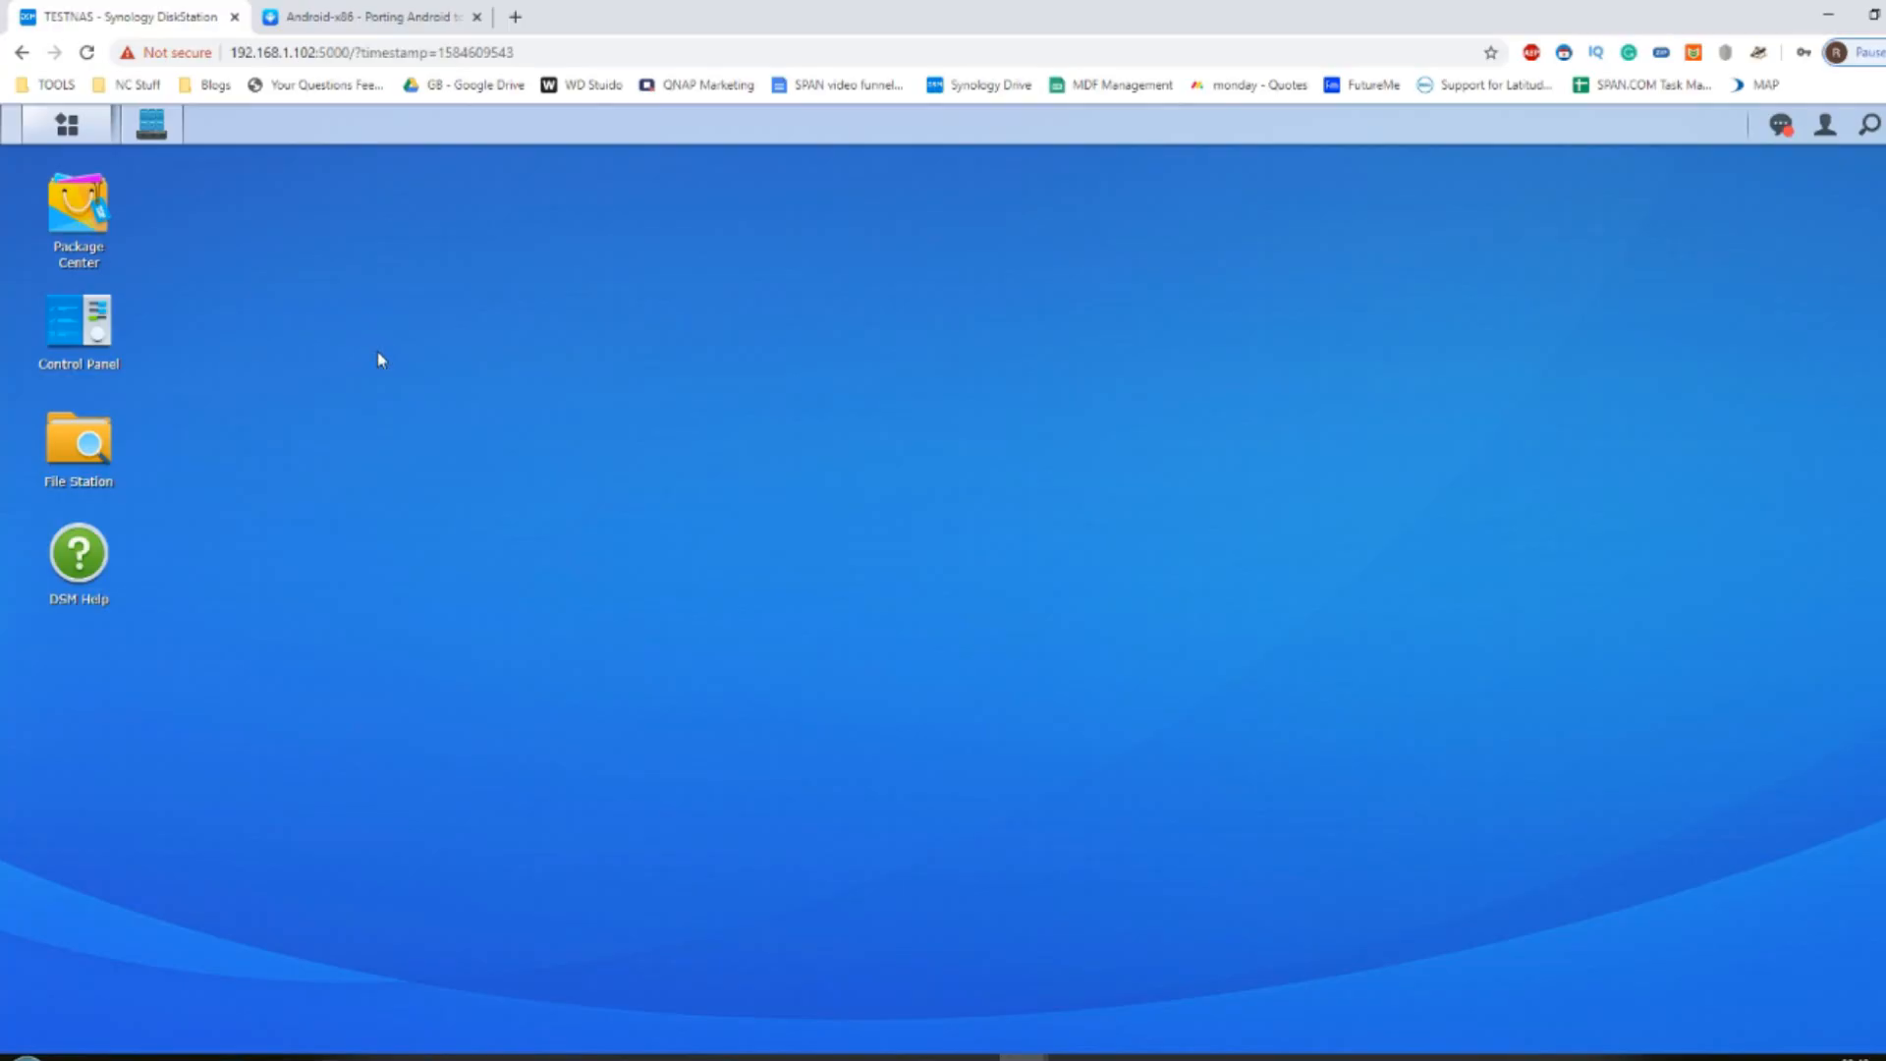
mouse_move(385, 375)
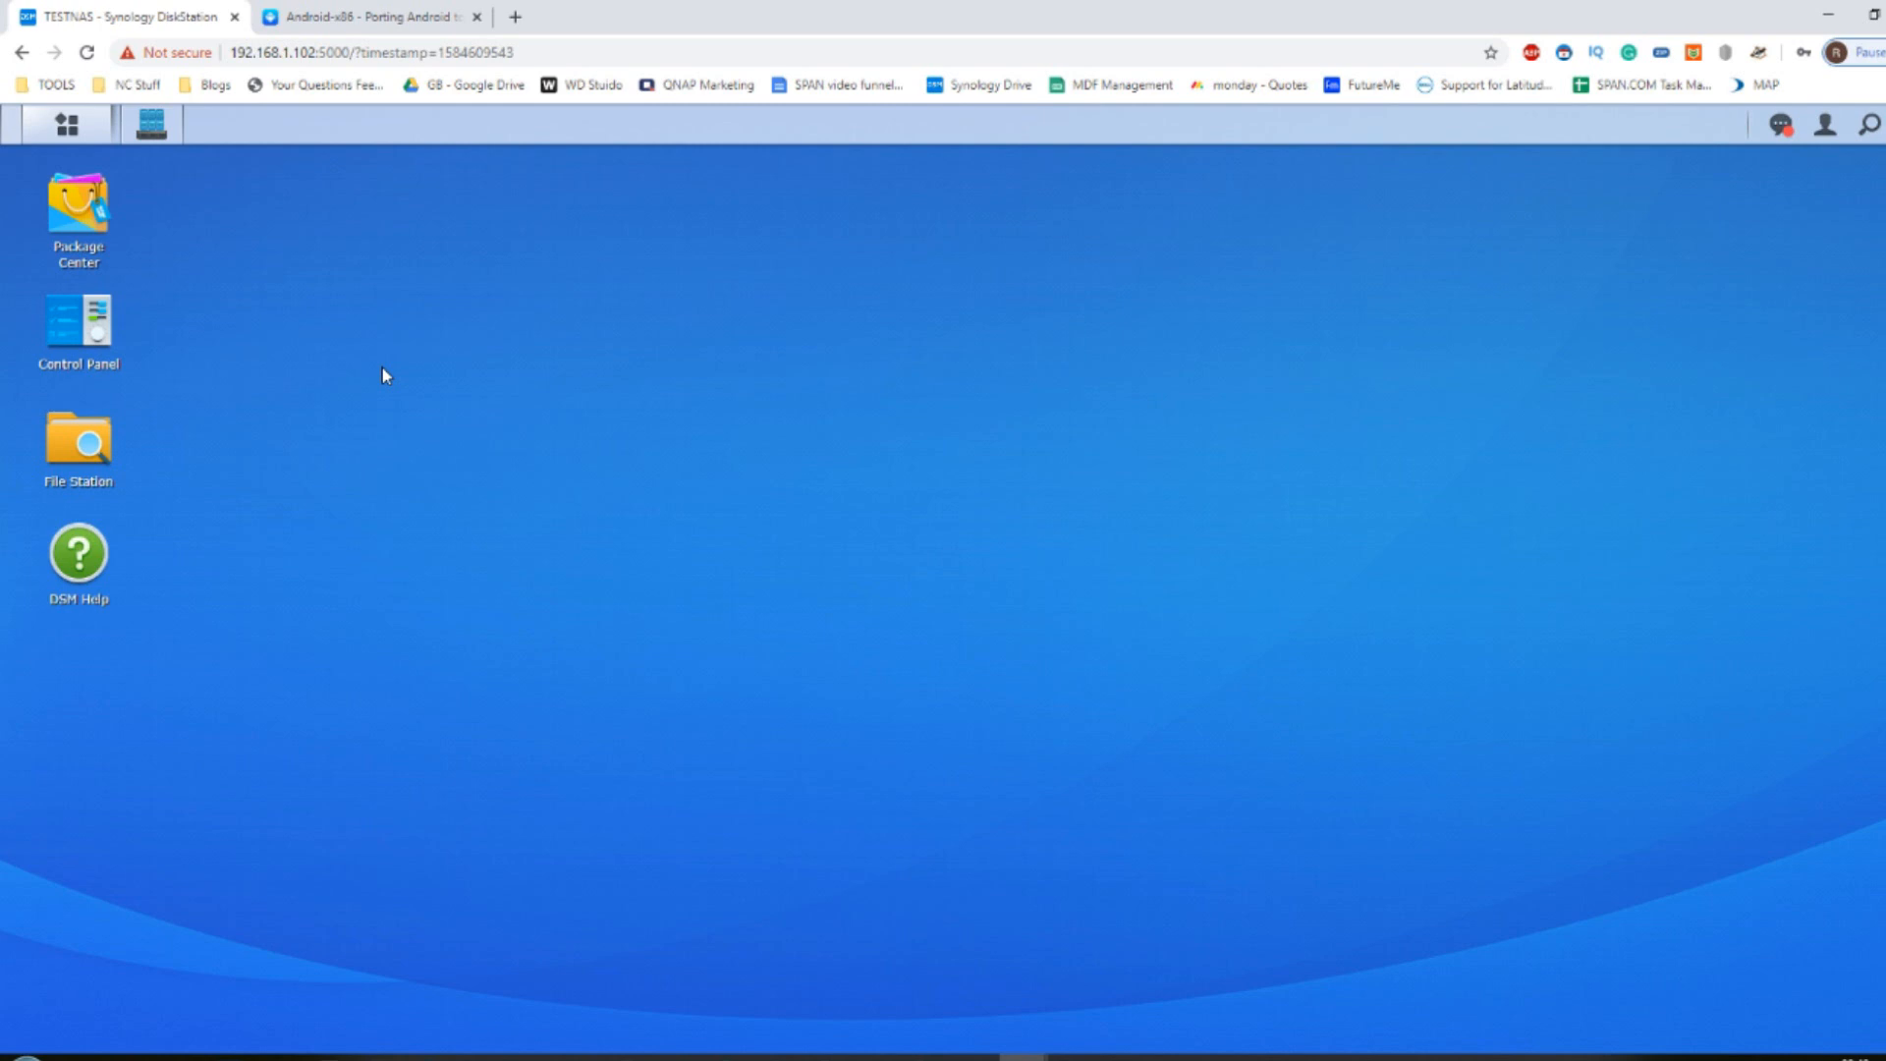
mouse_move(330, 179)
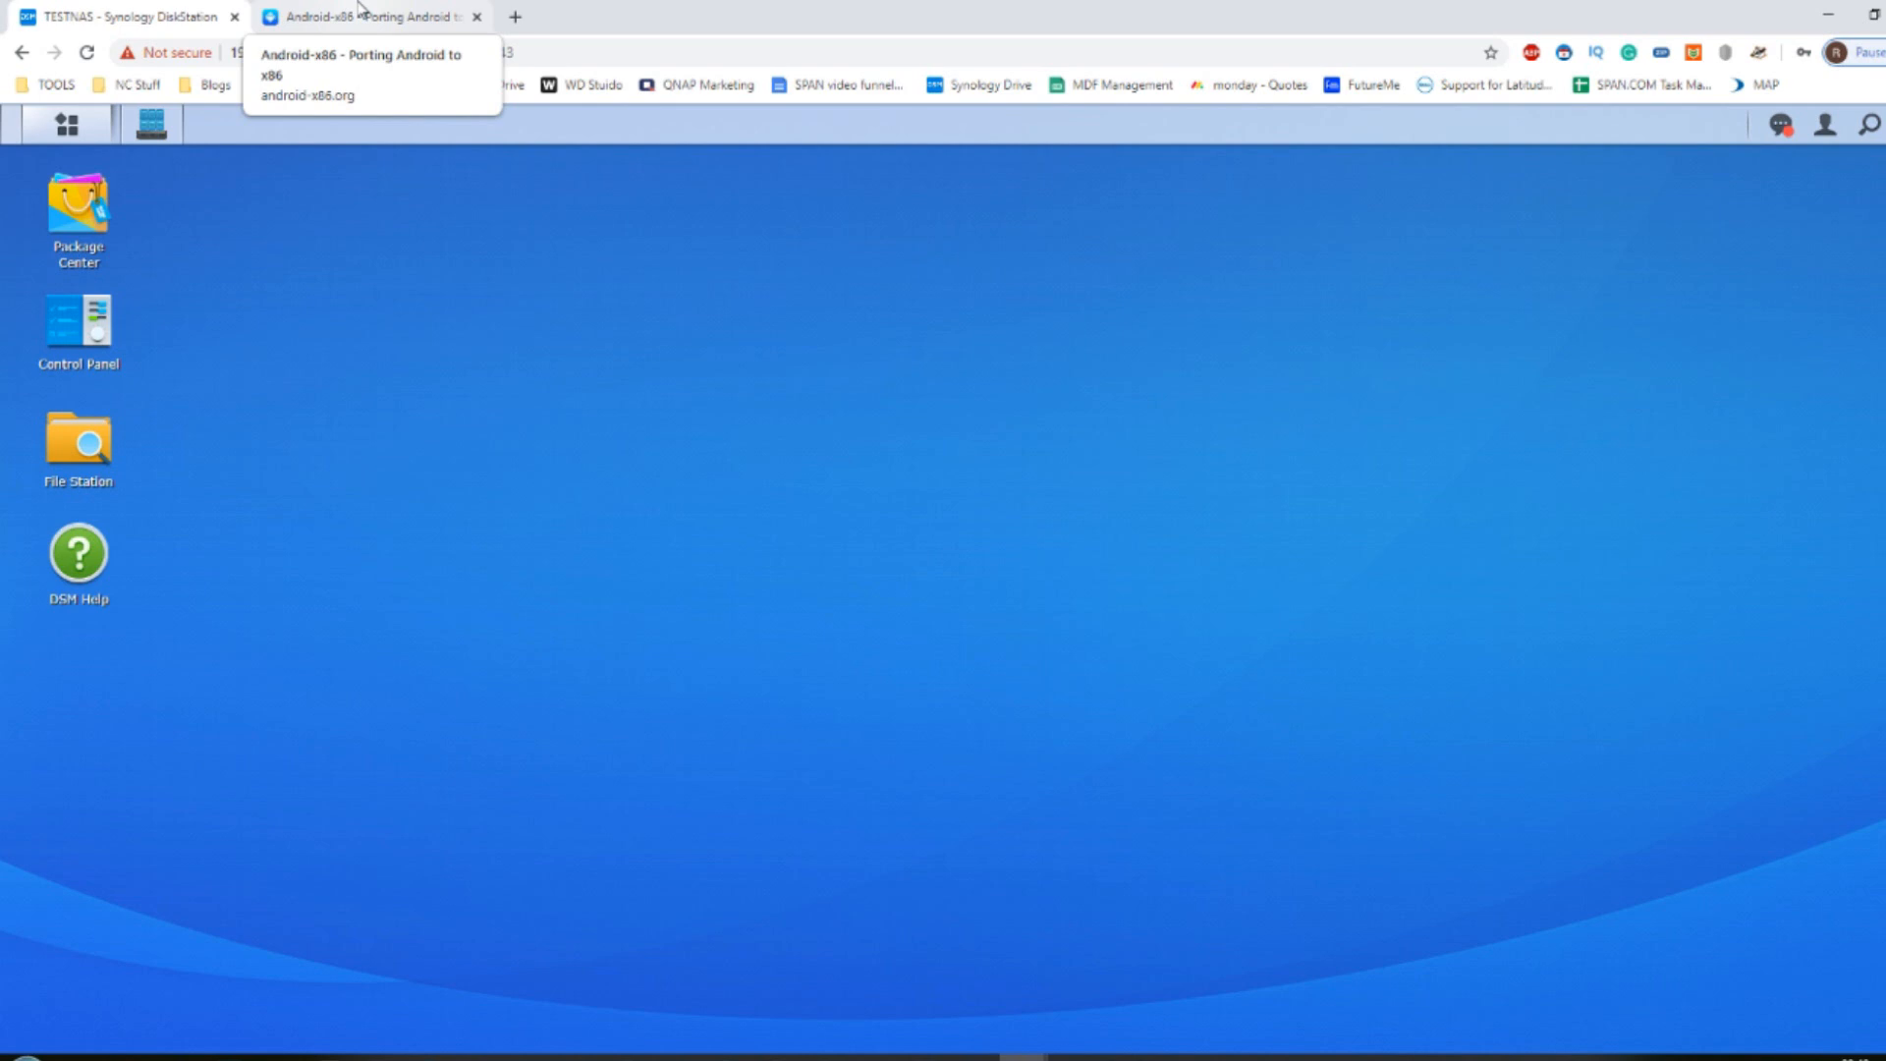
mouse_move(338, 55)
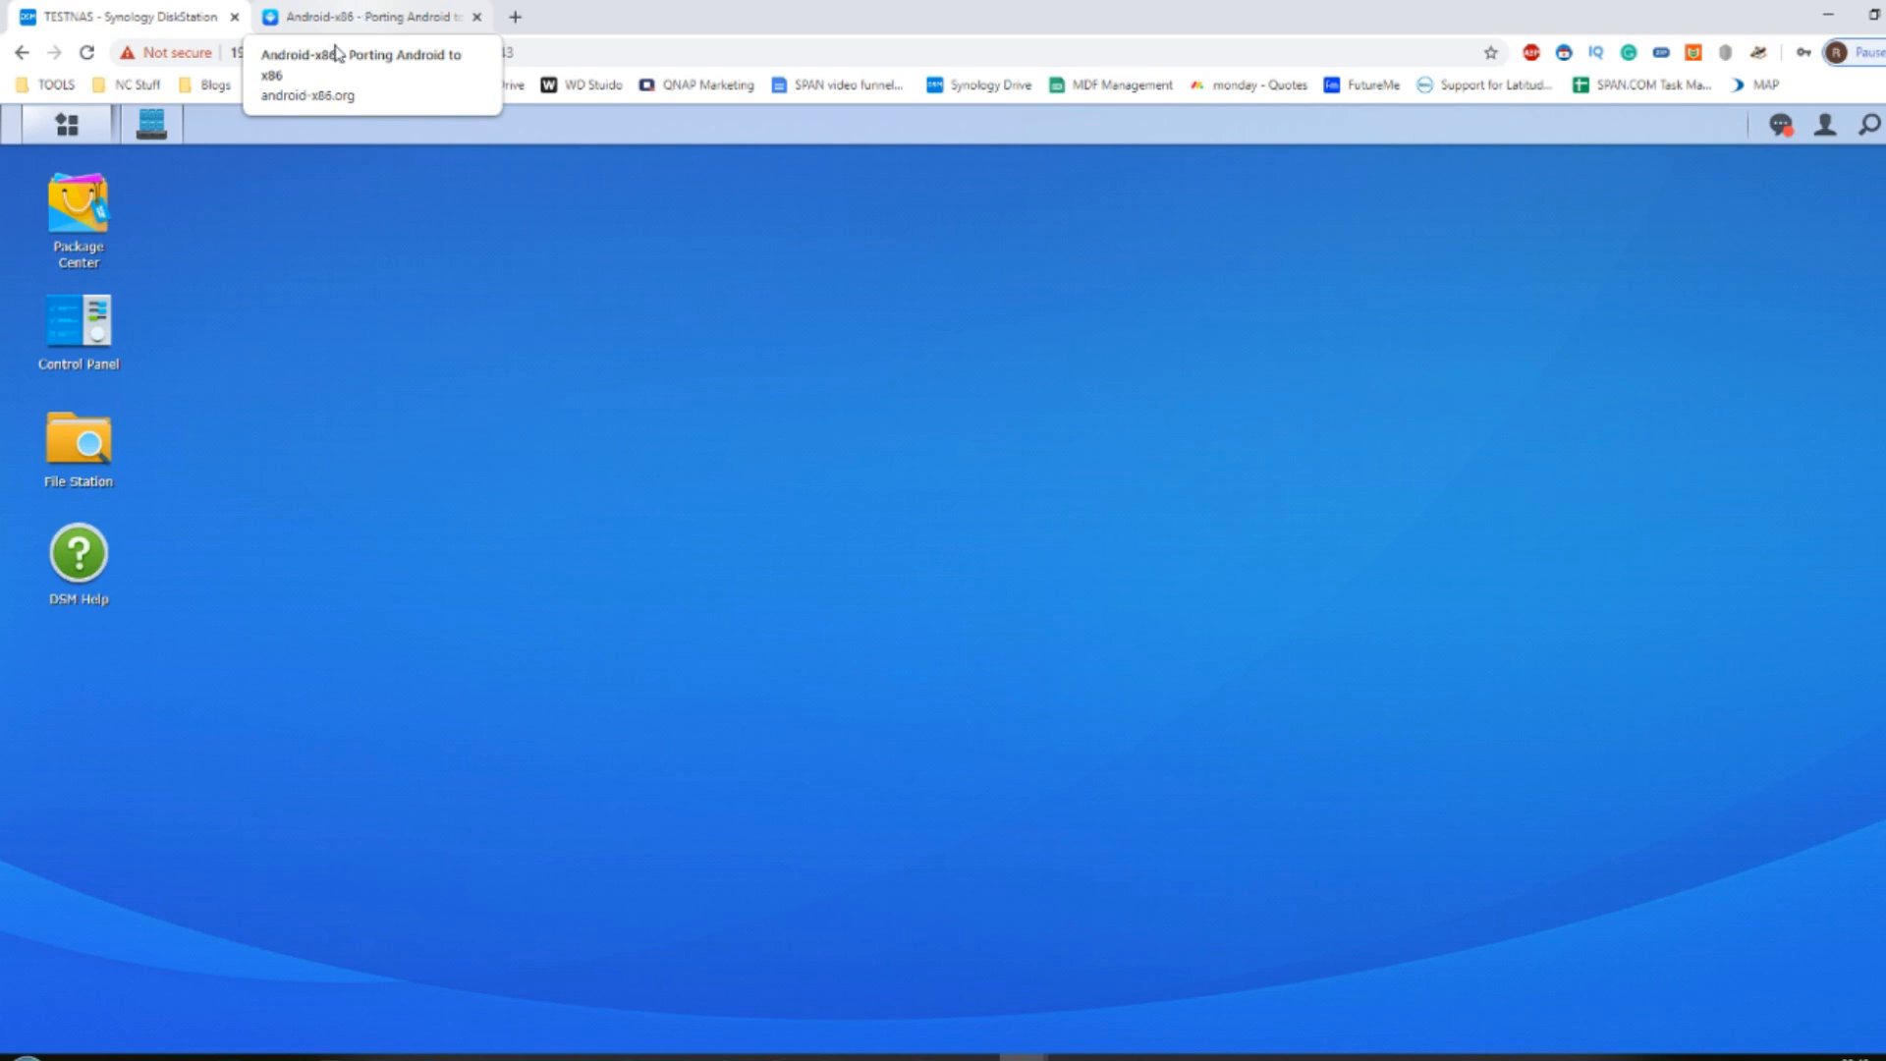
Step: Open the Android-x86 8.1-r4 release notes and the FossHub download link in a new tab
left_click(362, 18)
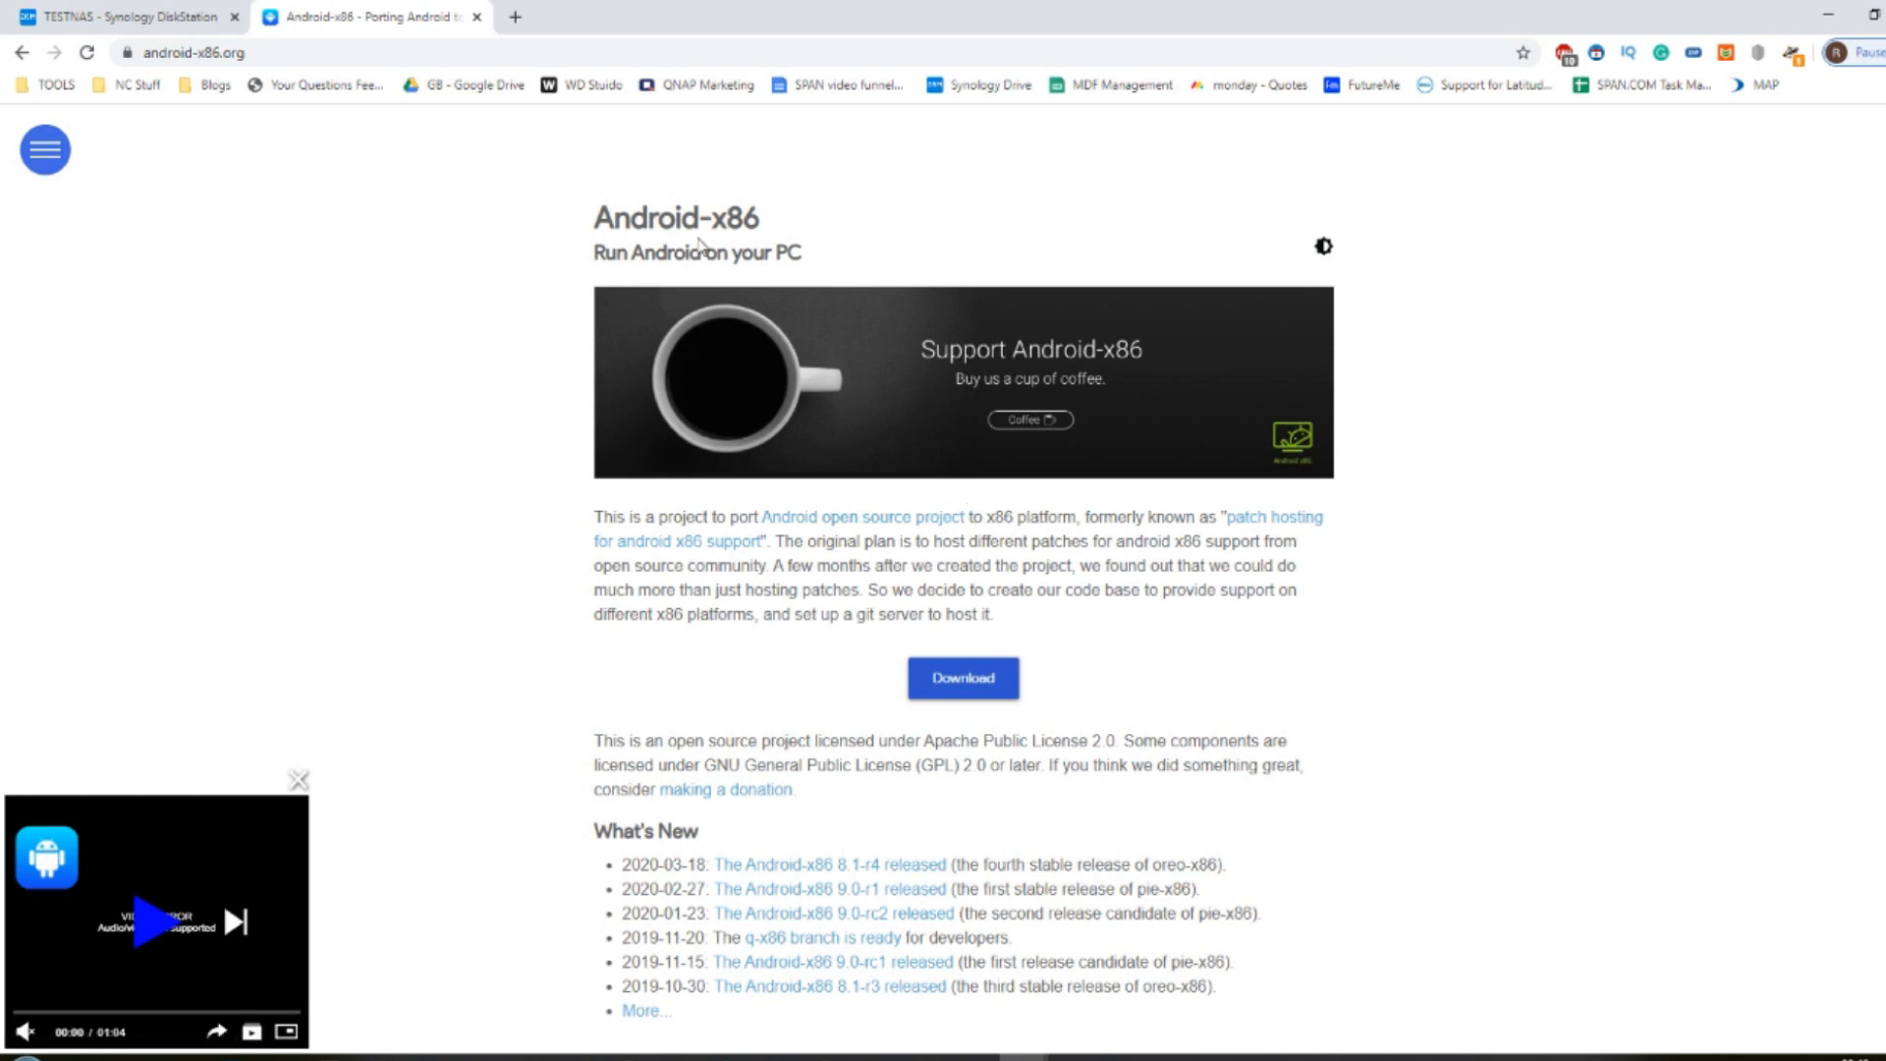
mouse_move(199, 45)
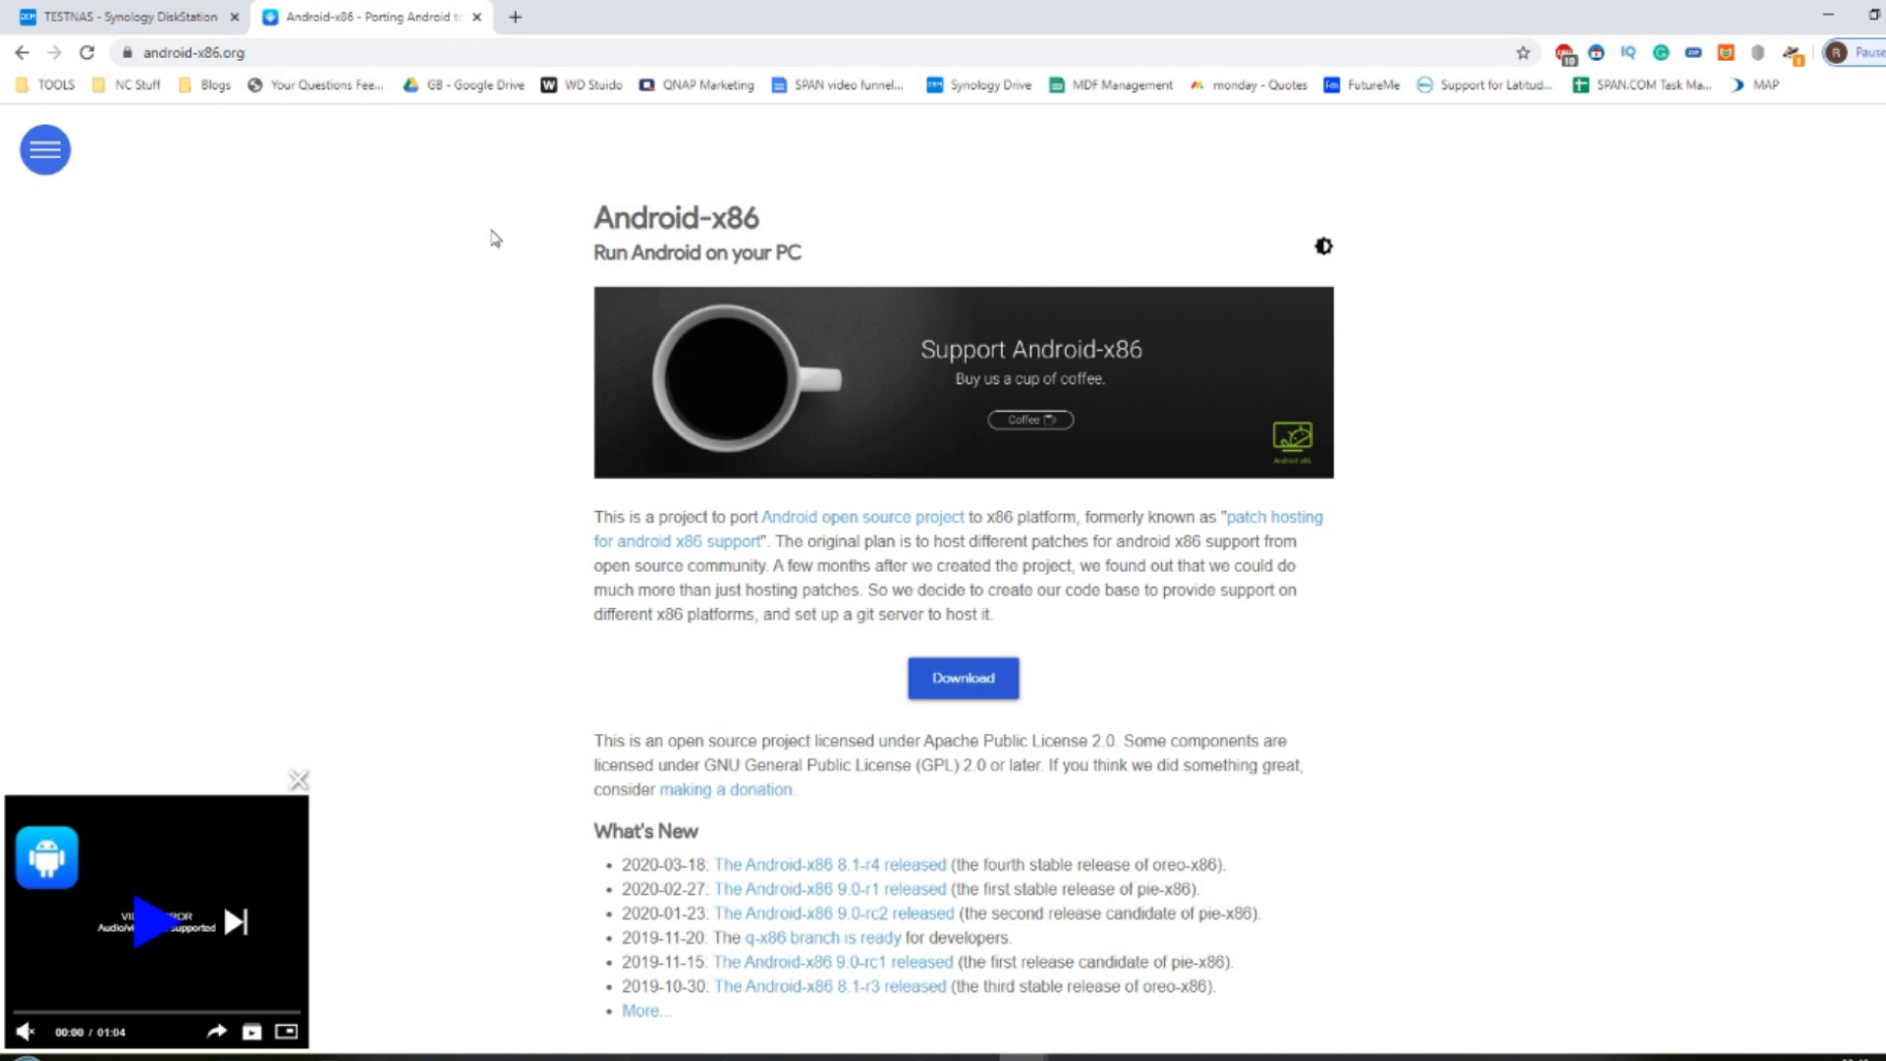
scroll("down", 3)
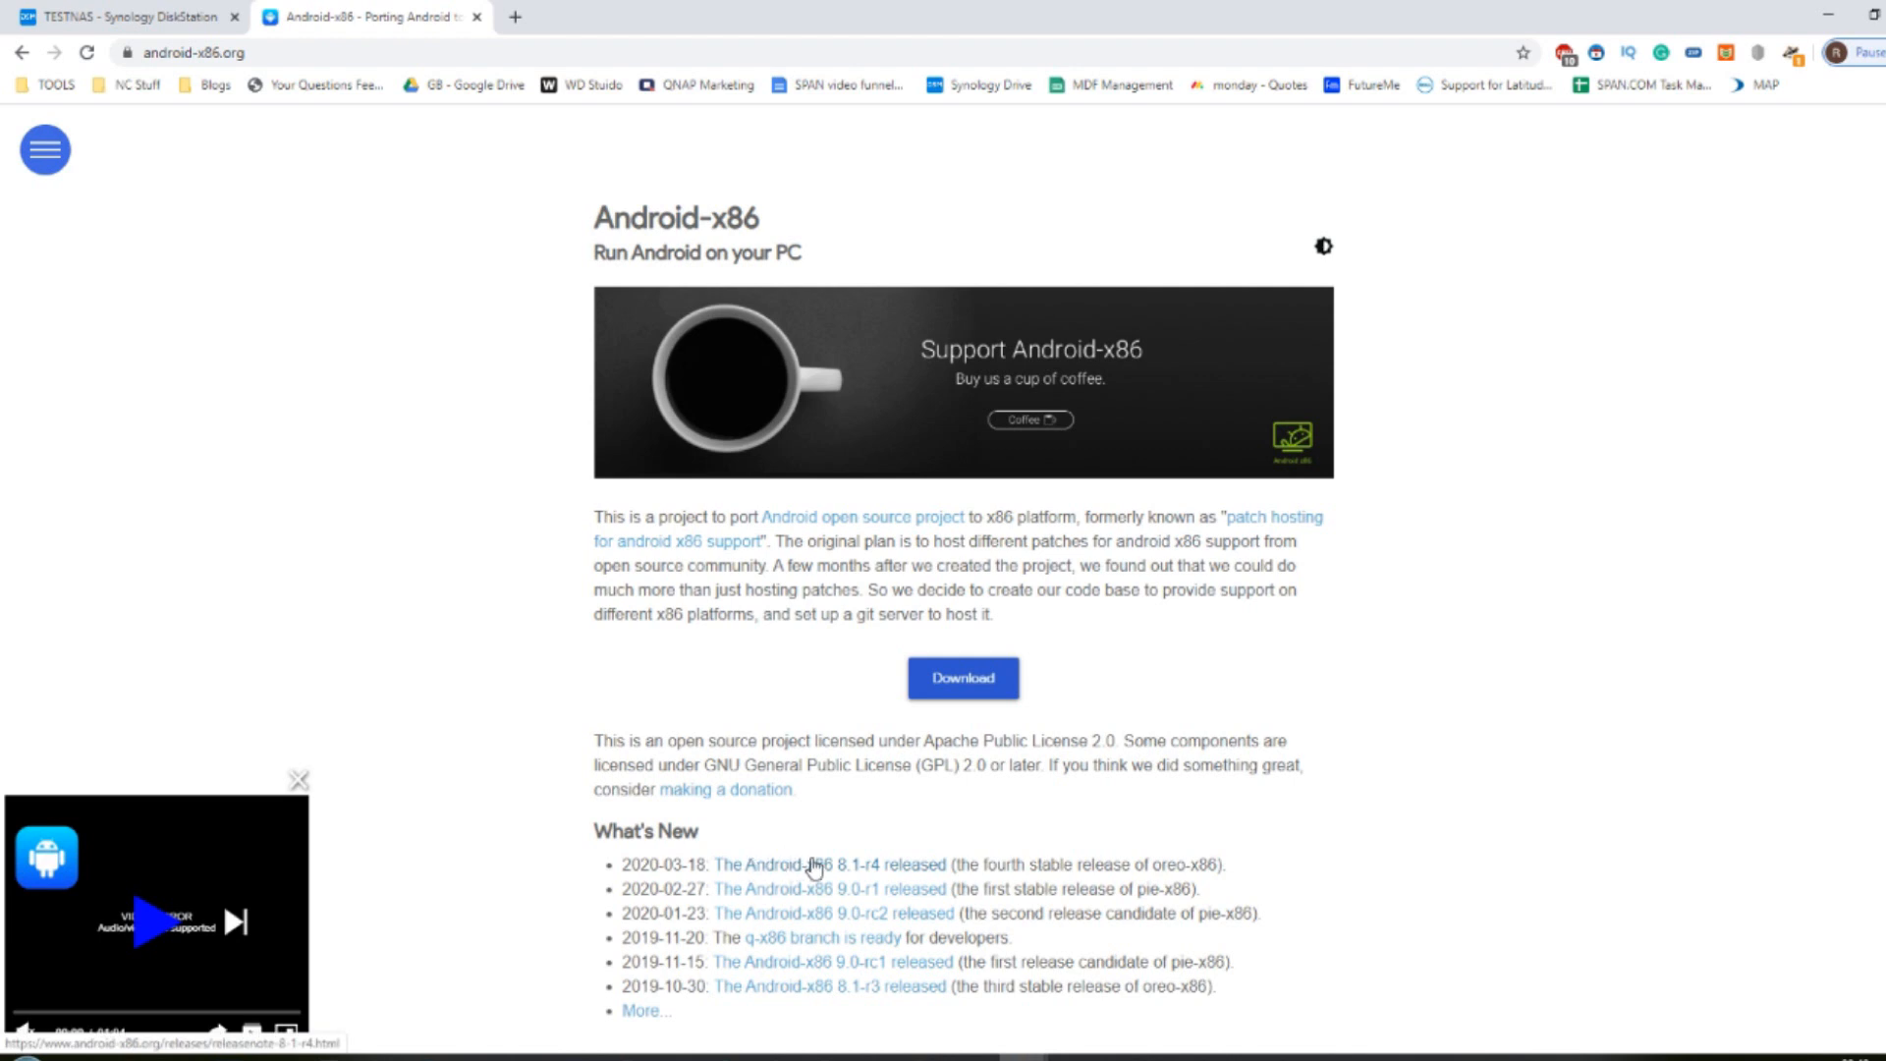
mouse_move(914, 882)
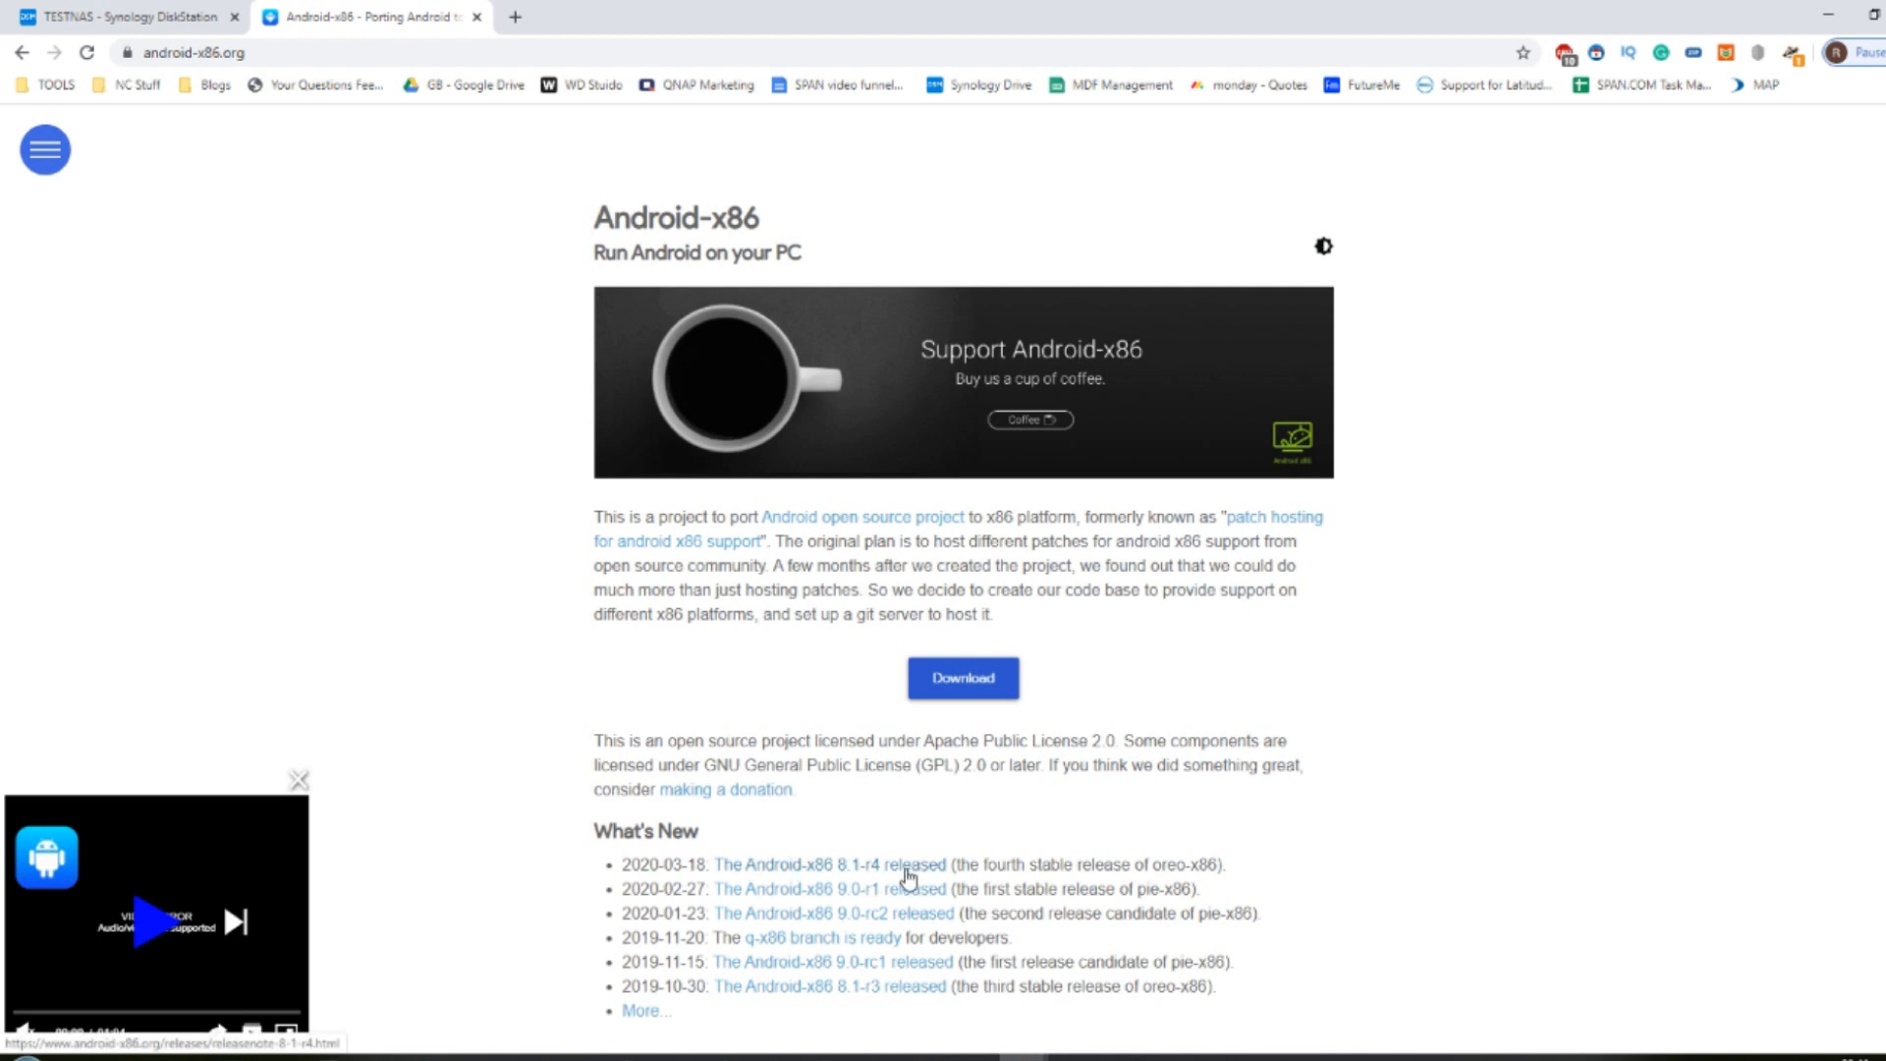
left_click(807, 865)
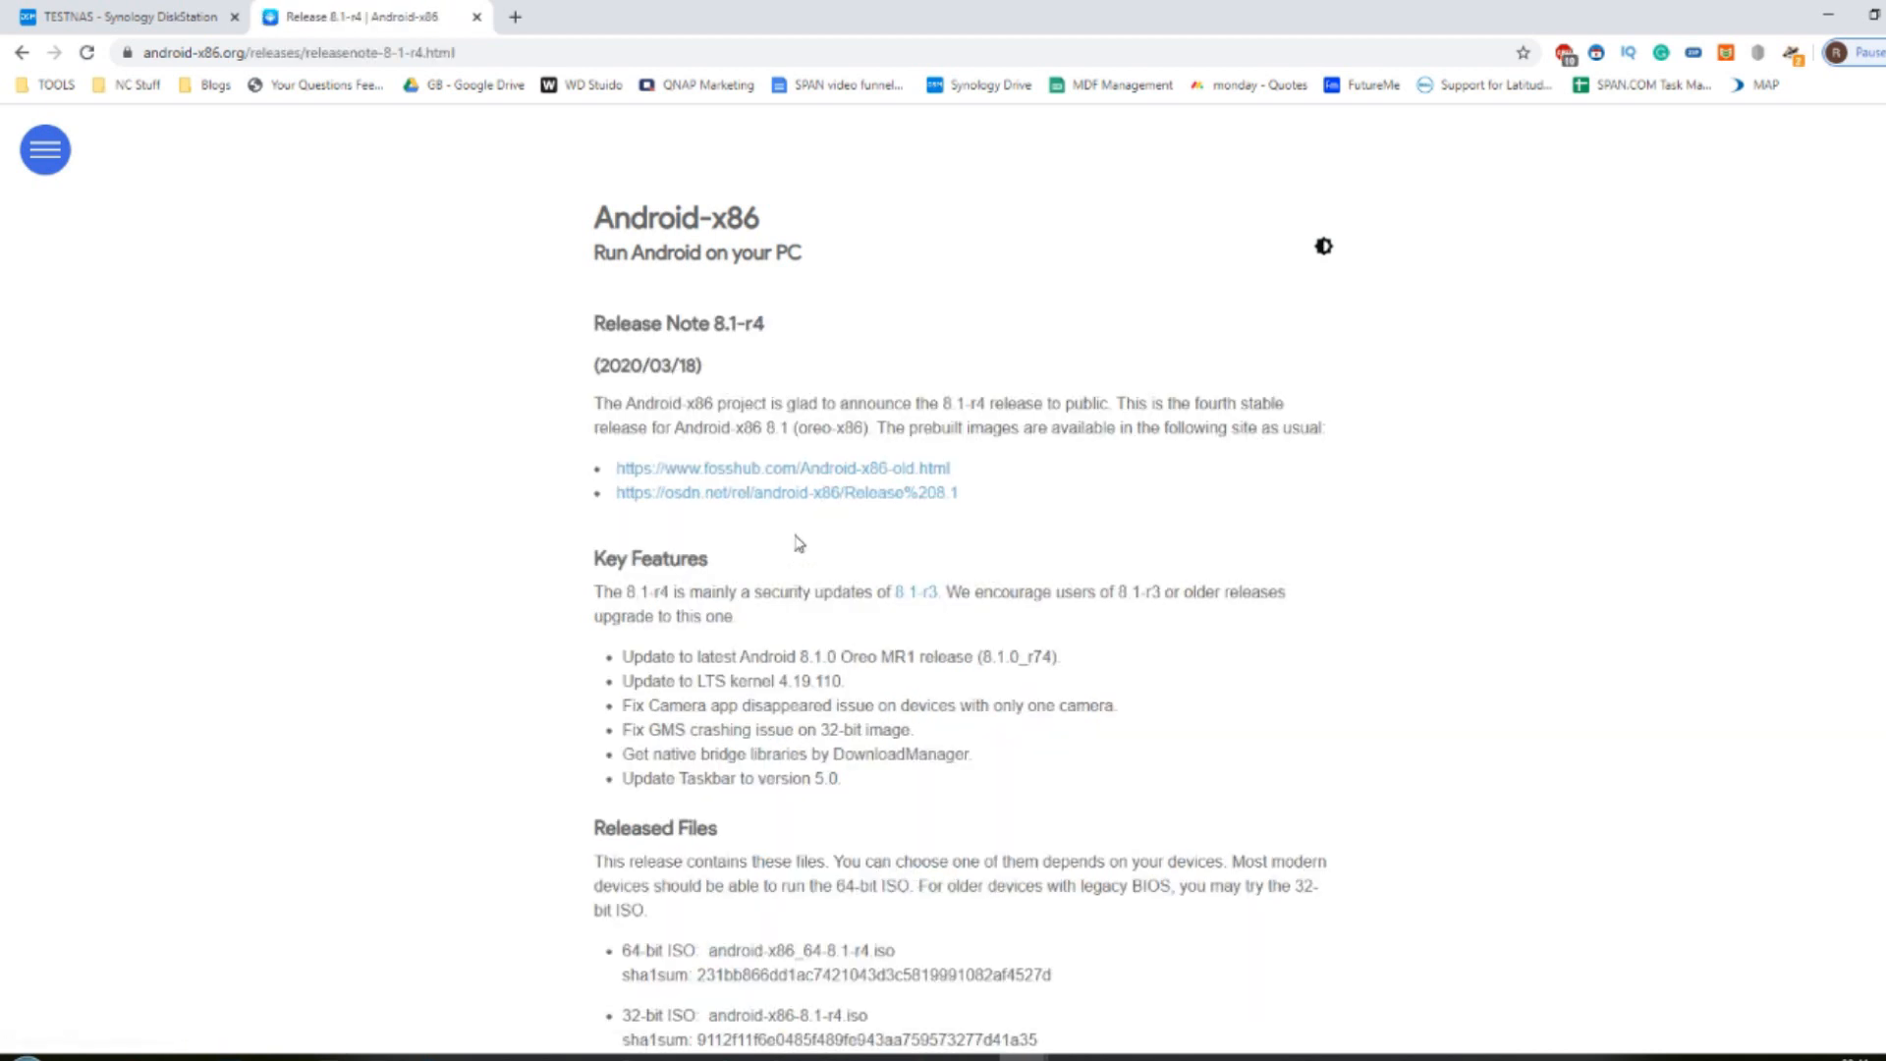
left_click(780, 468)
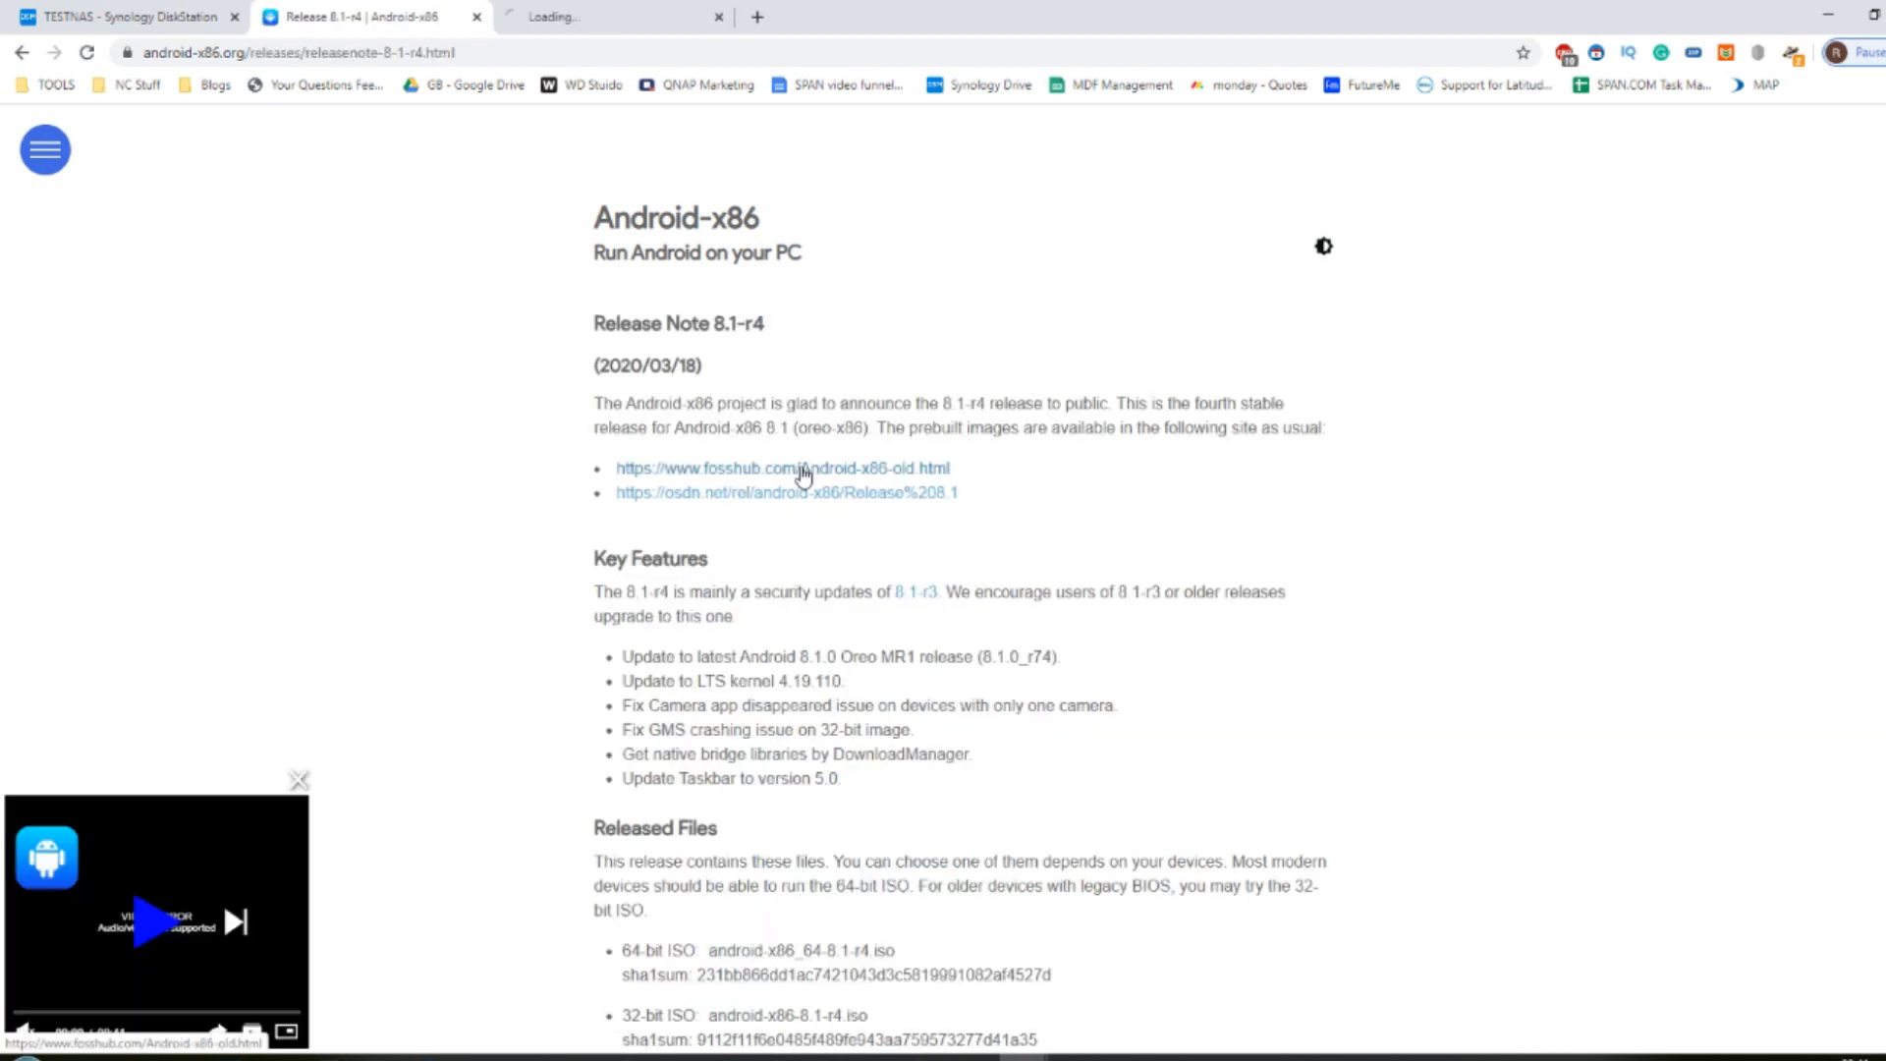
left_click(780, 468)
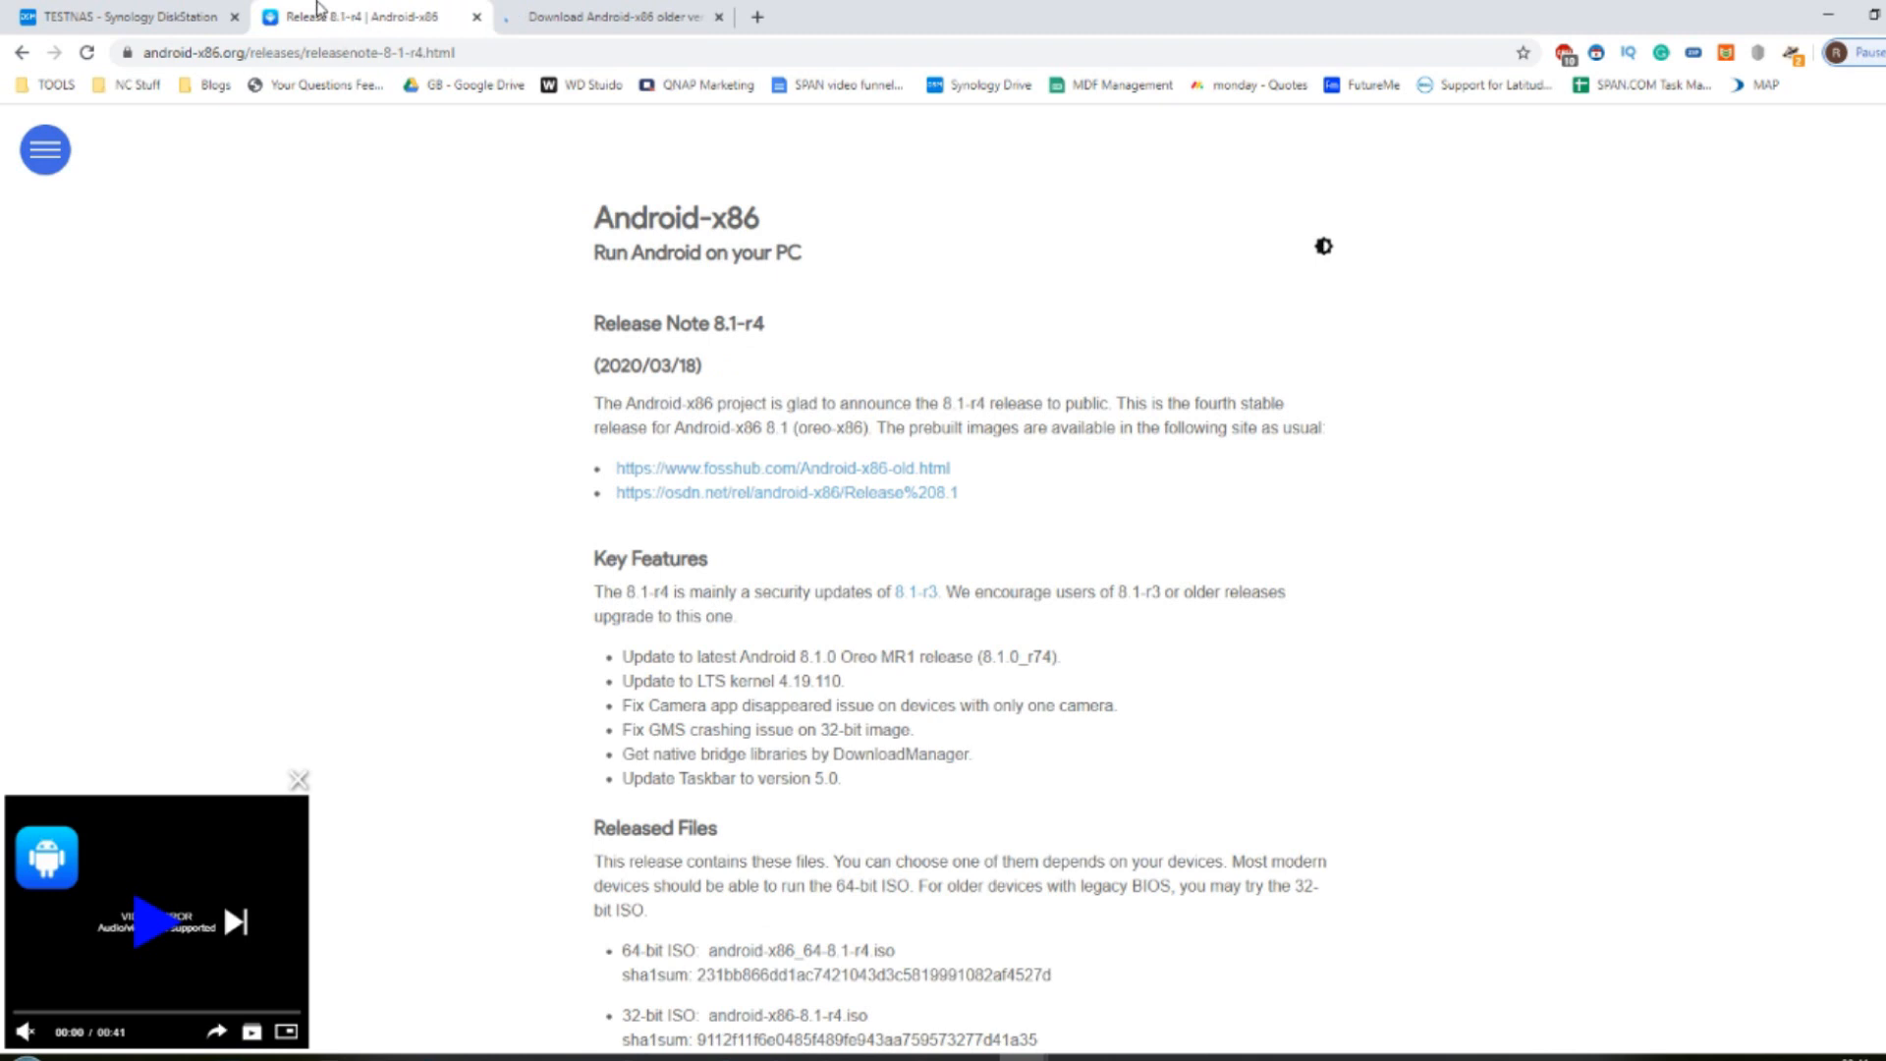
Step: Start the Android-x86 8.1-r4 64-bit ISO (867 MB) download from FossHub
left_click(607, 17)
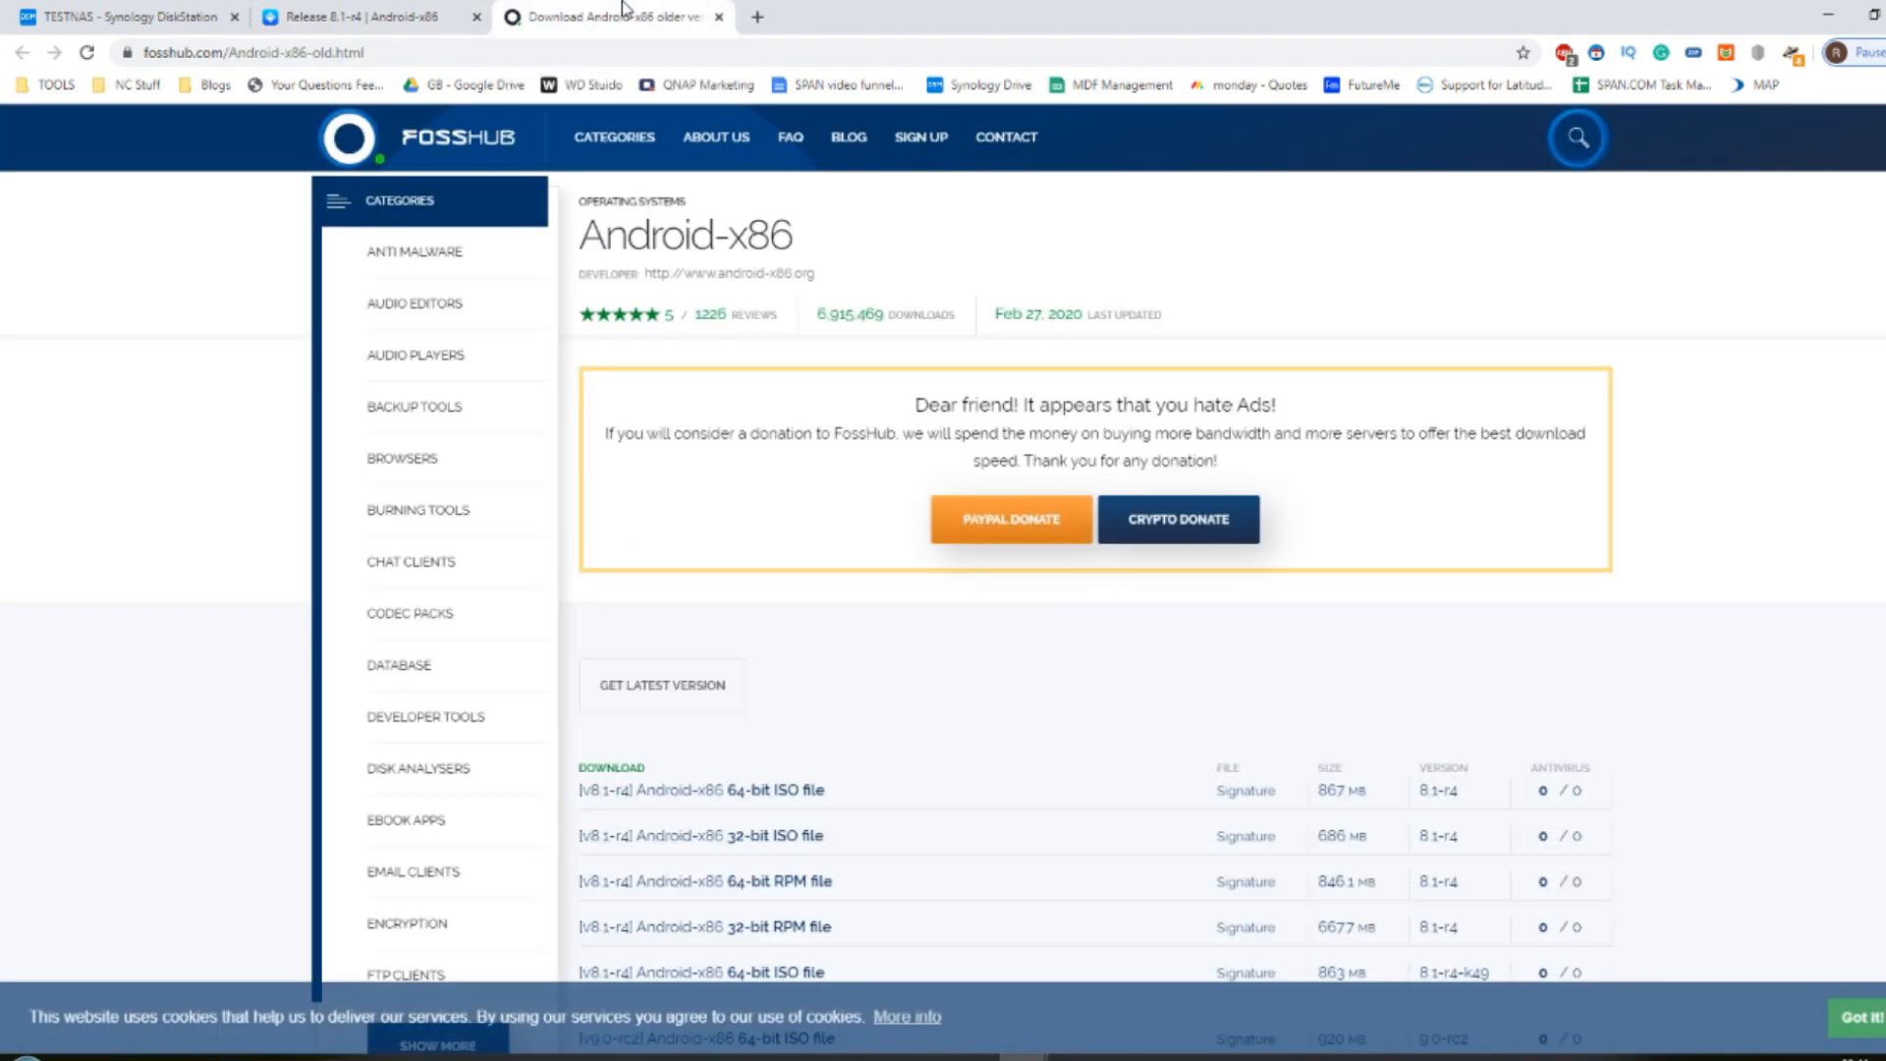
left_click(368, 18)
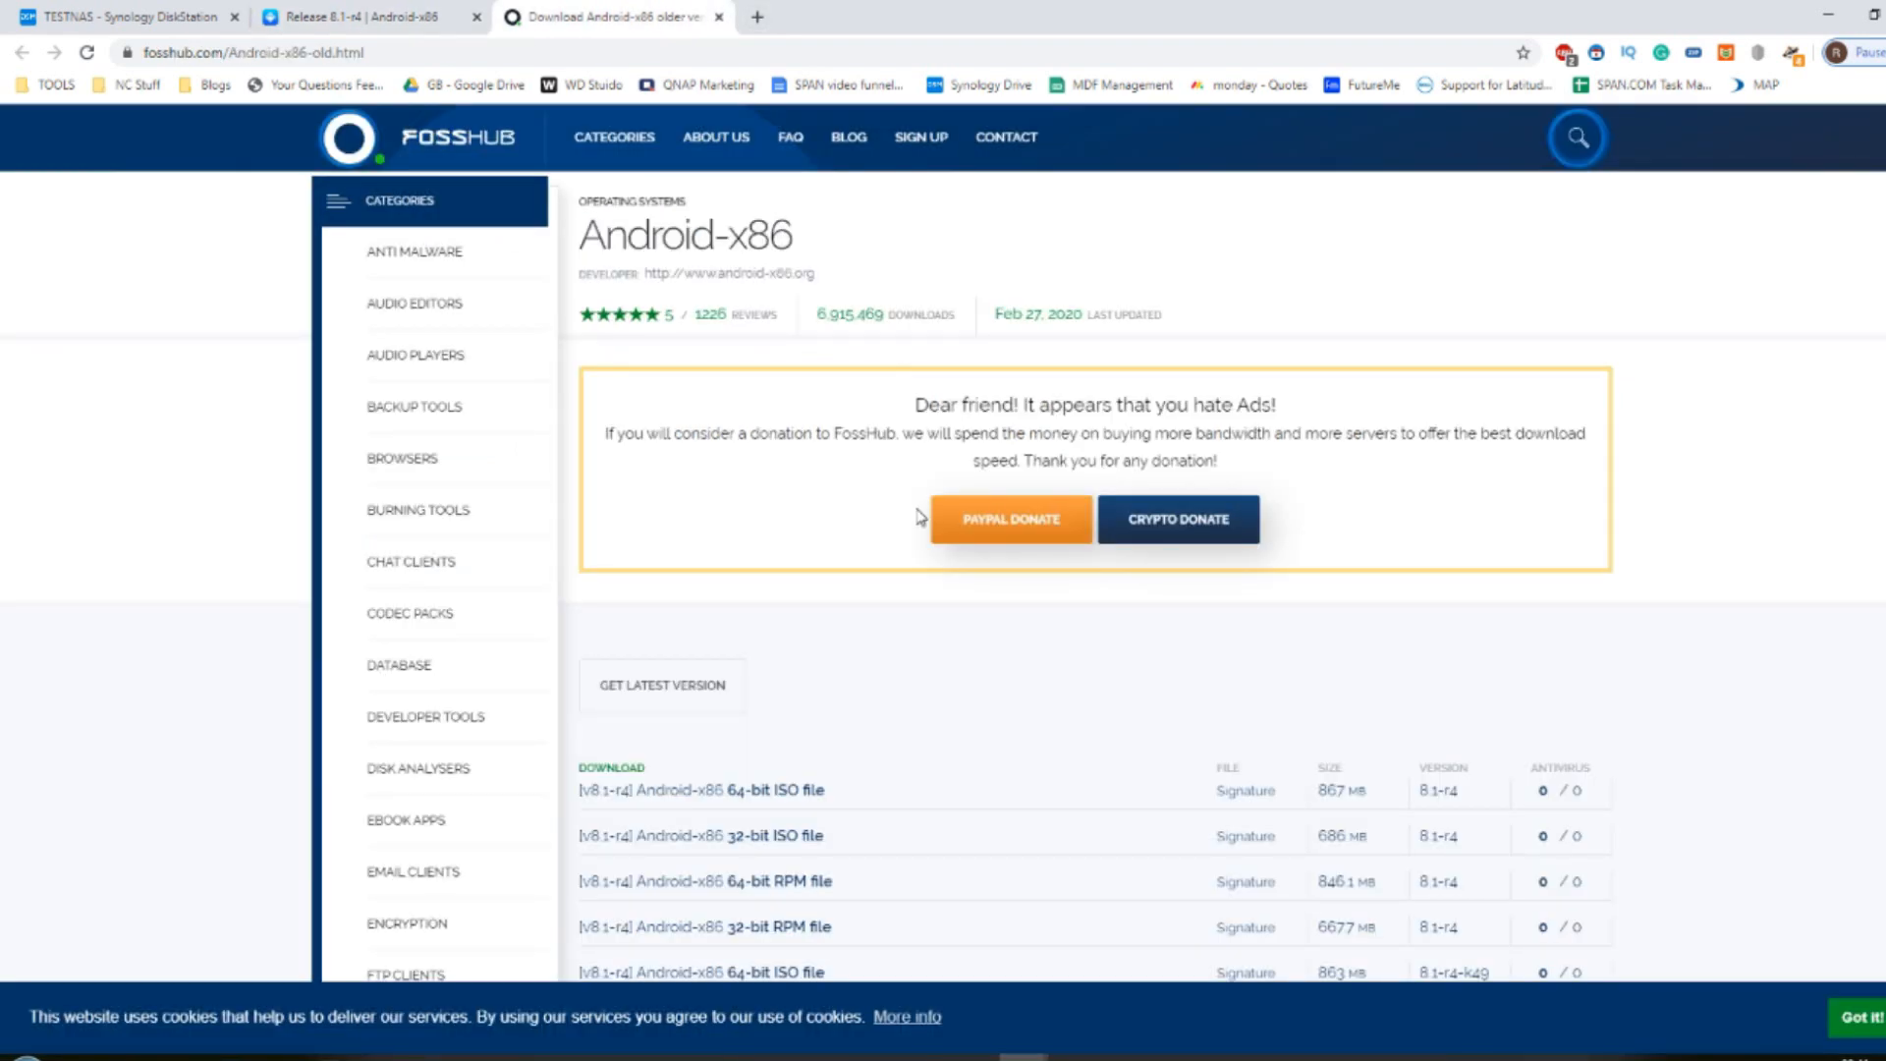
scroll("down", 3)
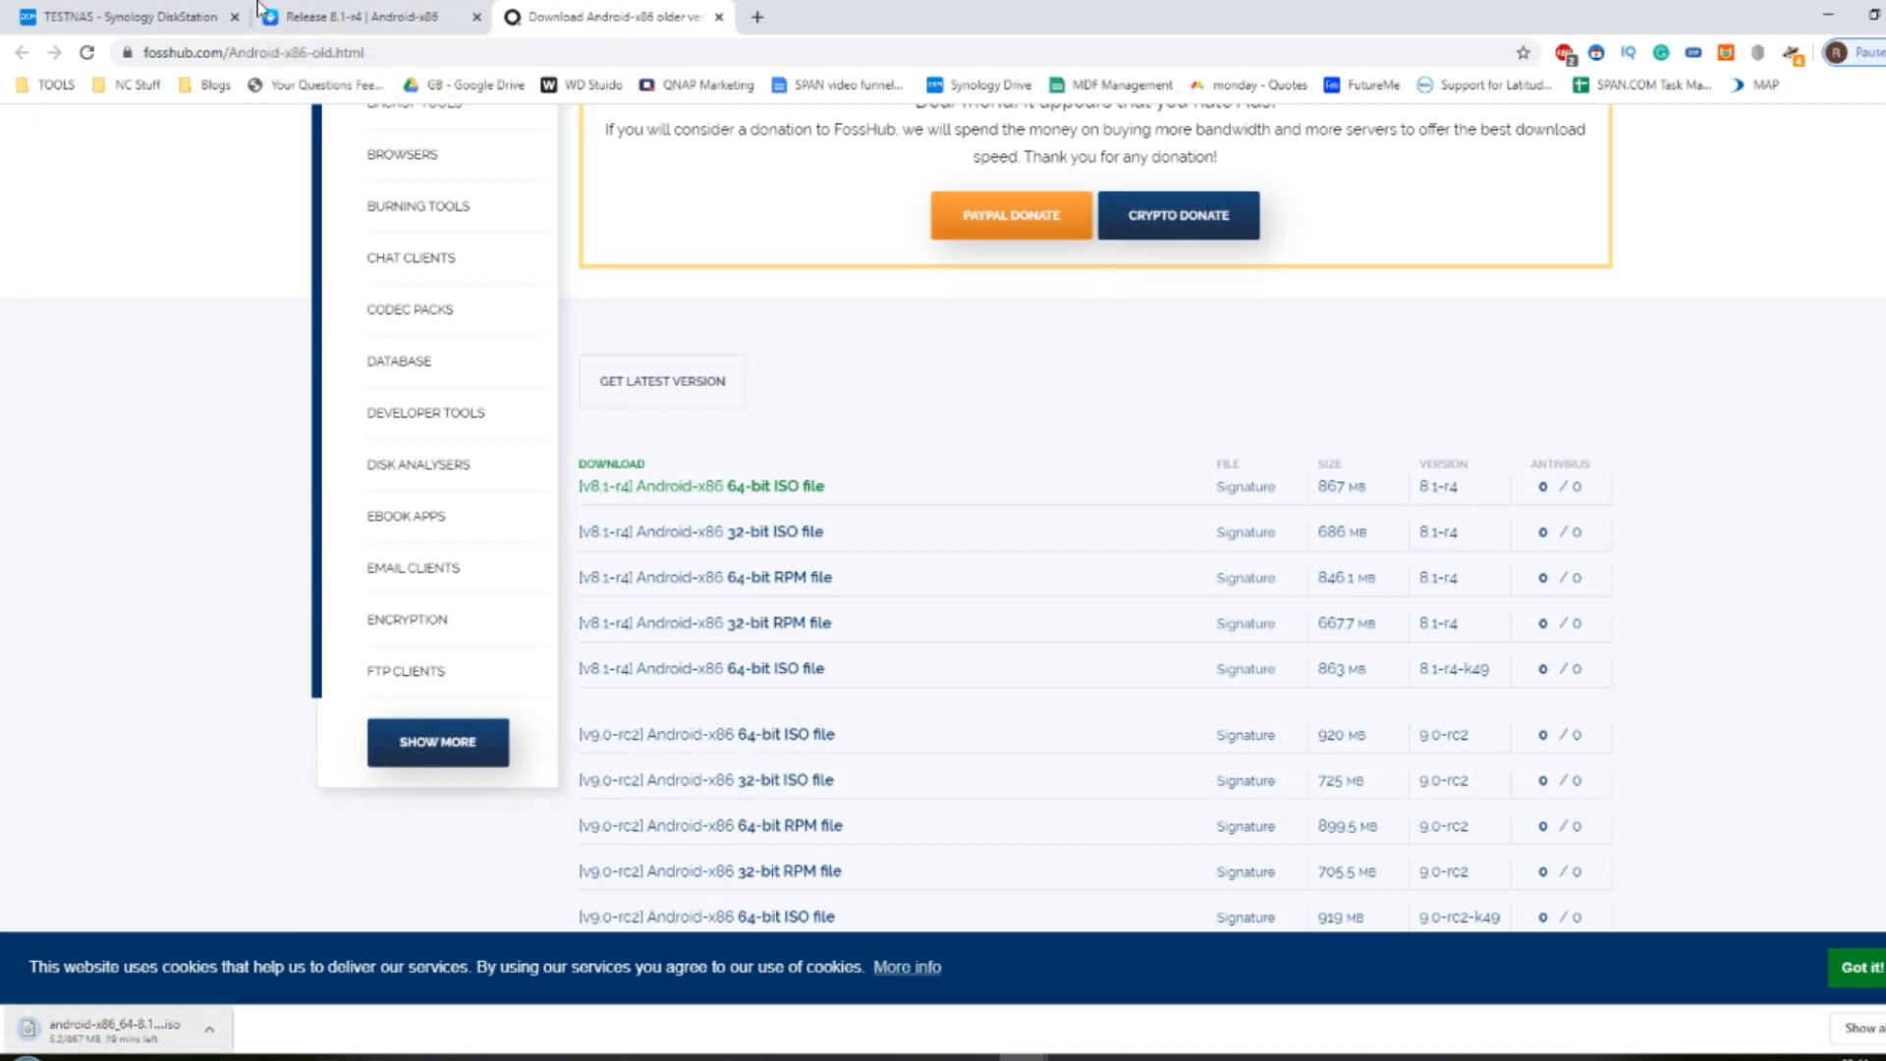
left_click(361, 15)
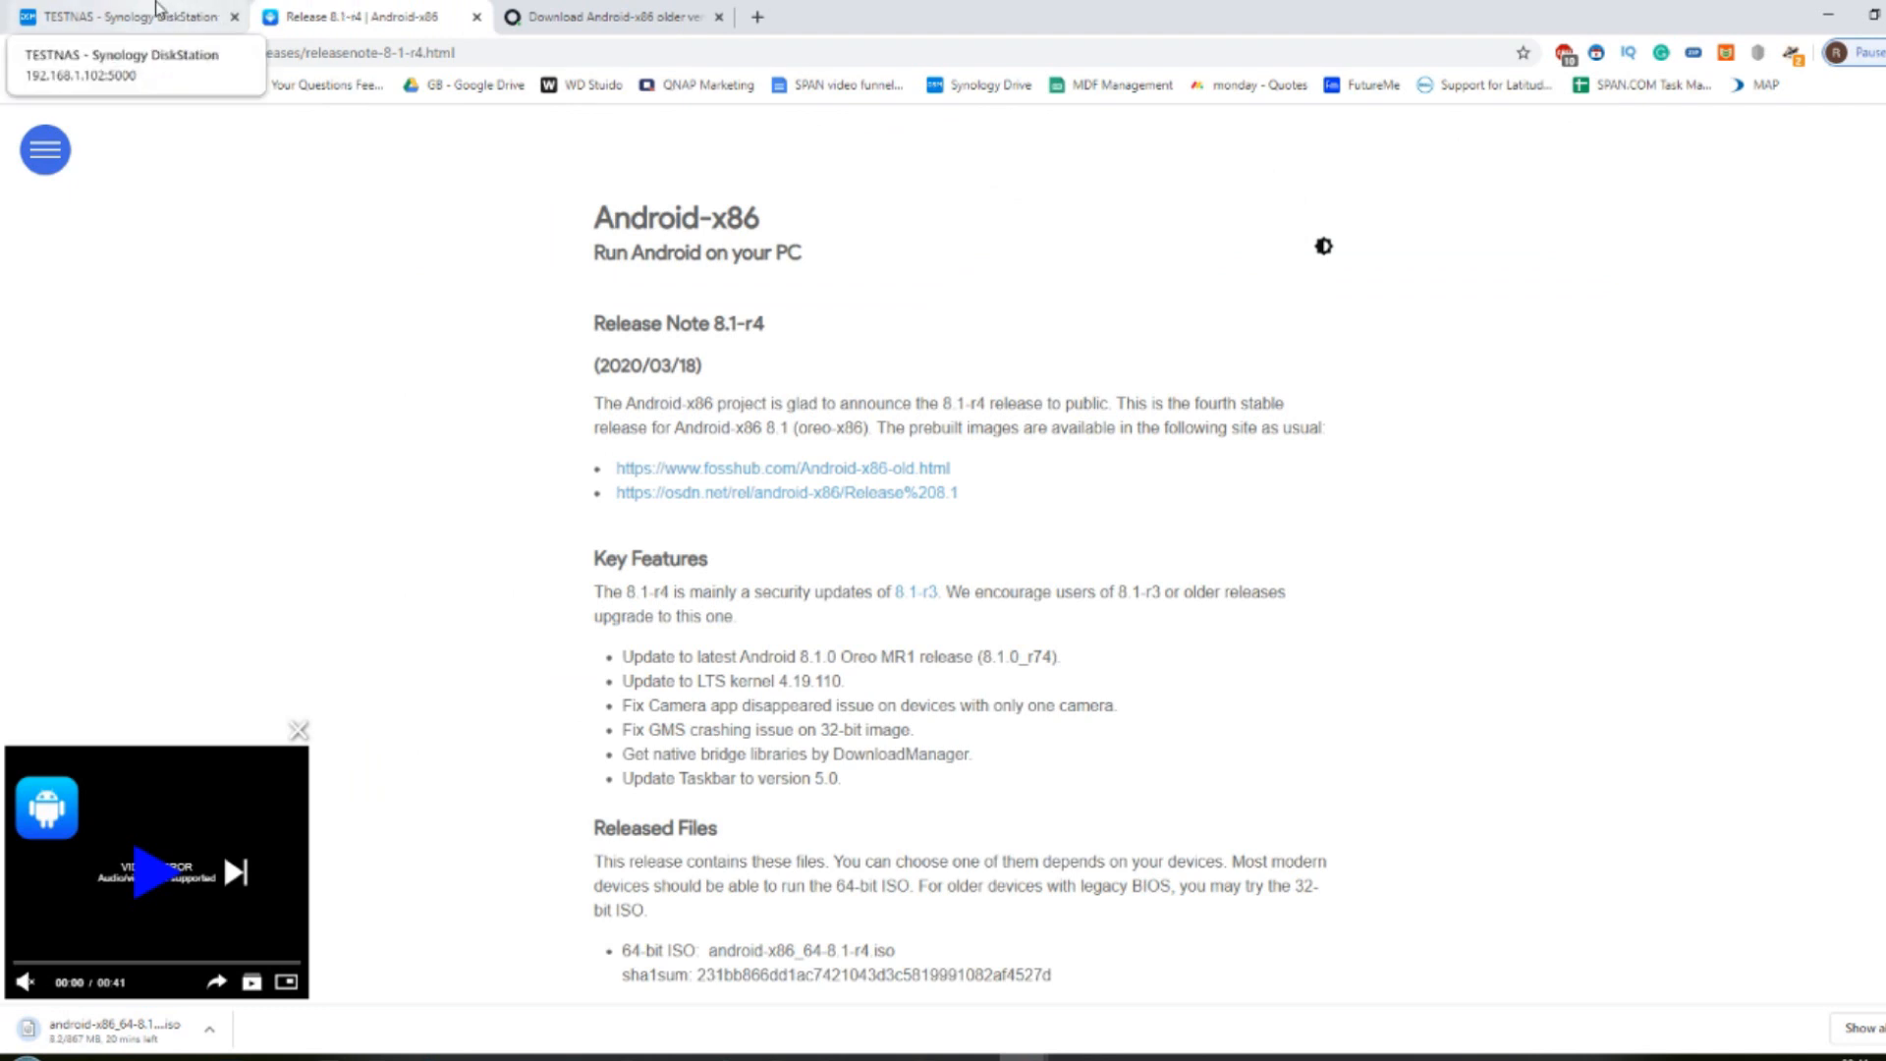
Step: Return to the TESTNAS DiskStation desktop while the ISO download continues
left_click(120, 16)
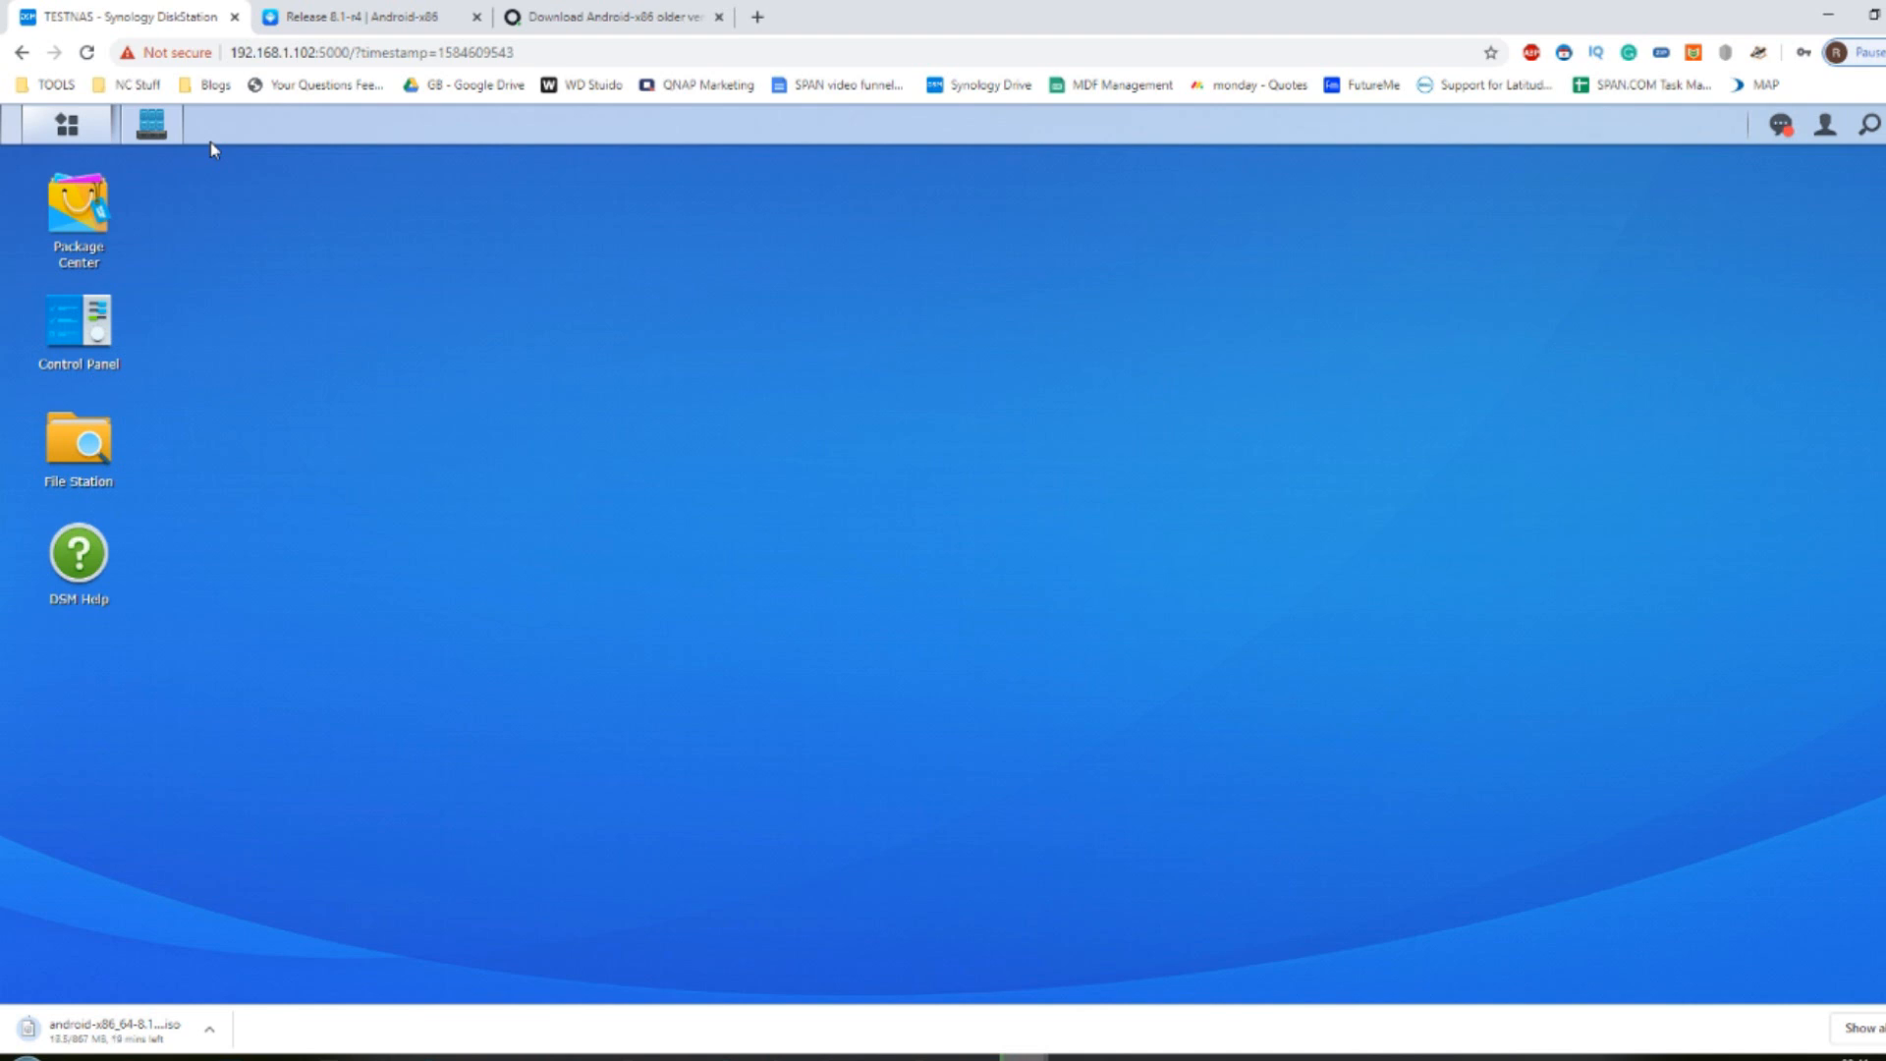
mouse_move(336, 523)
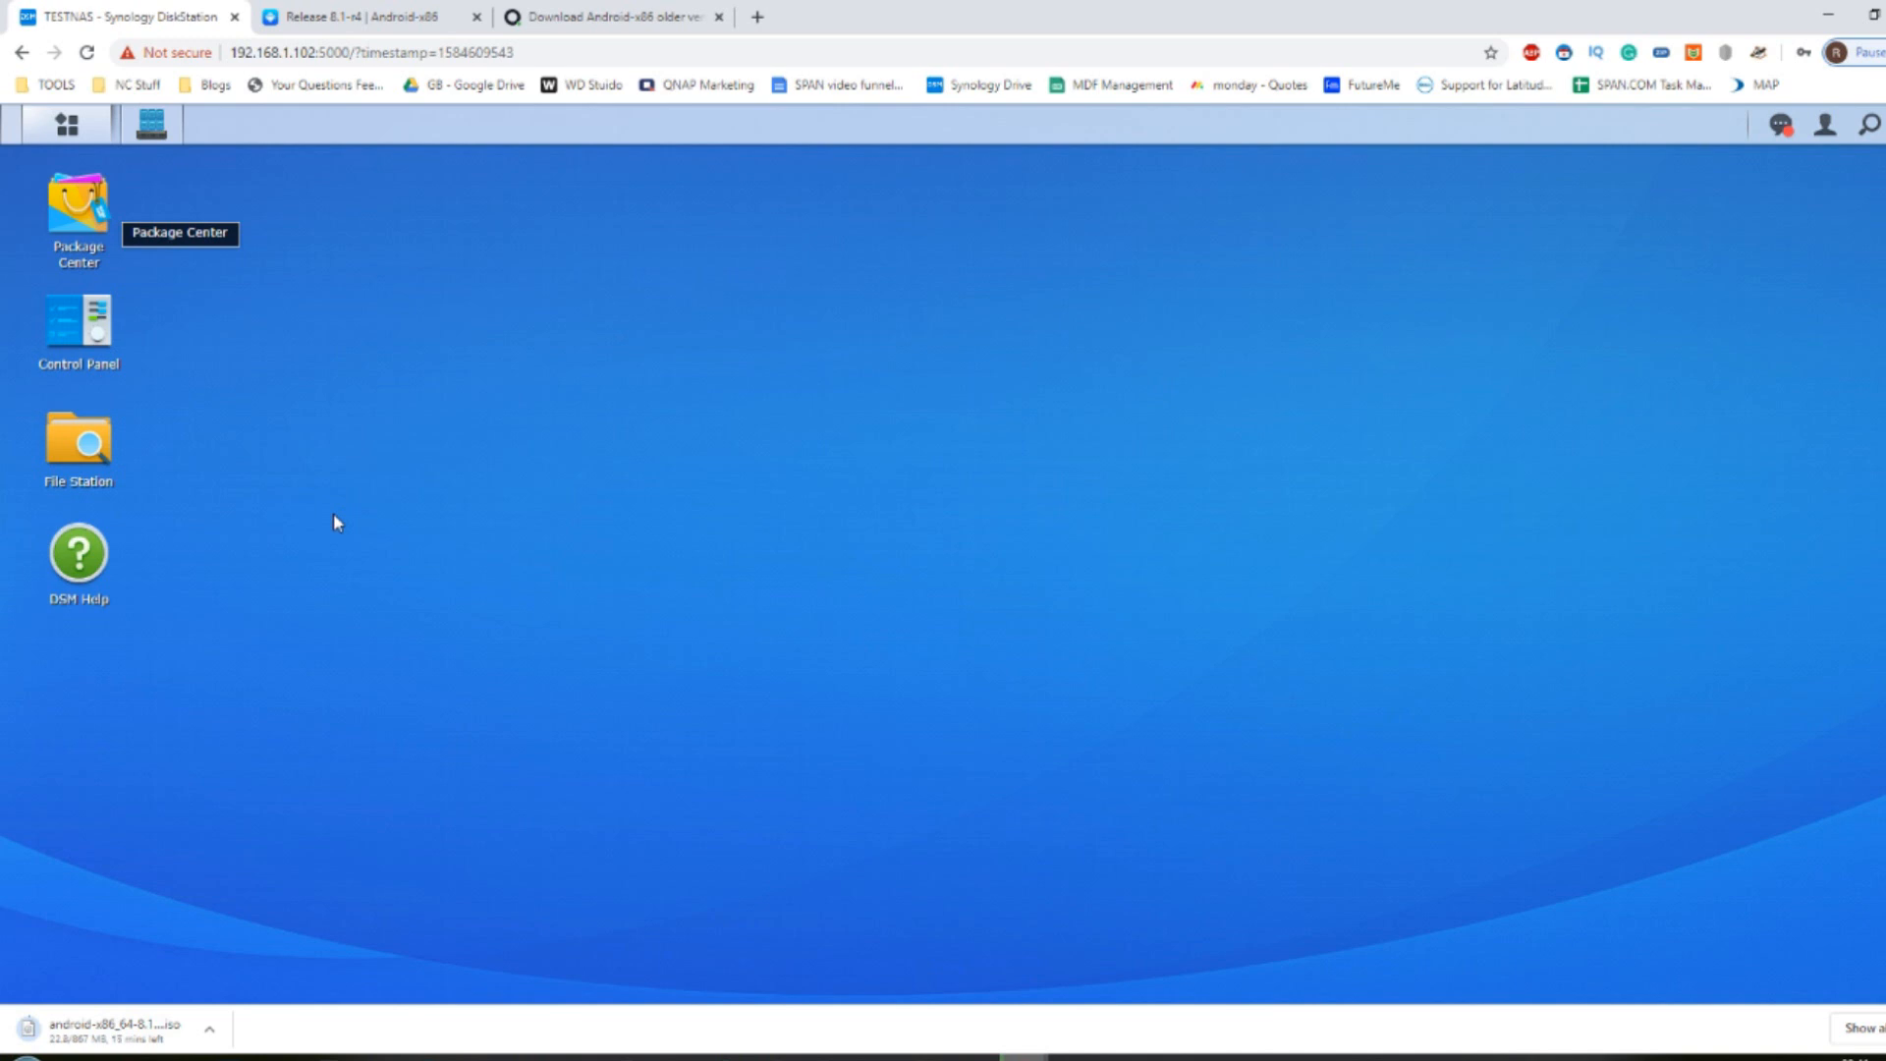
mouse_move(164, 154)
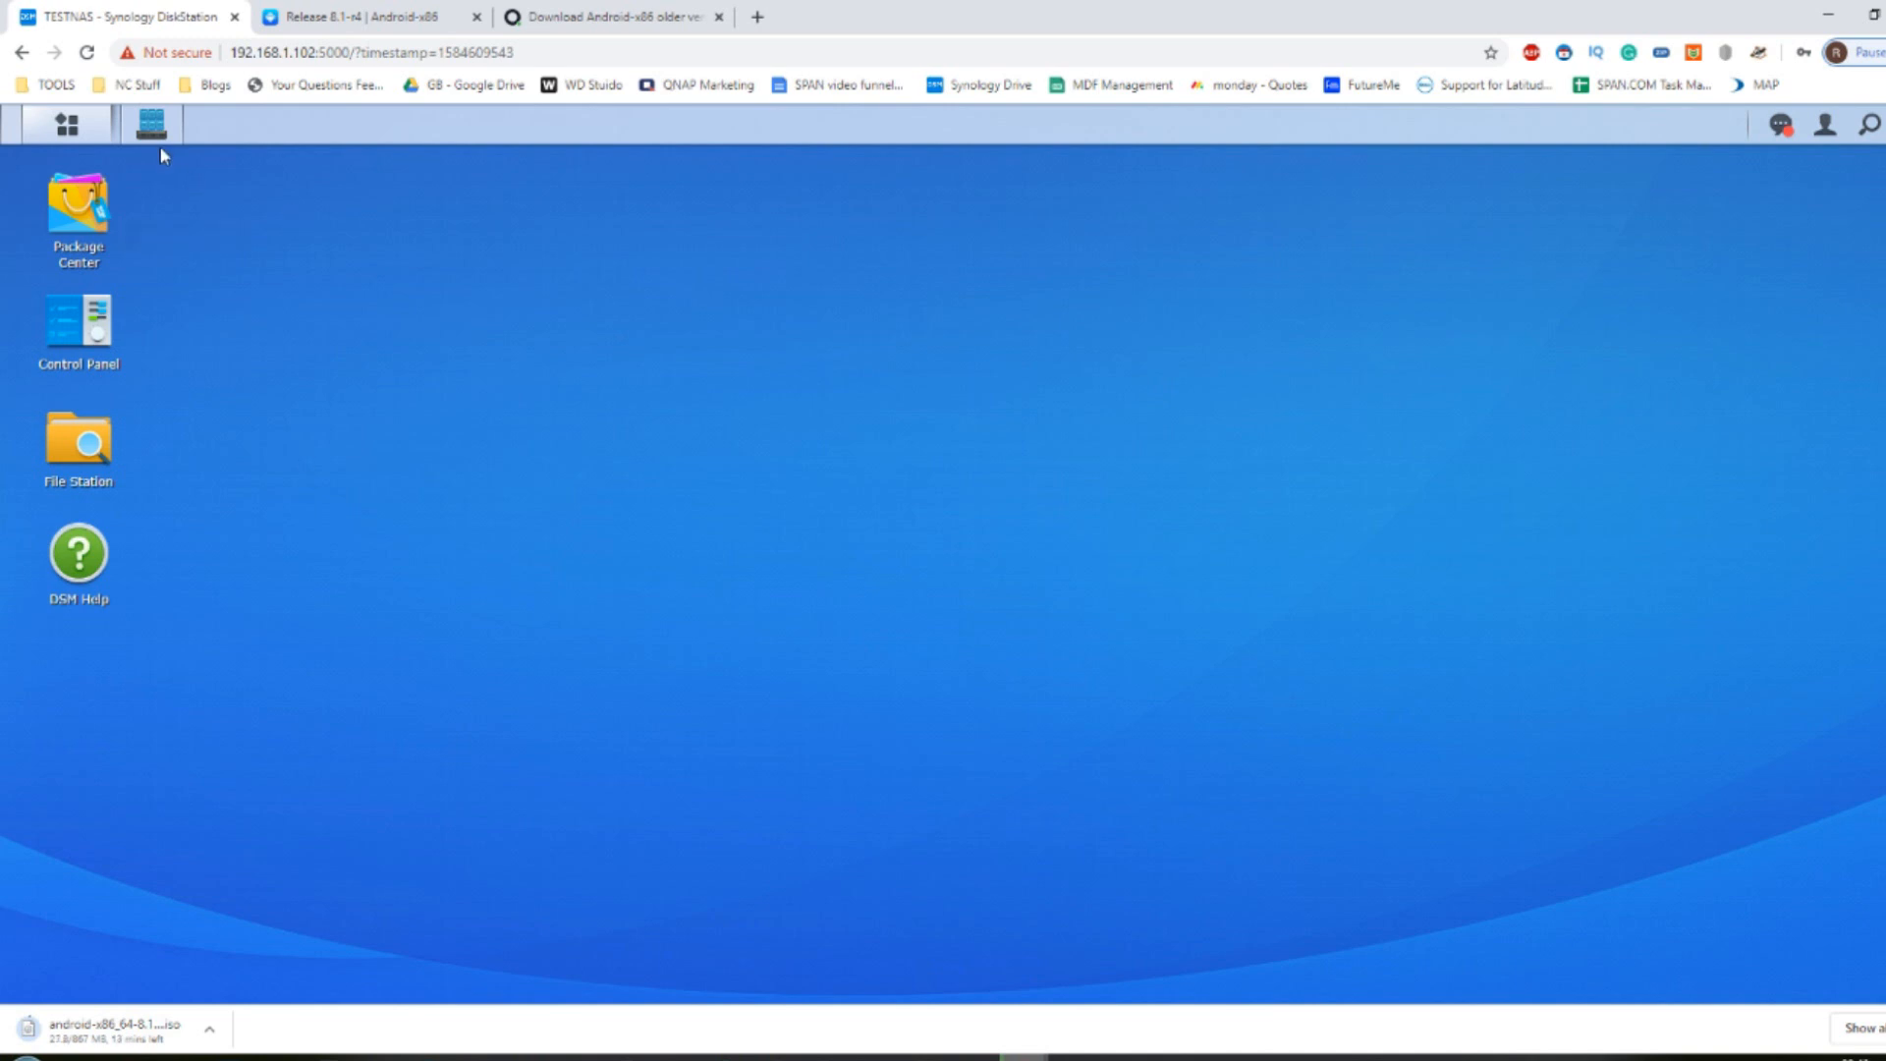
mouse_move(151, 124)
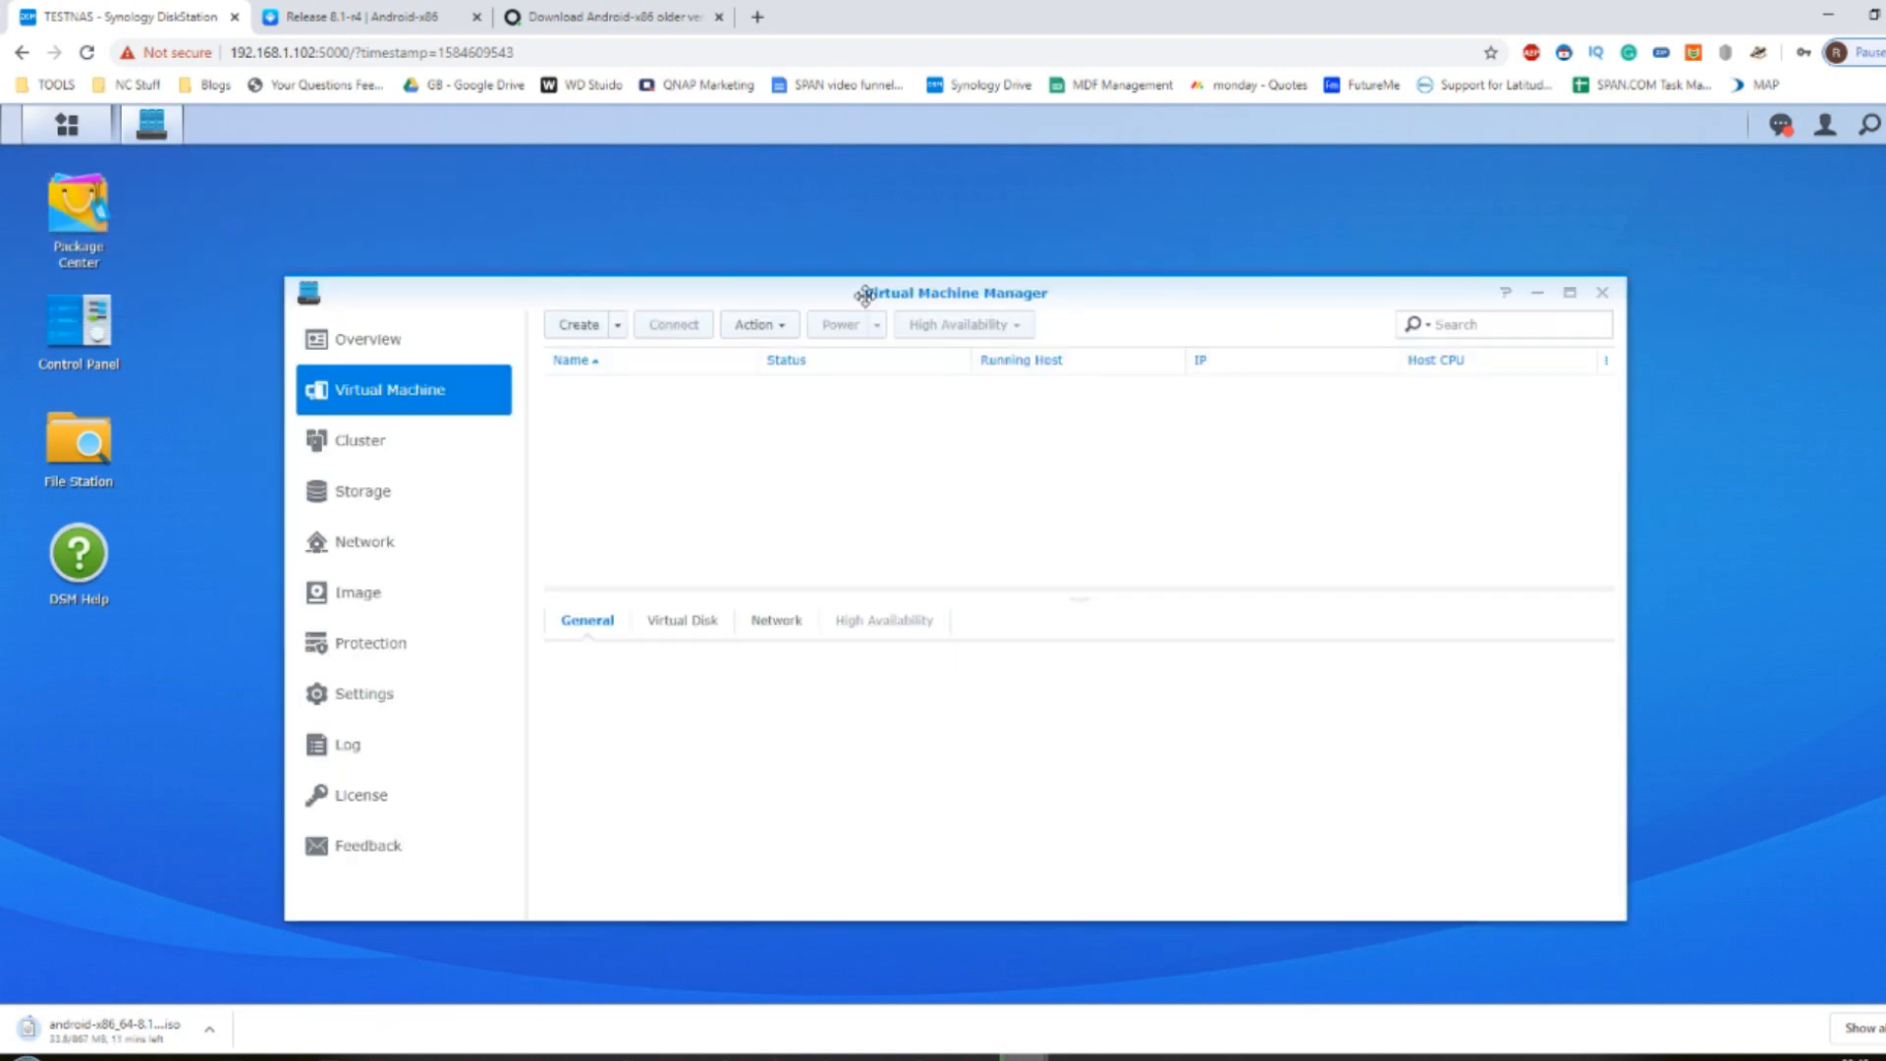
mouse_move(1014, 293)
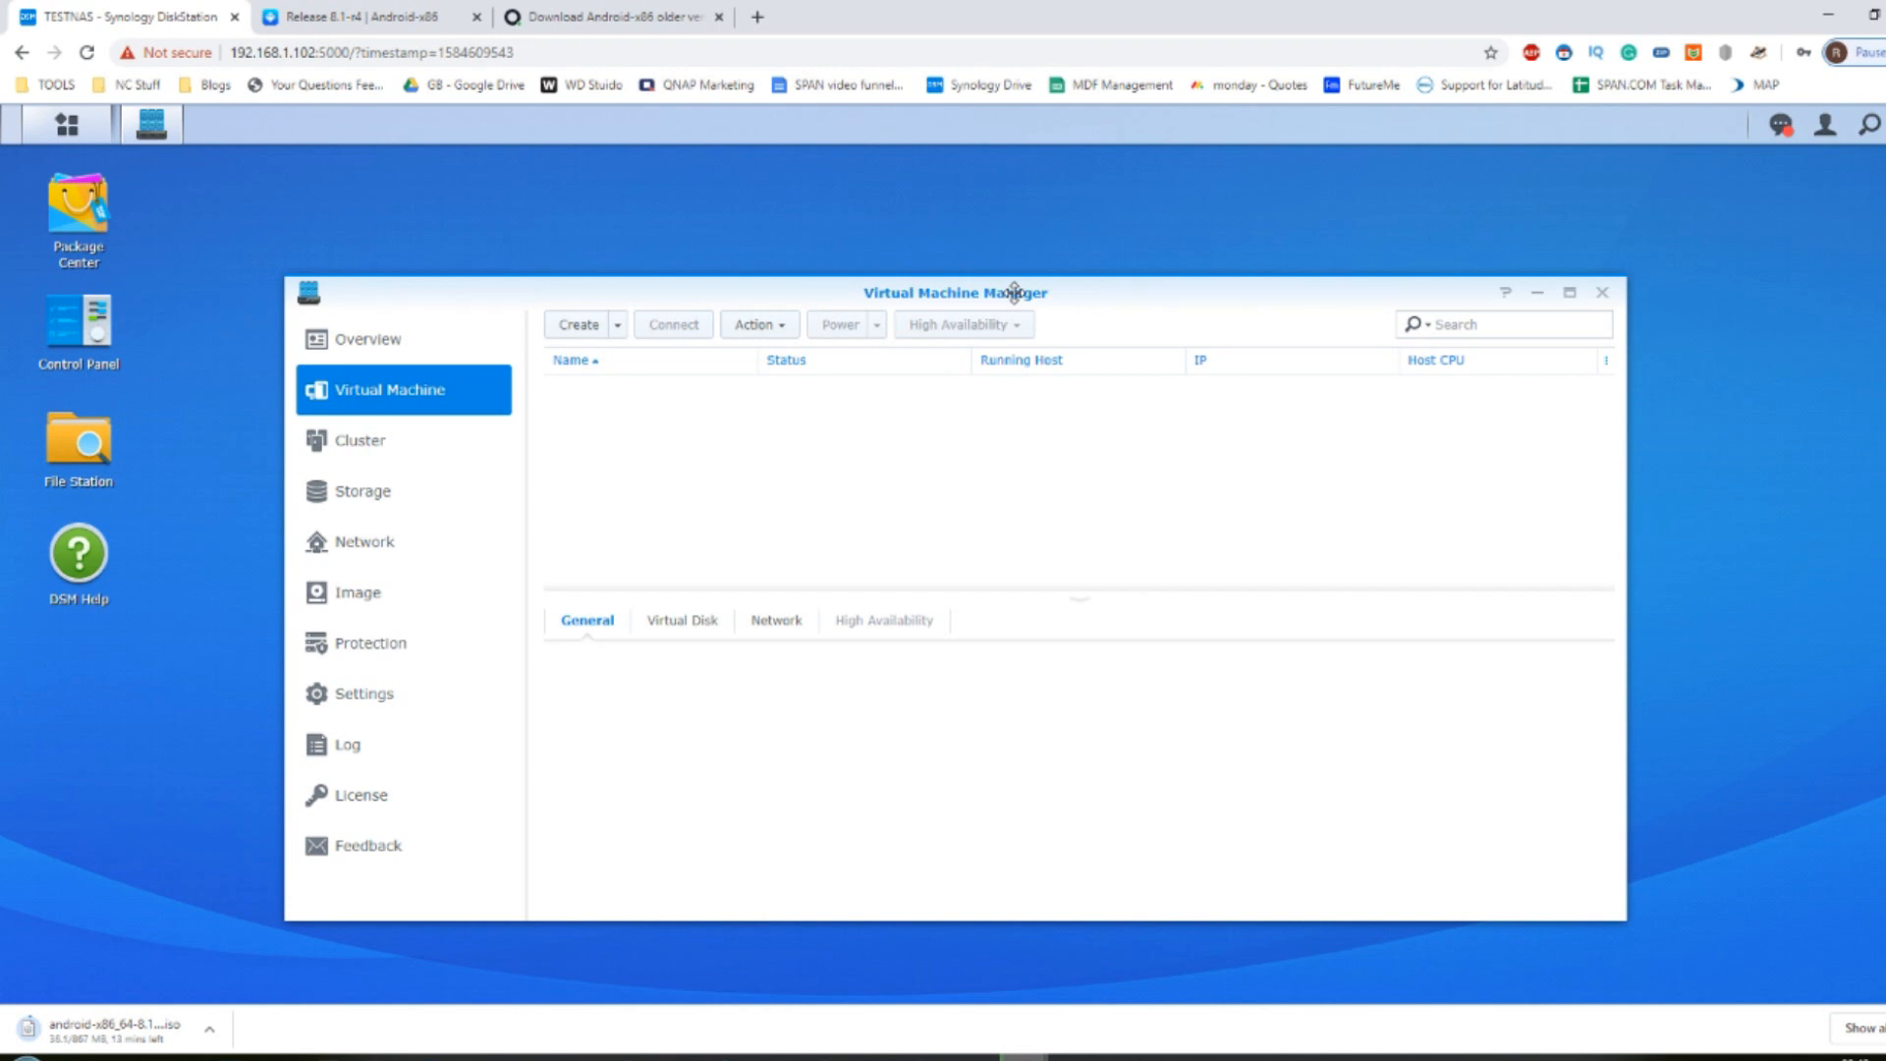
mouse_move(761, 802)
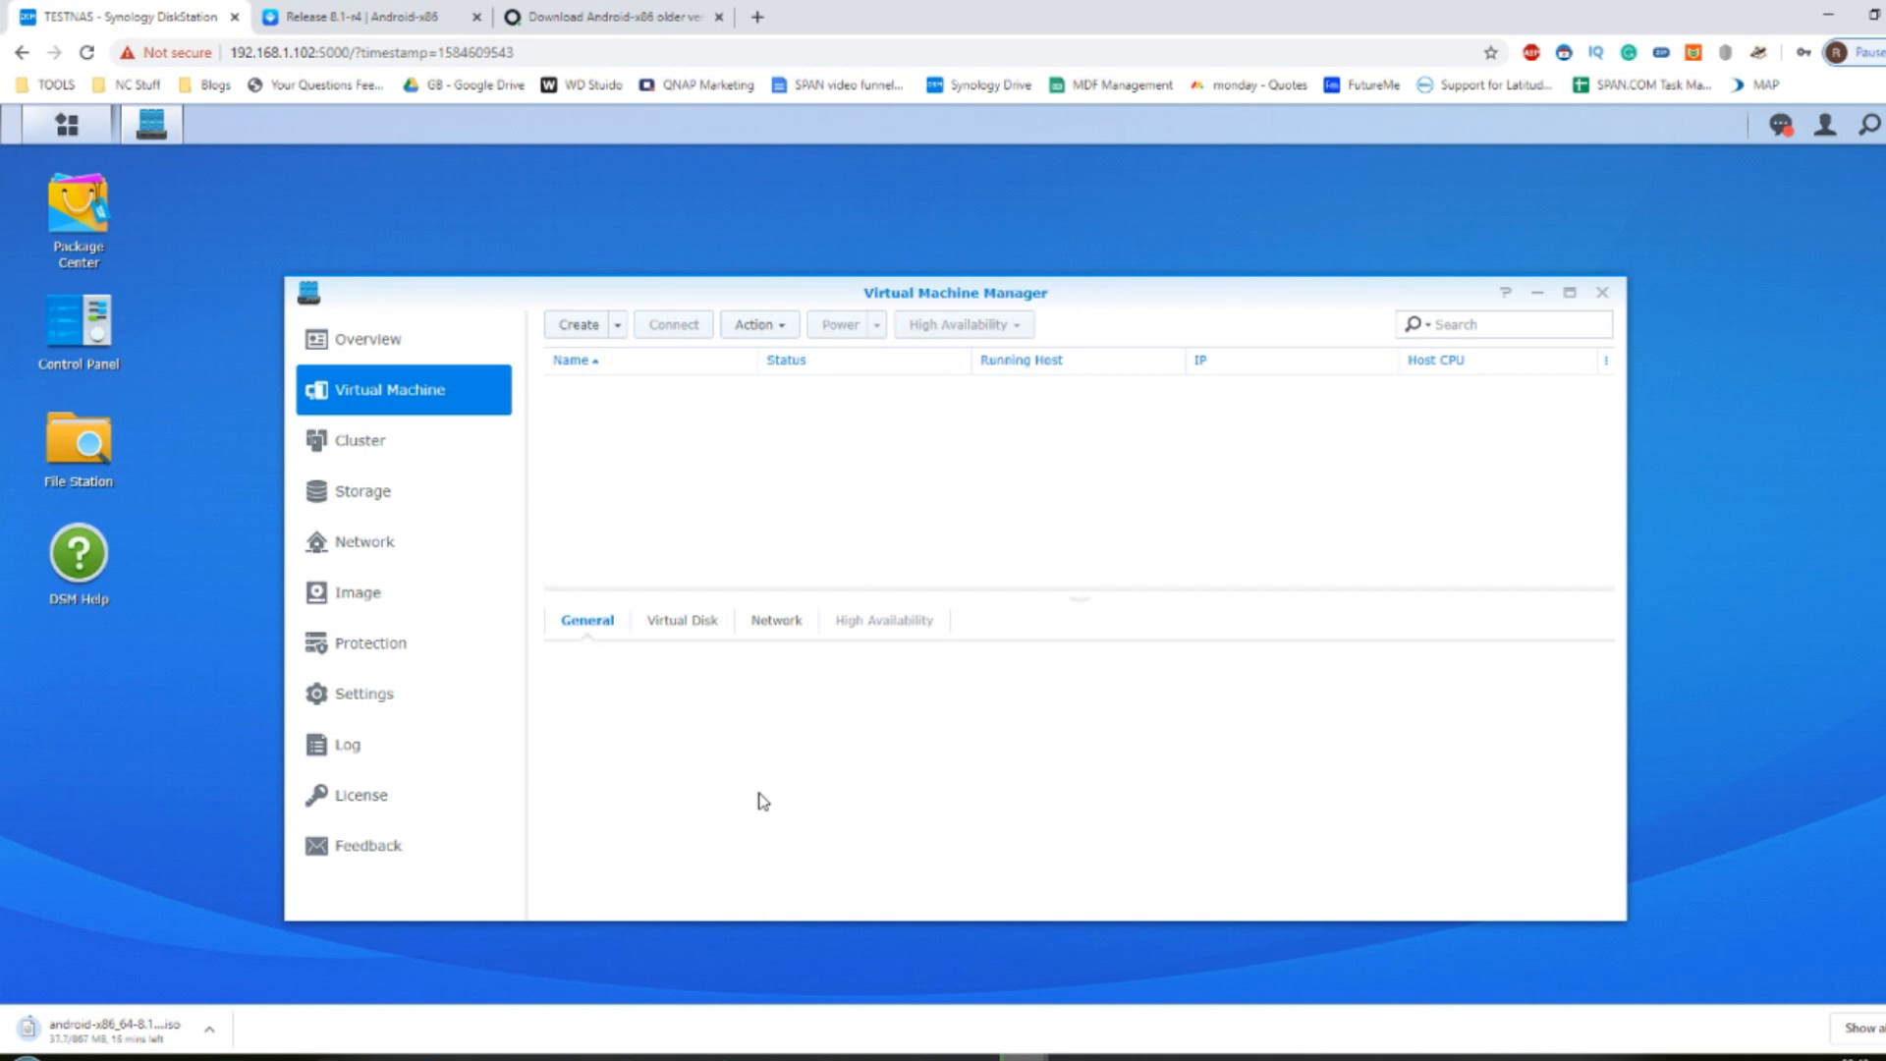
mouse_move(237, 957)
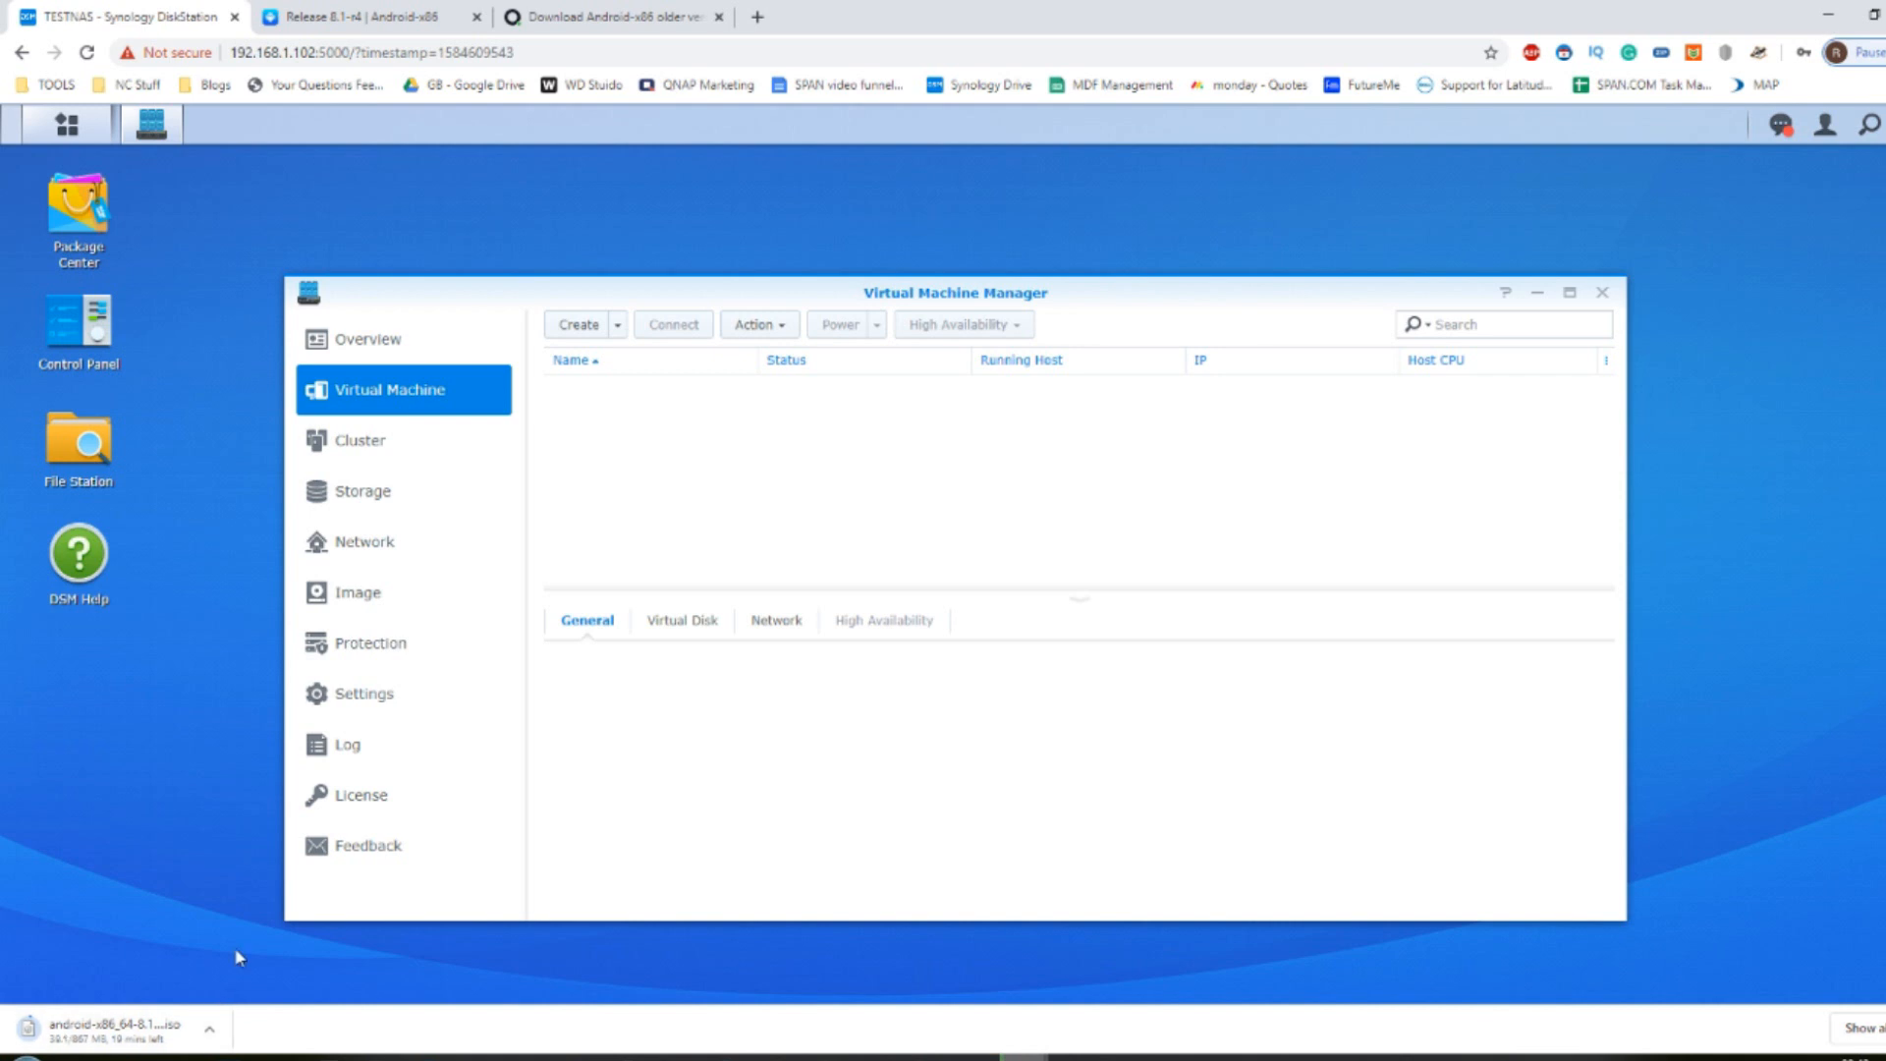
mouse_move(640, 566)
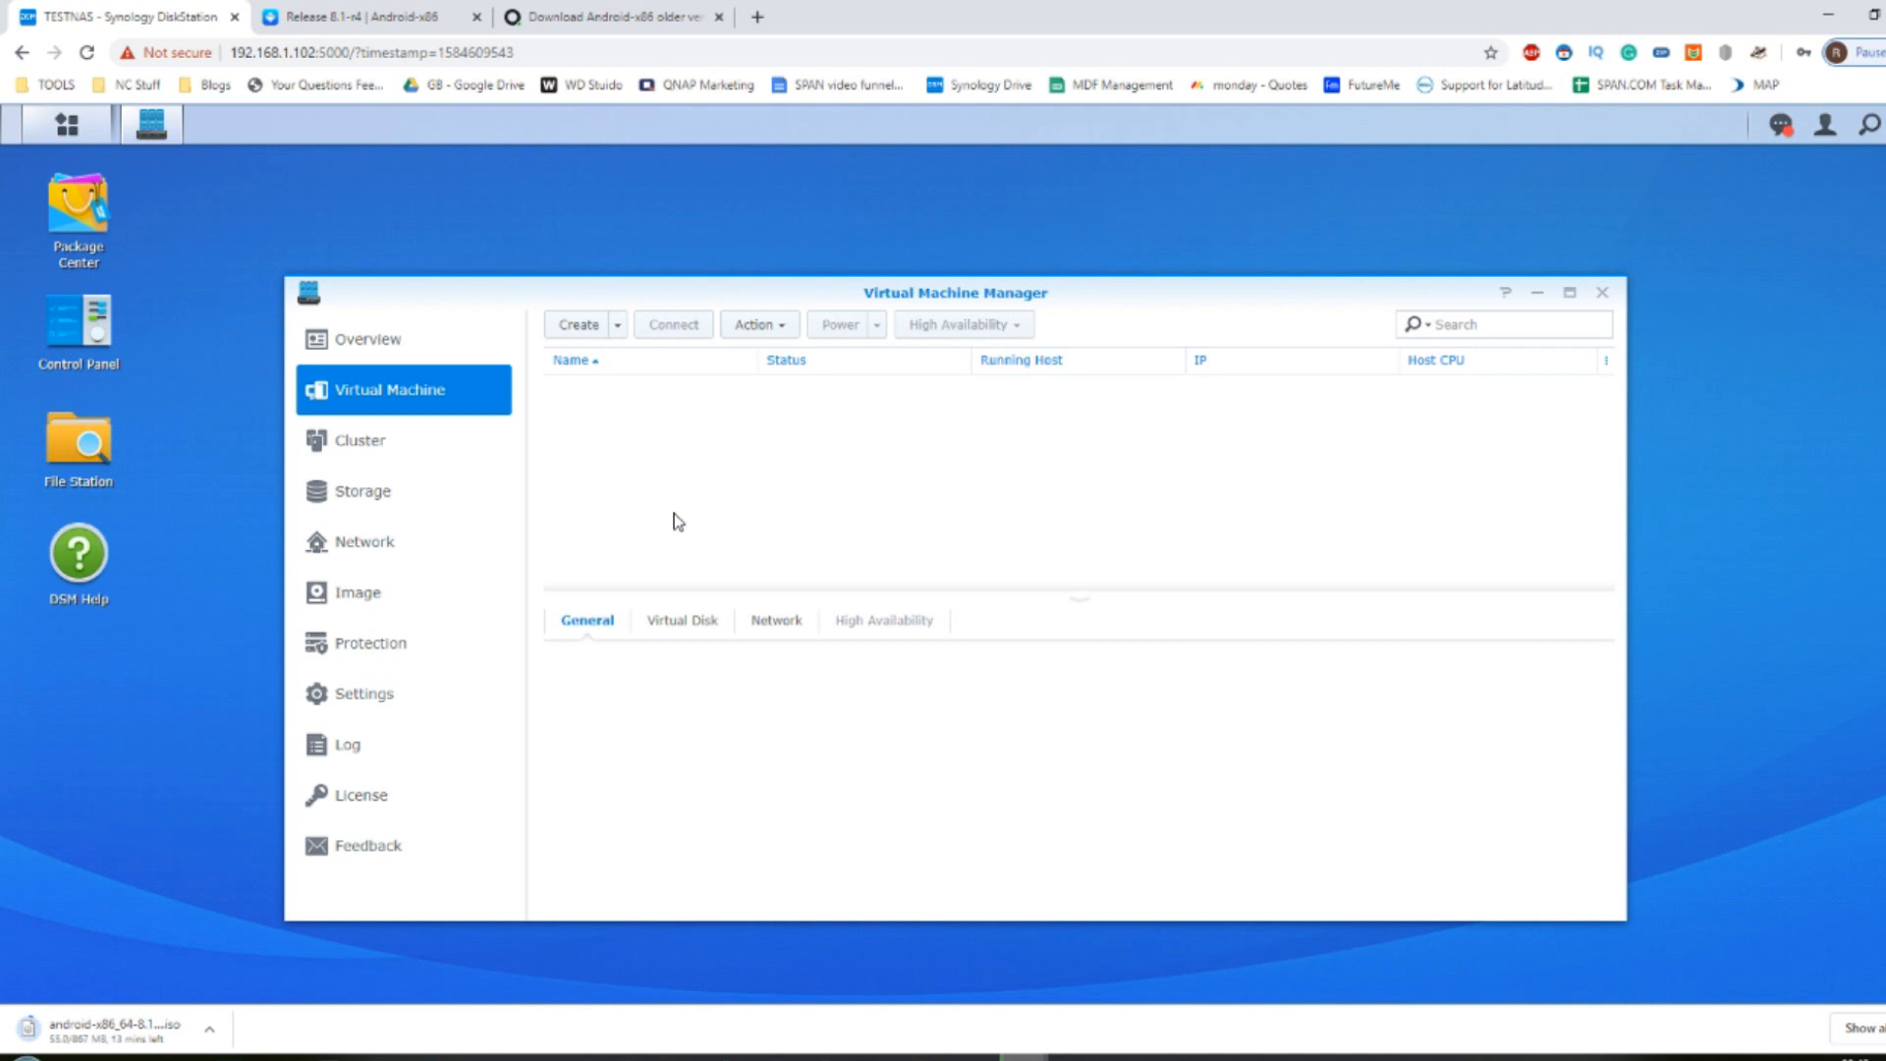
mouse_move(808, 519)
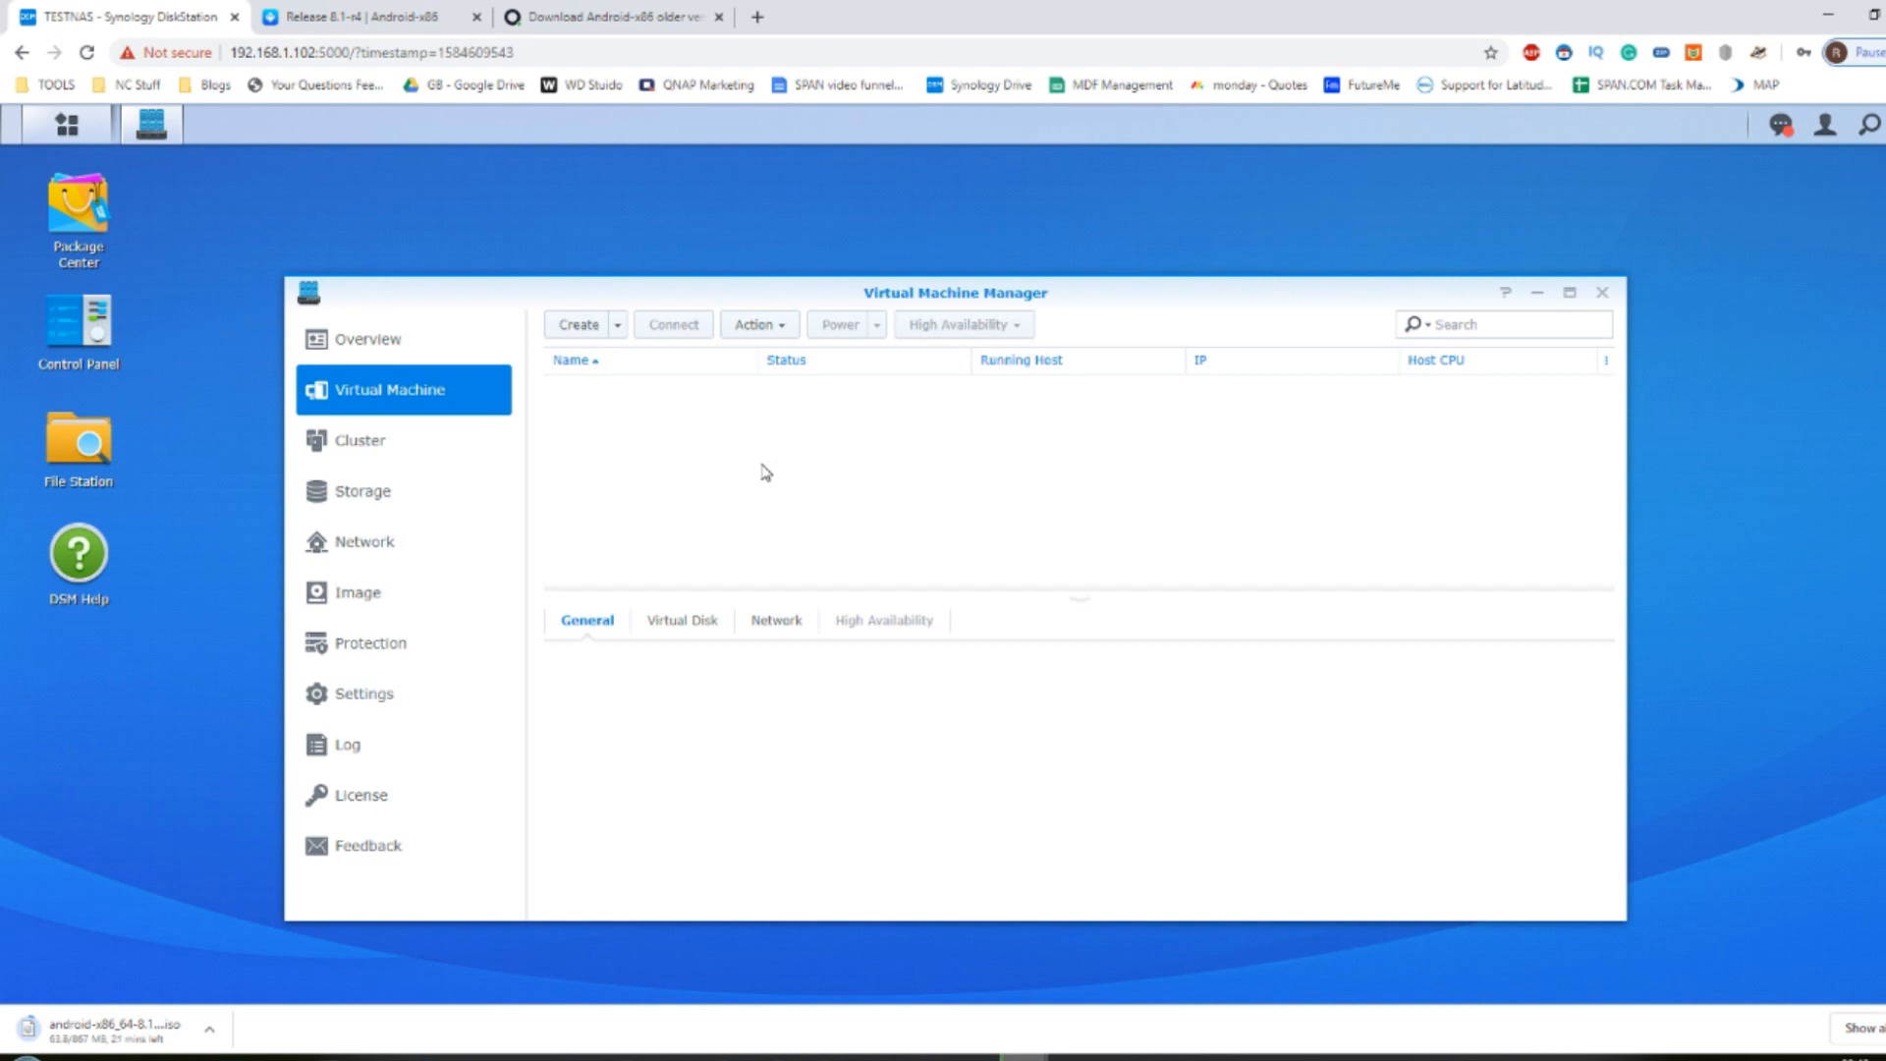
mouse_move(709, 418)
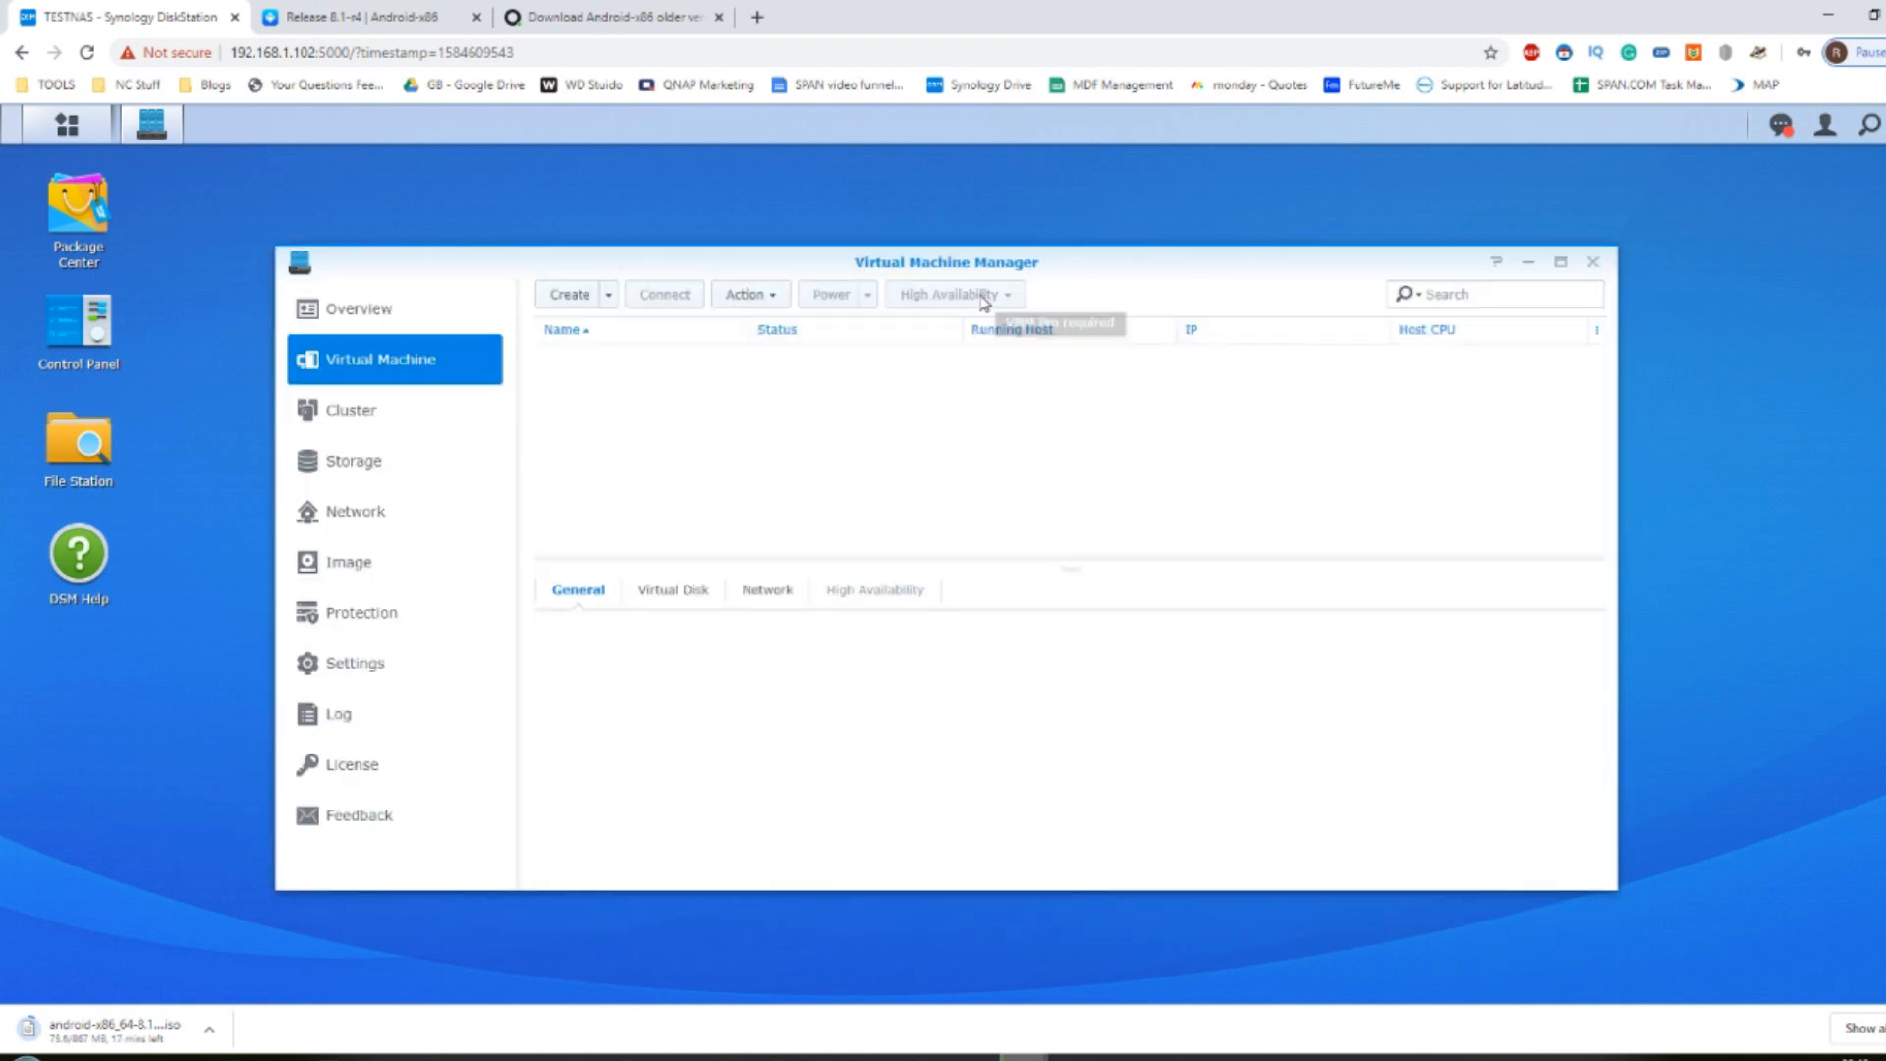
mouse_move(203, 185)
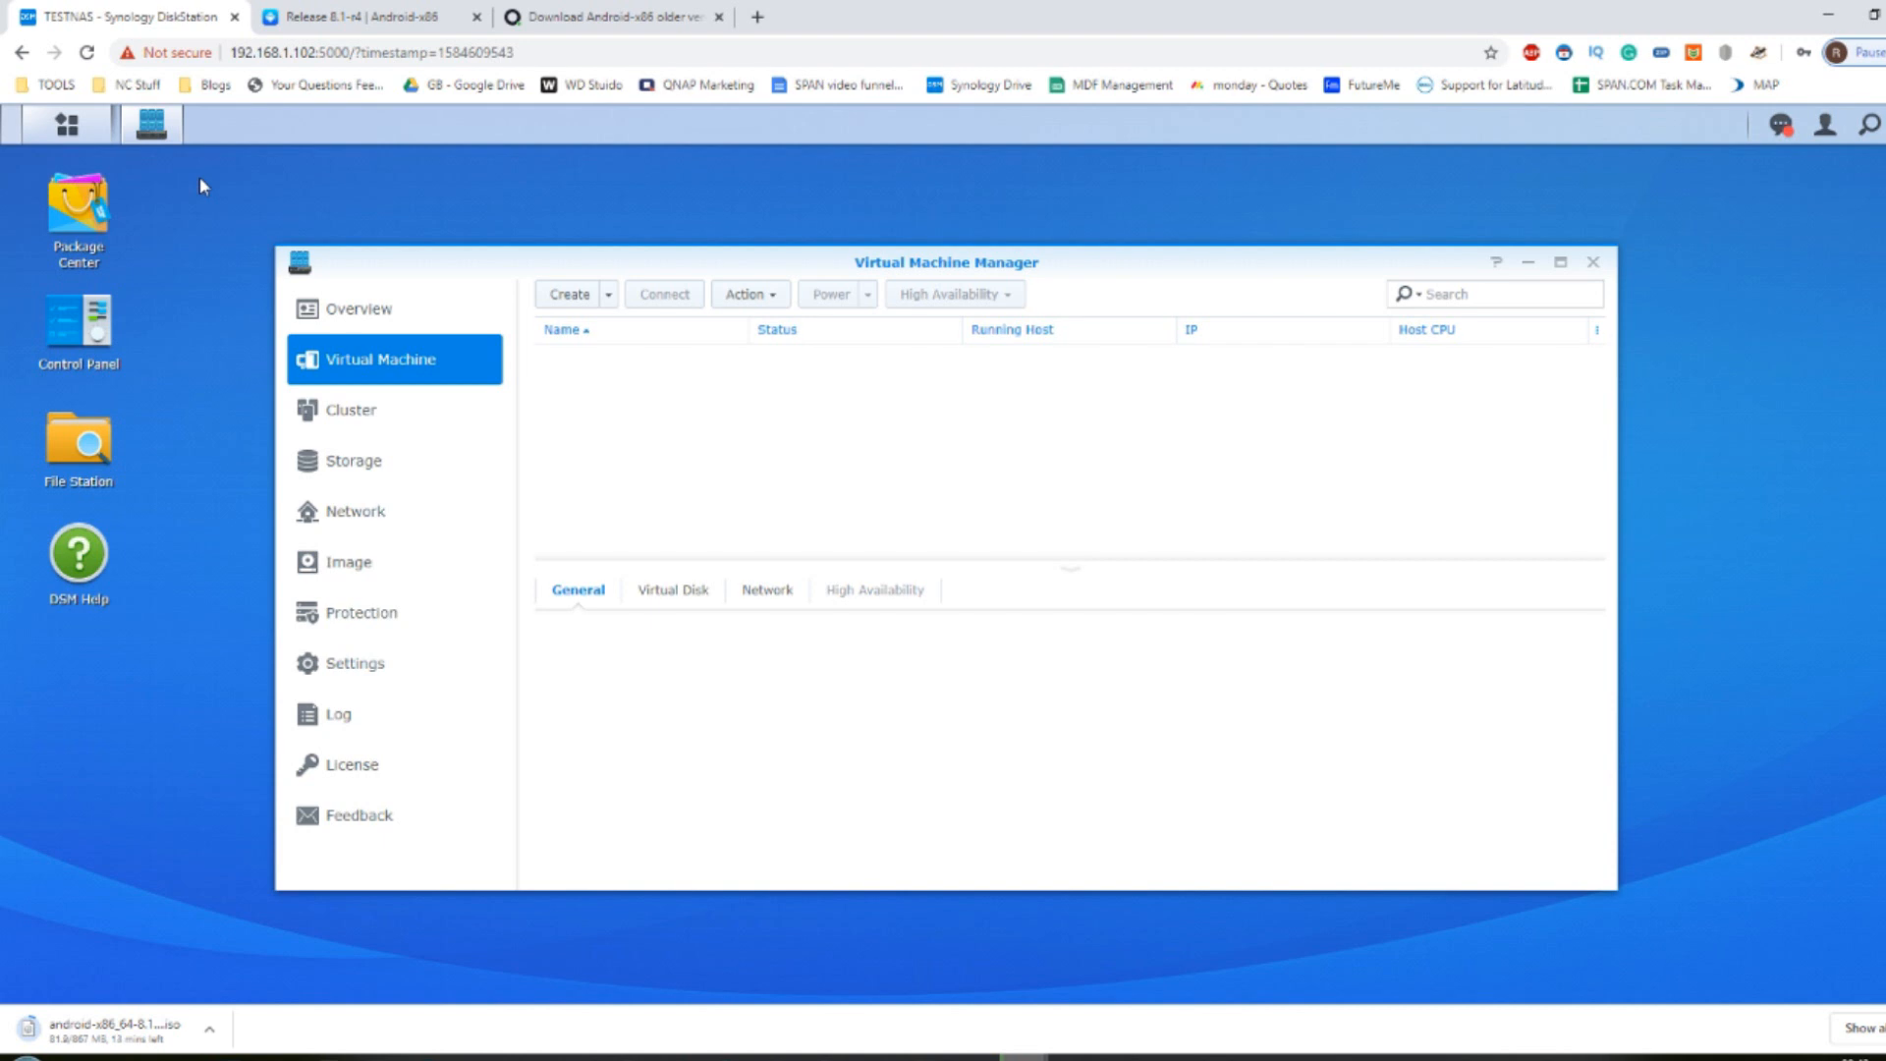
mouse_move(743, 565)
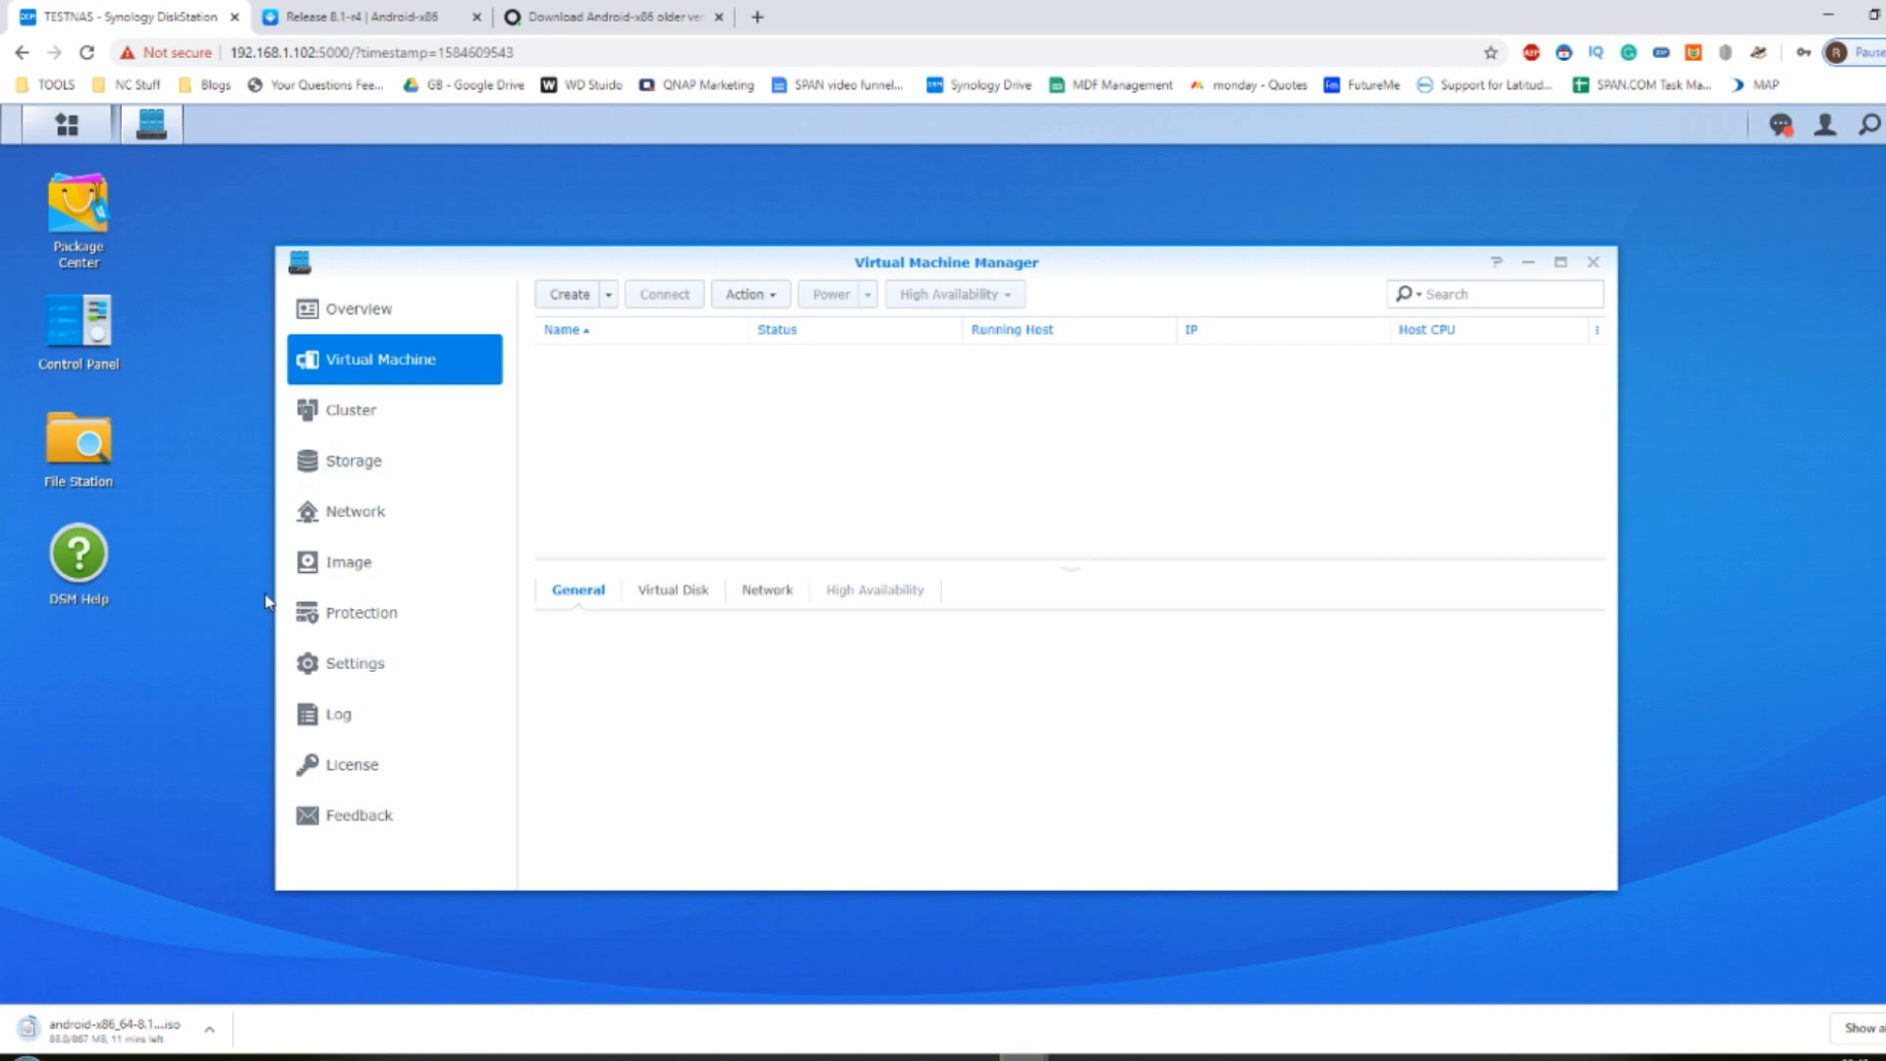
mouse_move(408, 613)
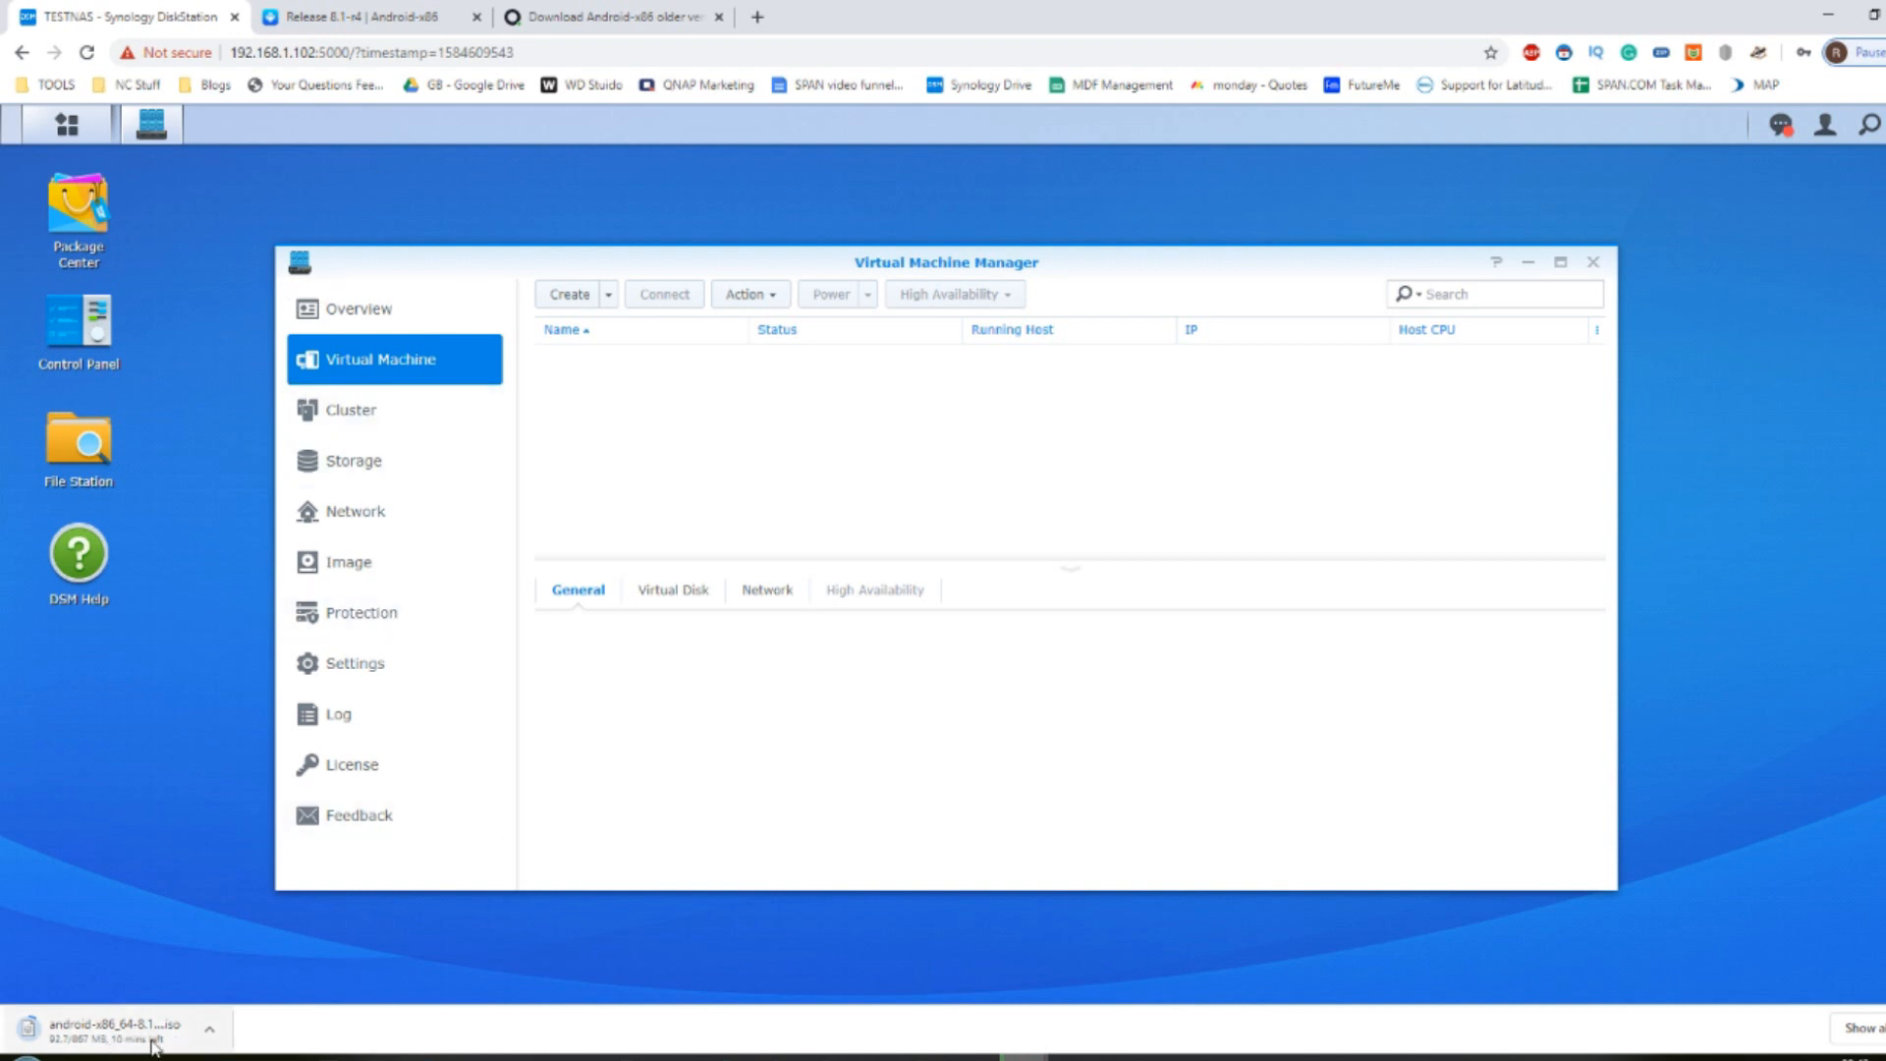
mouse_move(210, 560)
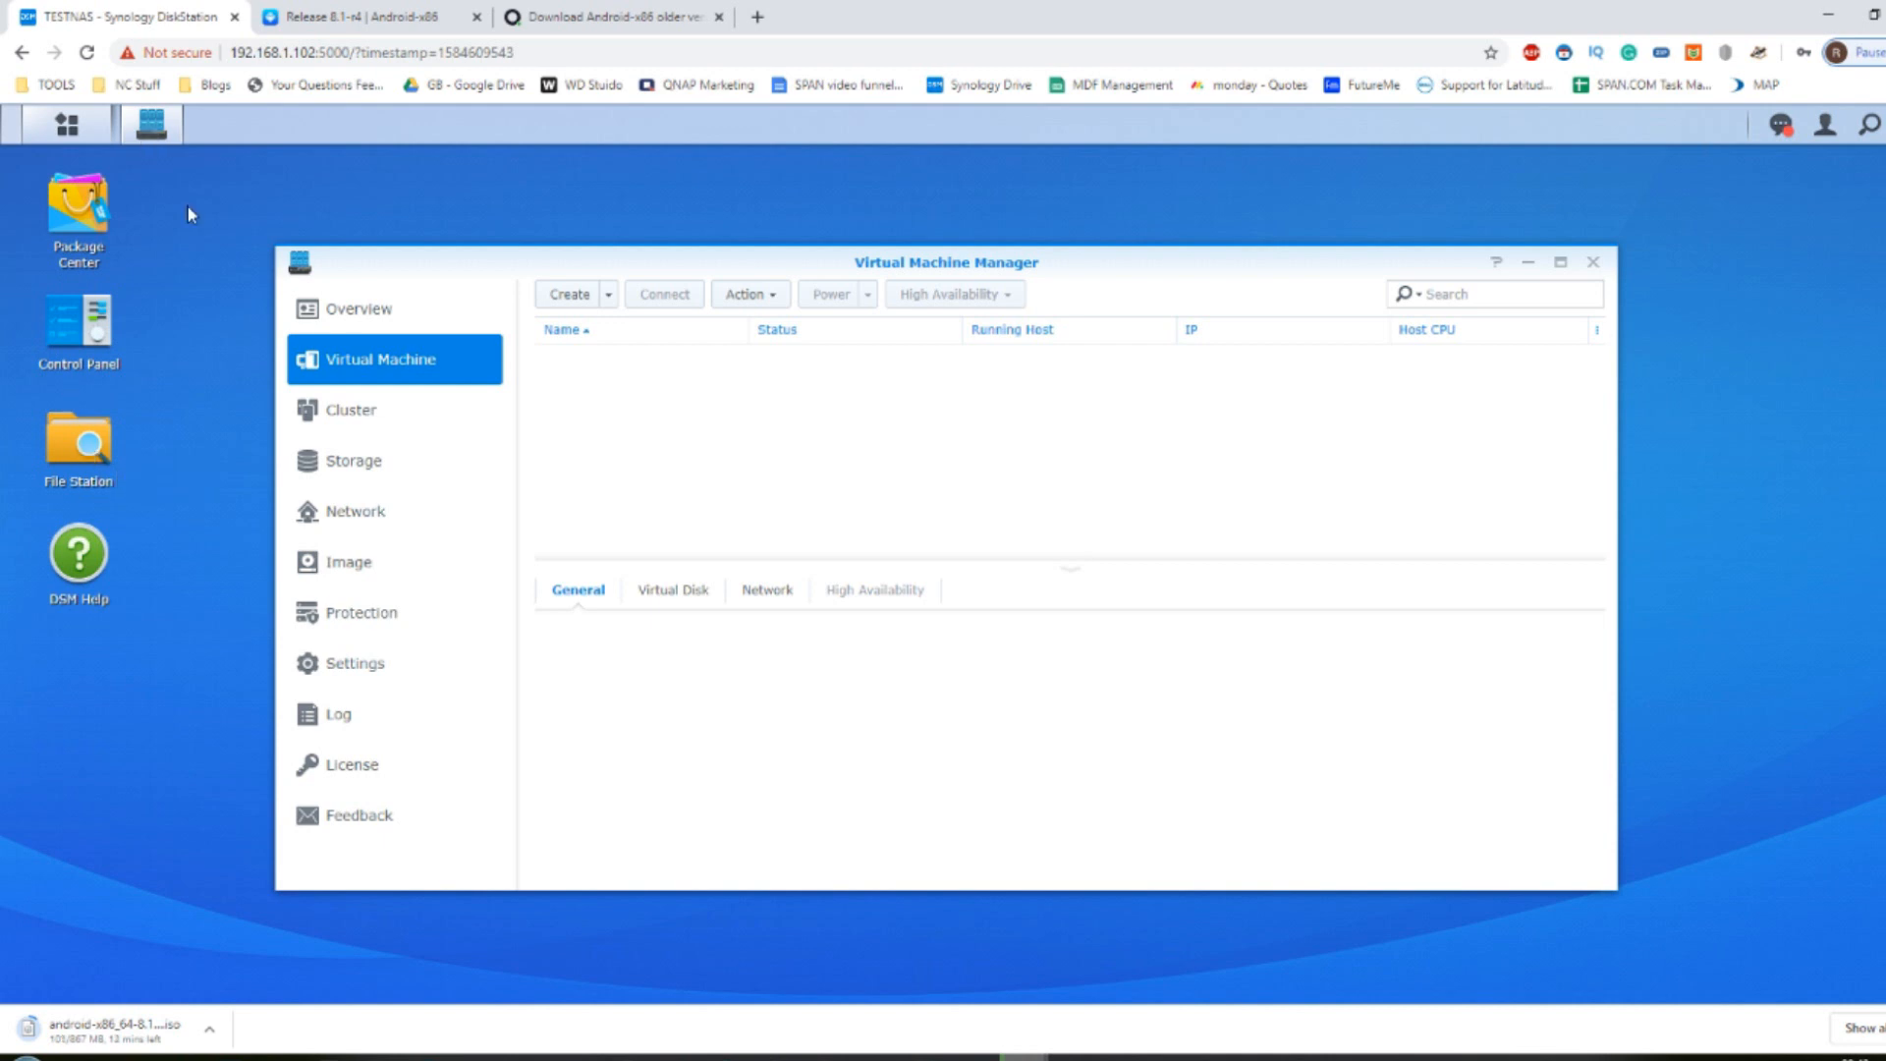
mouse_move(197, 908)
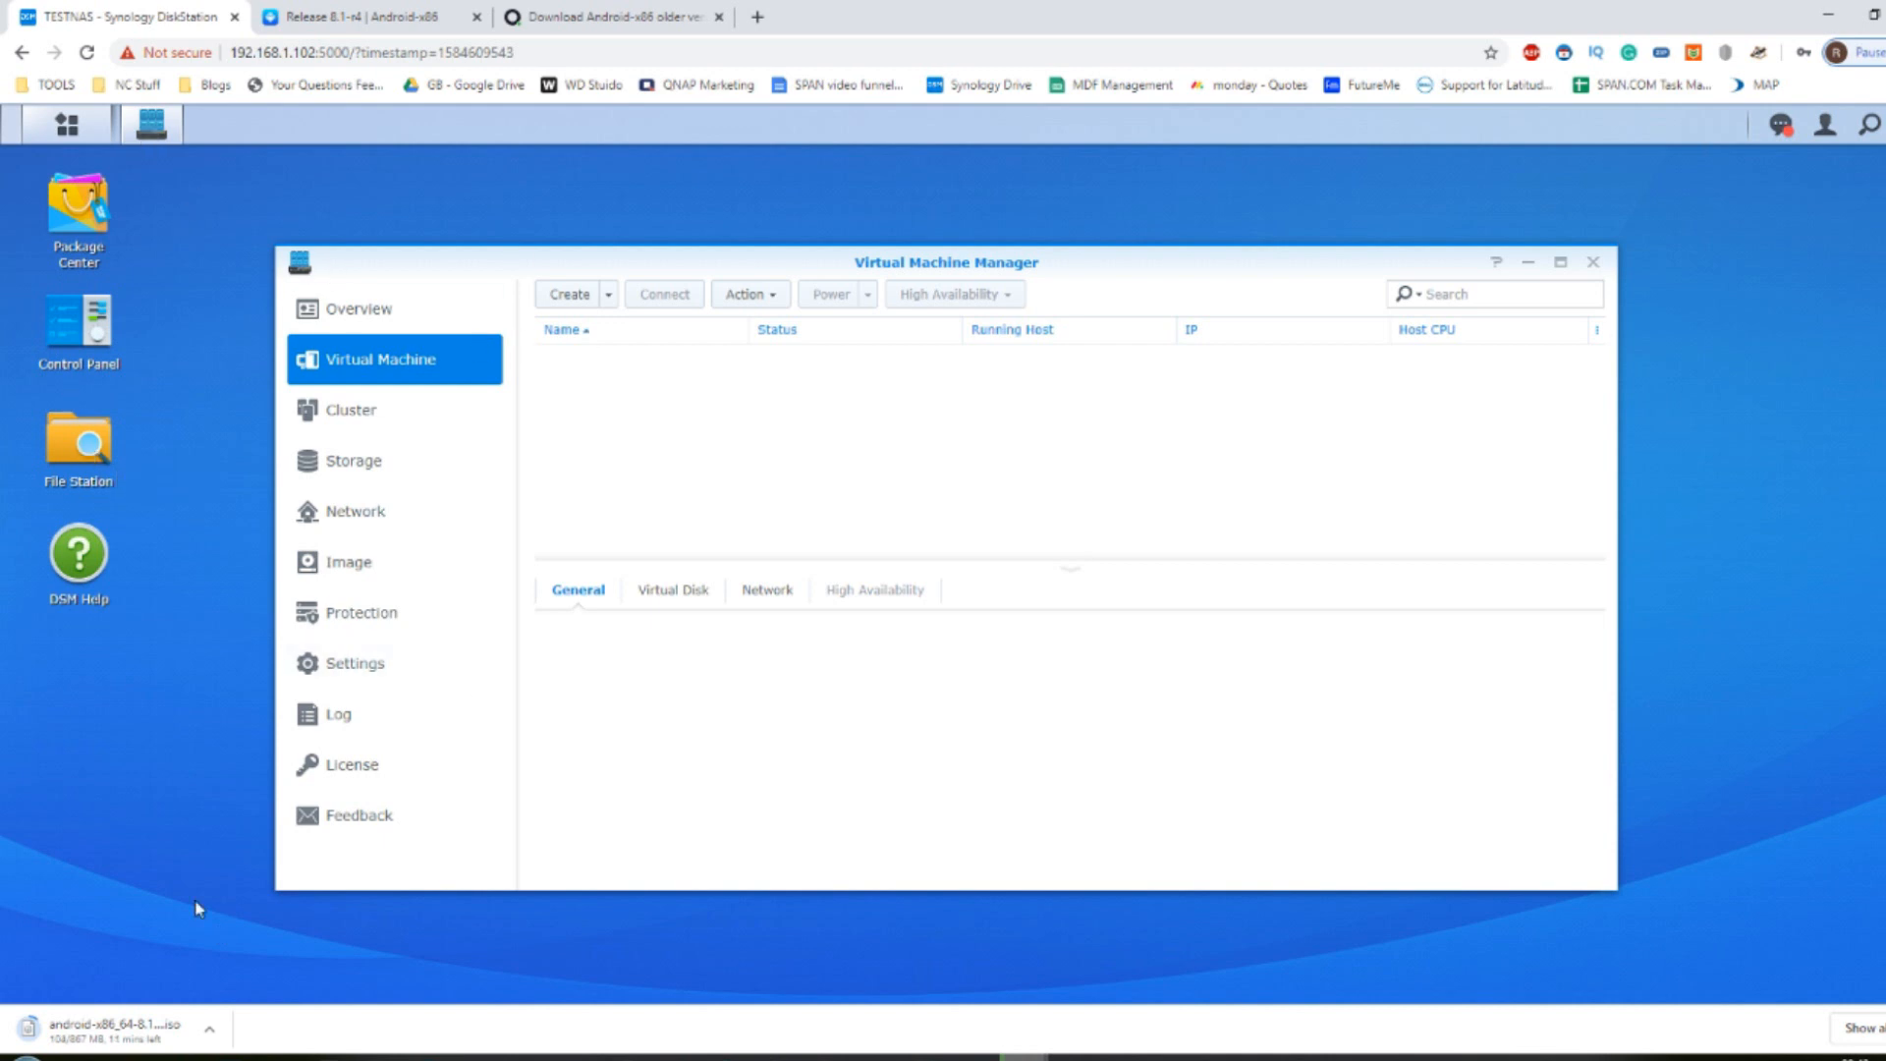
mouse_move(120, 1028)
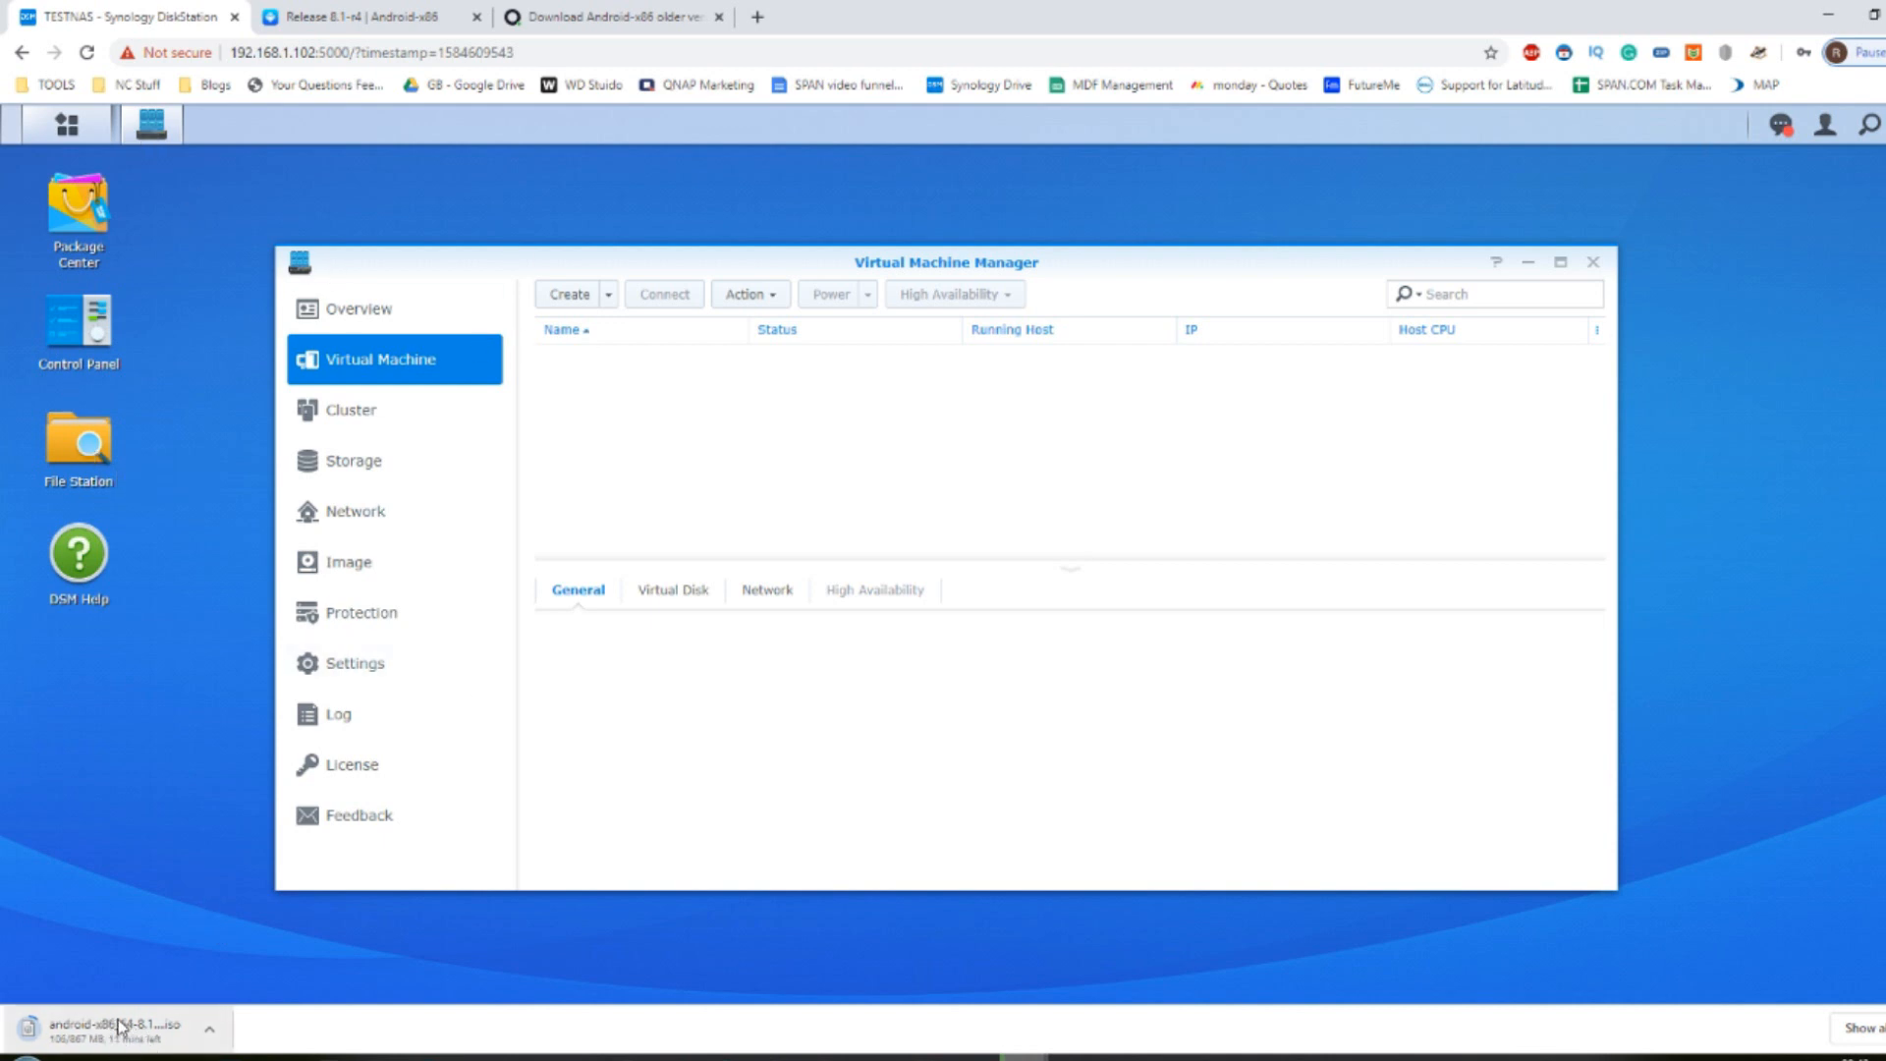
mouse_move(860, 263)
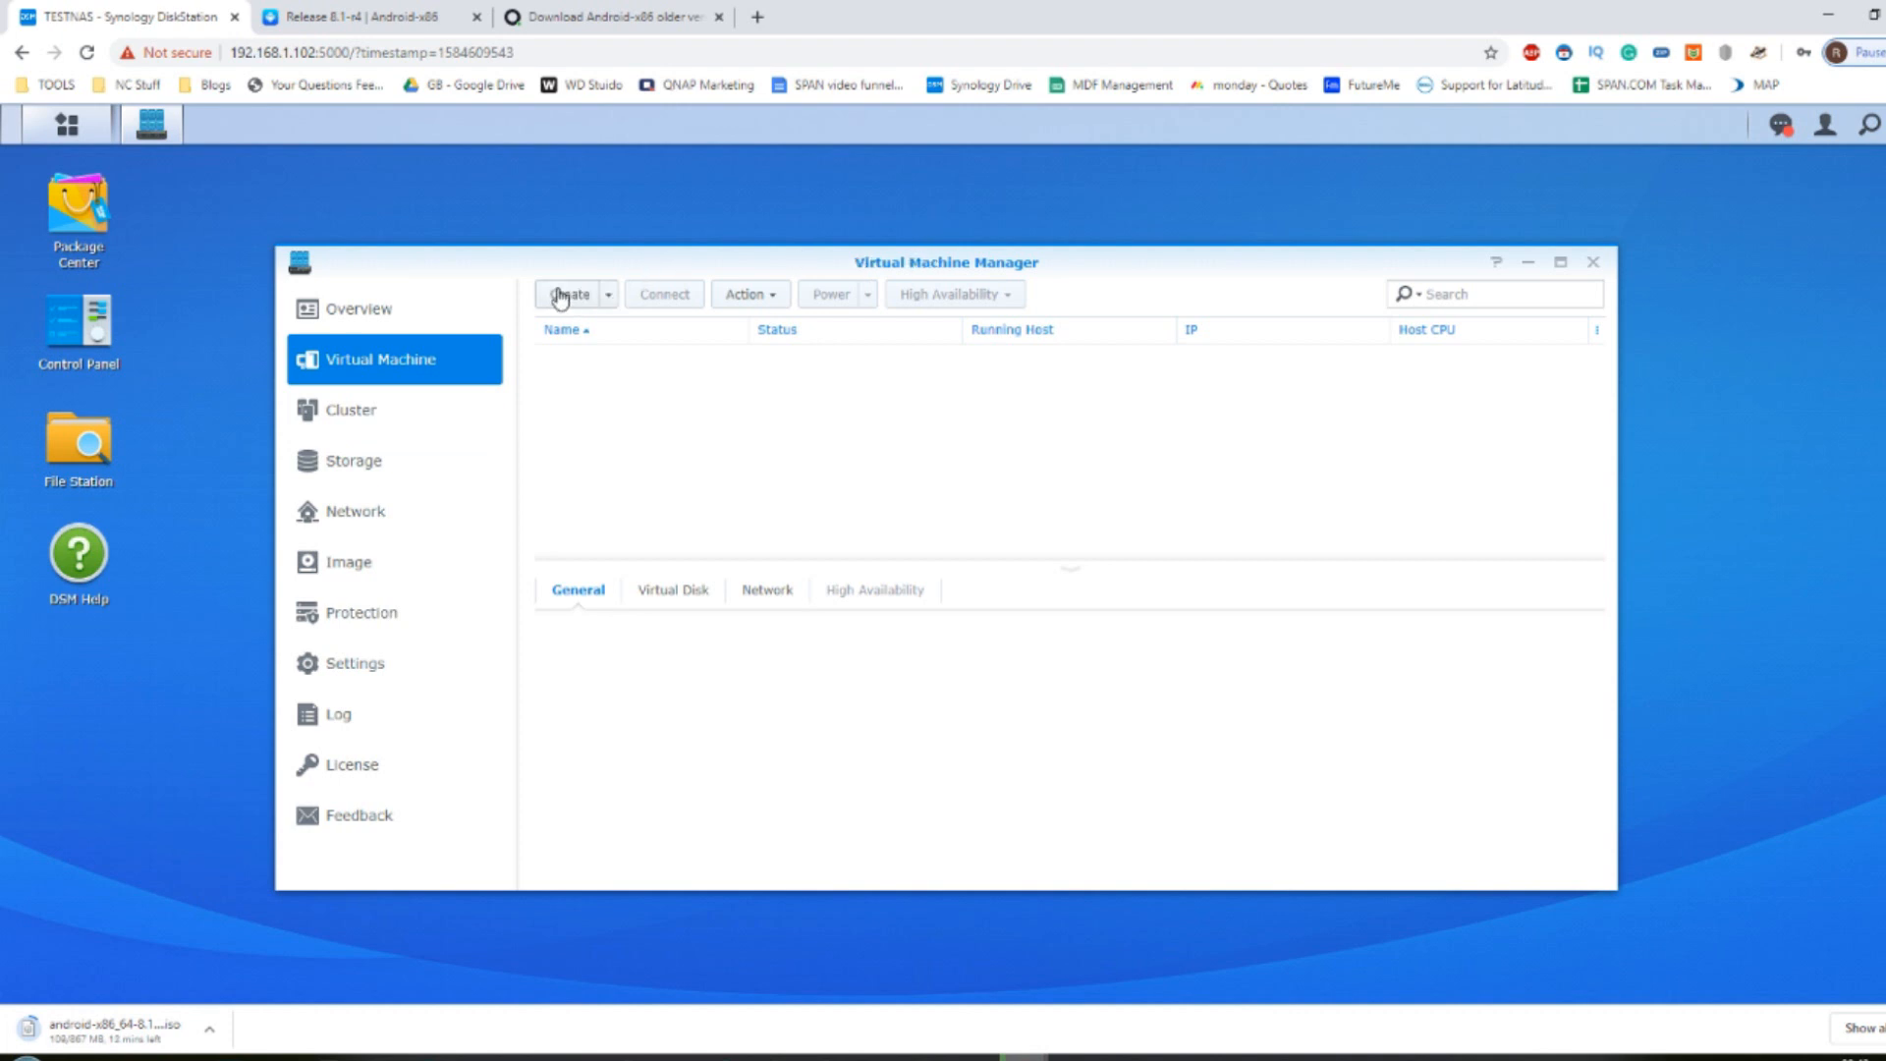
Step: Create a new virtual machine with Linux as the operating system and proceed to storage
left_click(570, 293)
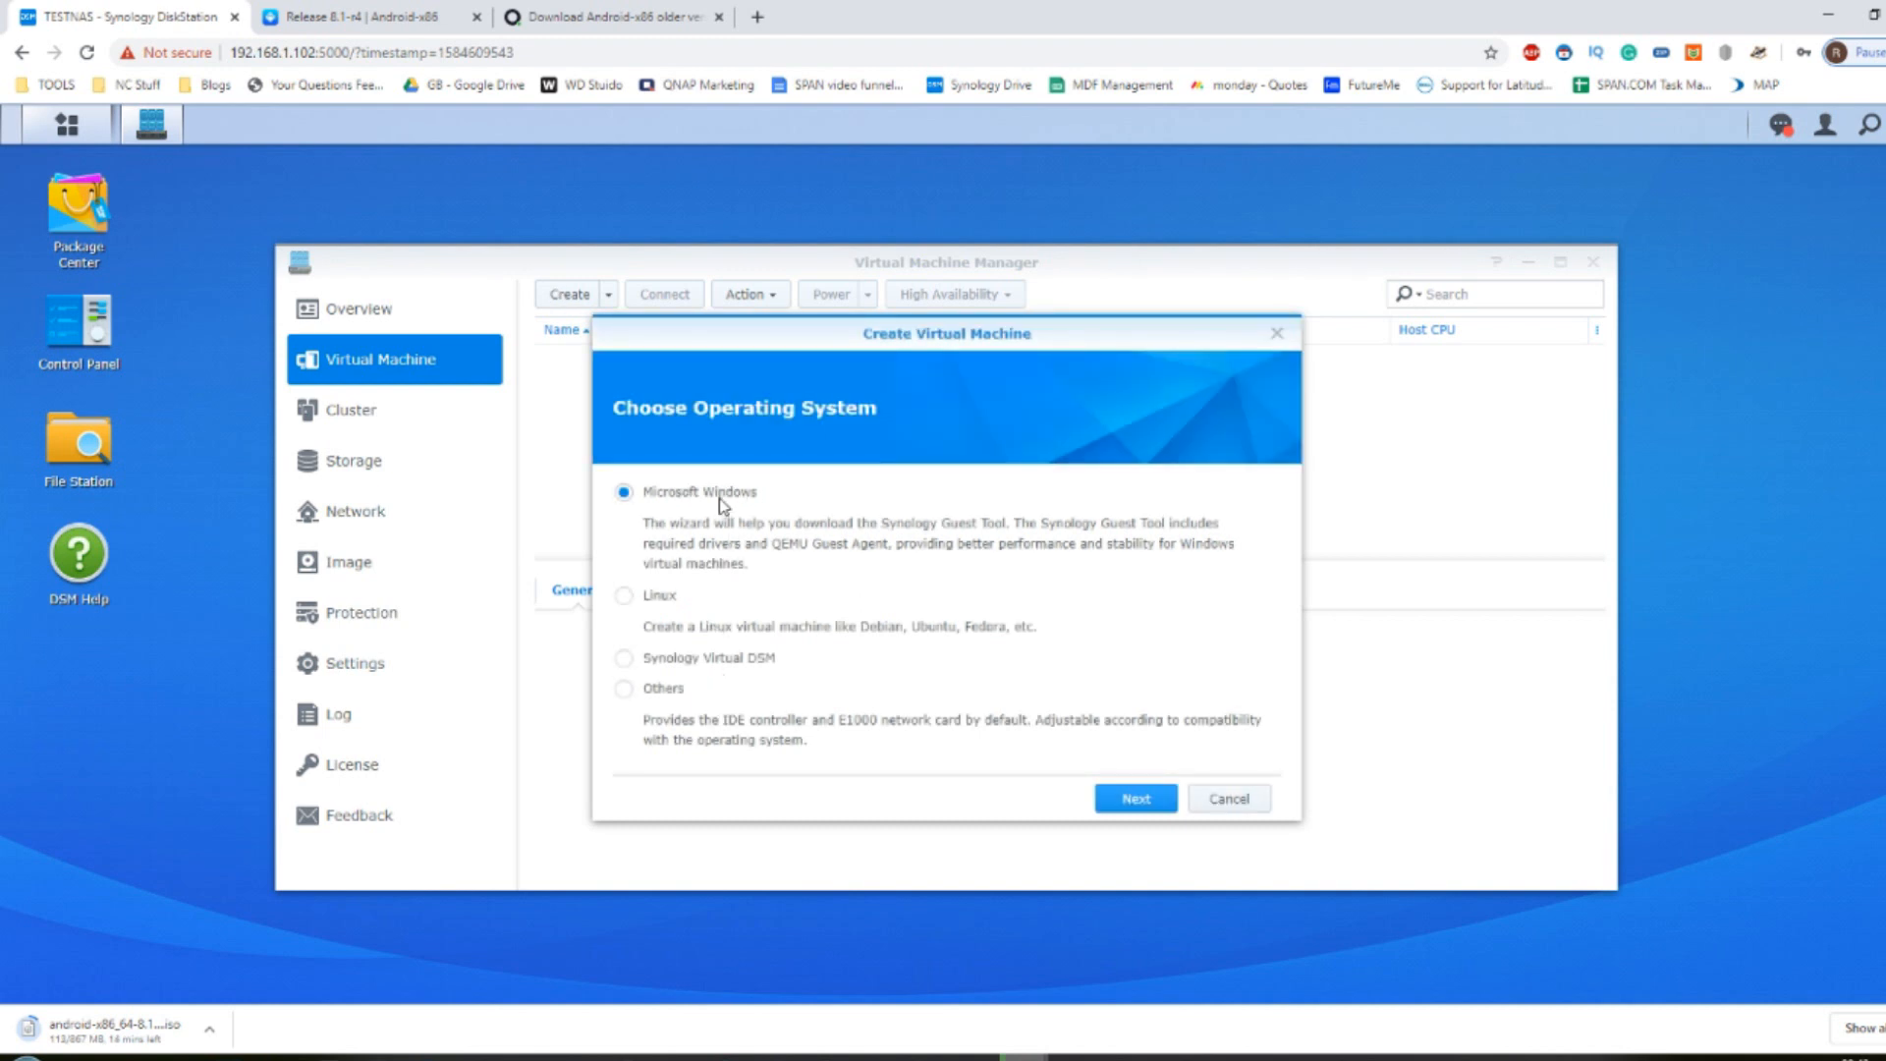
mouse_move(674, 599)
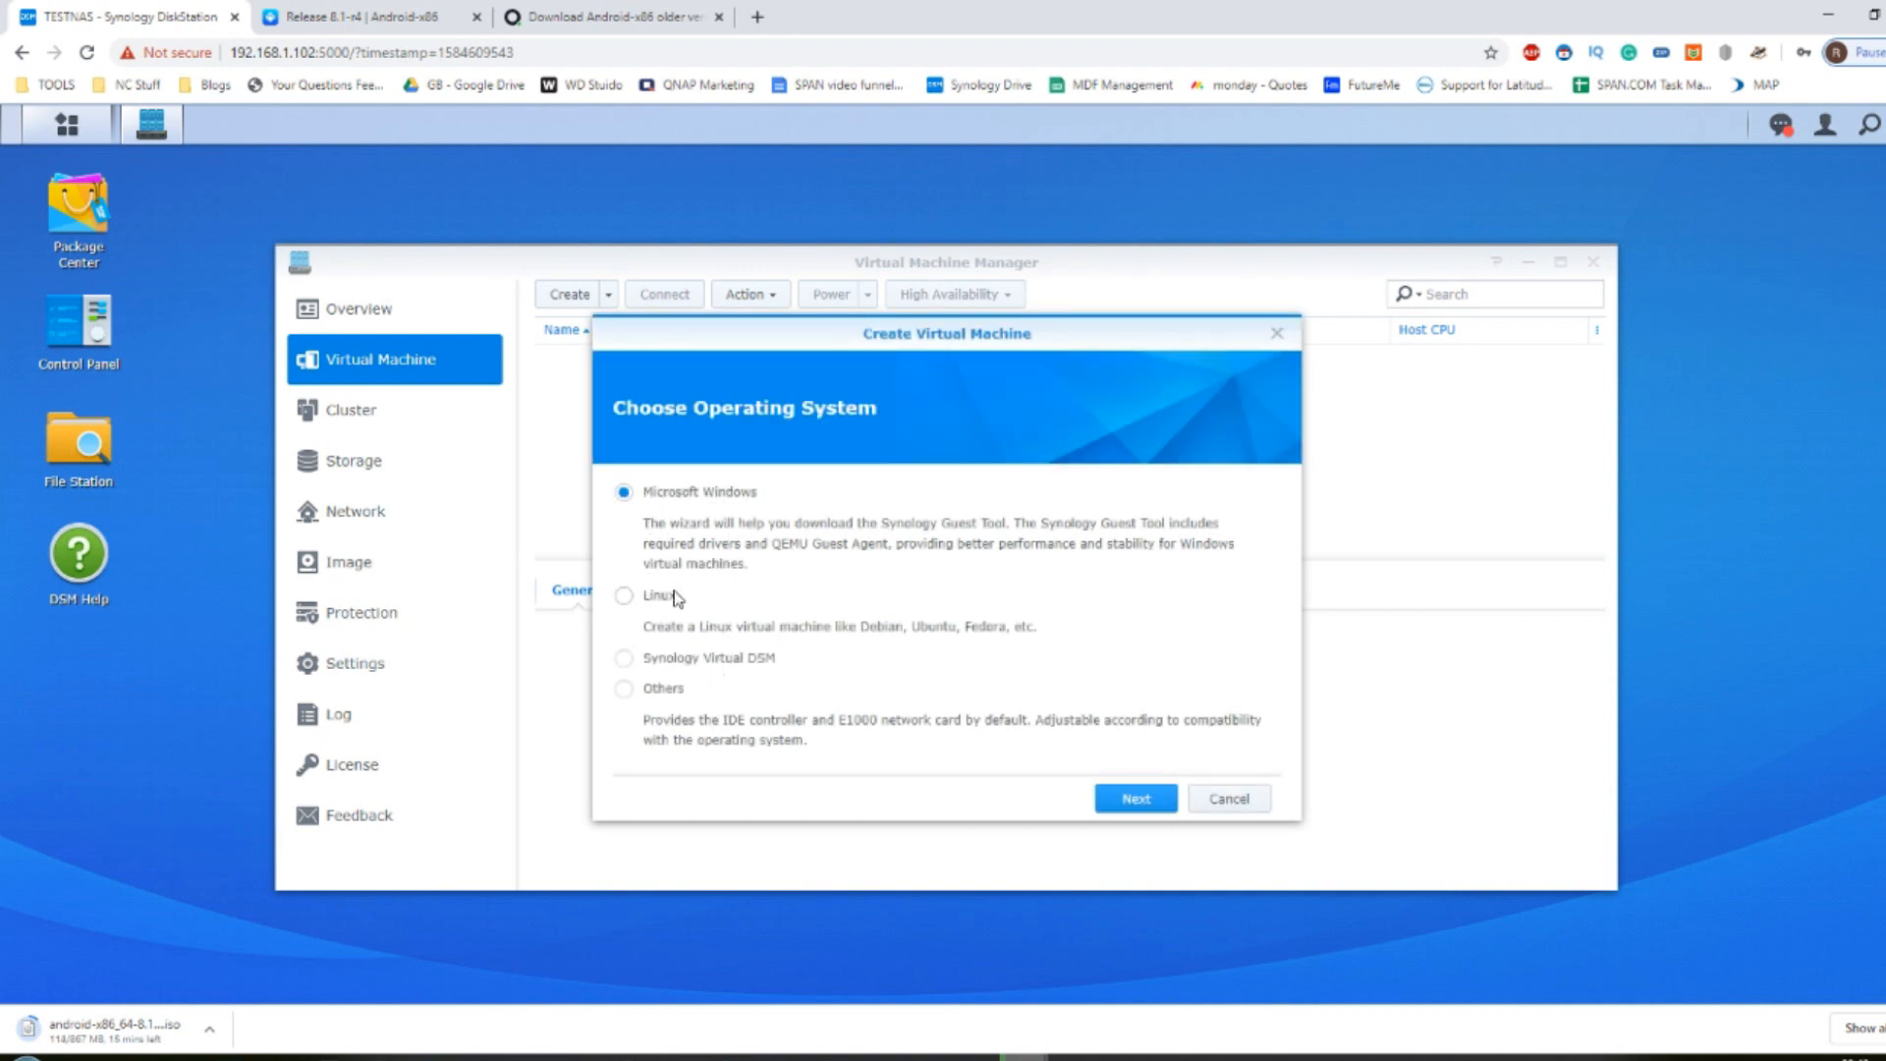
mouse_move(634, 607)
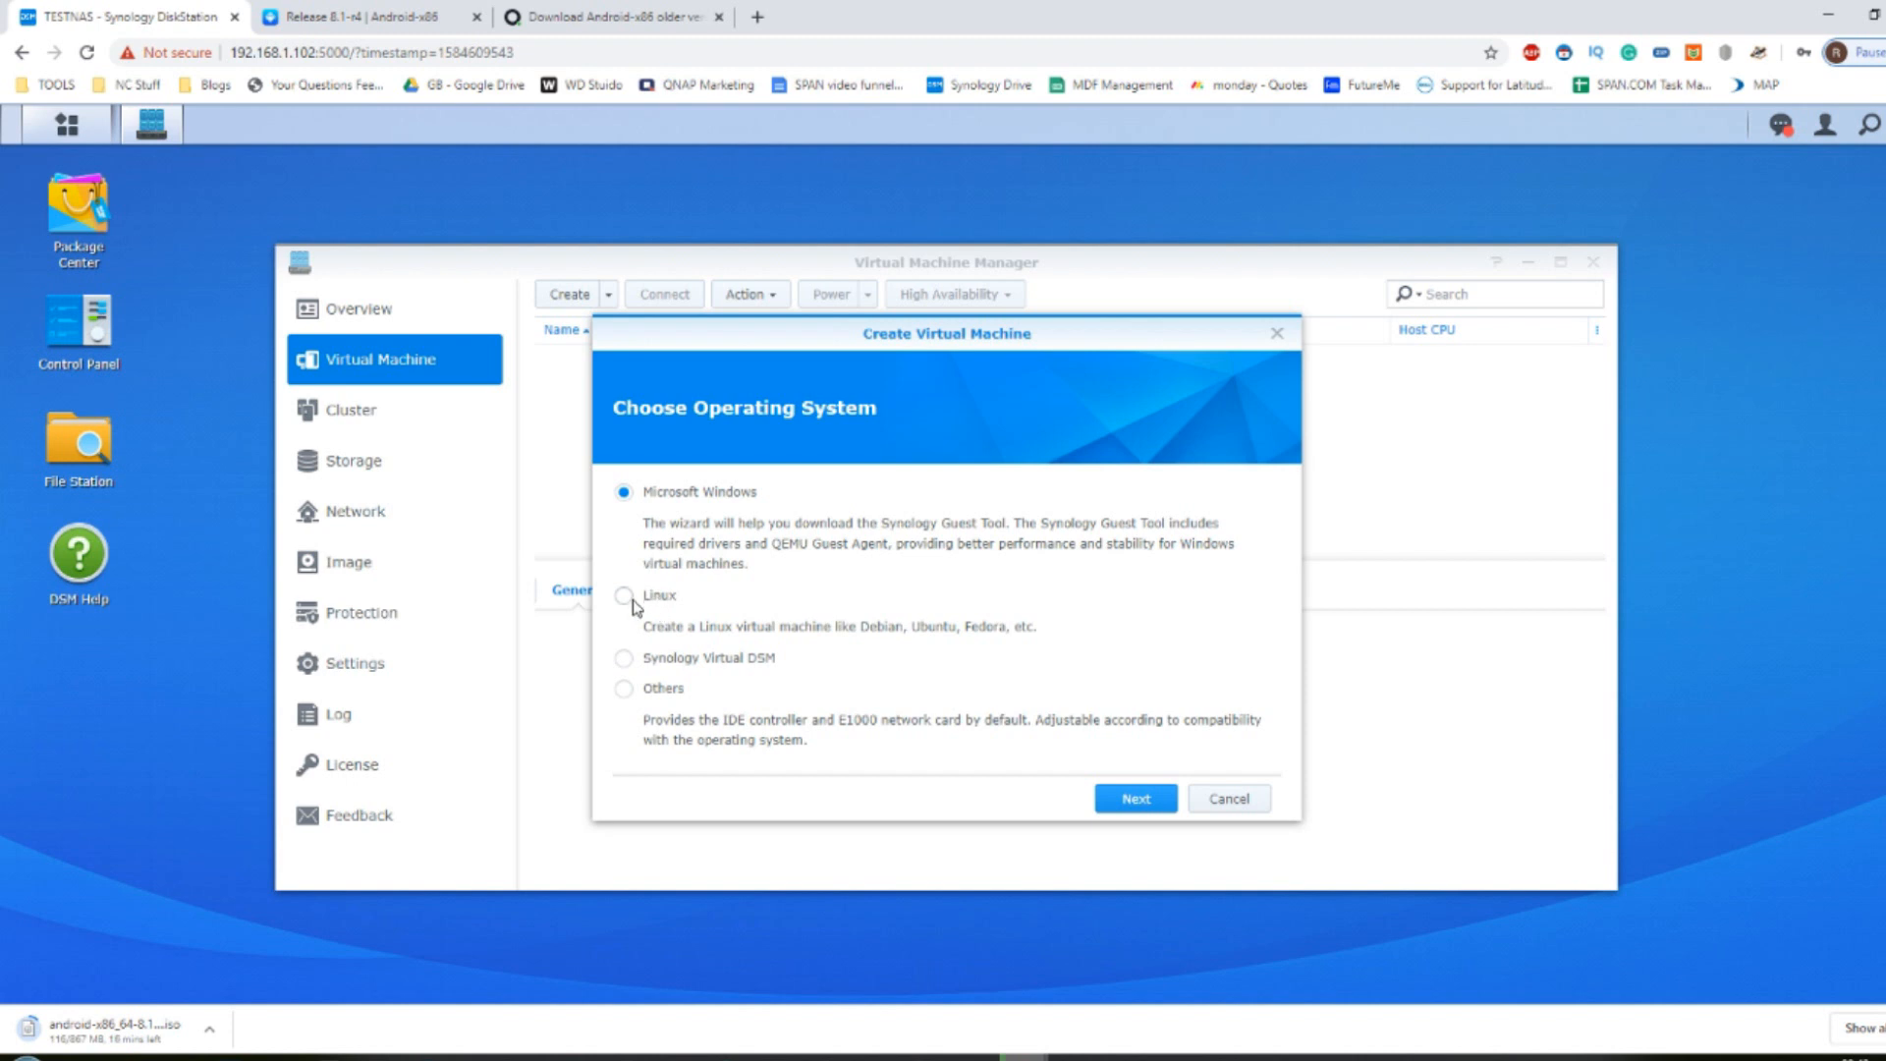
left_click(625, 593)
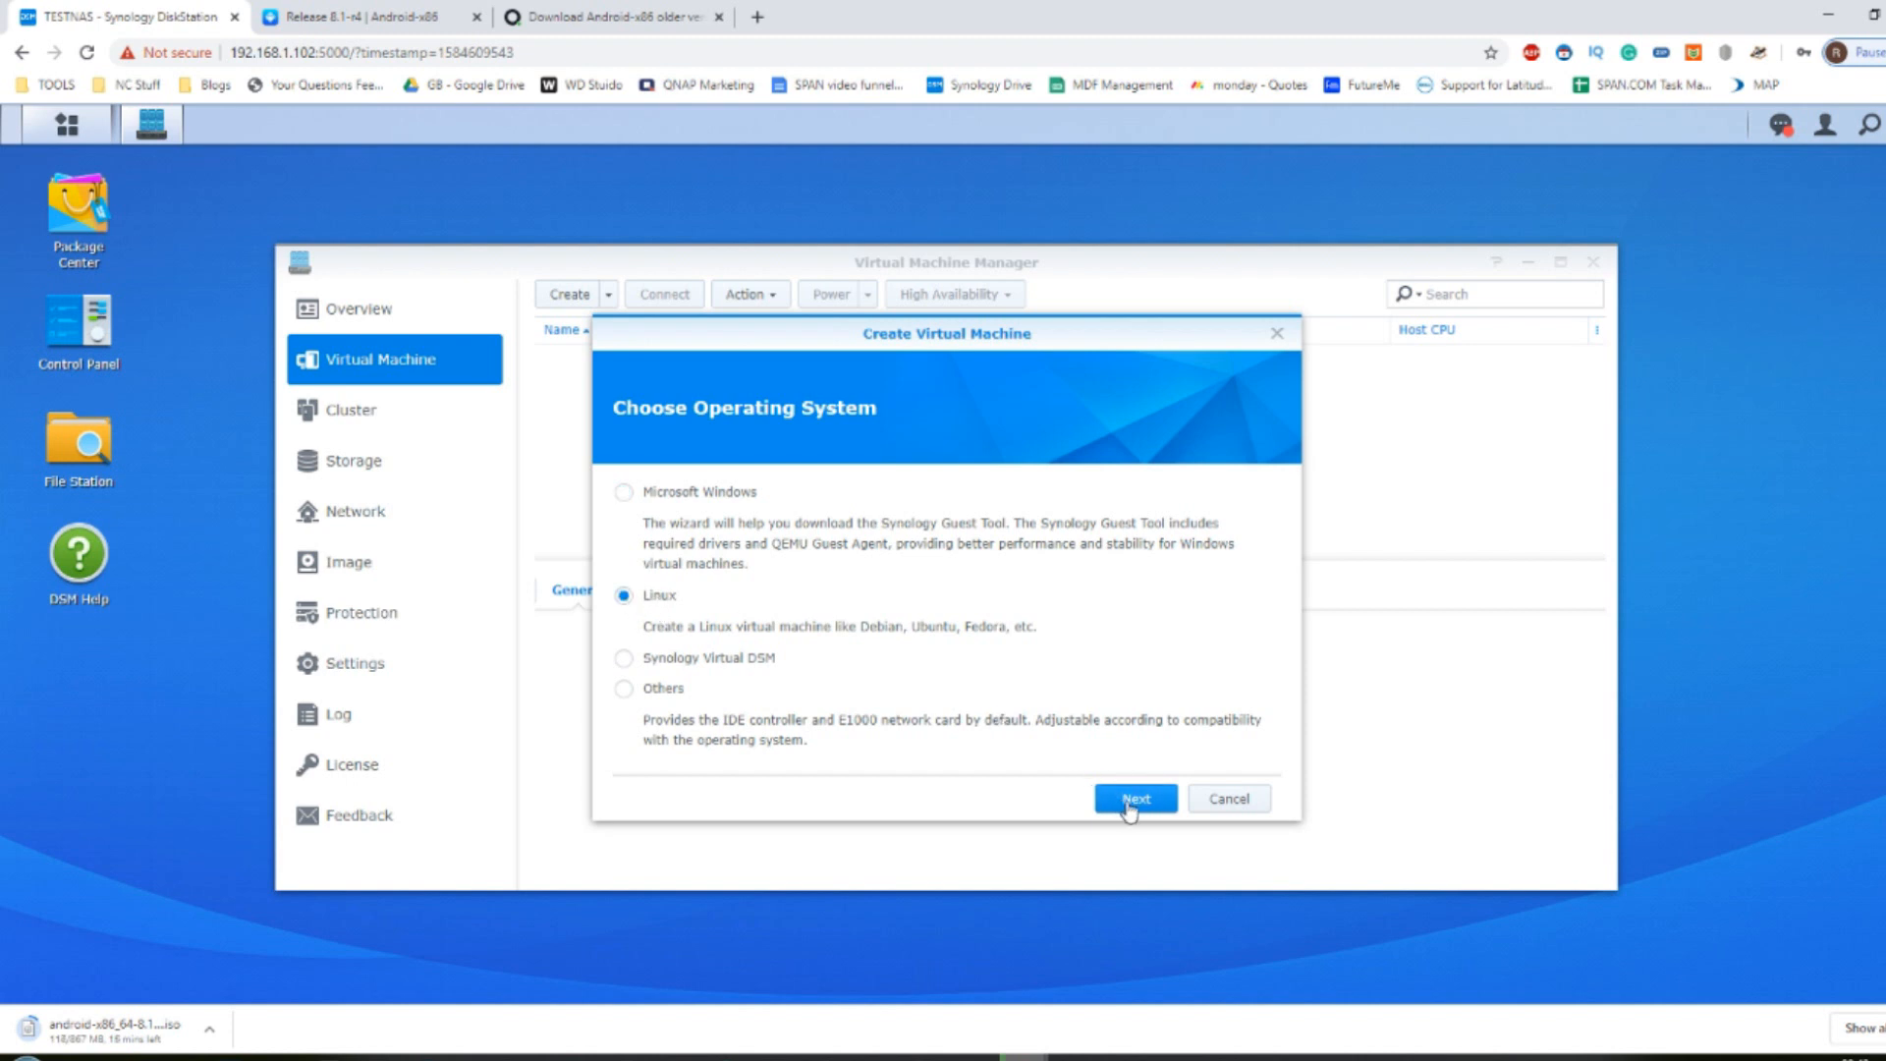
left_click(1134, 800)
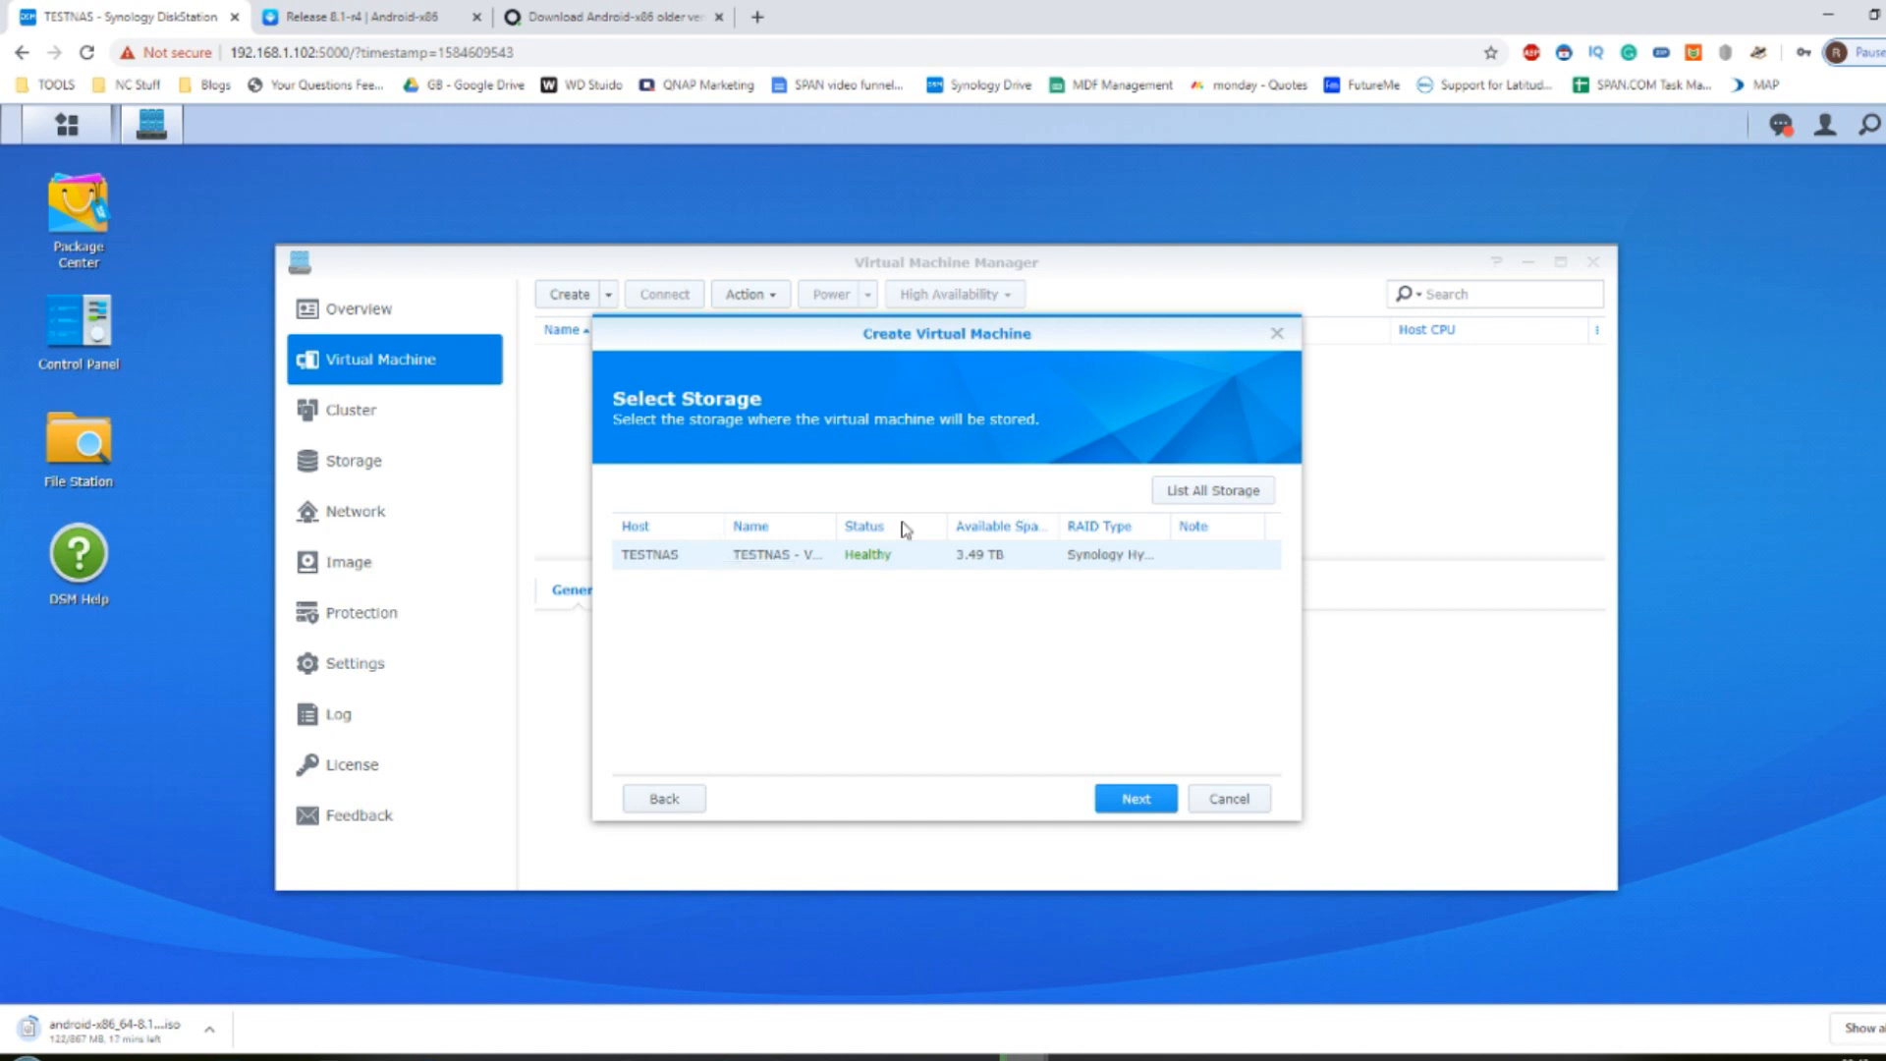
mouse_move(1167, 527)
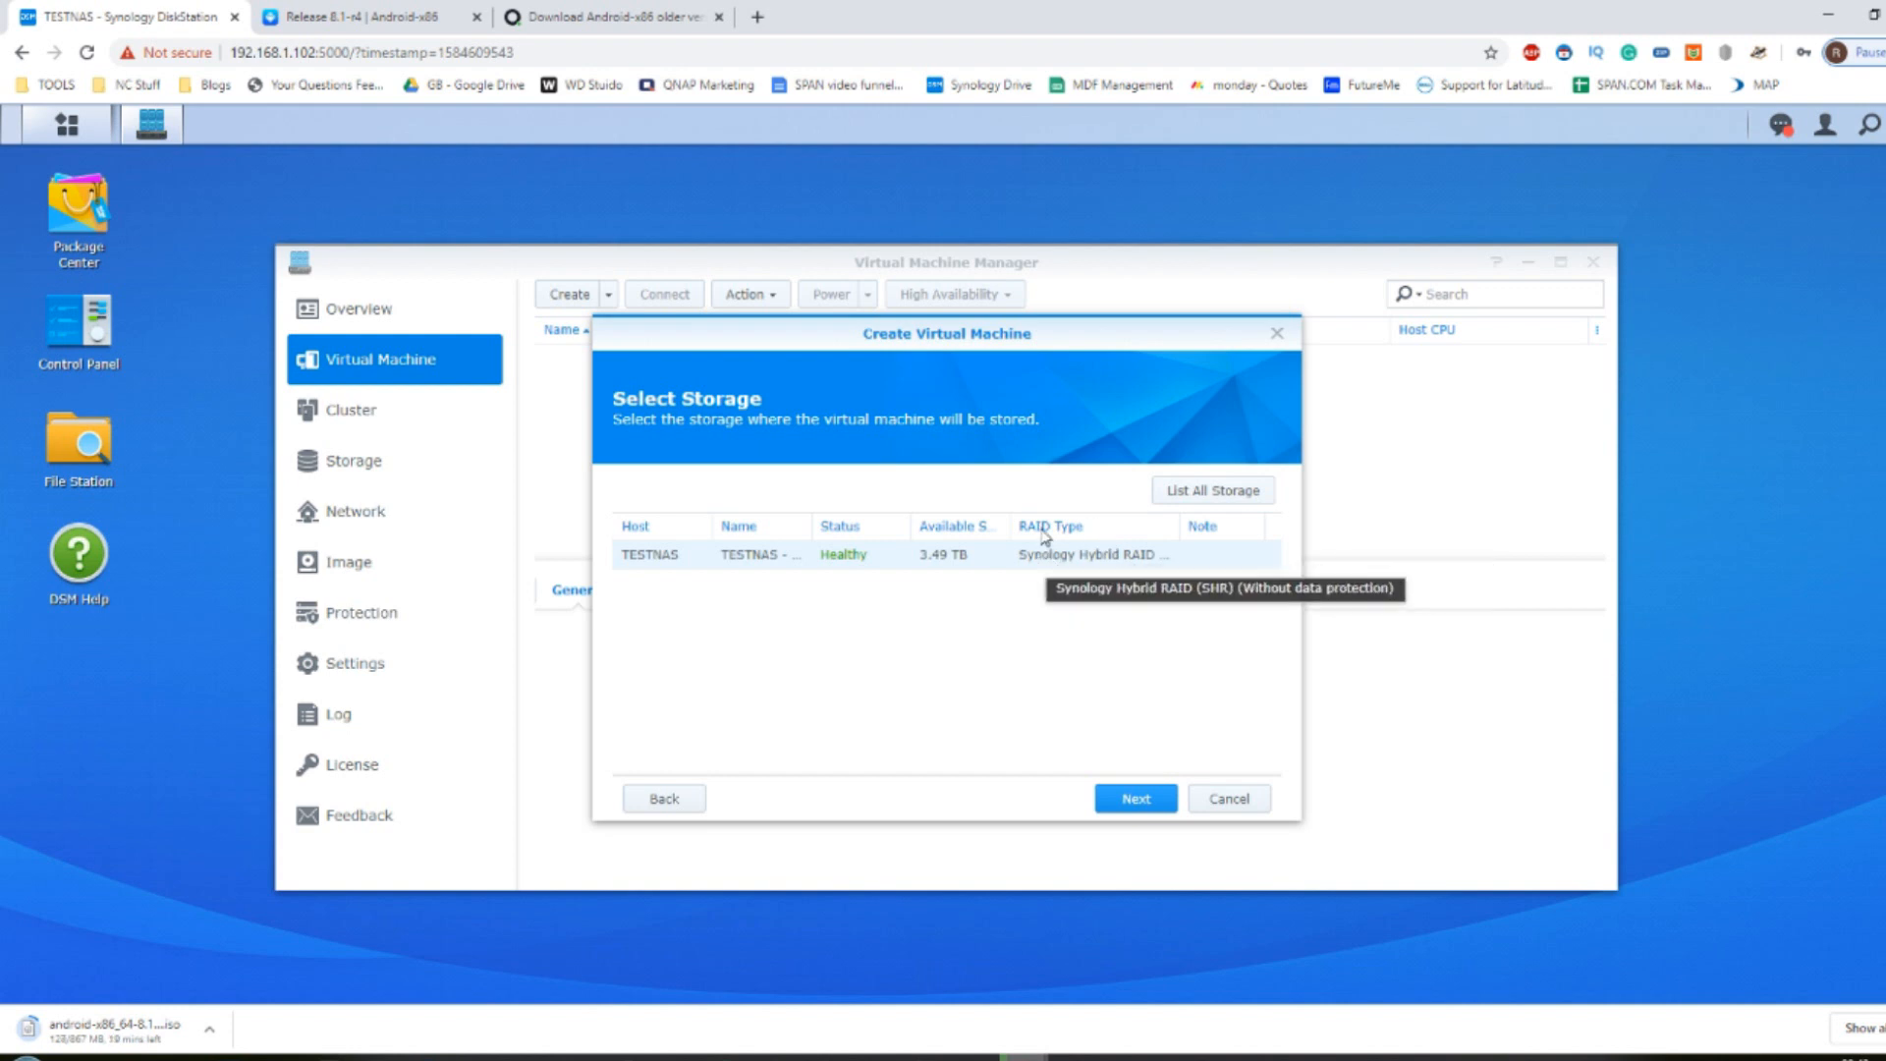
mouse_move(1076, 531)
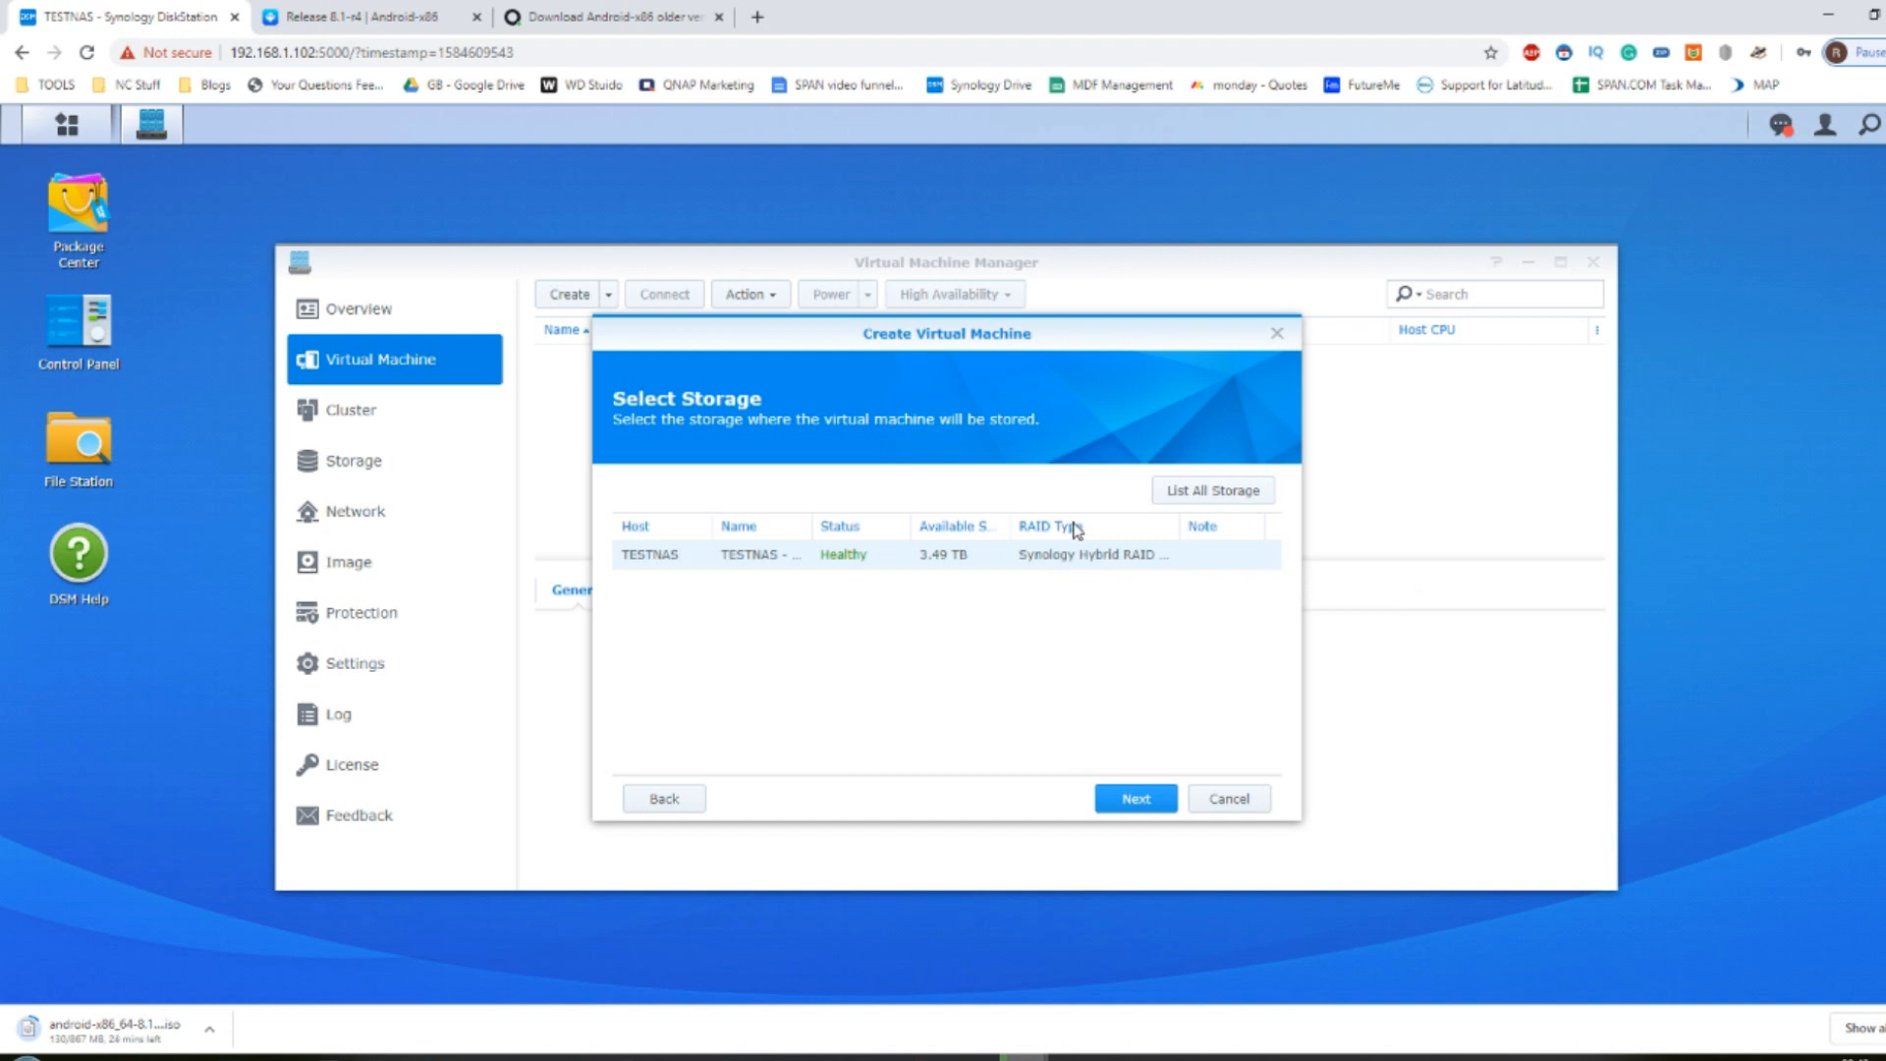
mouse_move(1122, 718)
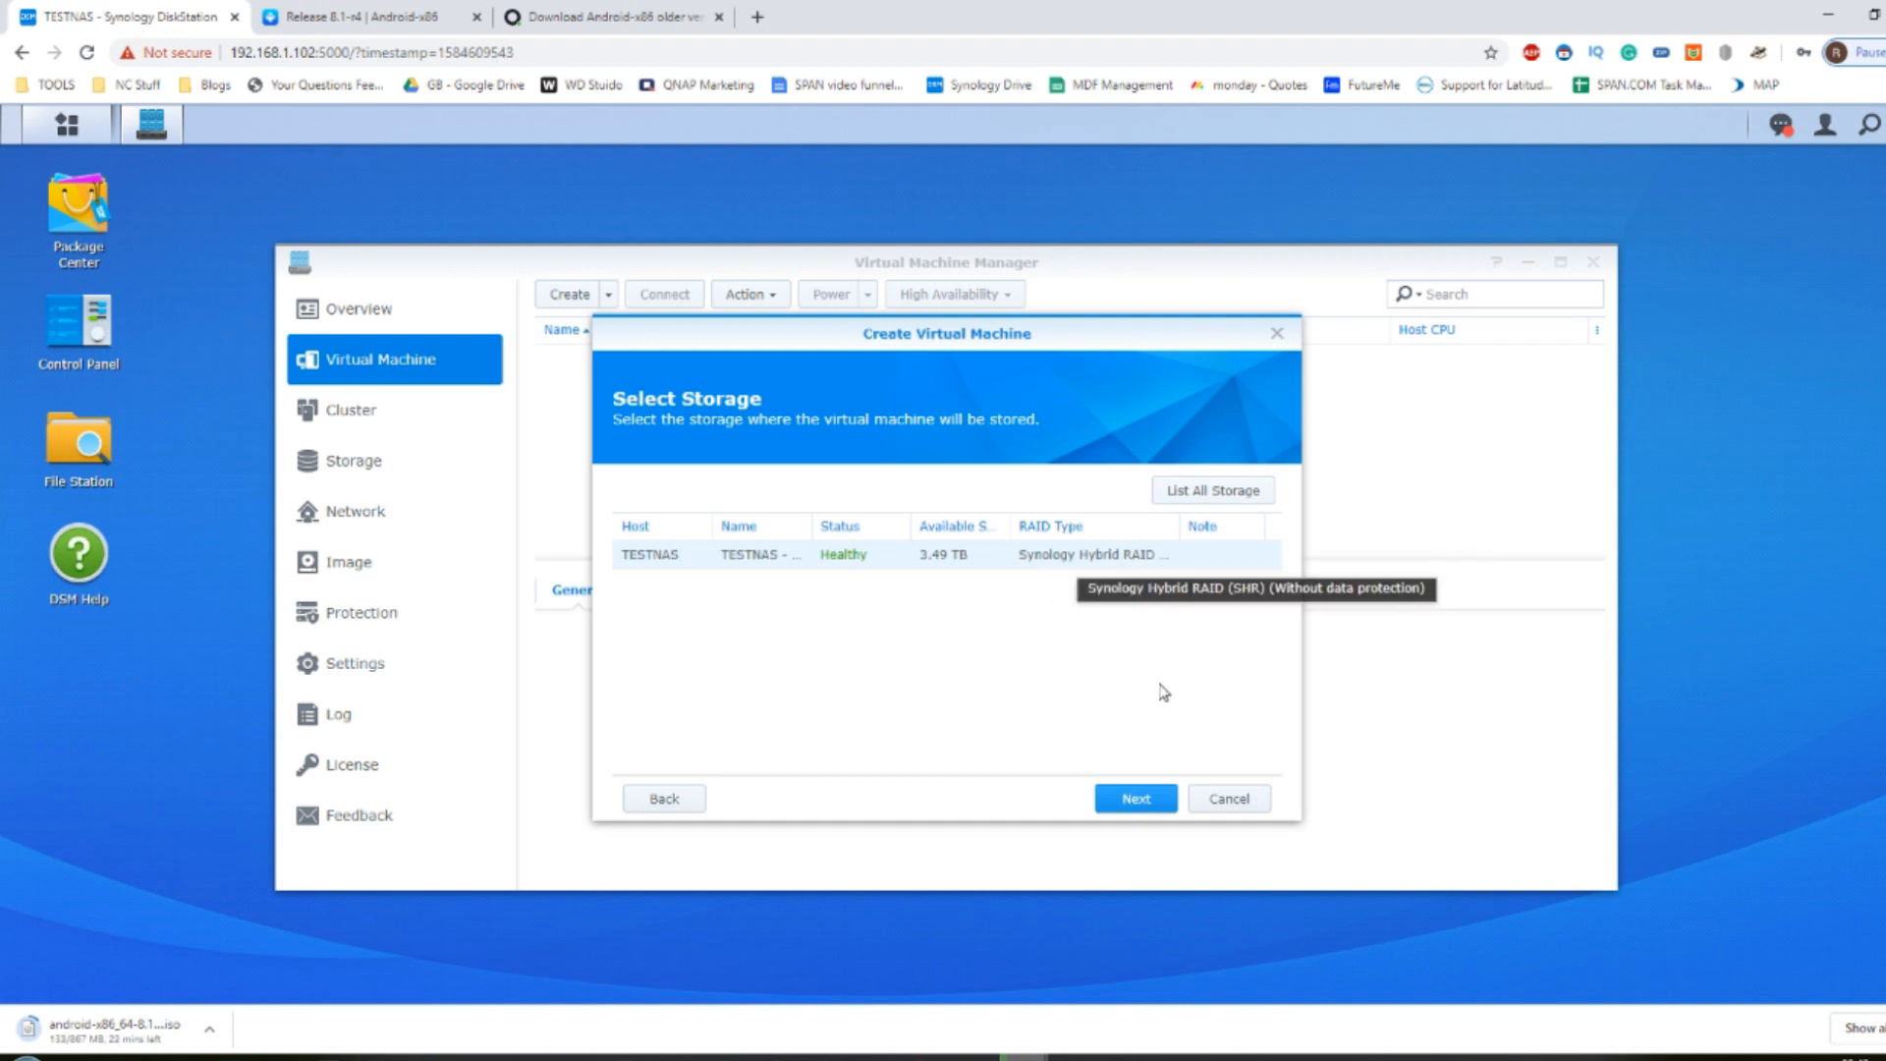
Step: Accept TESTNAS storage and name the VM ANDROID with 2 CPUs and 2 GB memory
left_click(1134, 797)
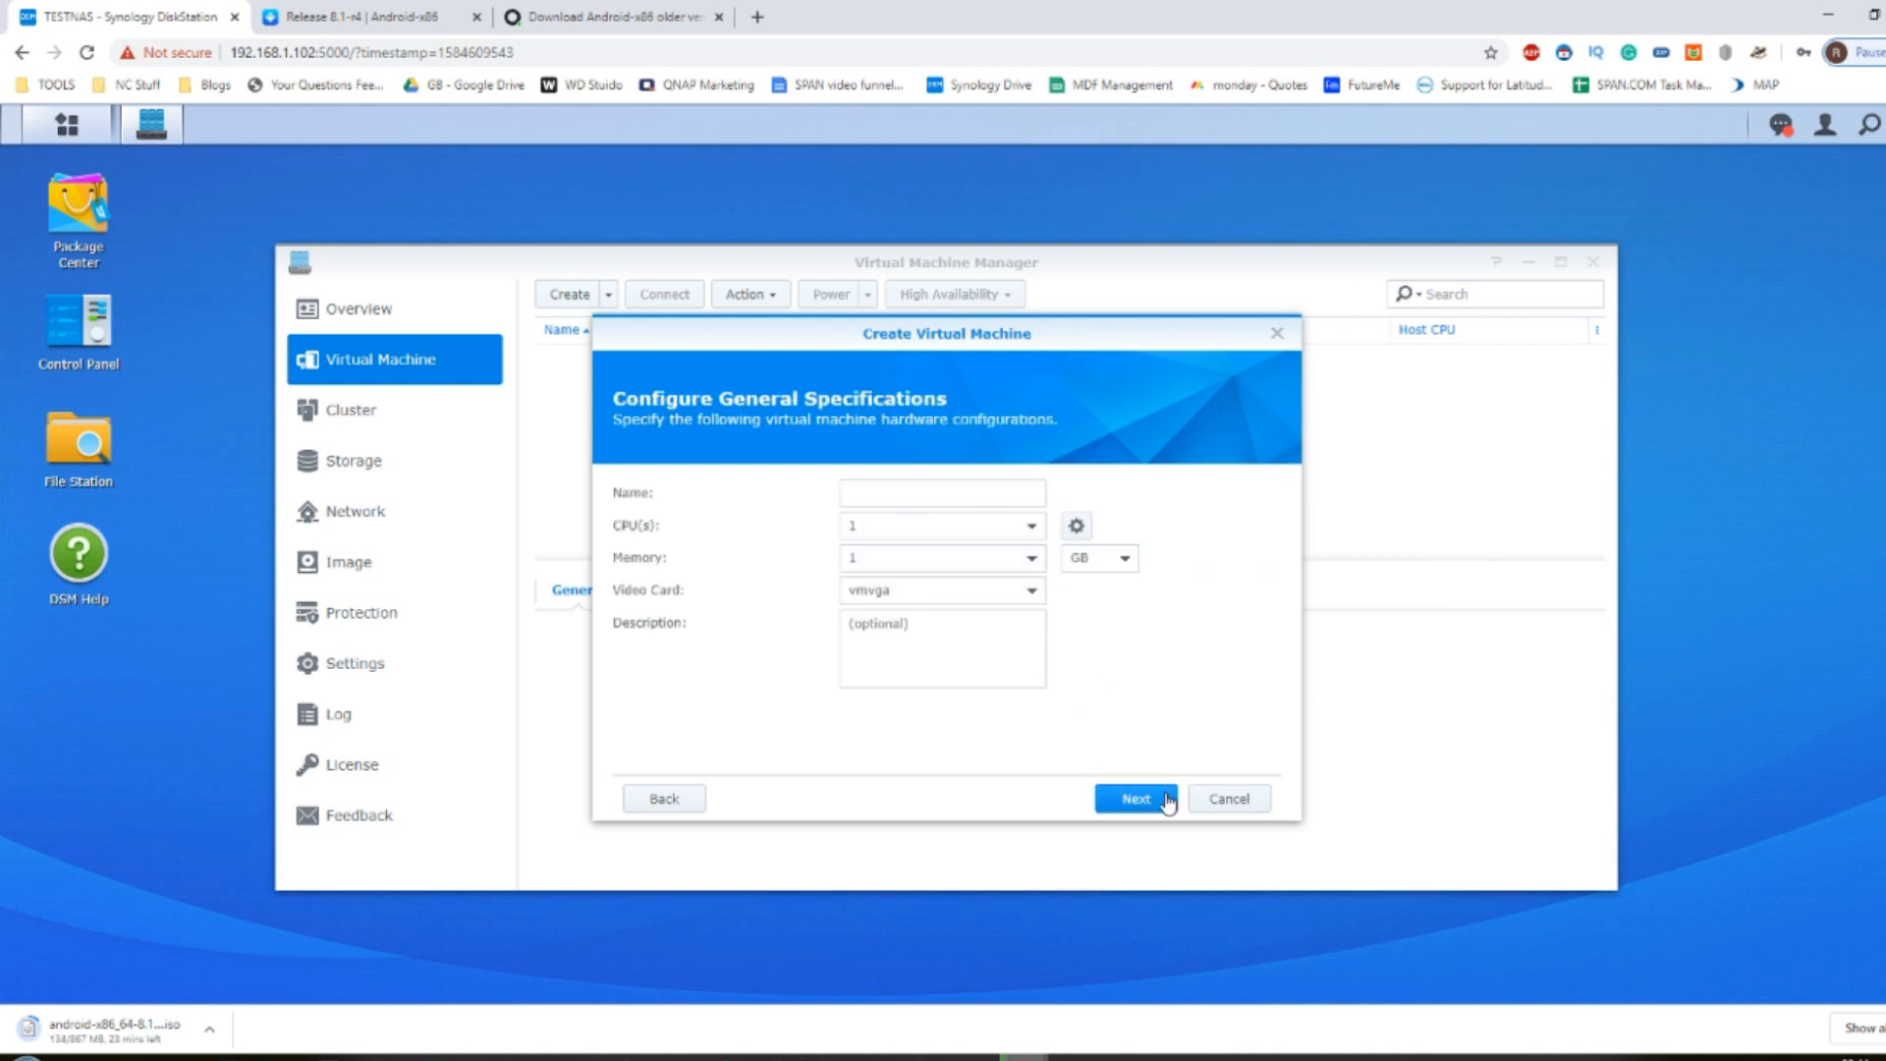
left_click(941, 491)
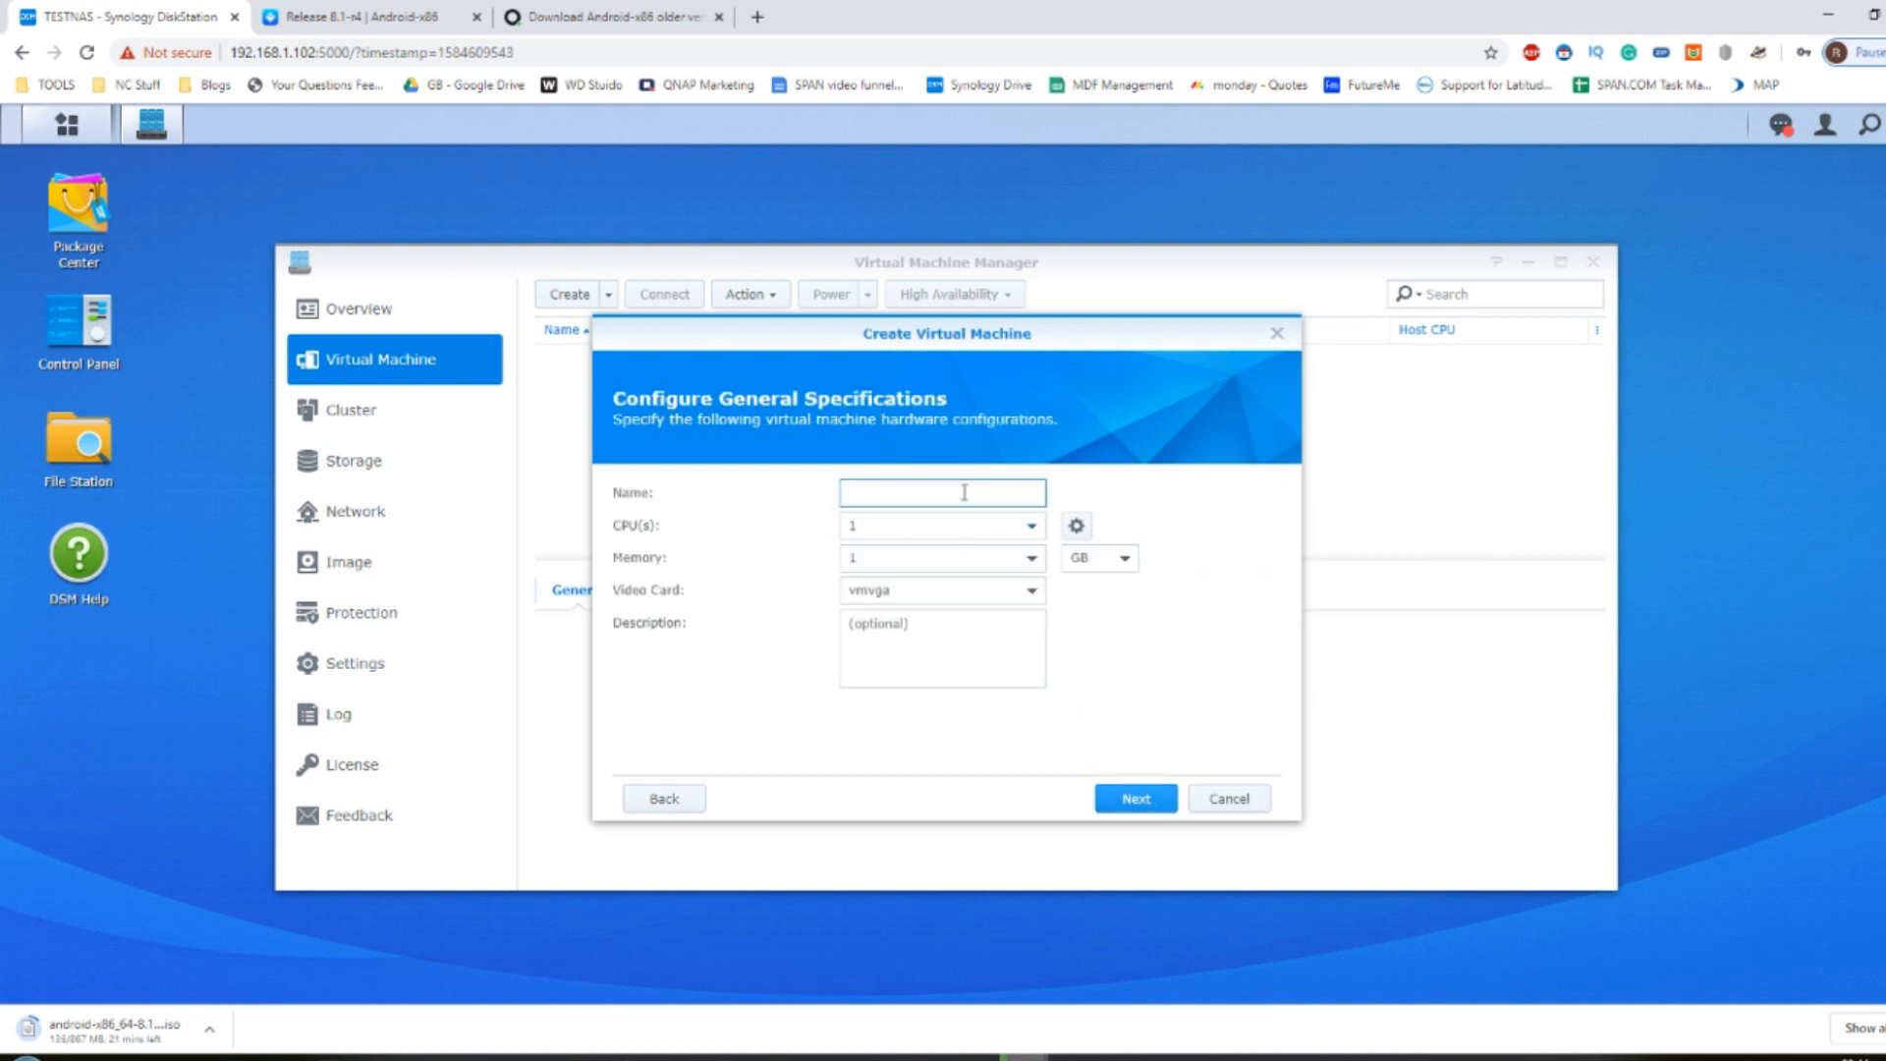
type("ANDROID")
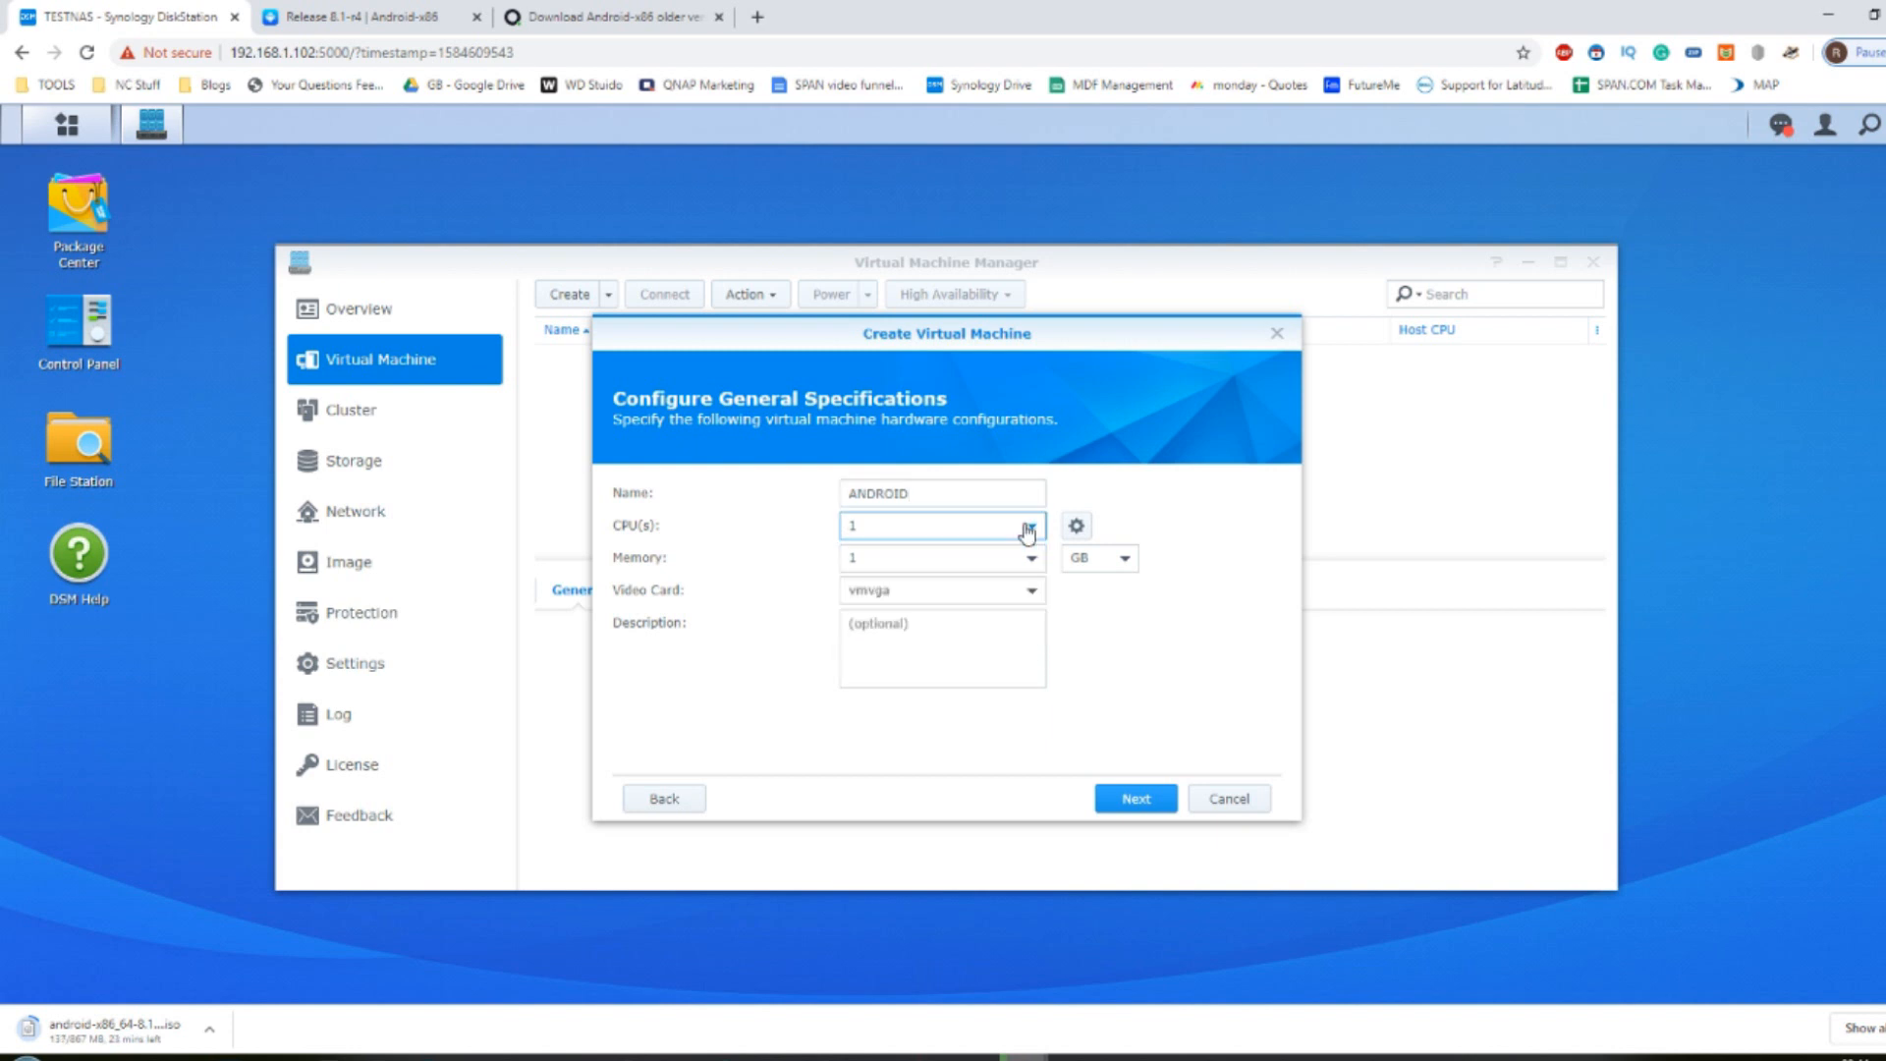
left_click(1026, 527)
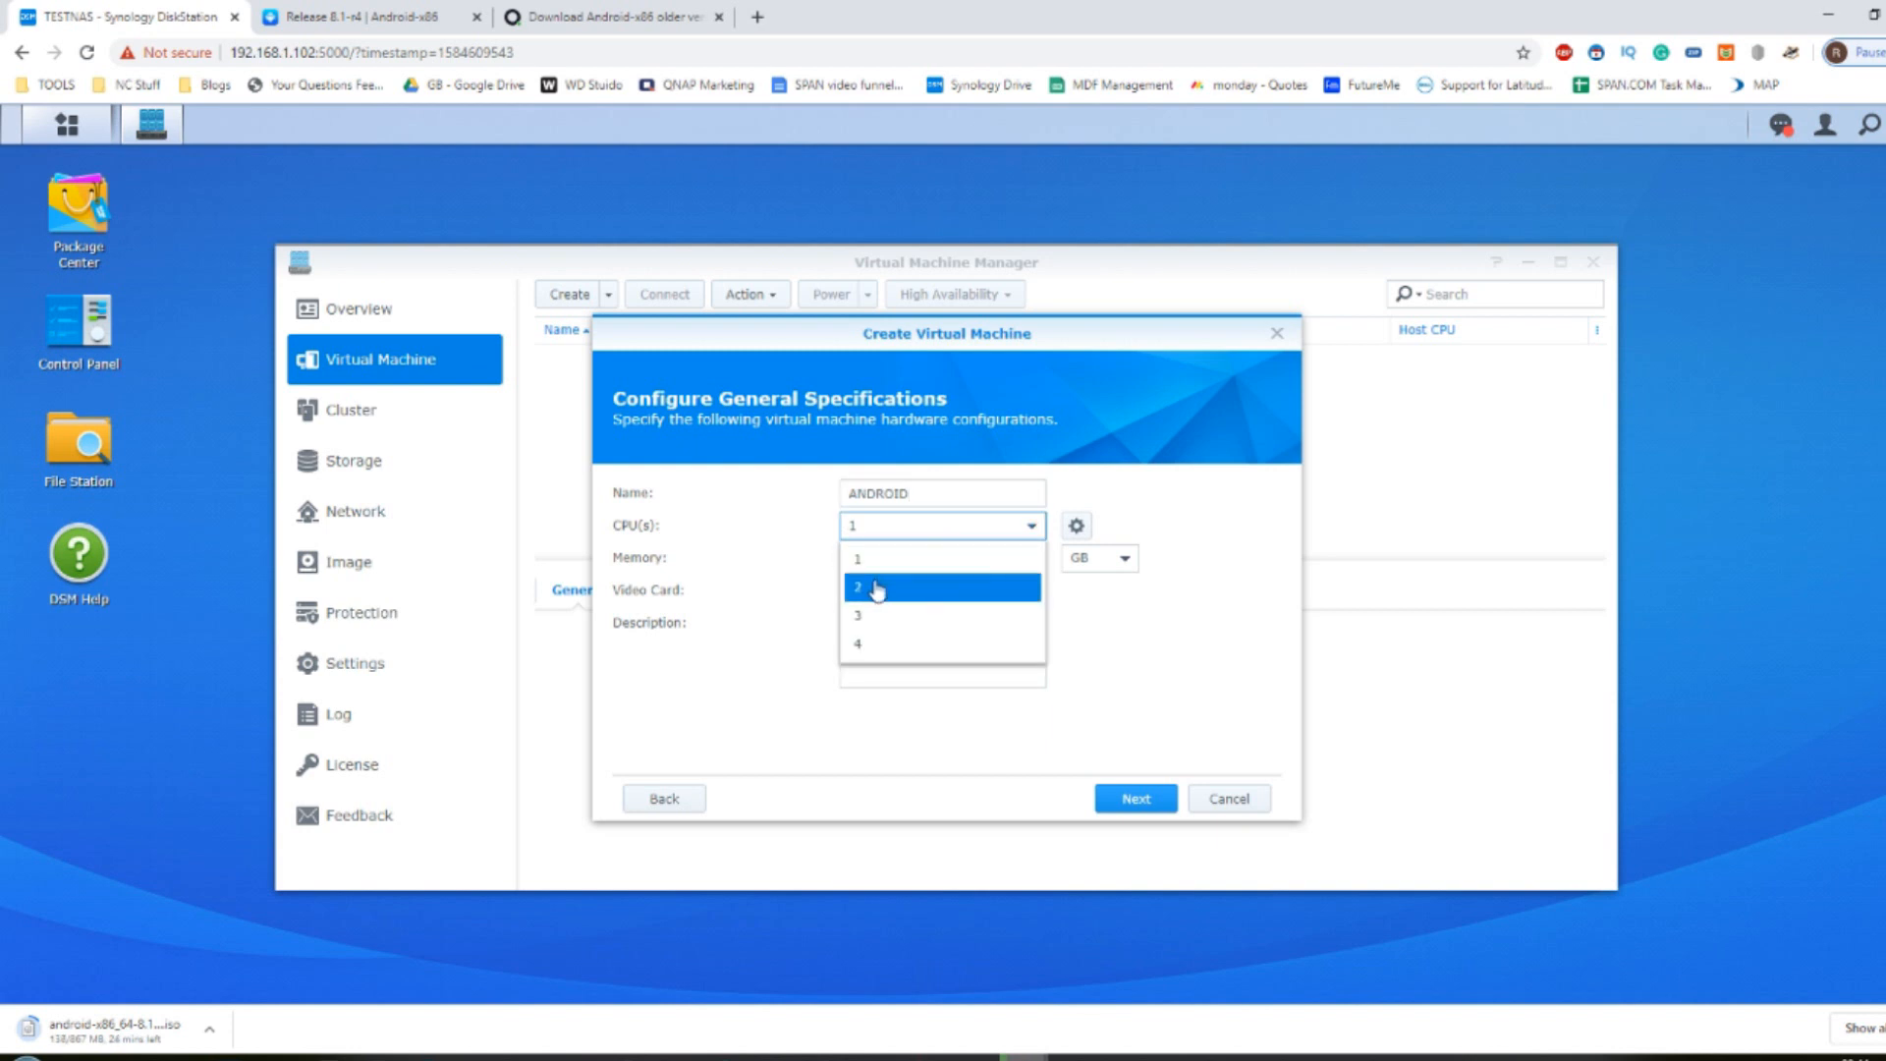
left_click(858, 587)
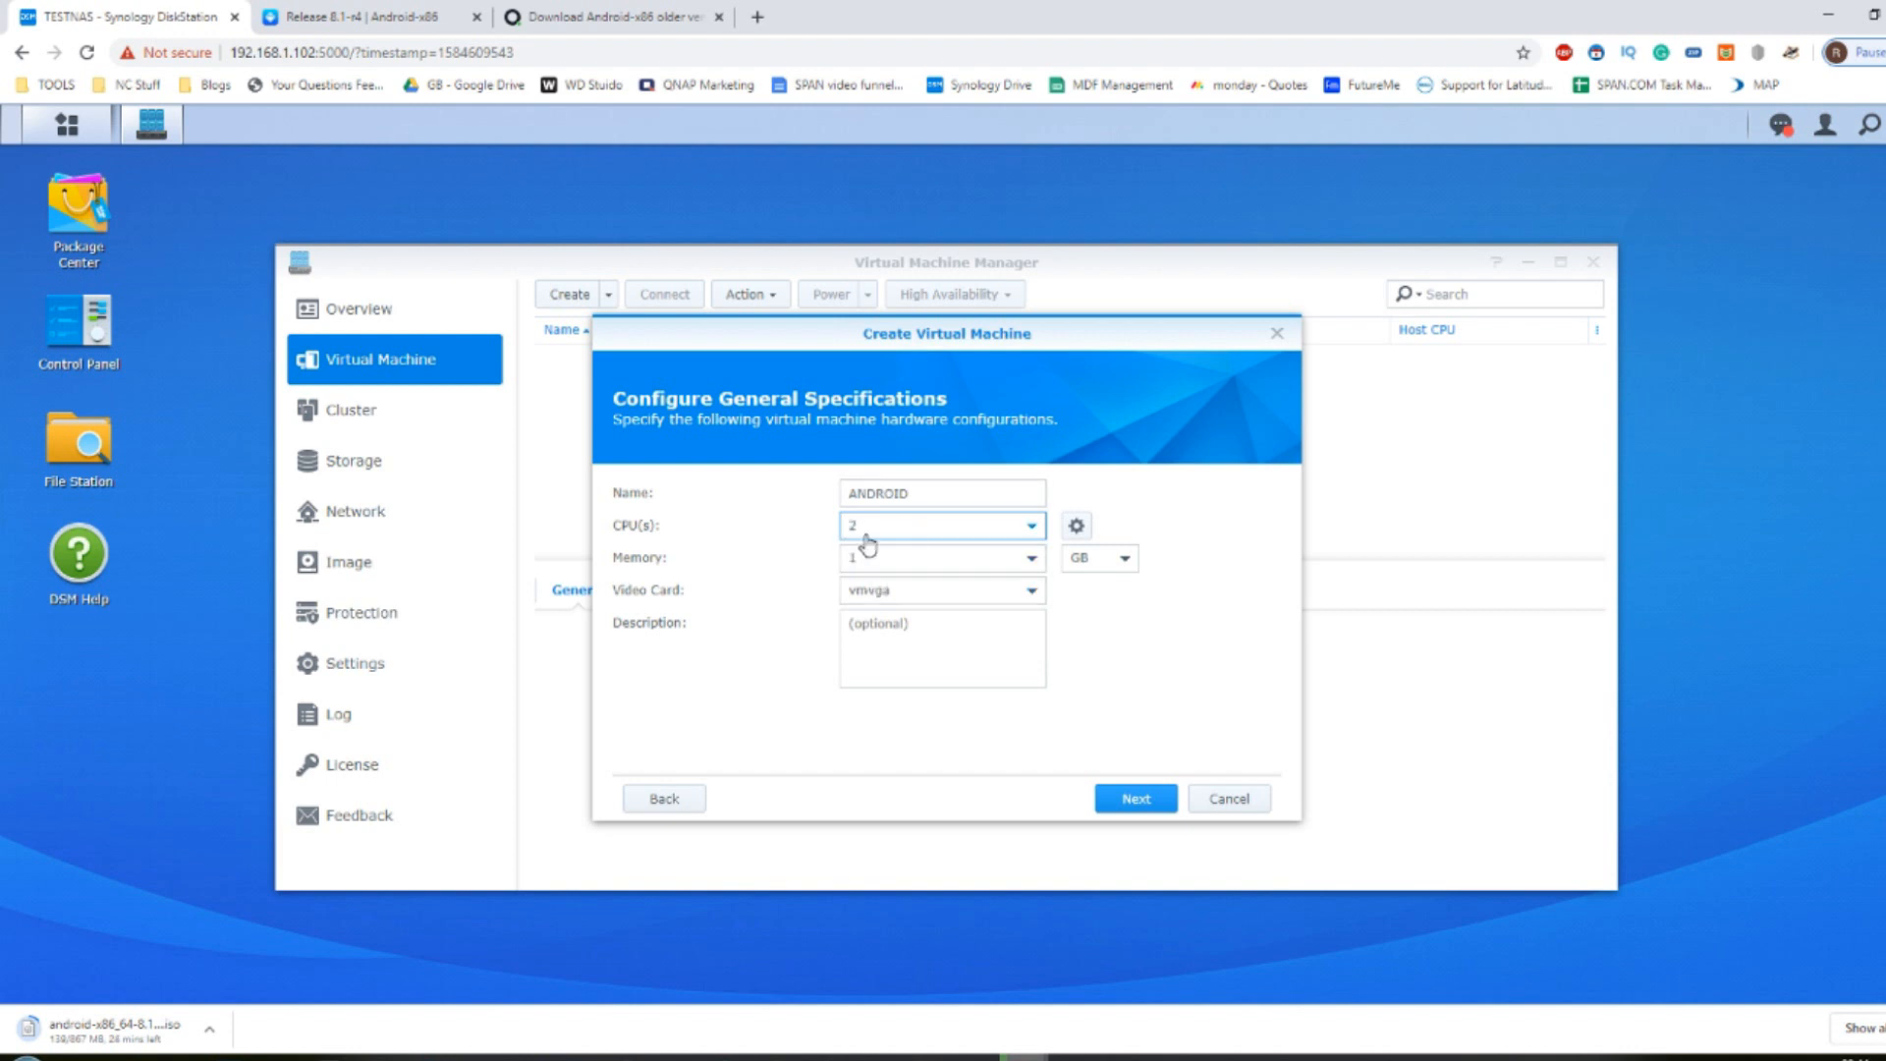
mouse_move(979, 548)
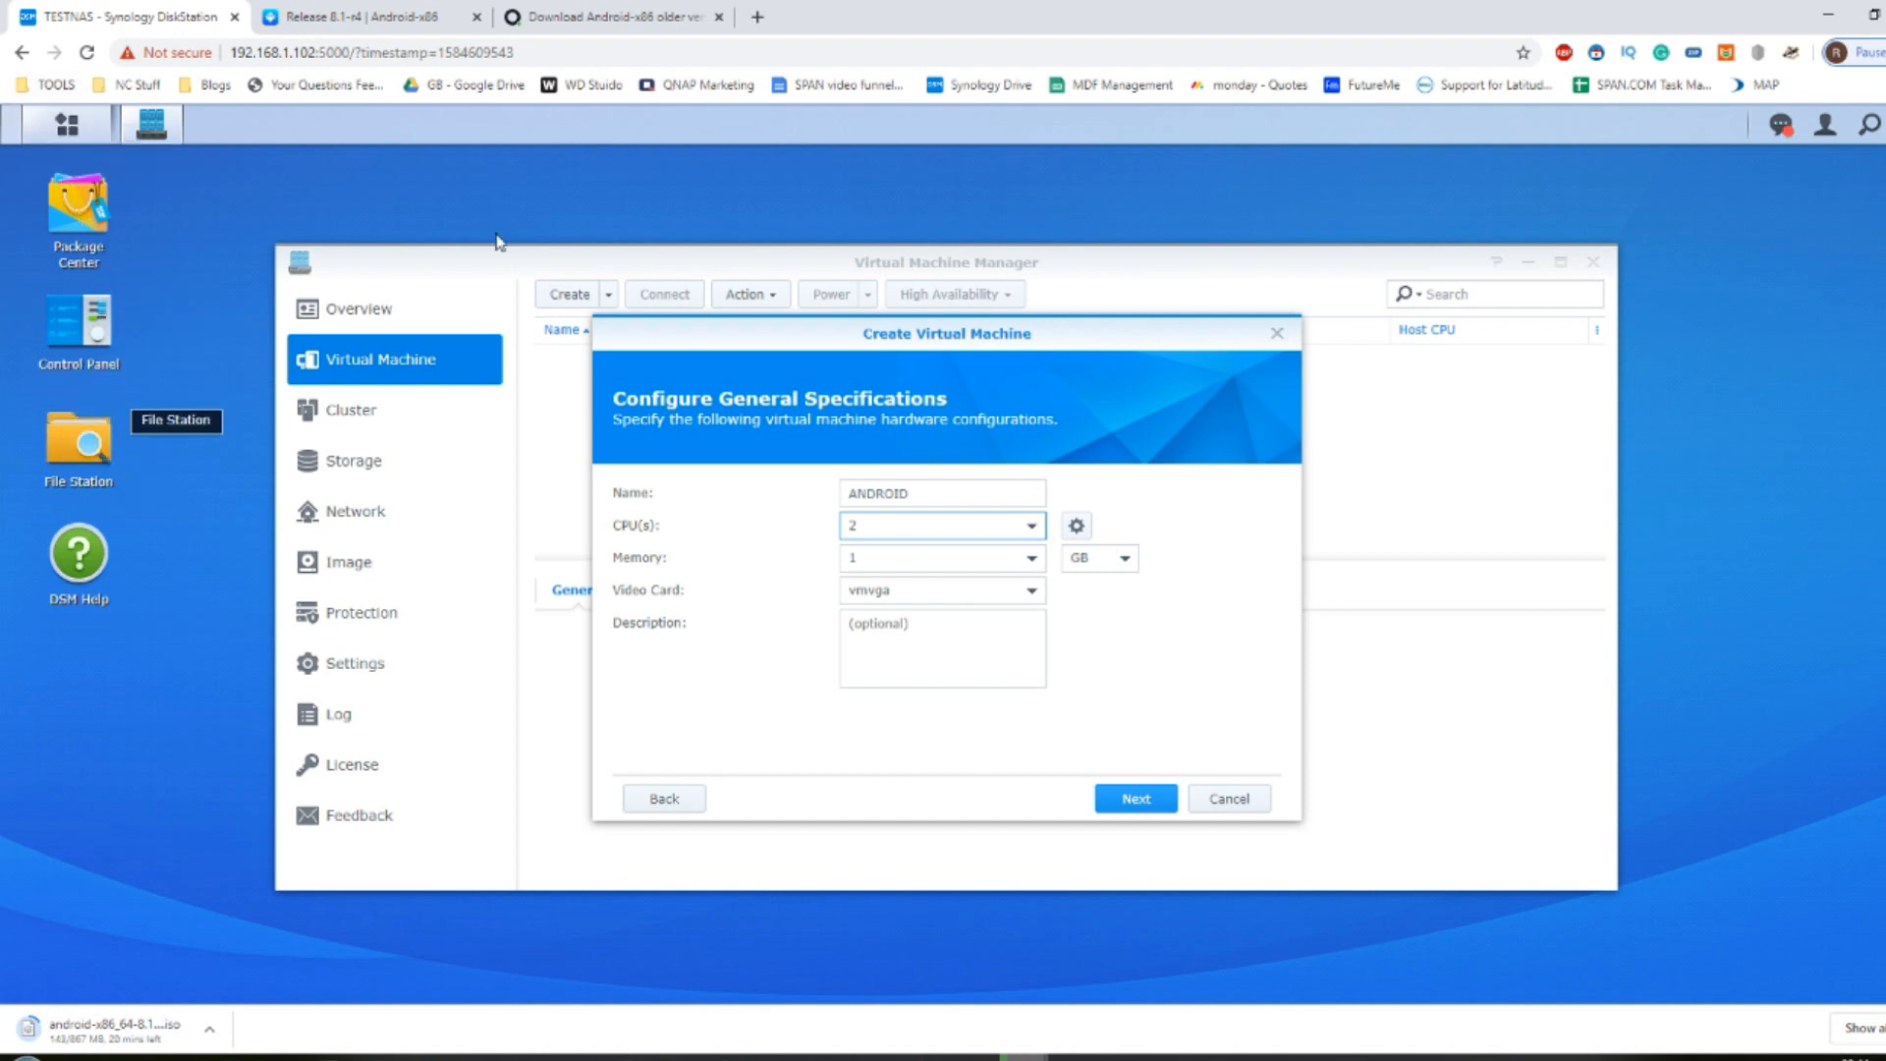
mouse_move(916, 535)
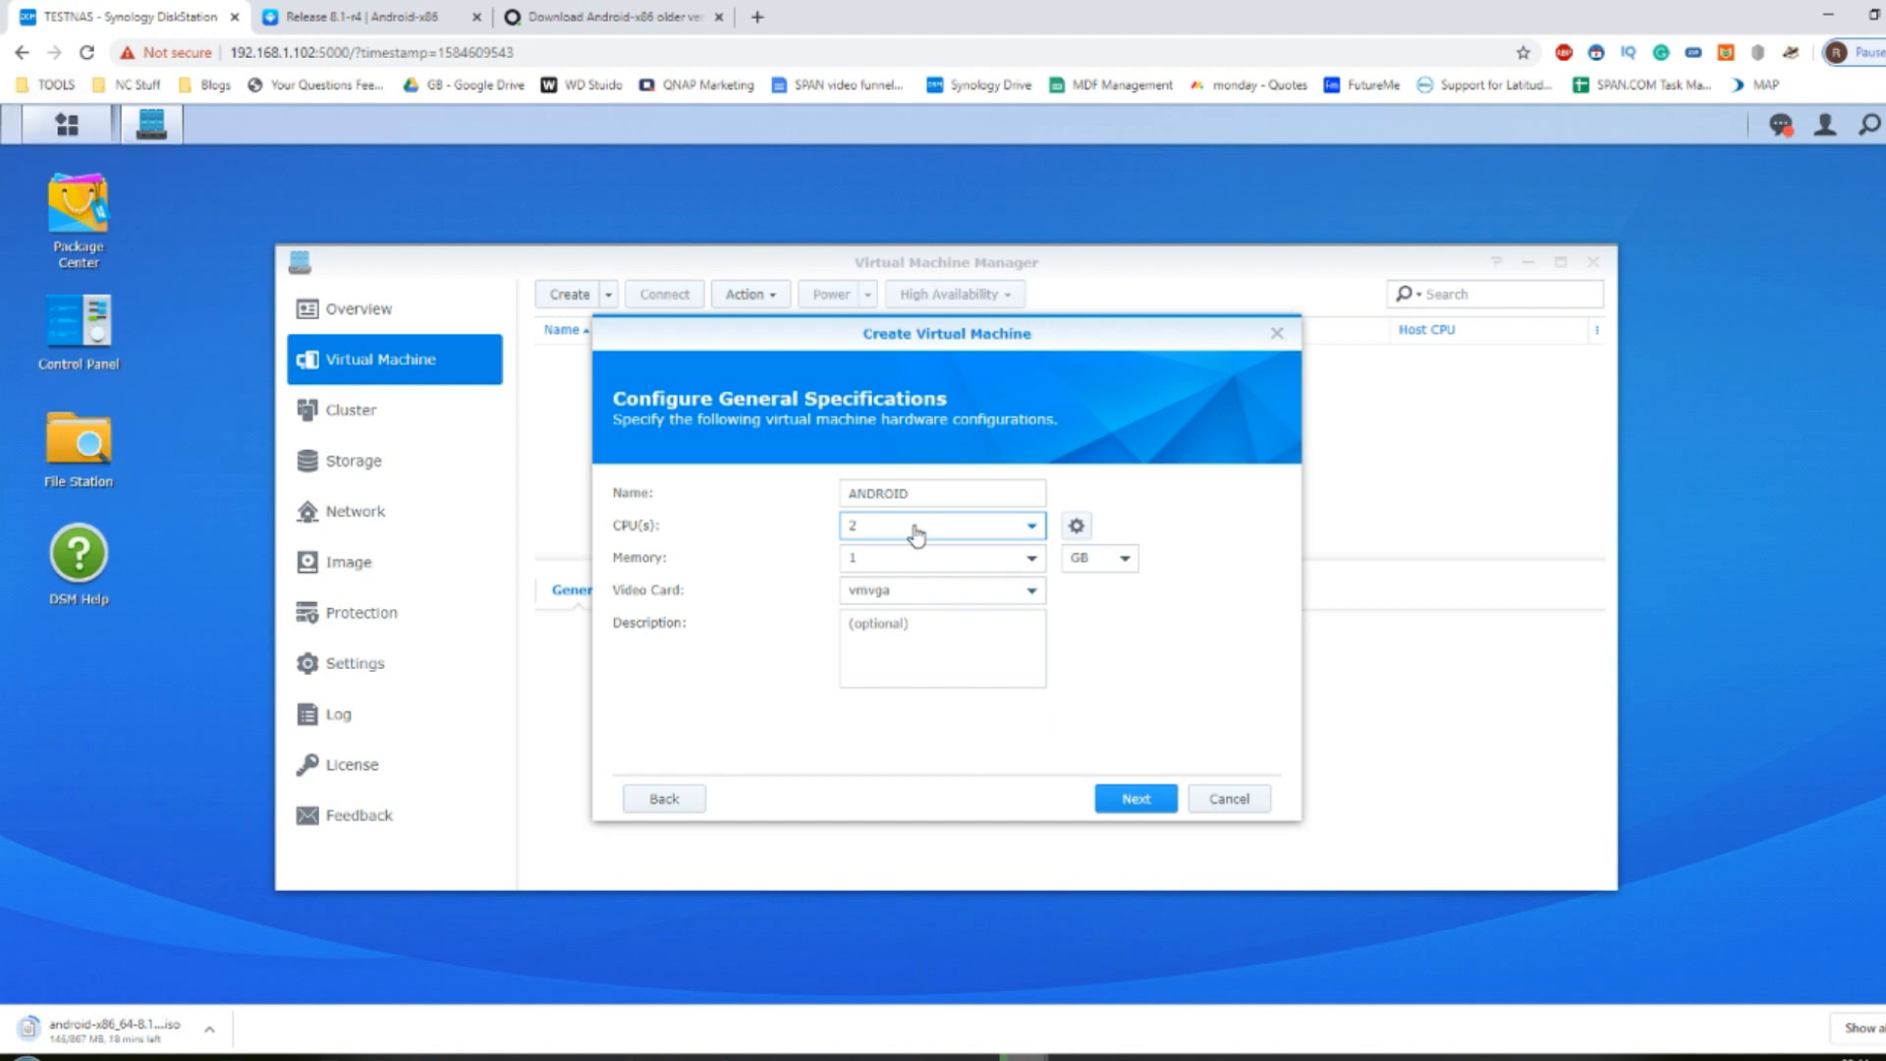
left_click(942, 557)
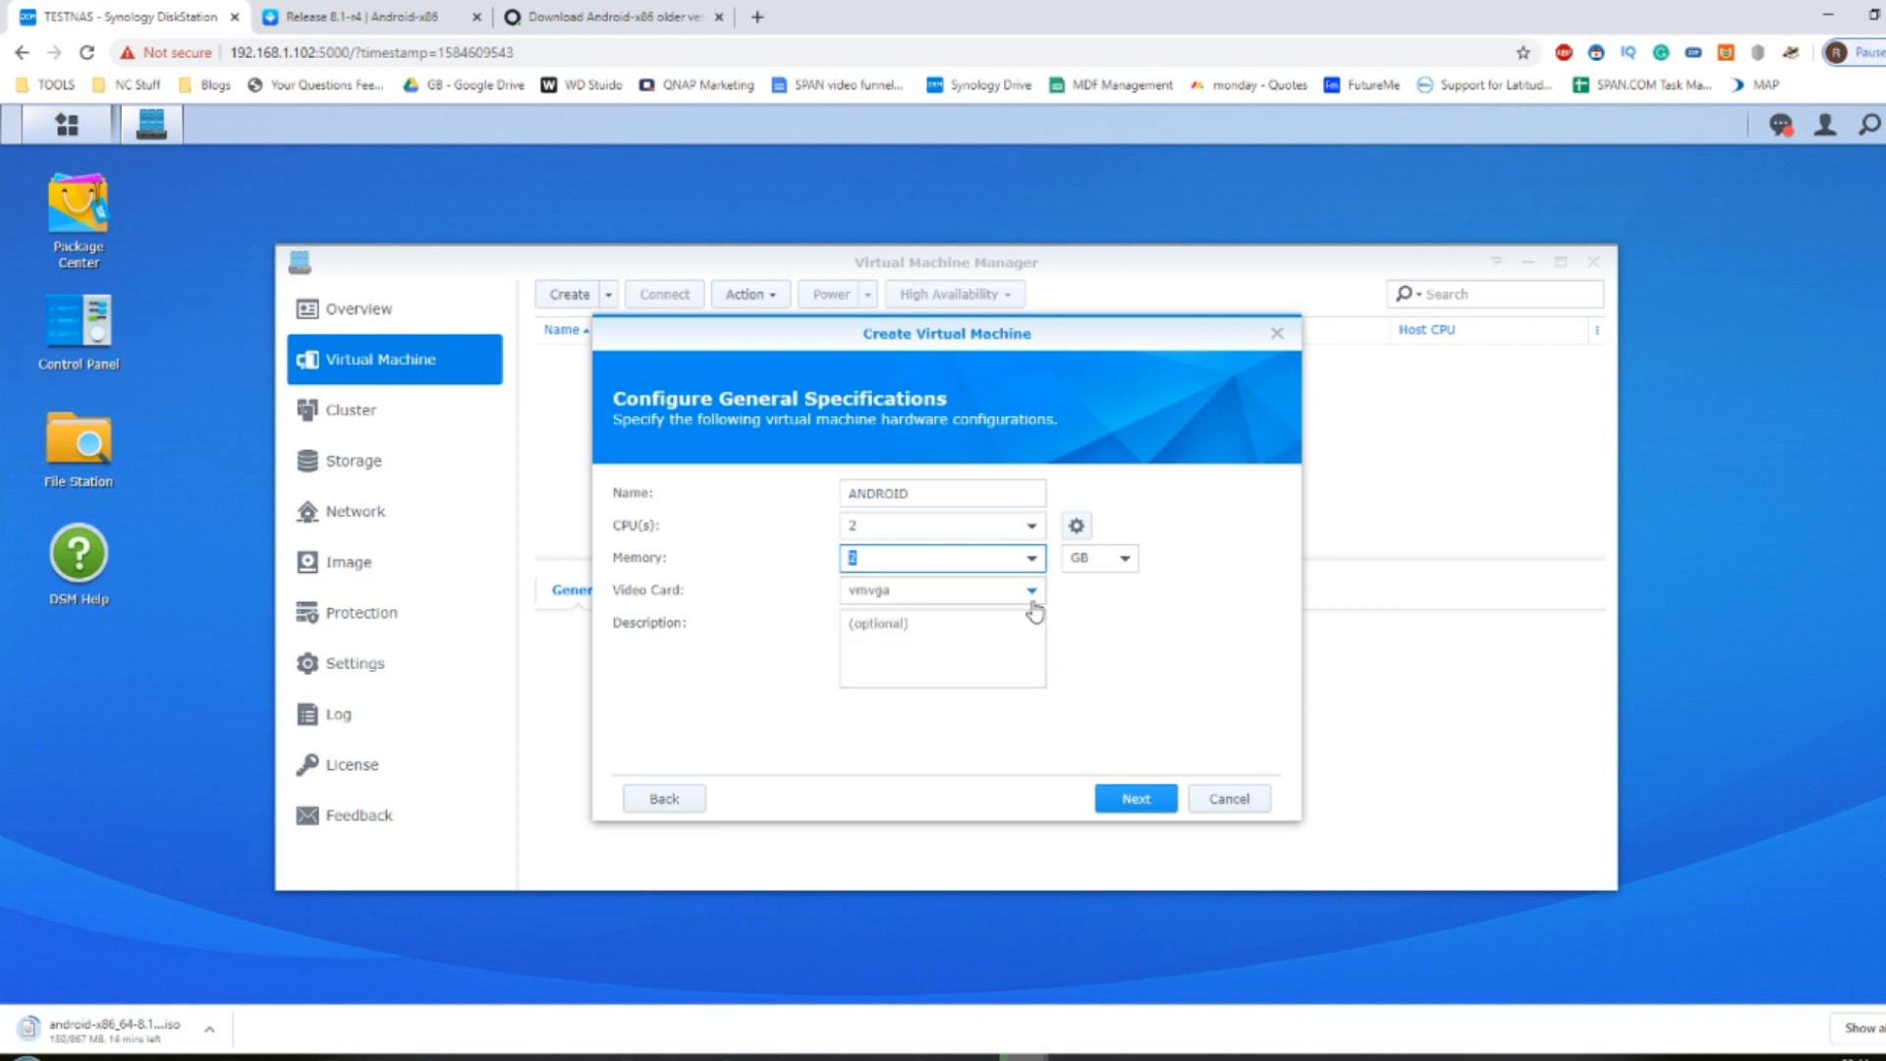
mouse_move(230, 399)
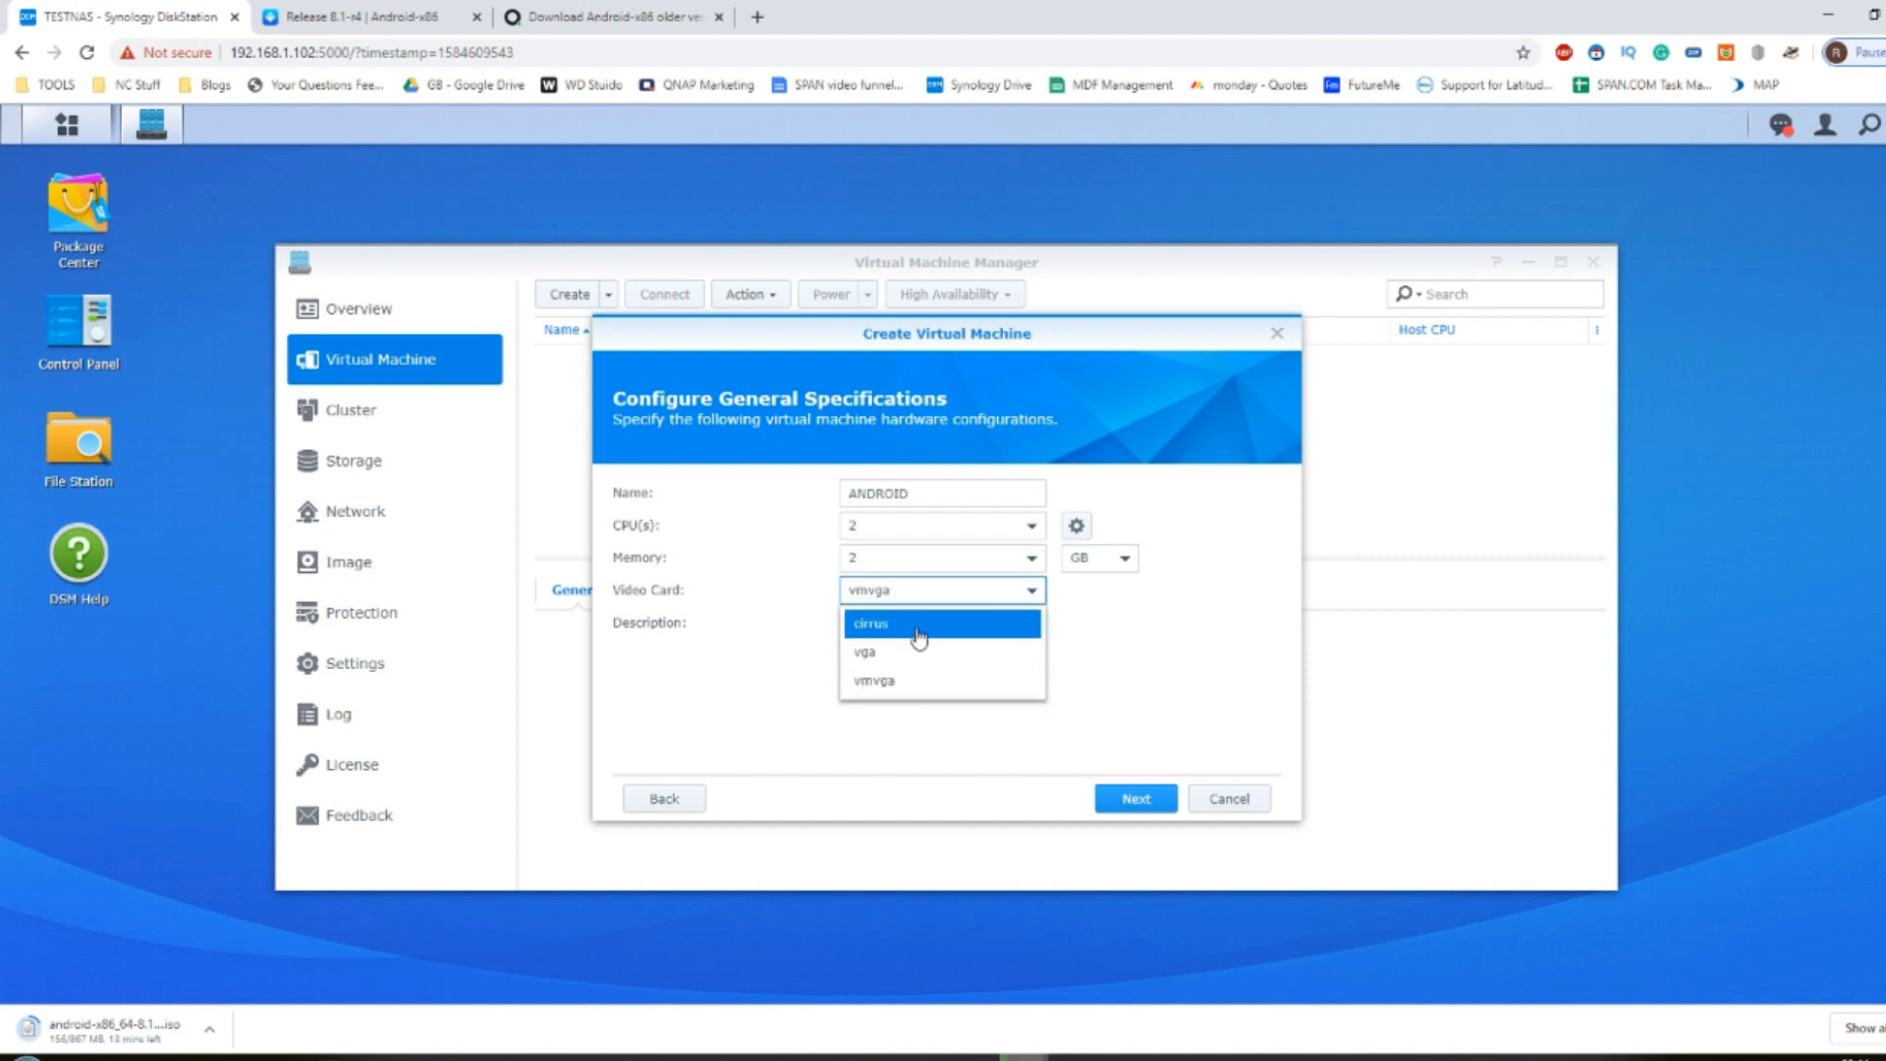
mouse_move(925, 681)
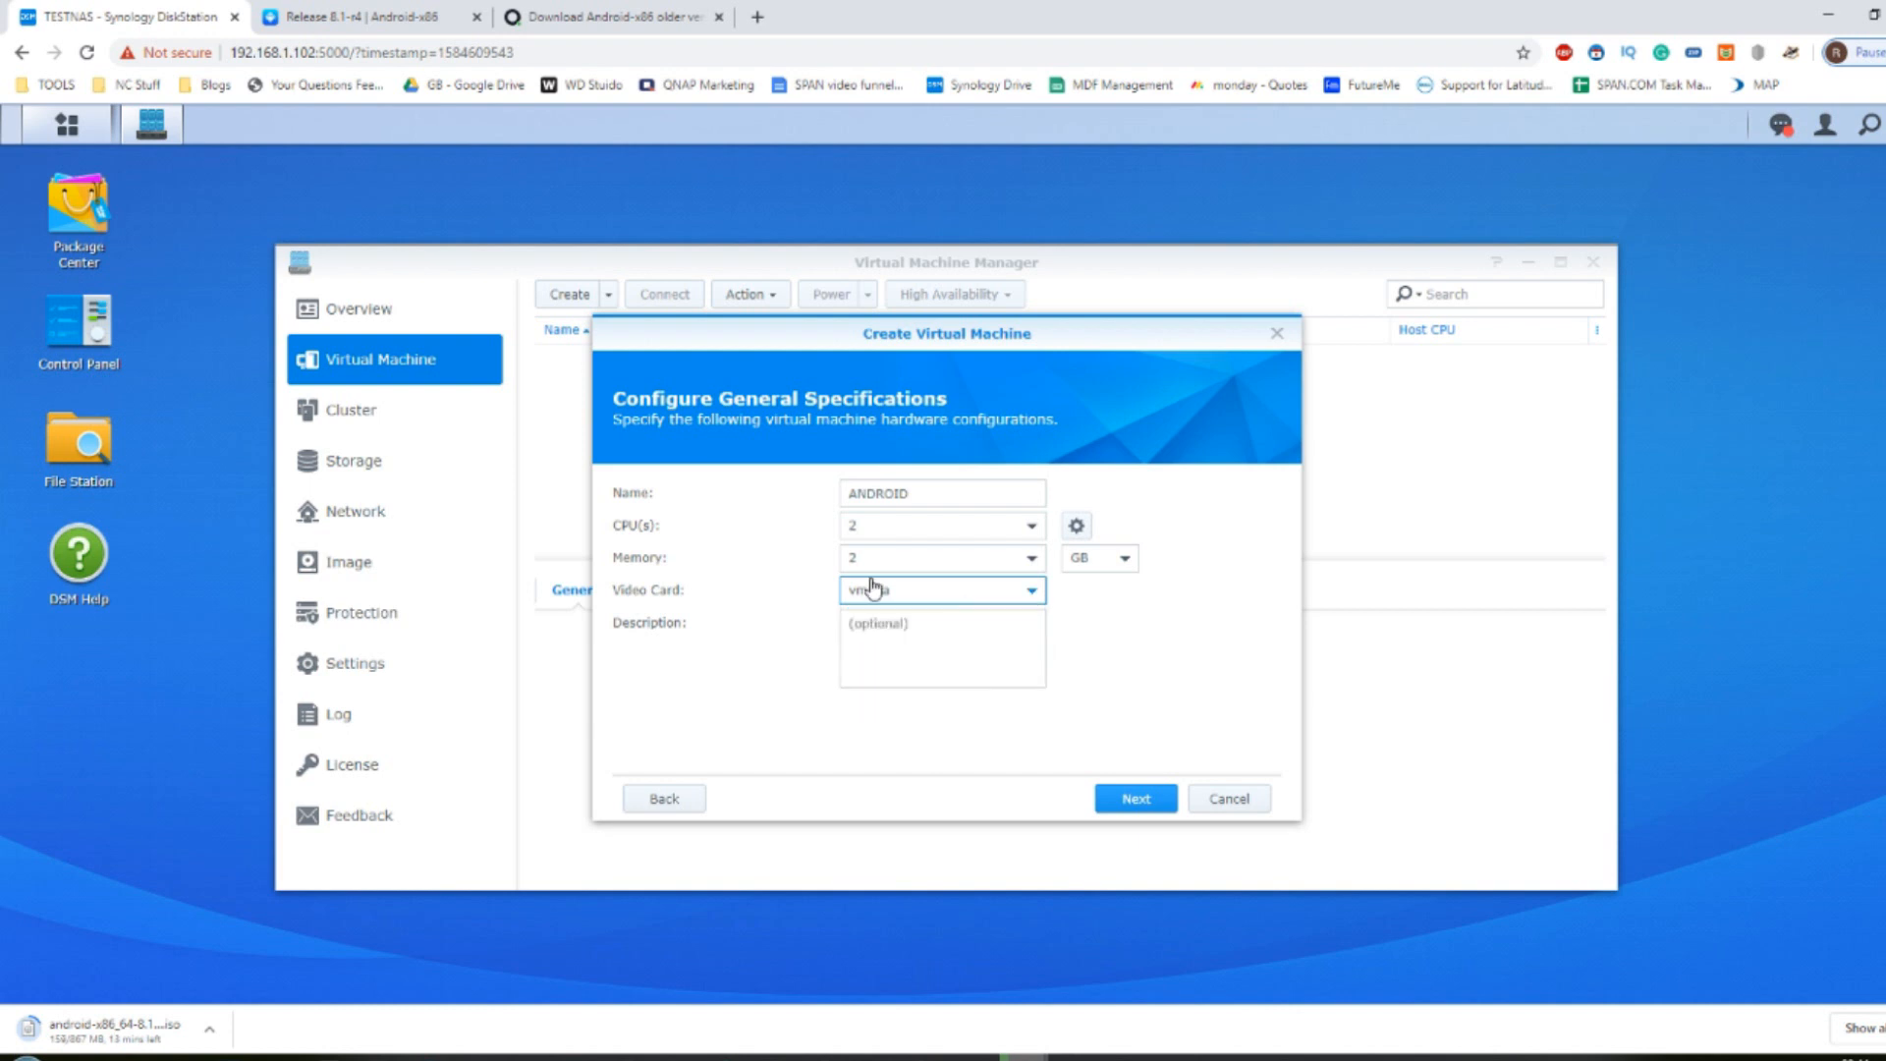
left_click(1132, 797)
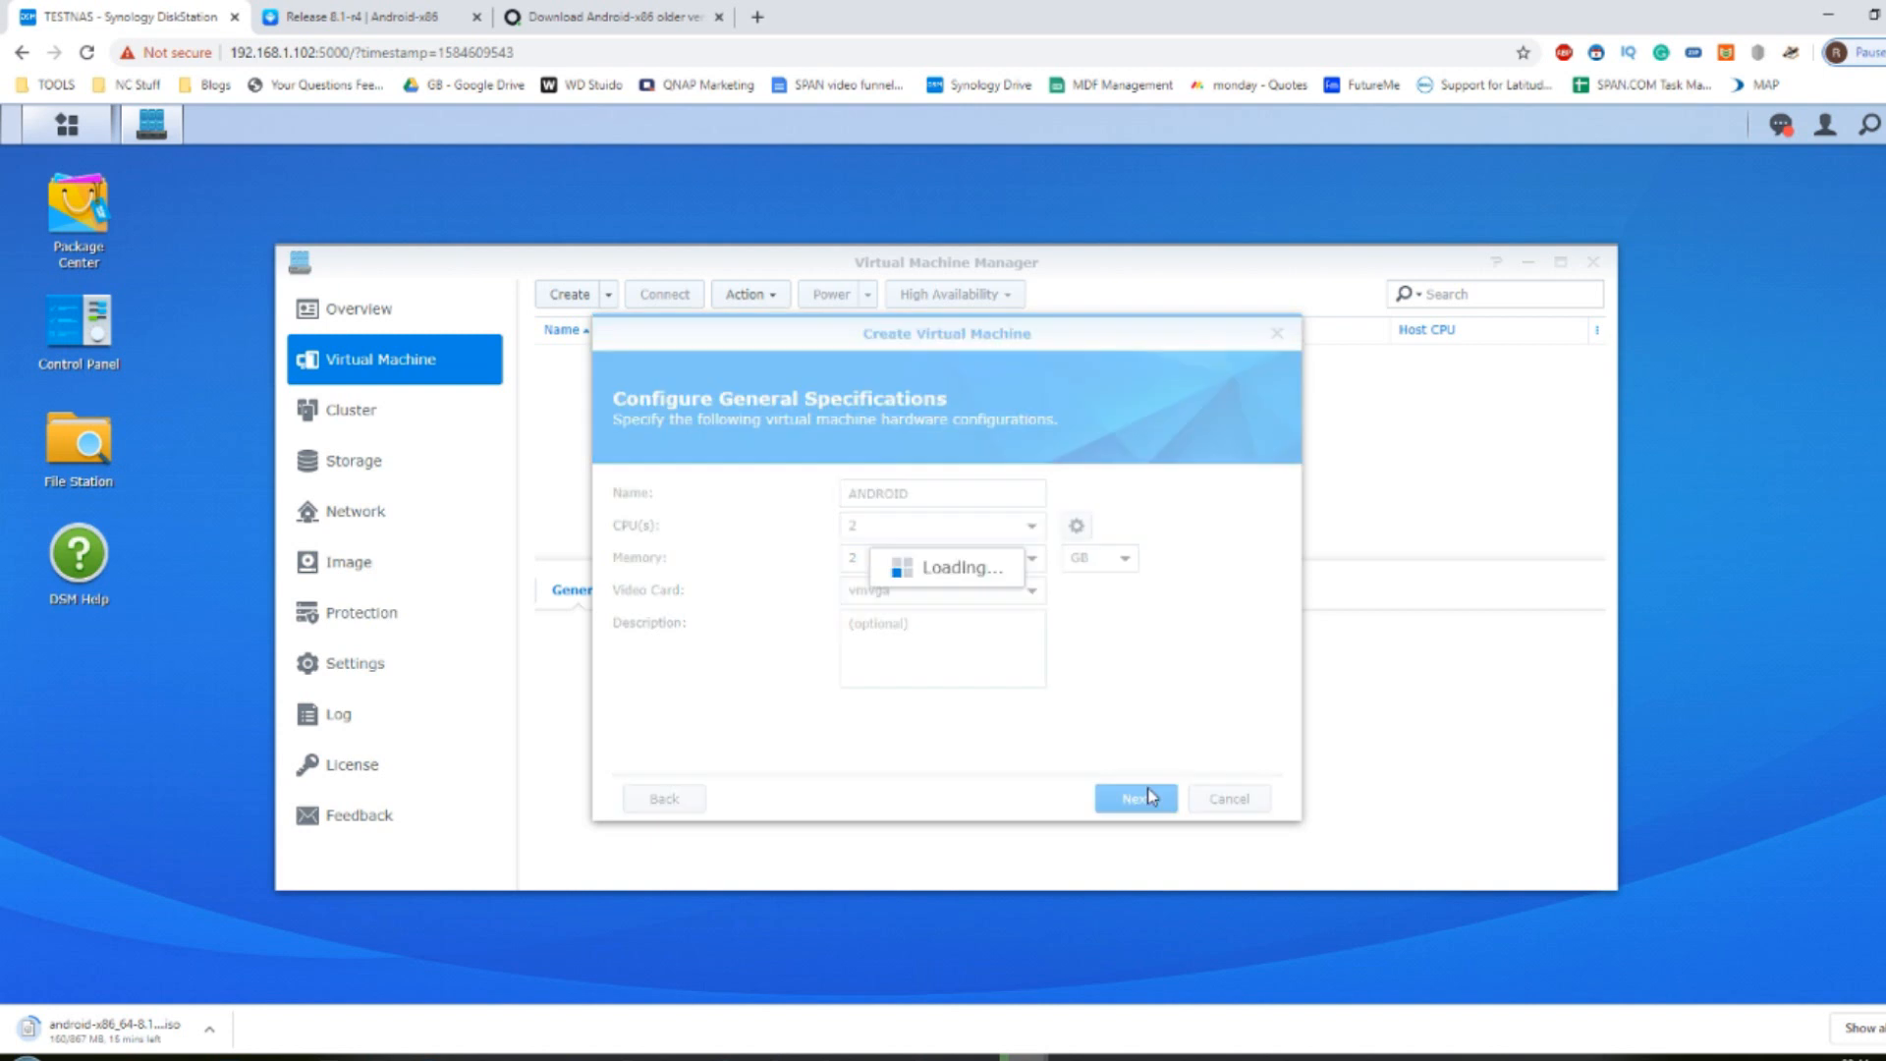
Step: Set a 200 GB virtual disk and keep the Default VM Network
left_click(1134, 798)
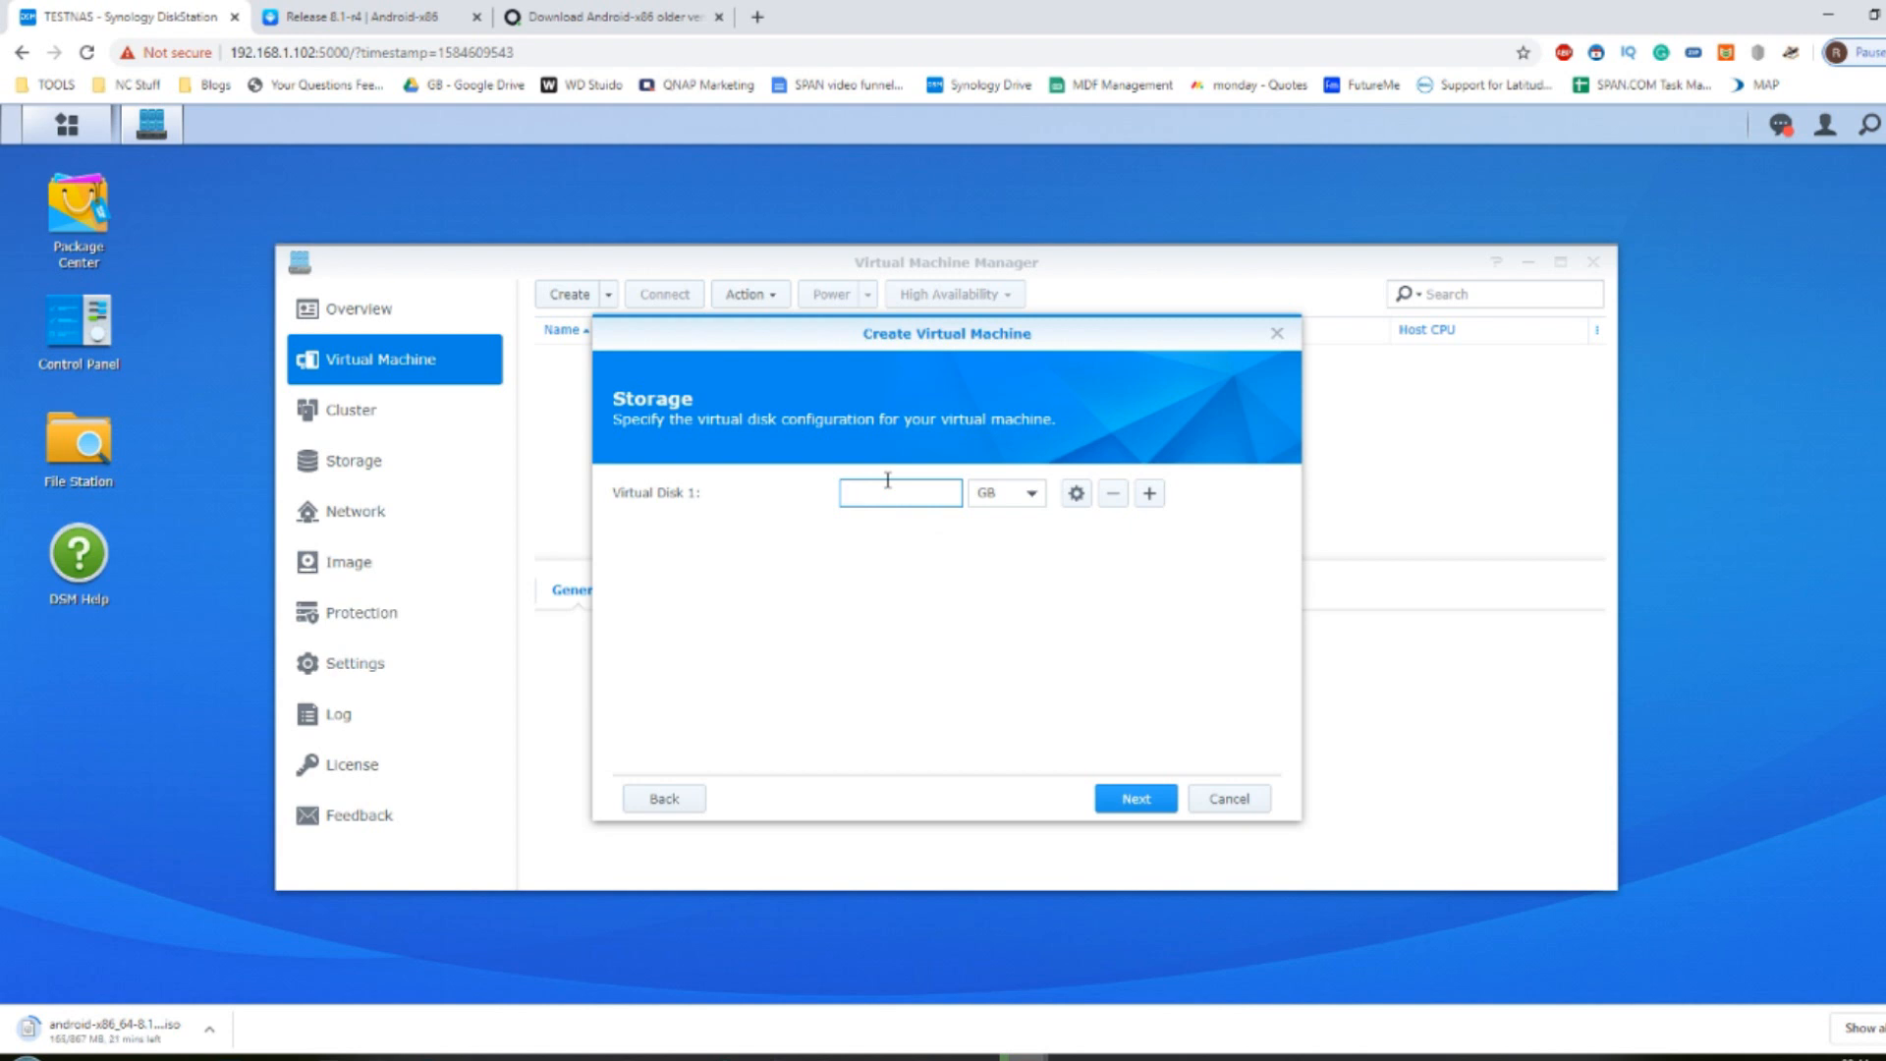
type("200")
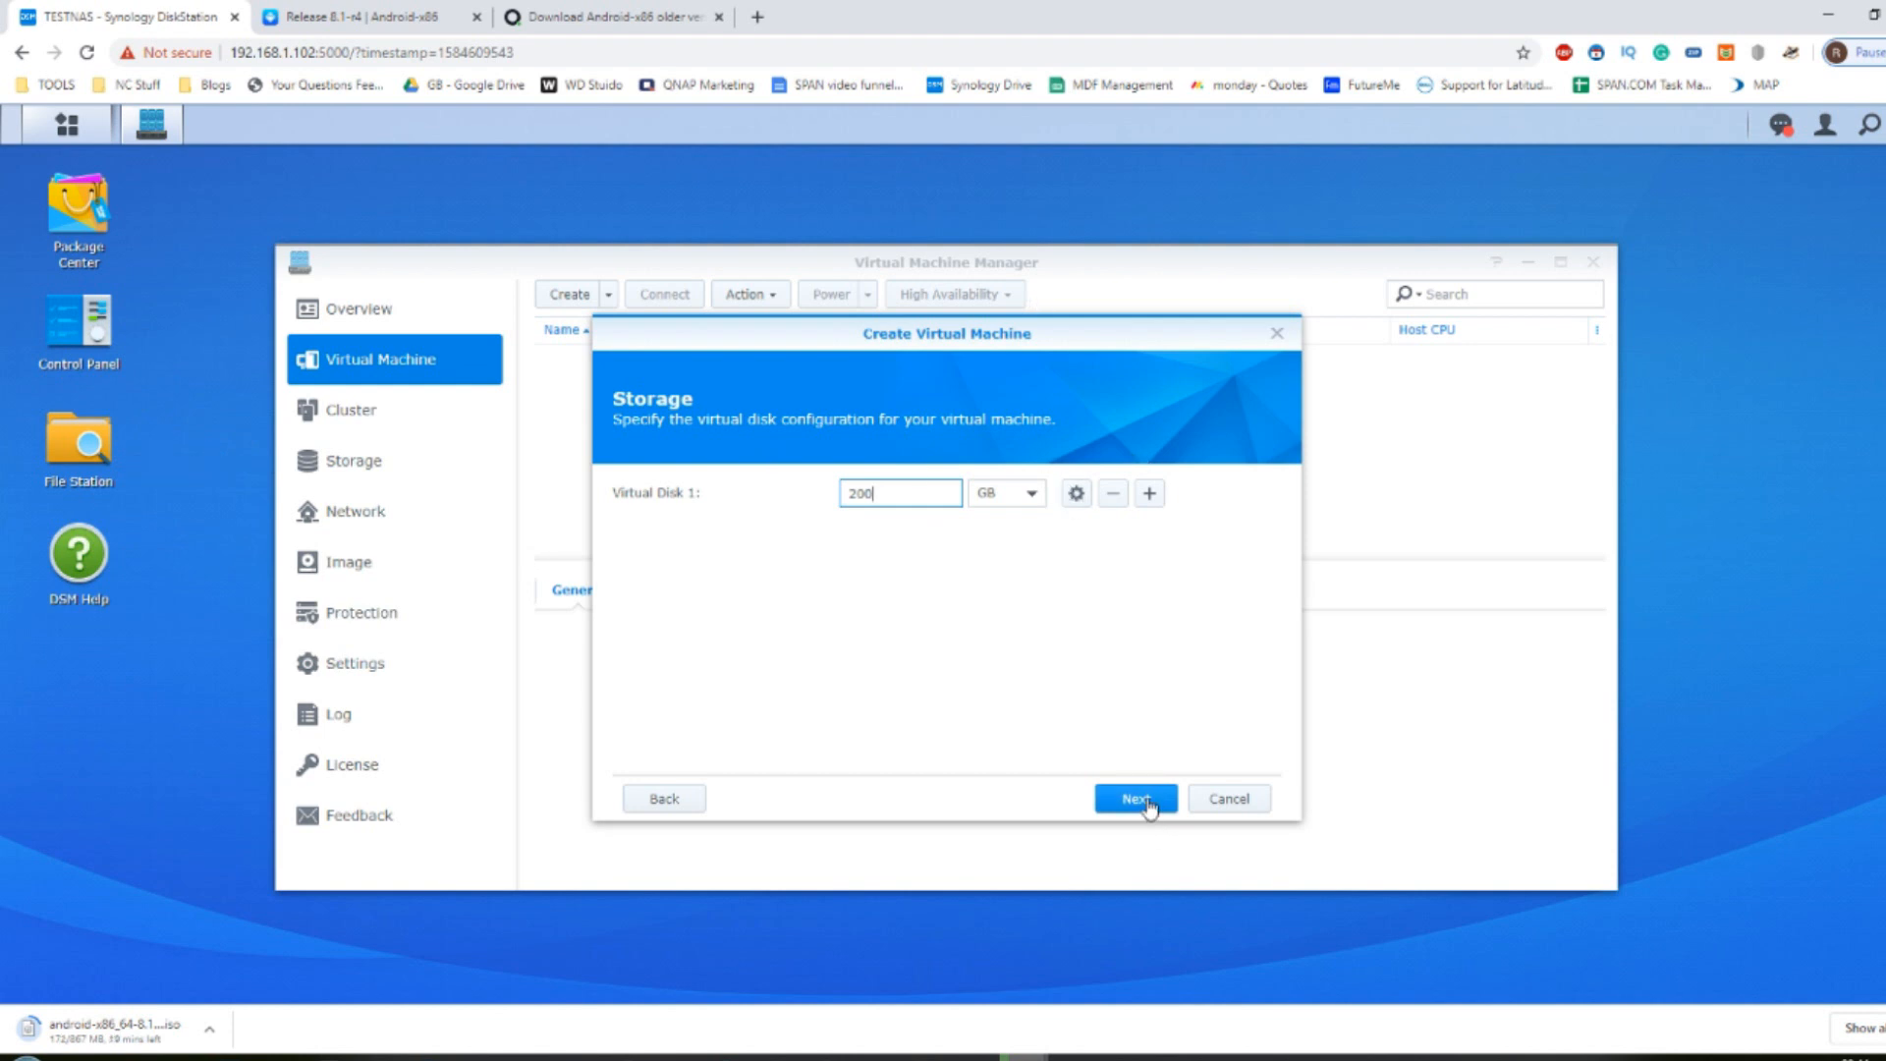
left_click(1134, 800)
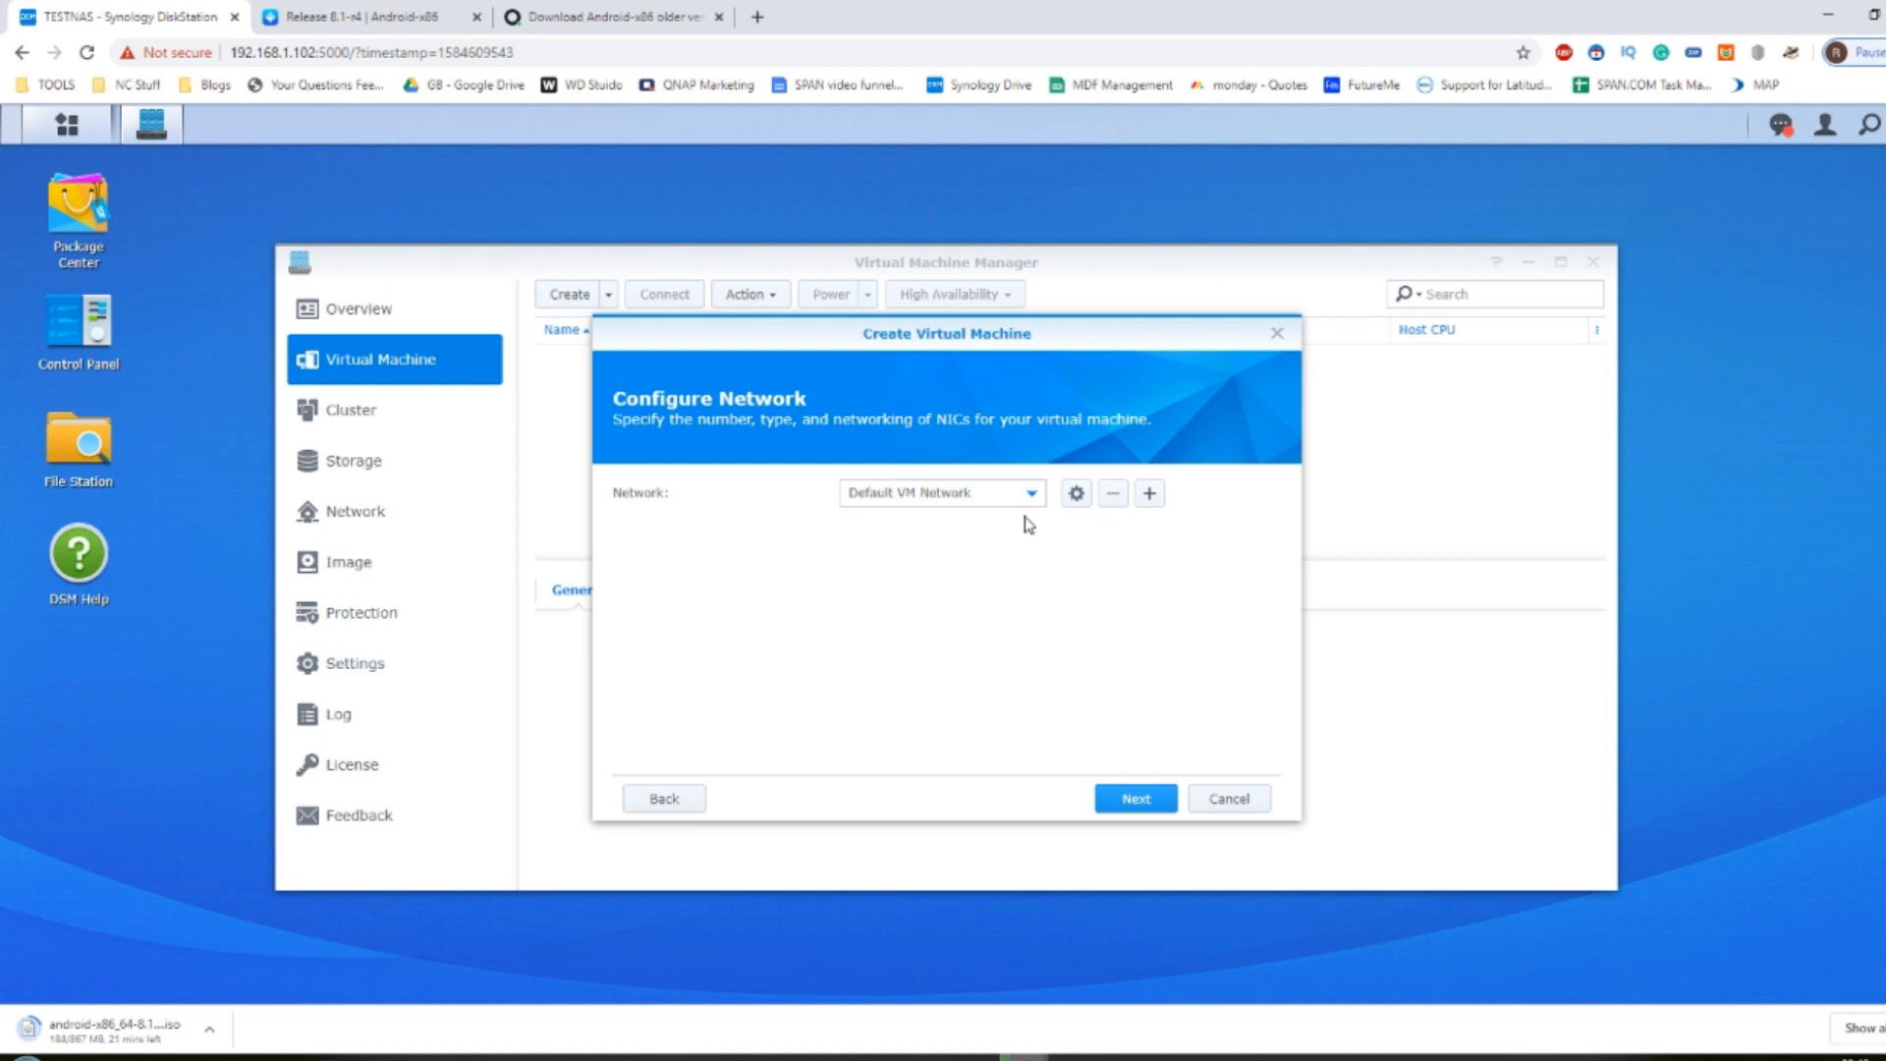
mouse_move(1027, 395)
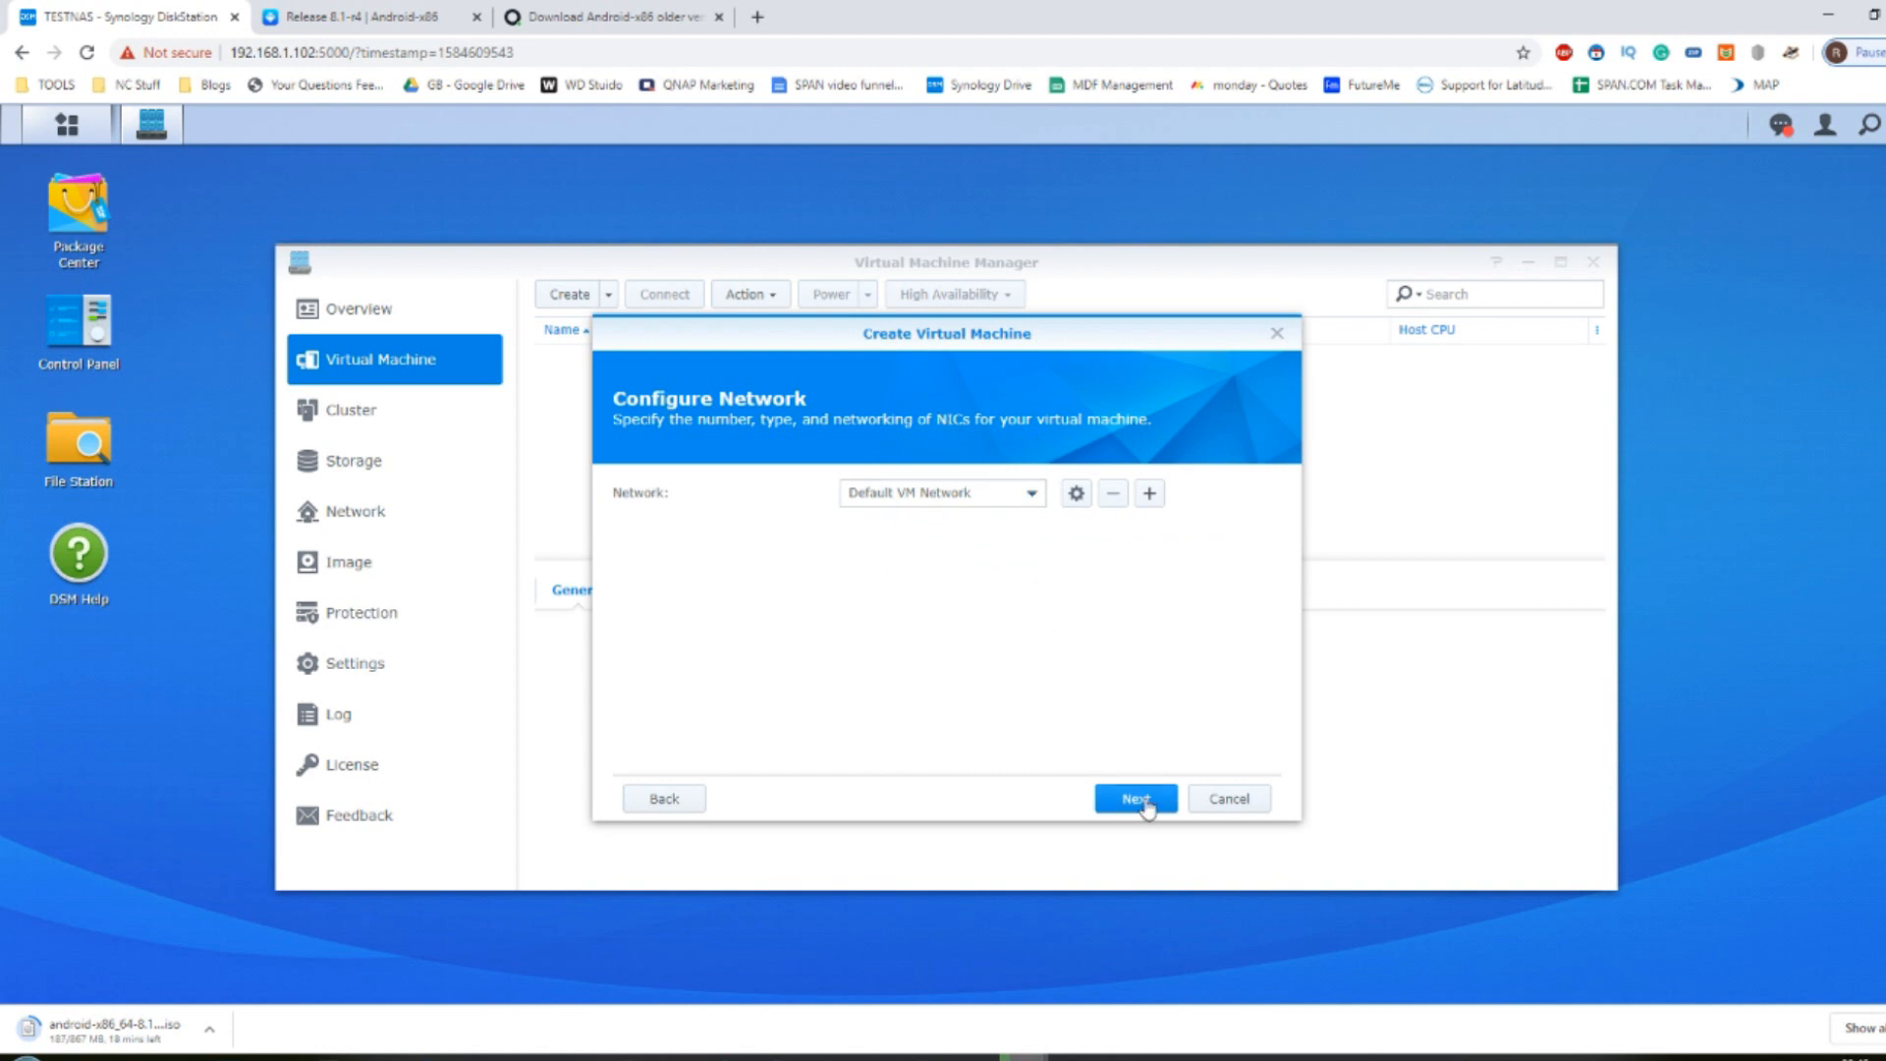
Step: Reach Other Settings and browse homes/admin for a bootup ISO without selecting one
left_click(1132, 797)
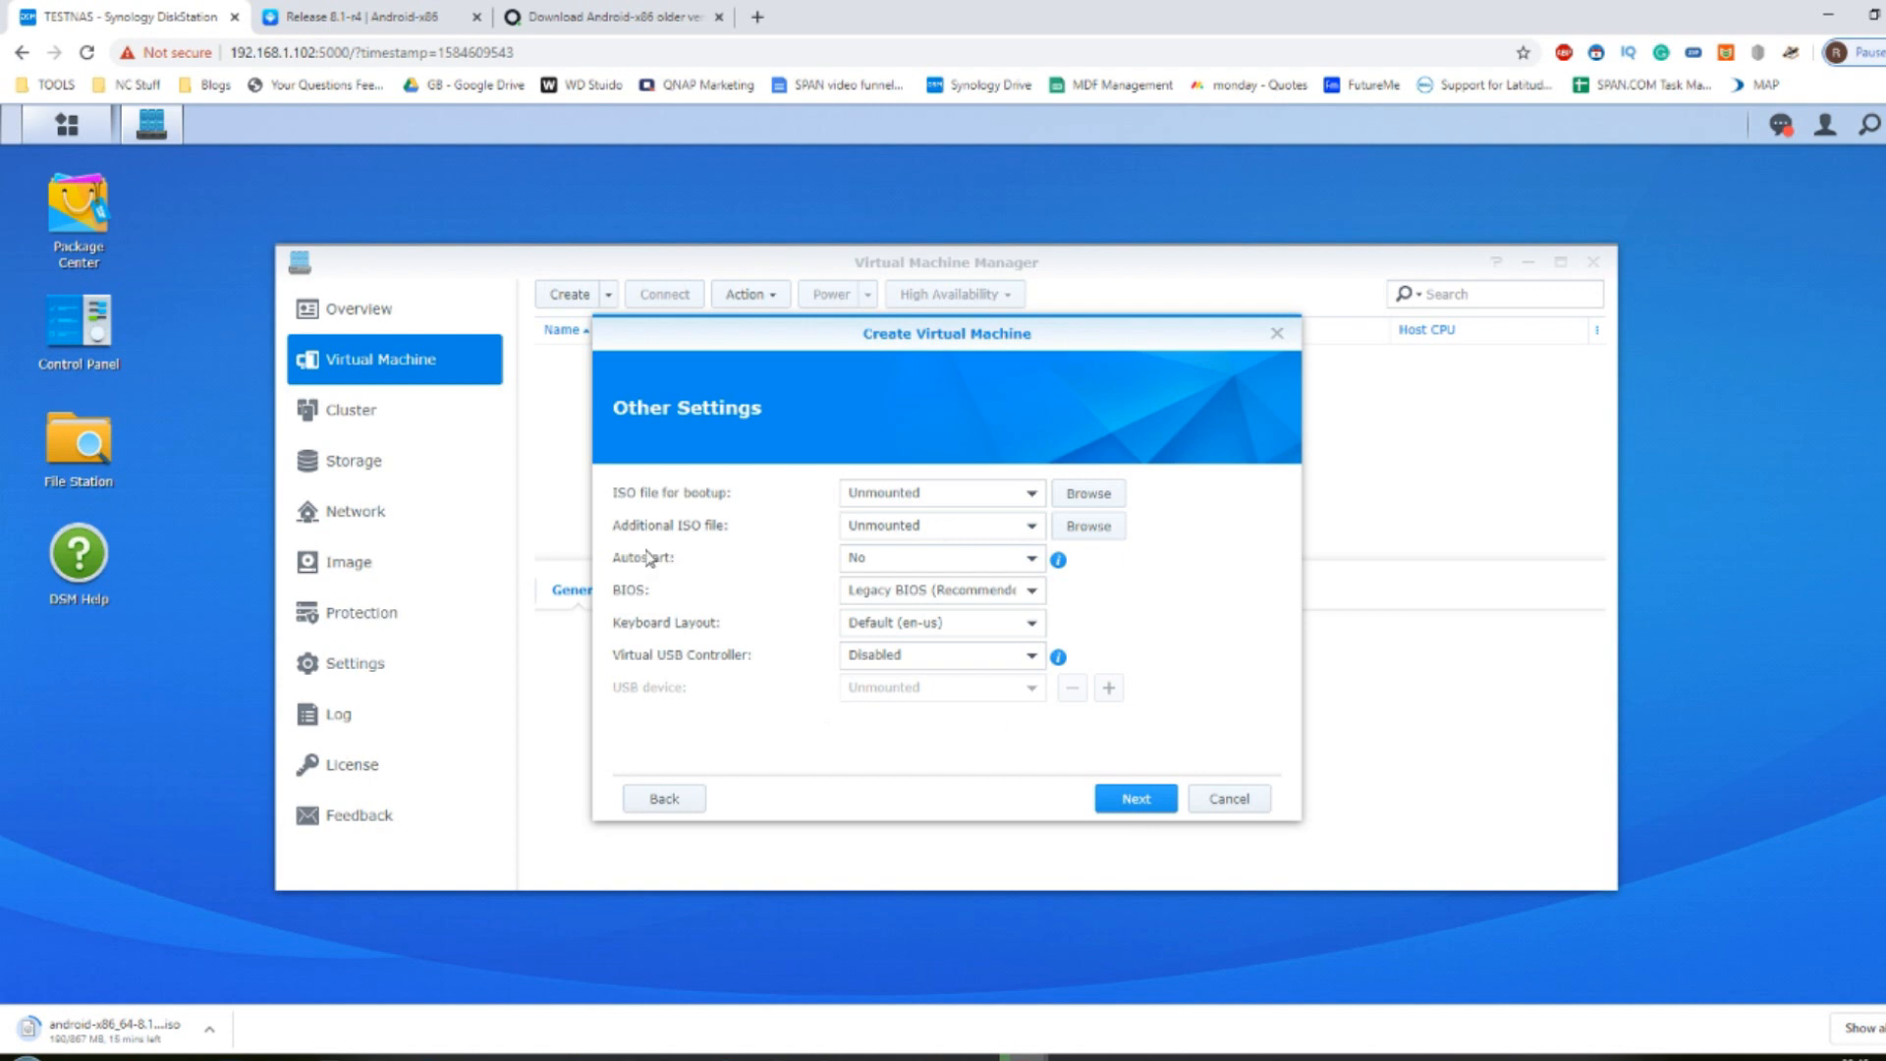
mouse_move(648, 560)
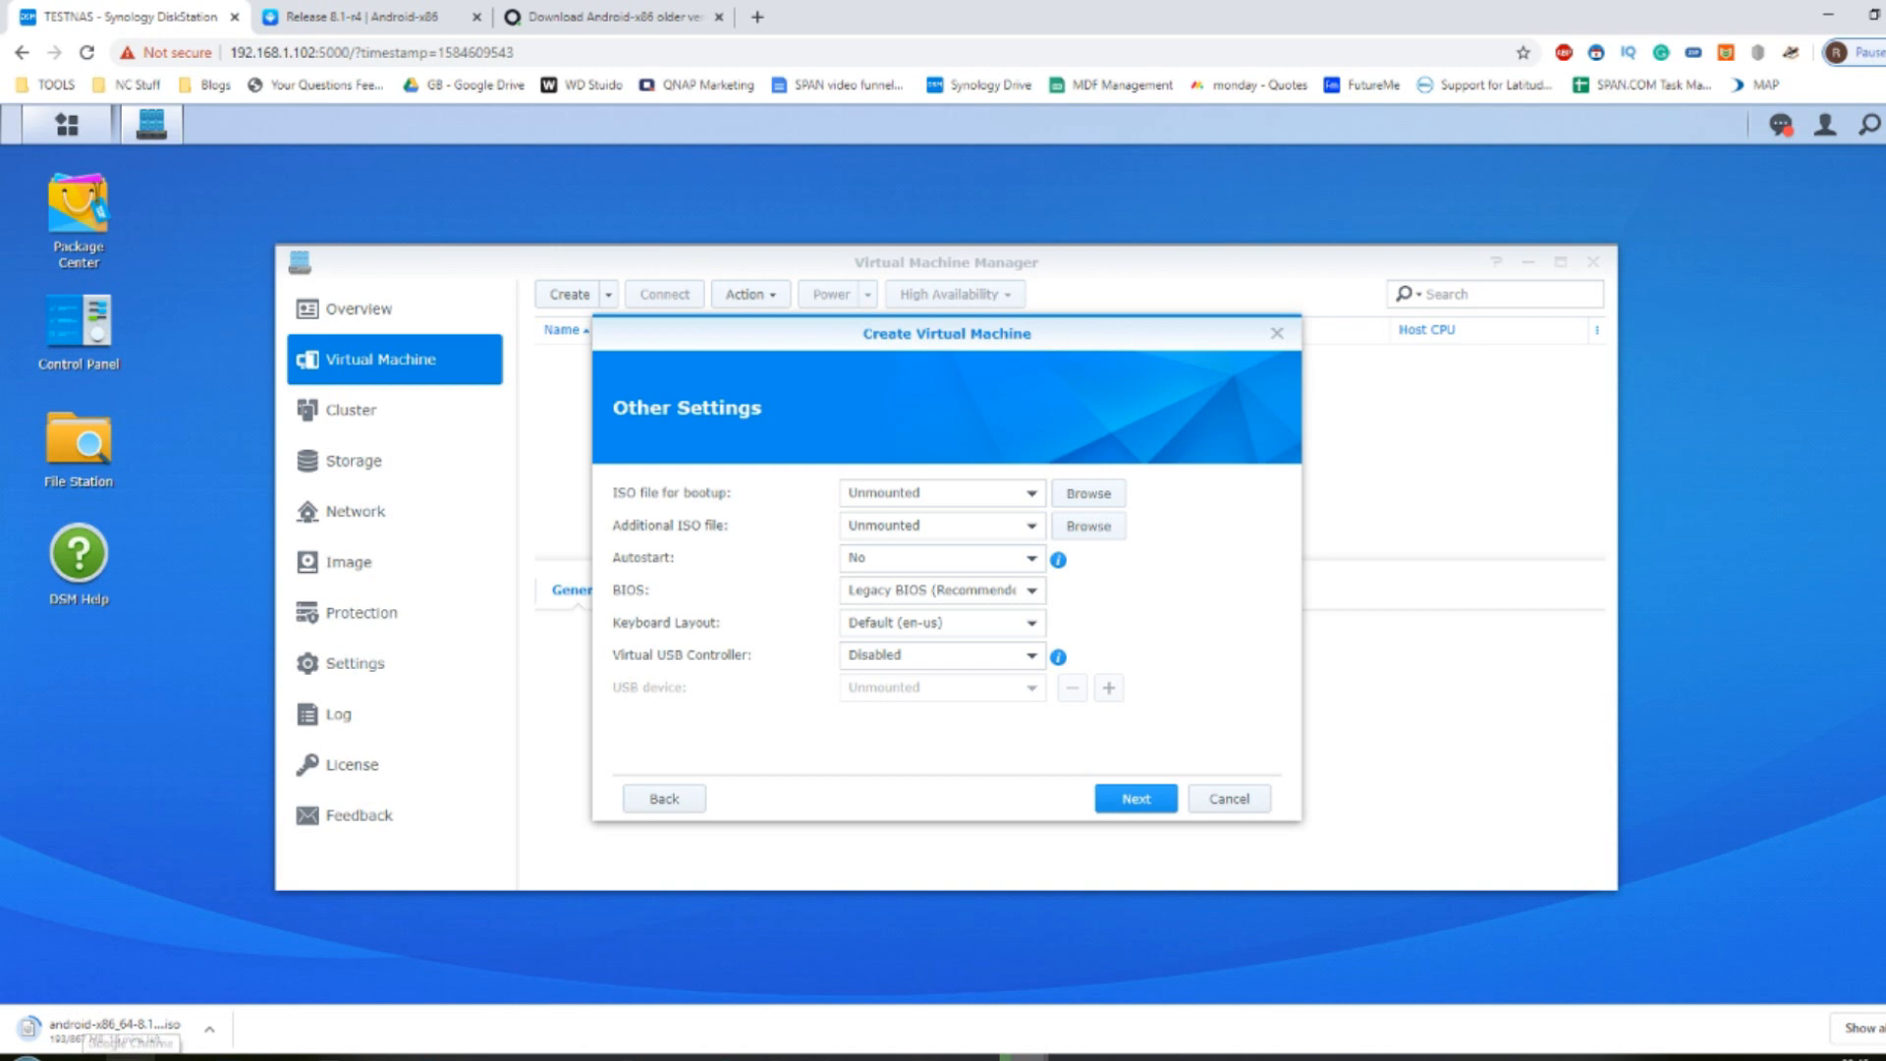
mouse_move(191, 984)
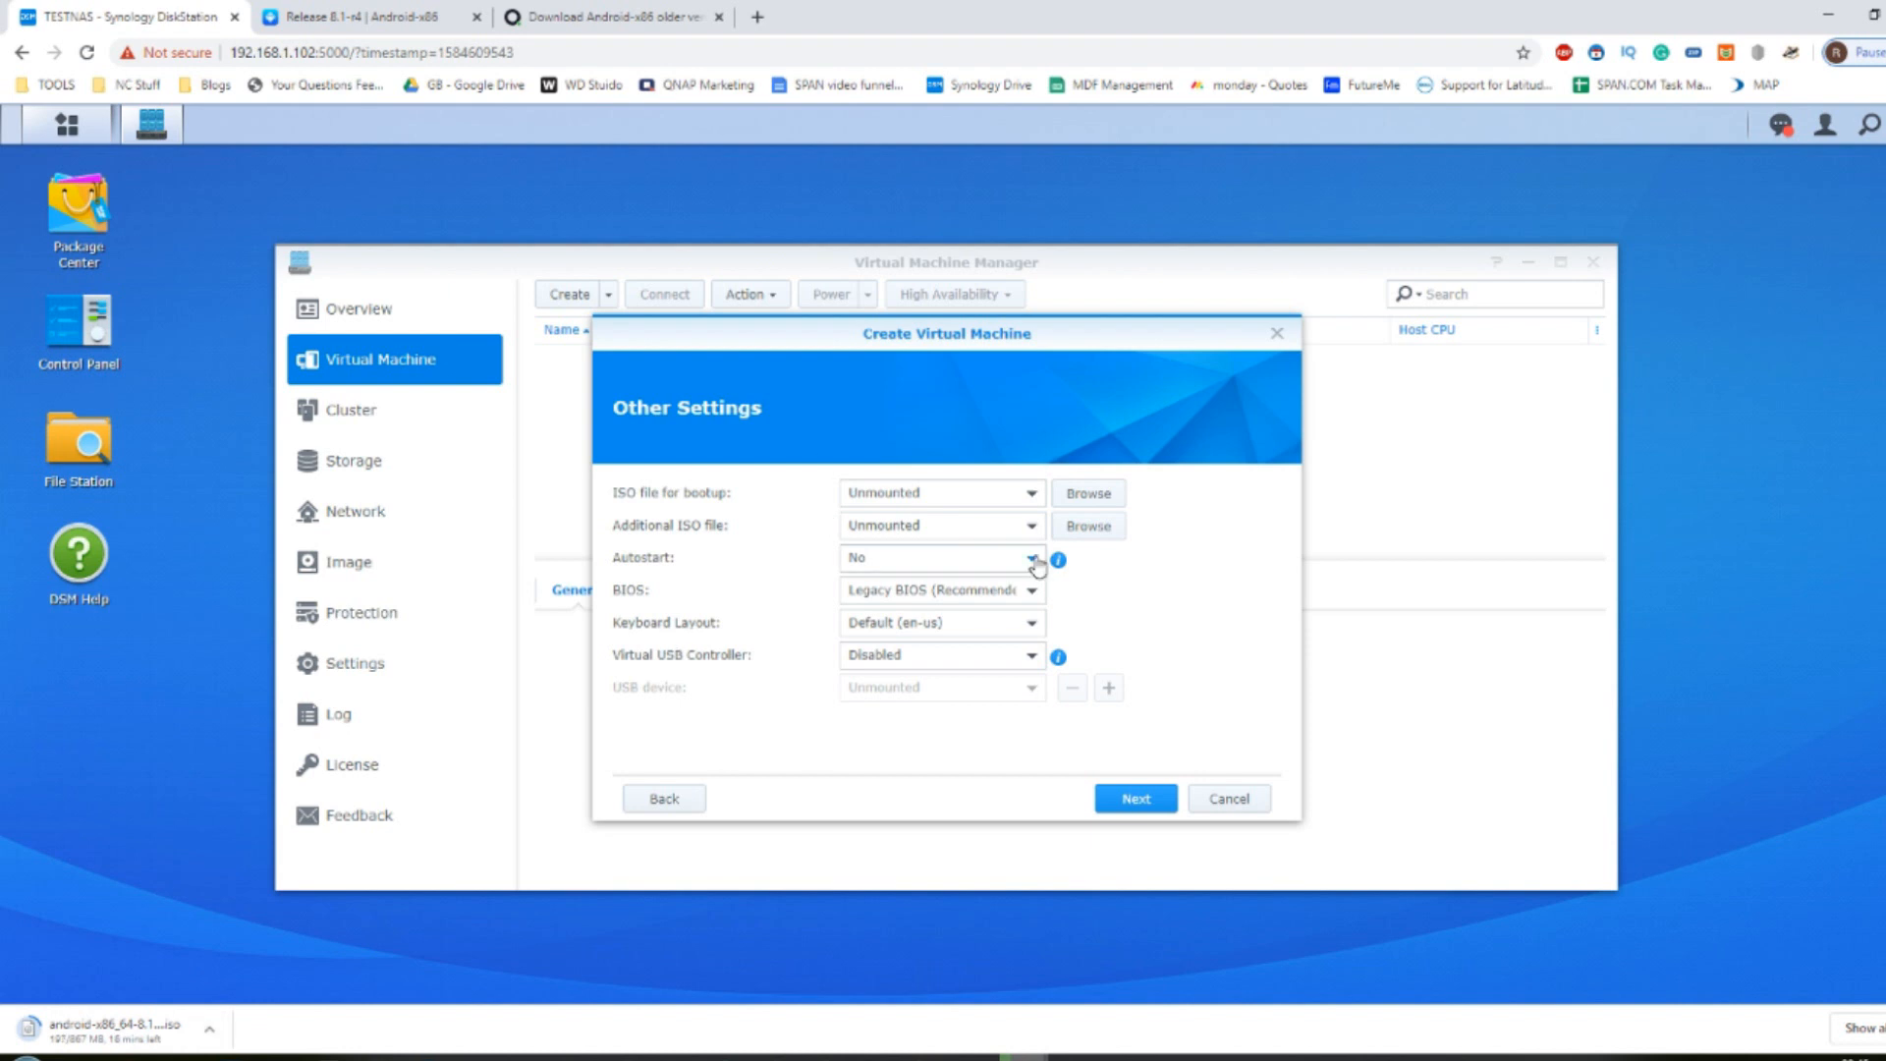
left_click(1085, 492)
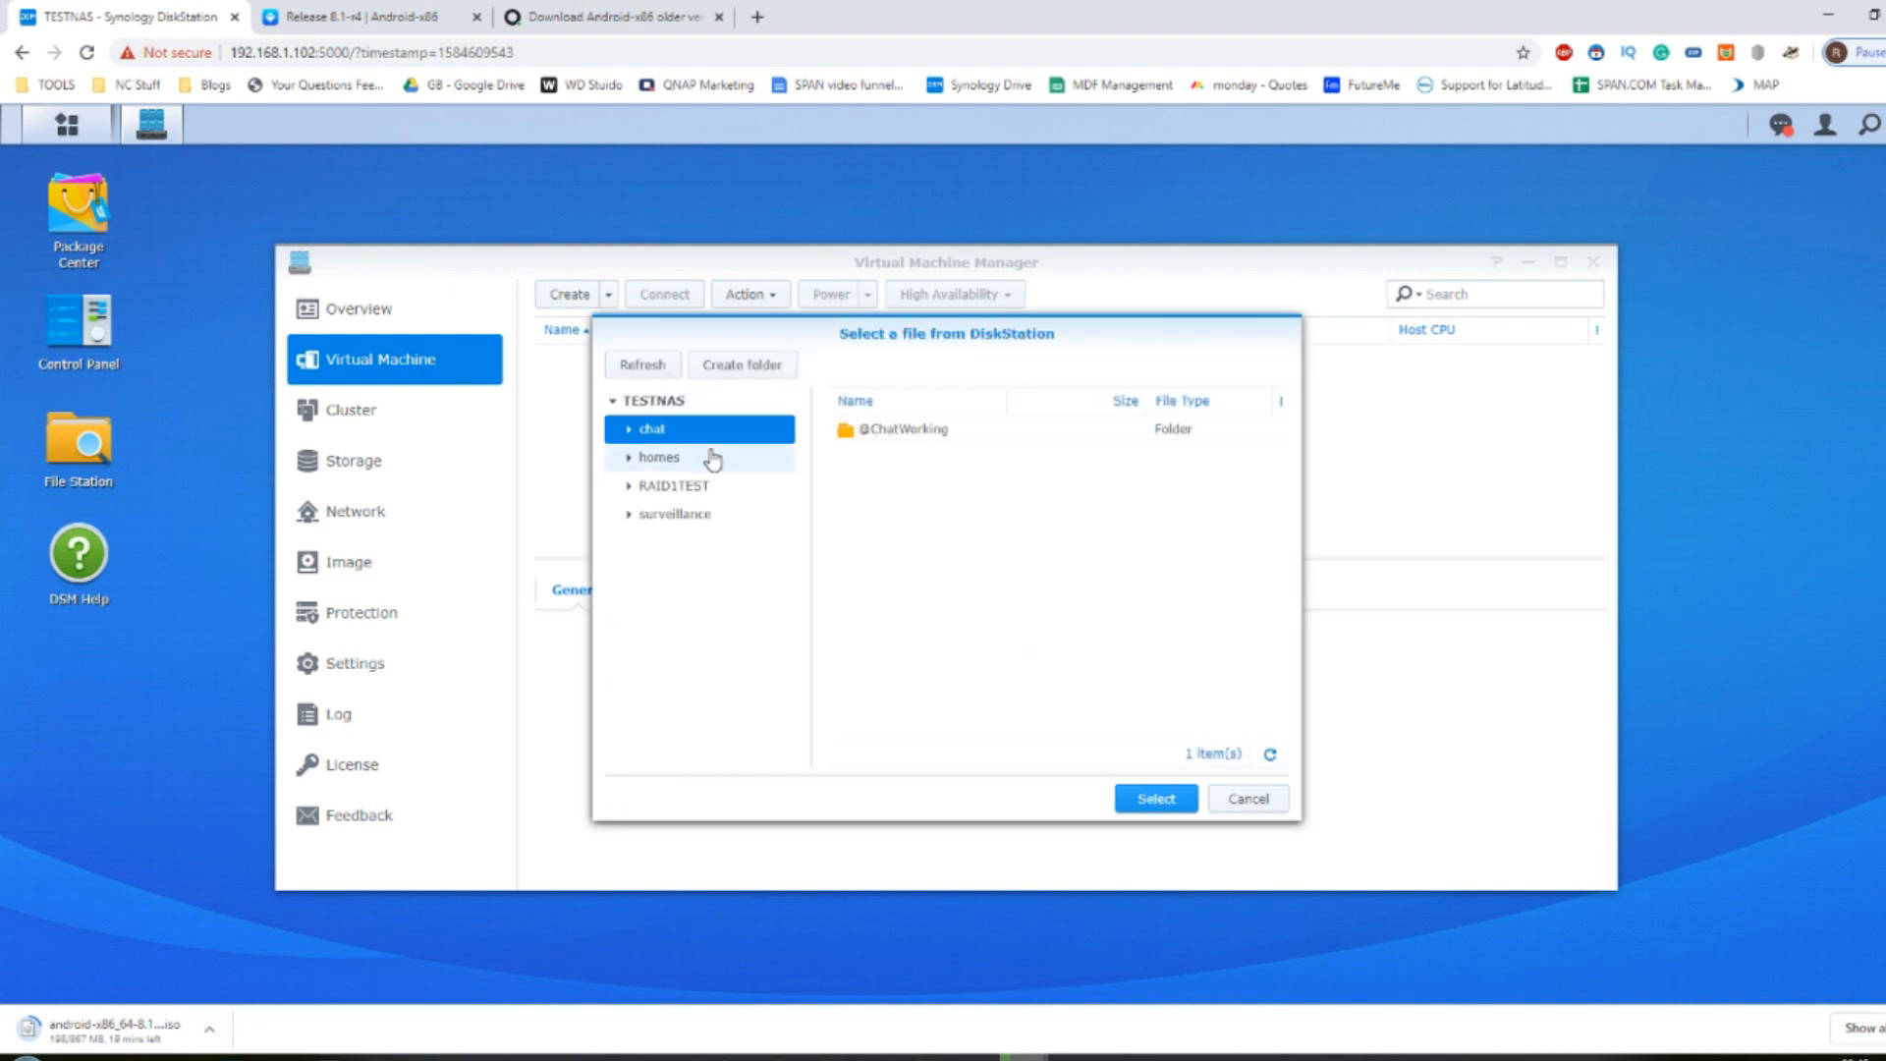
left_click(661, 456)
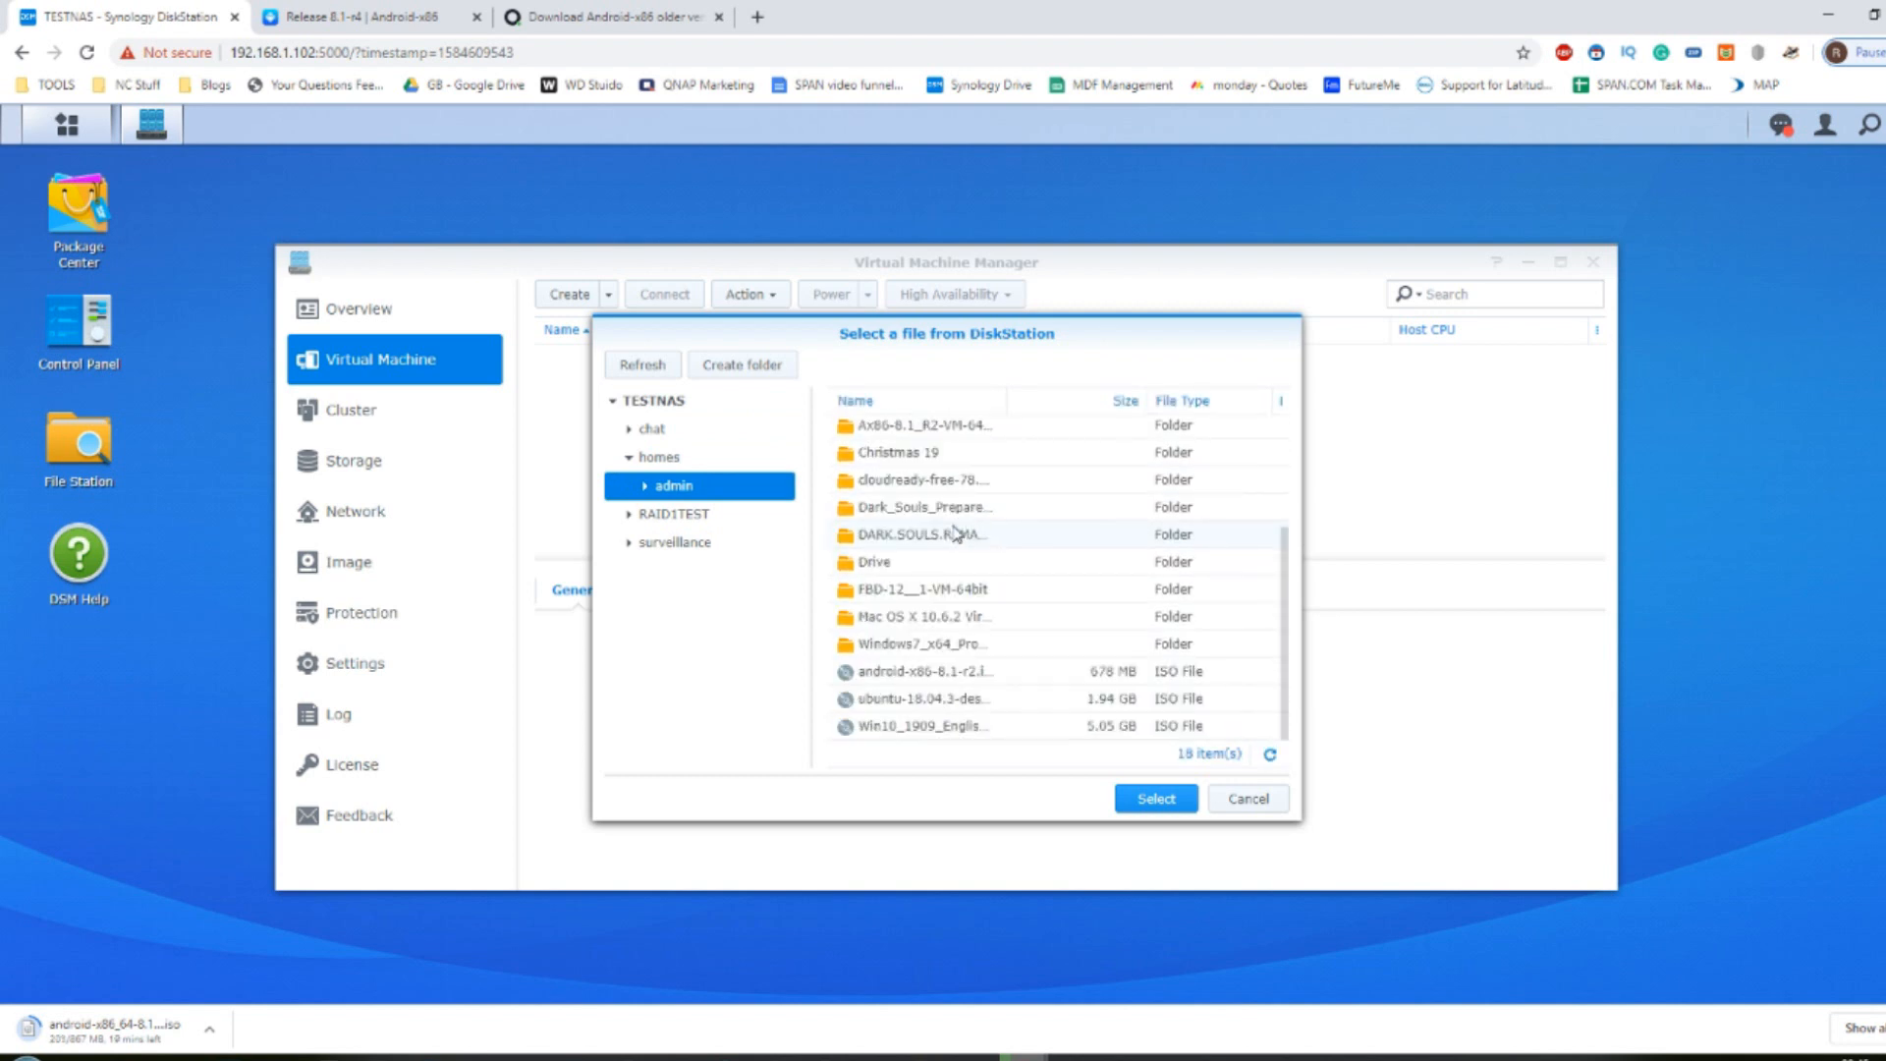
mouse_move(1063, 579)
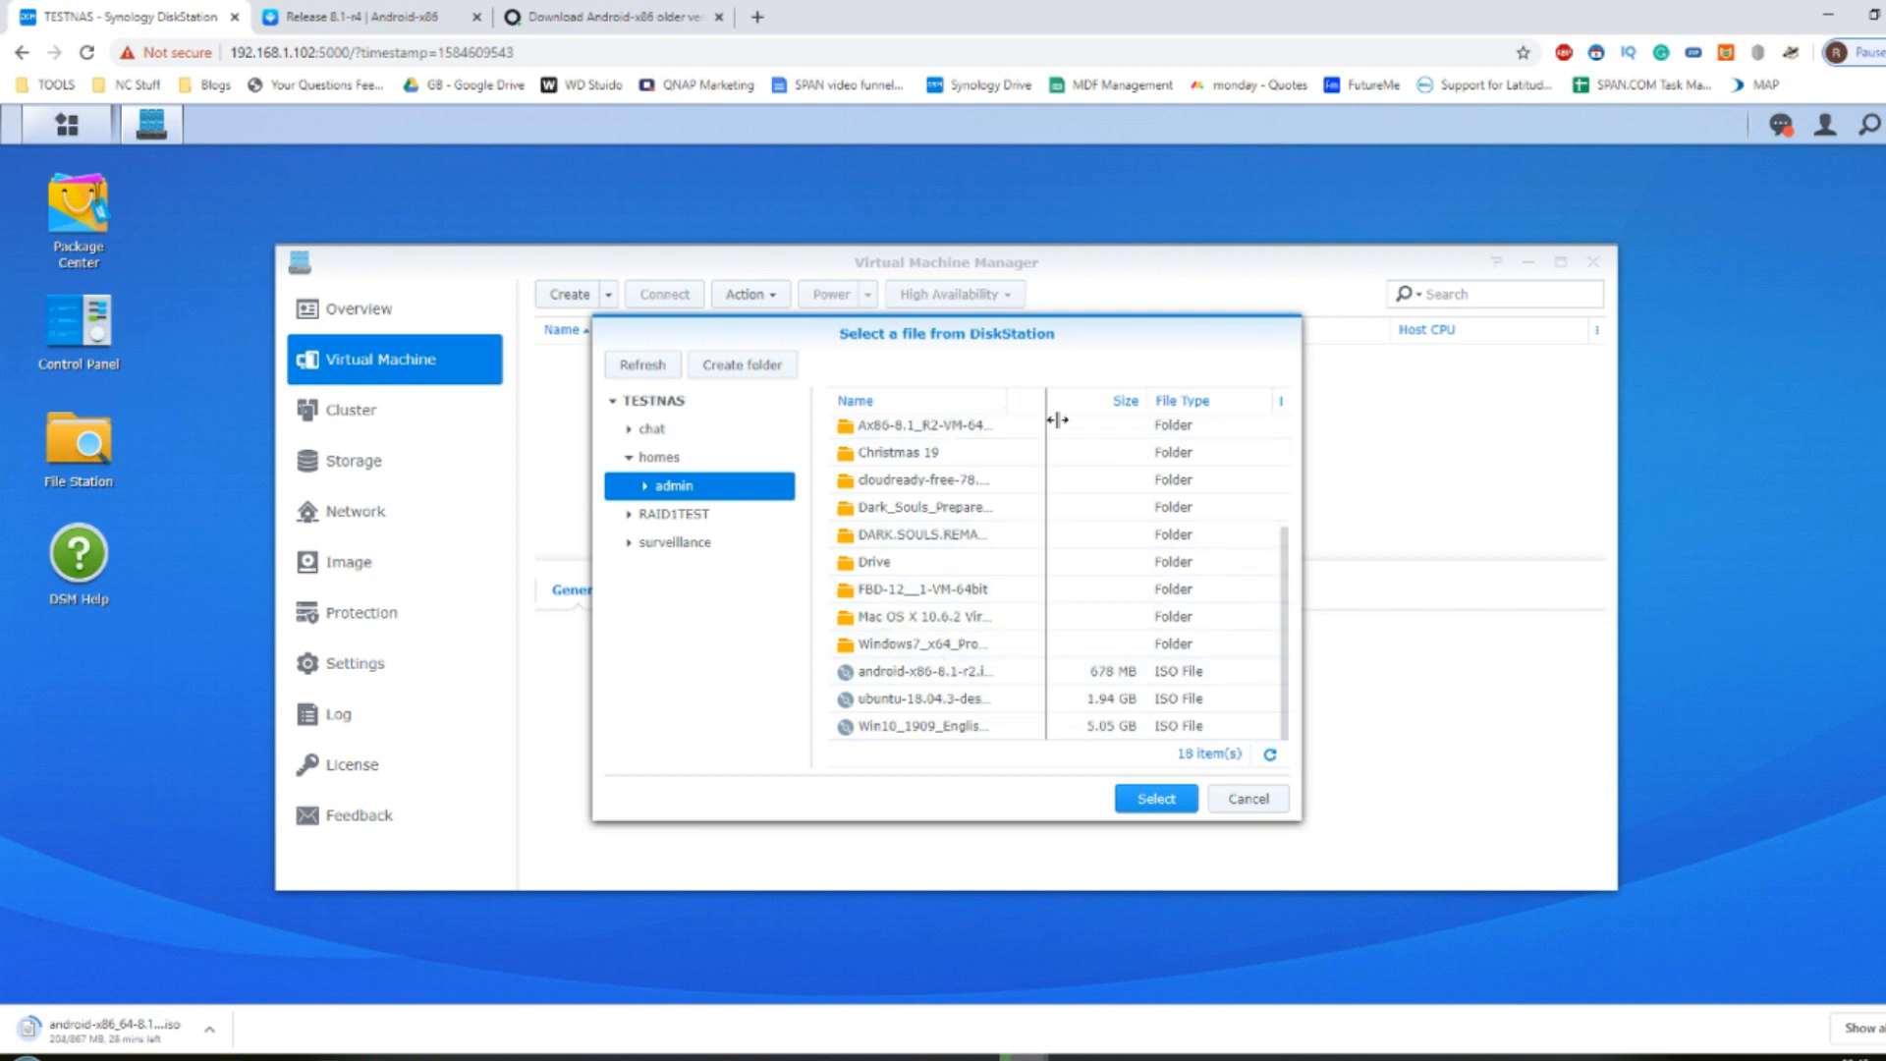
left_click_drag(1055, 420, 1202, 421)
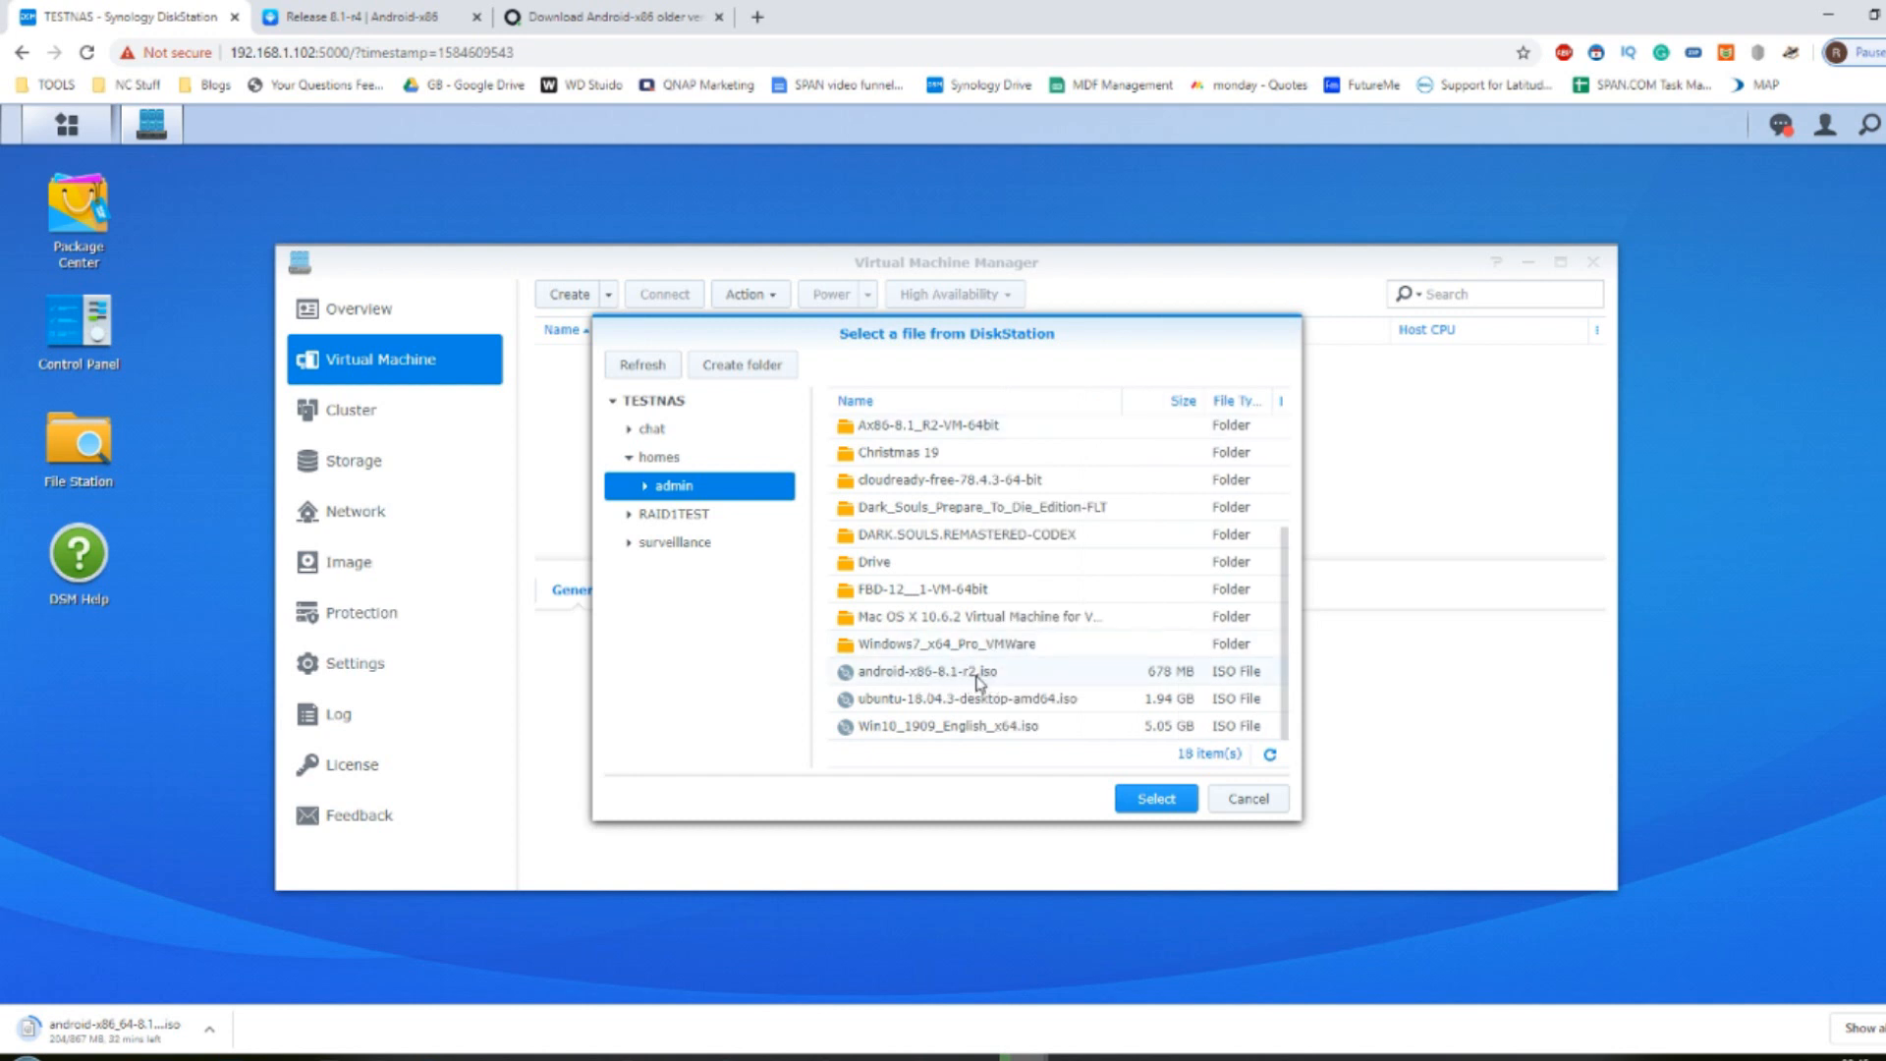
mouse_move(957, 678)
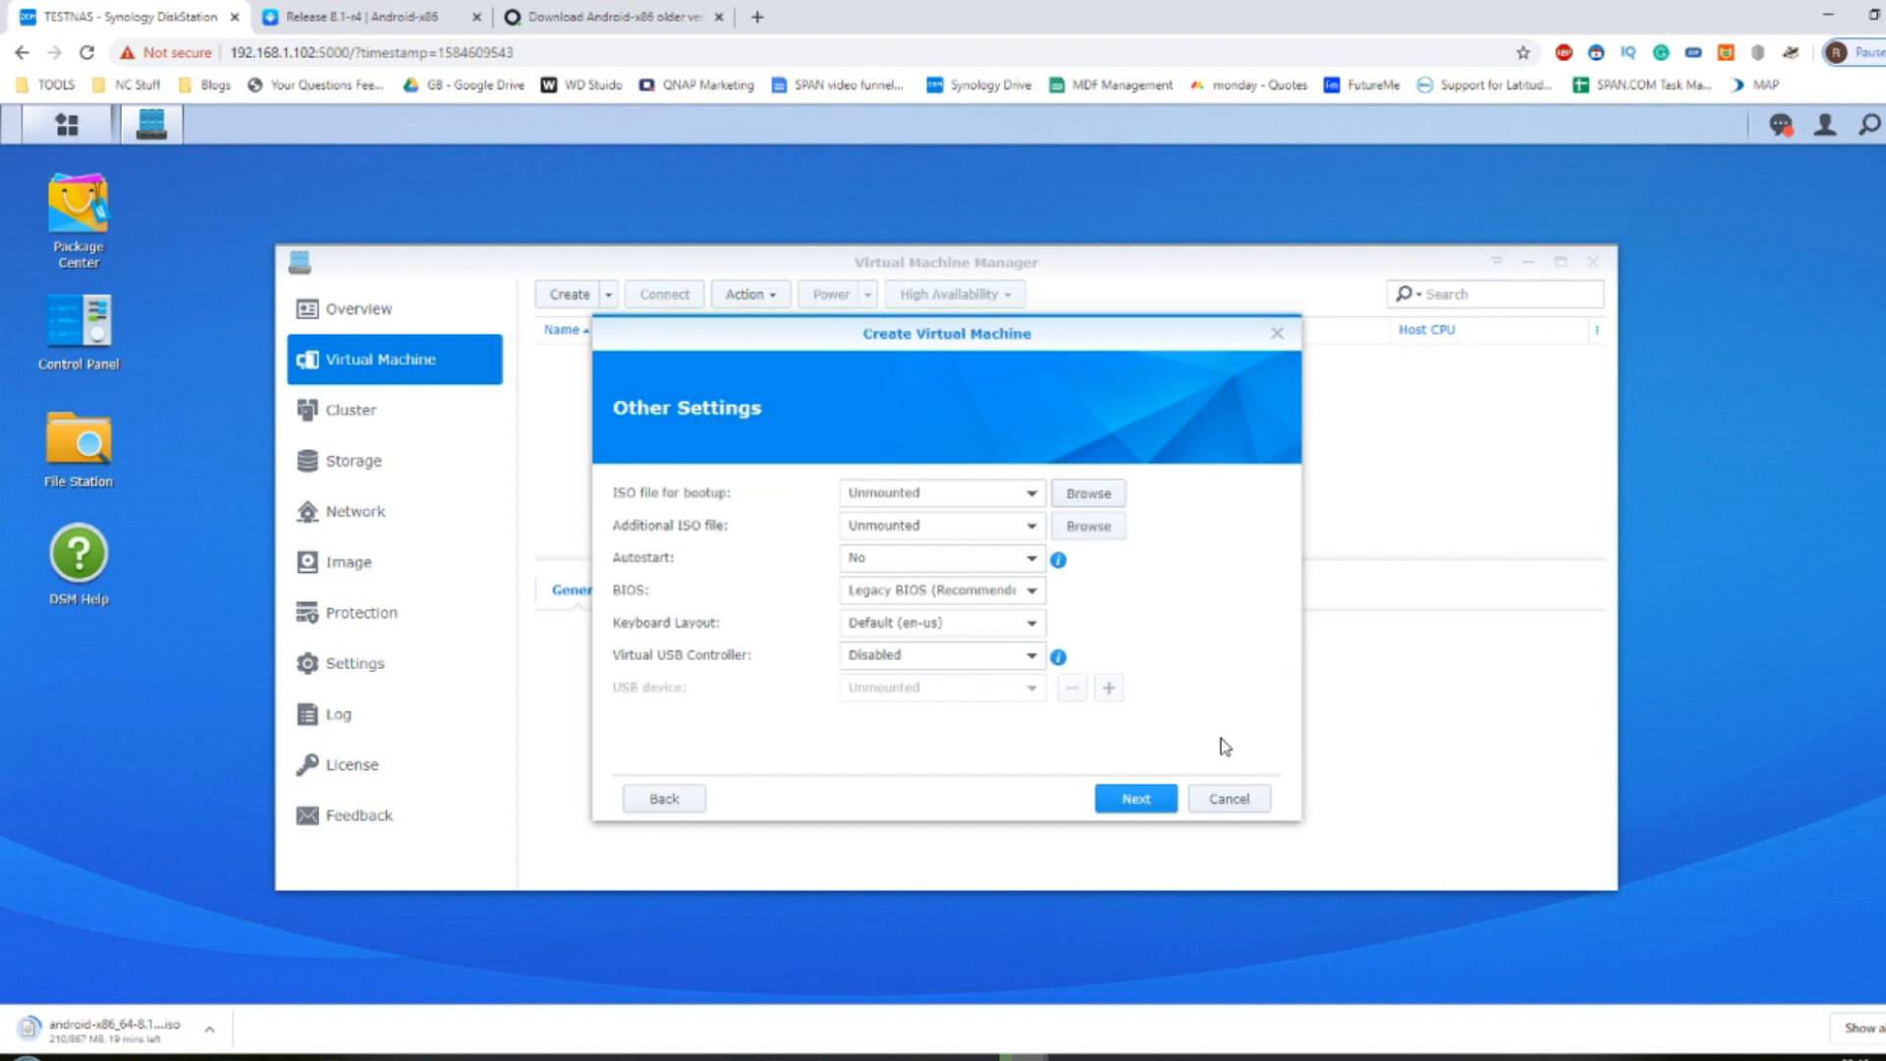
mouse_move(173, 1002)
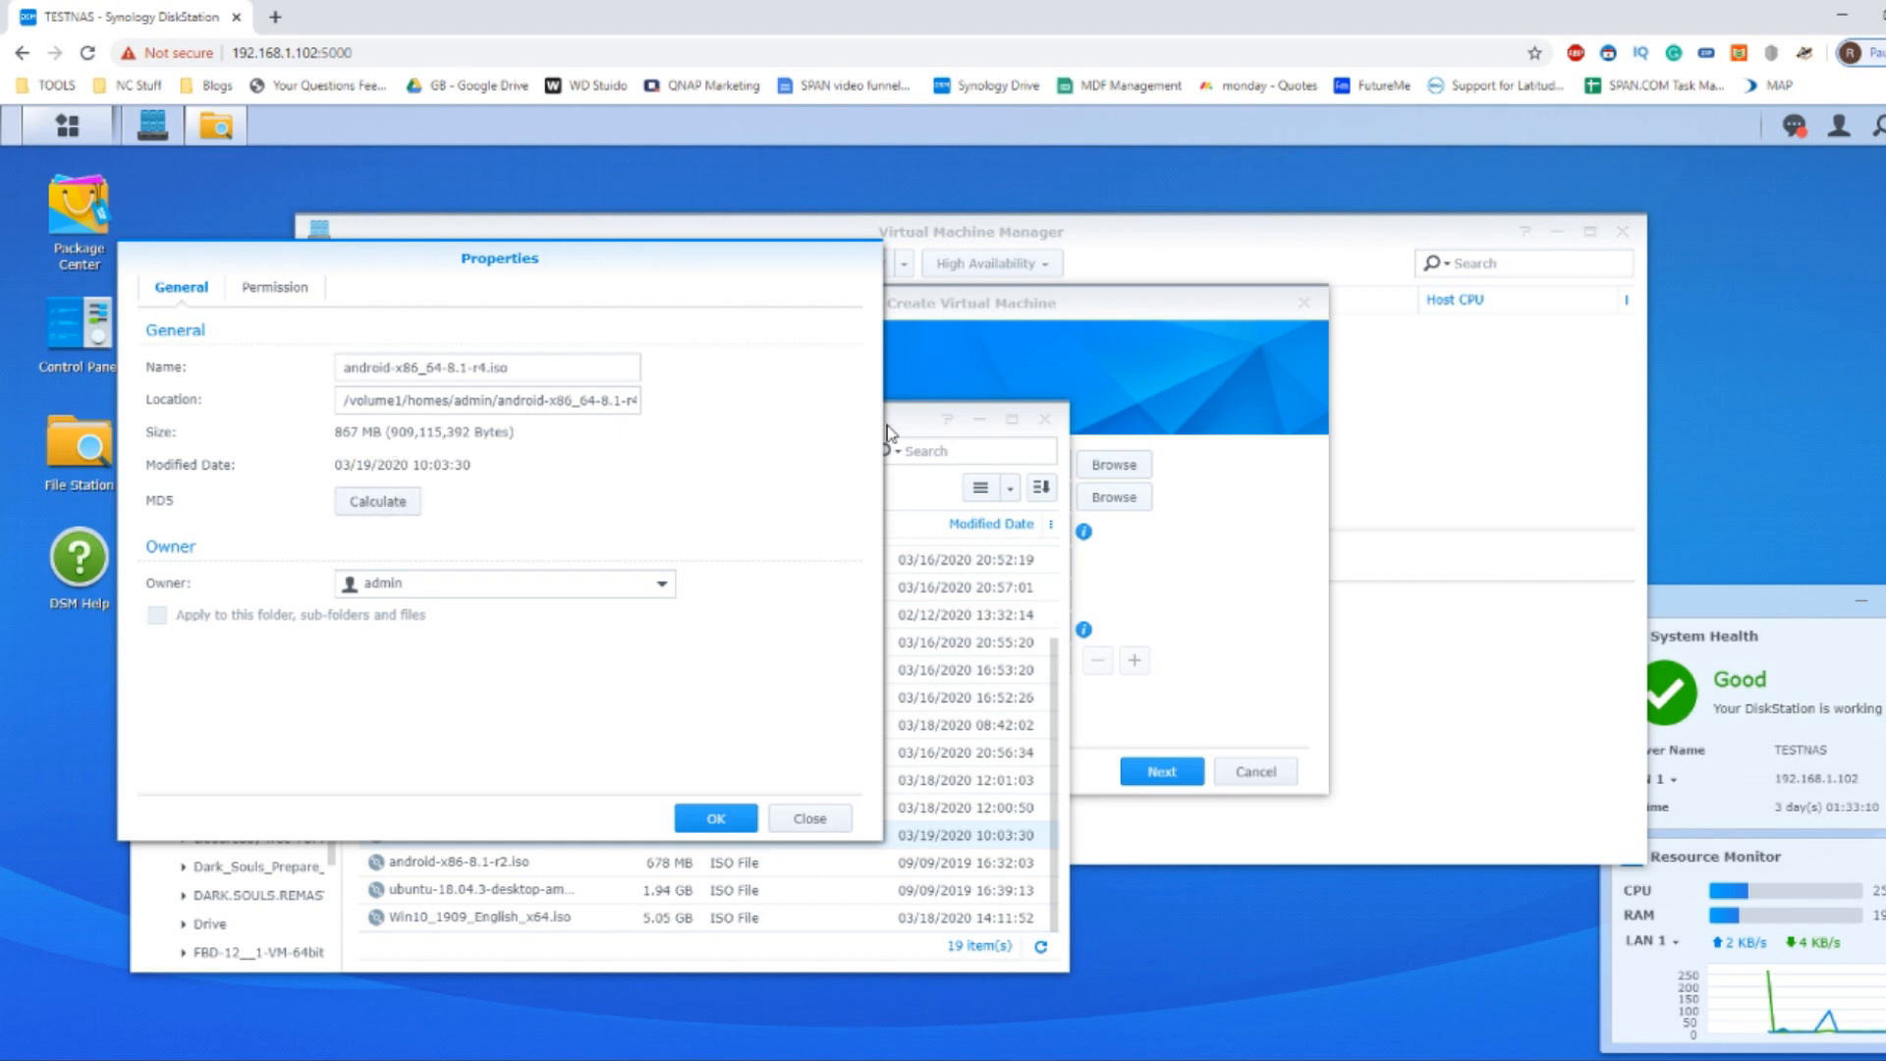
mouse_move(936, 346)
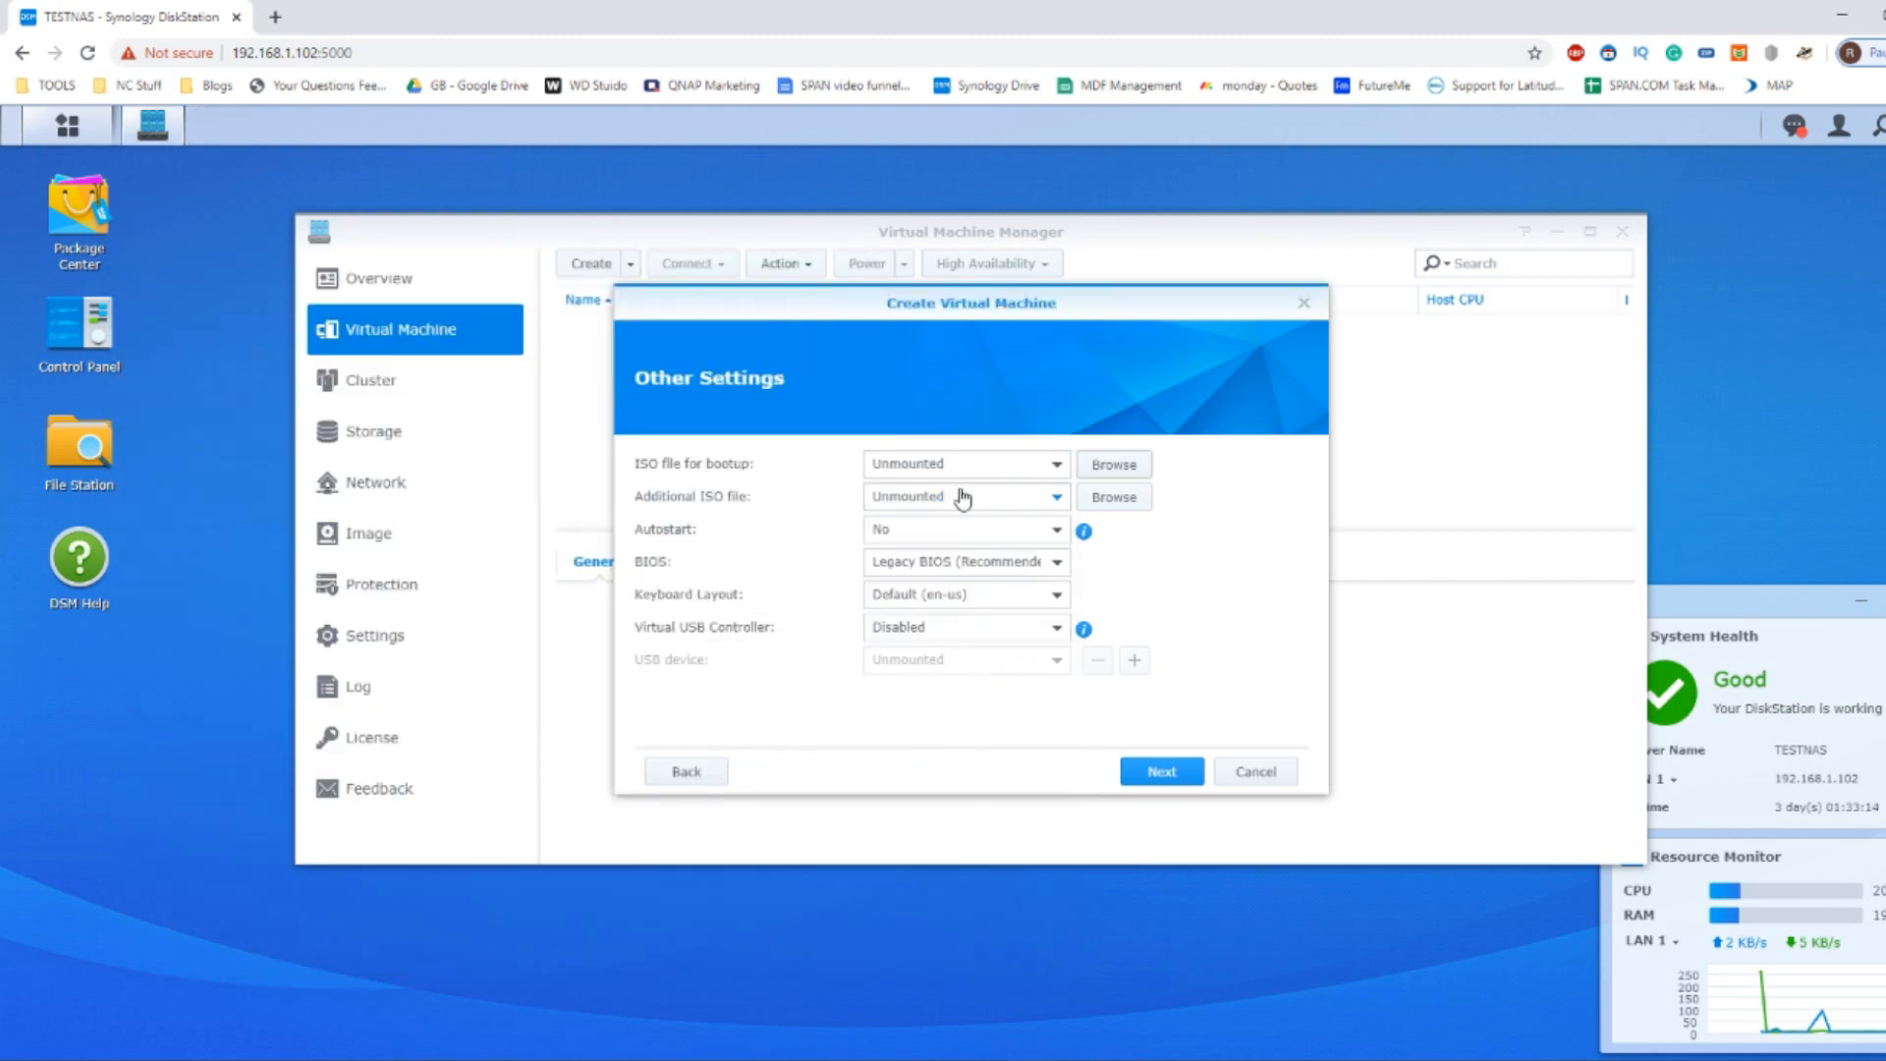
Step: Set android-x86_64-8.1-r4.iso from homes/admin as boot ISO and Synology_VMM_Guest_Tool as additional ISO
left_click(1112, 495)
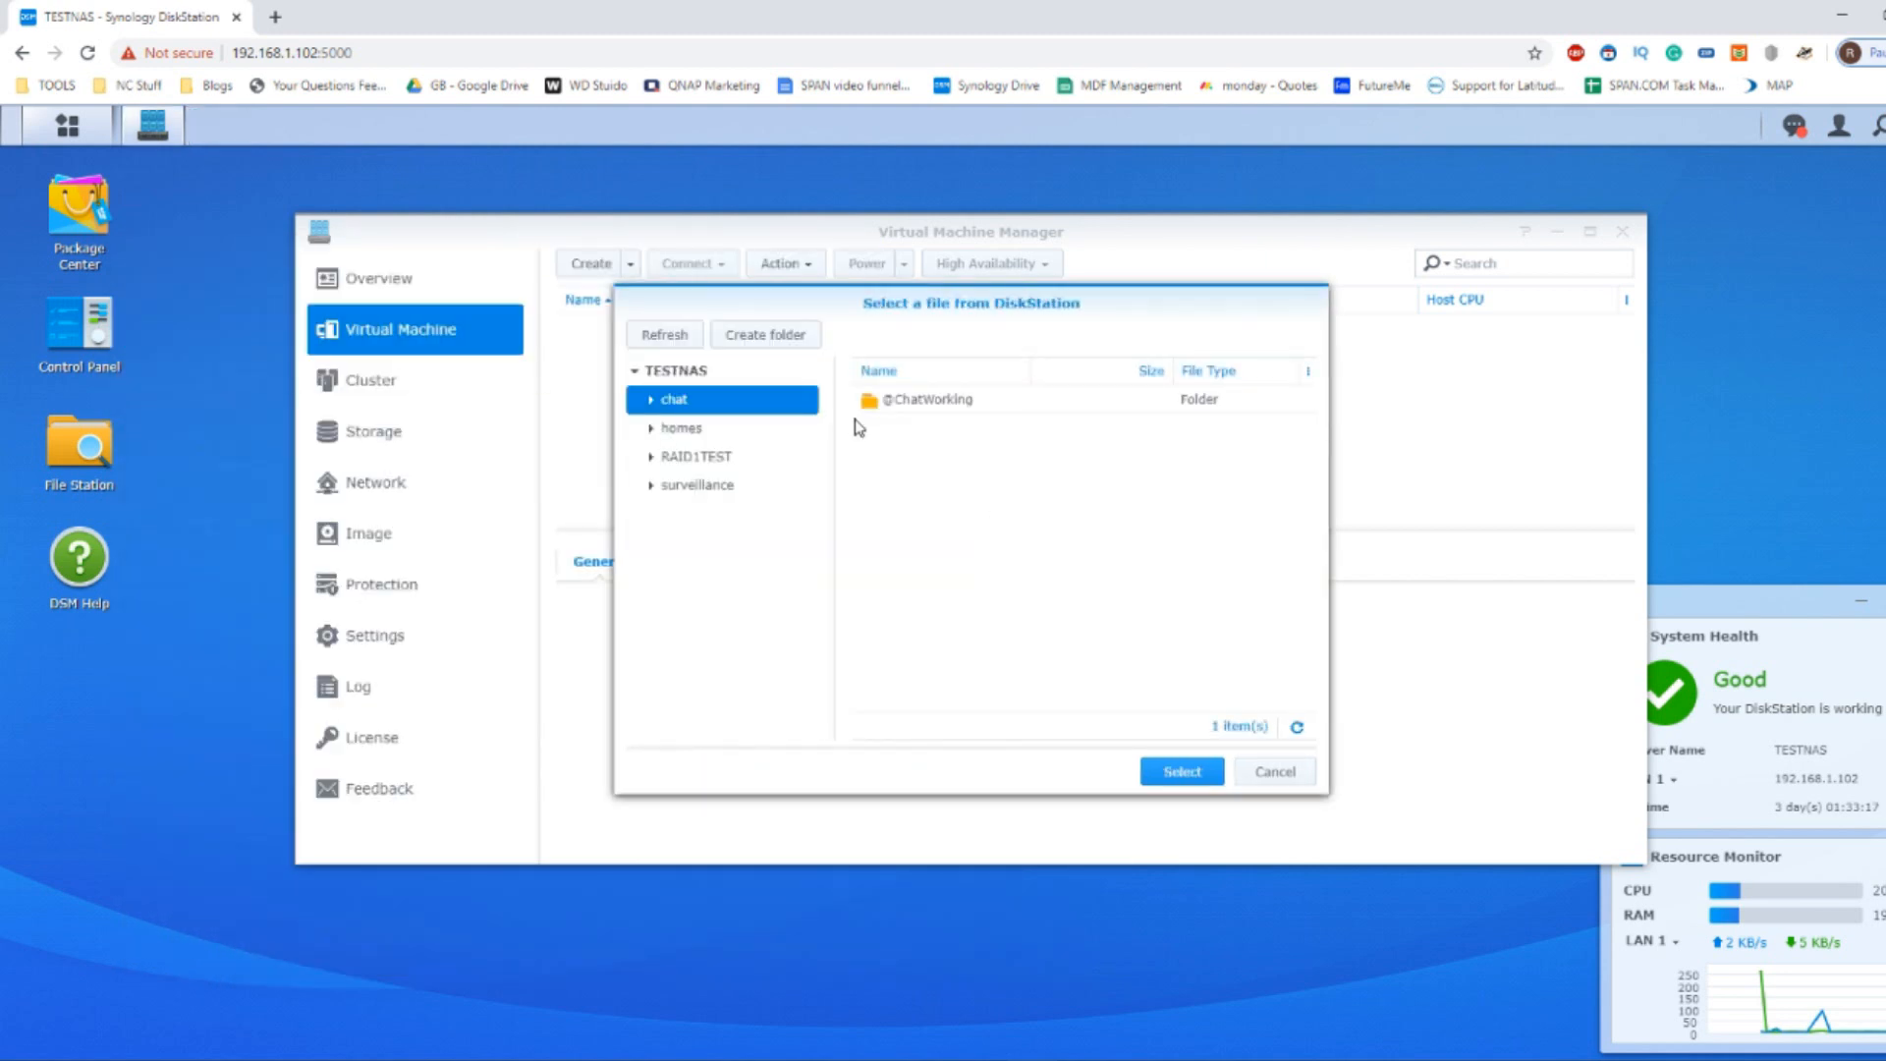
left_click(682, 426)
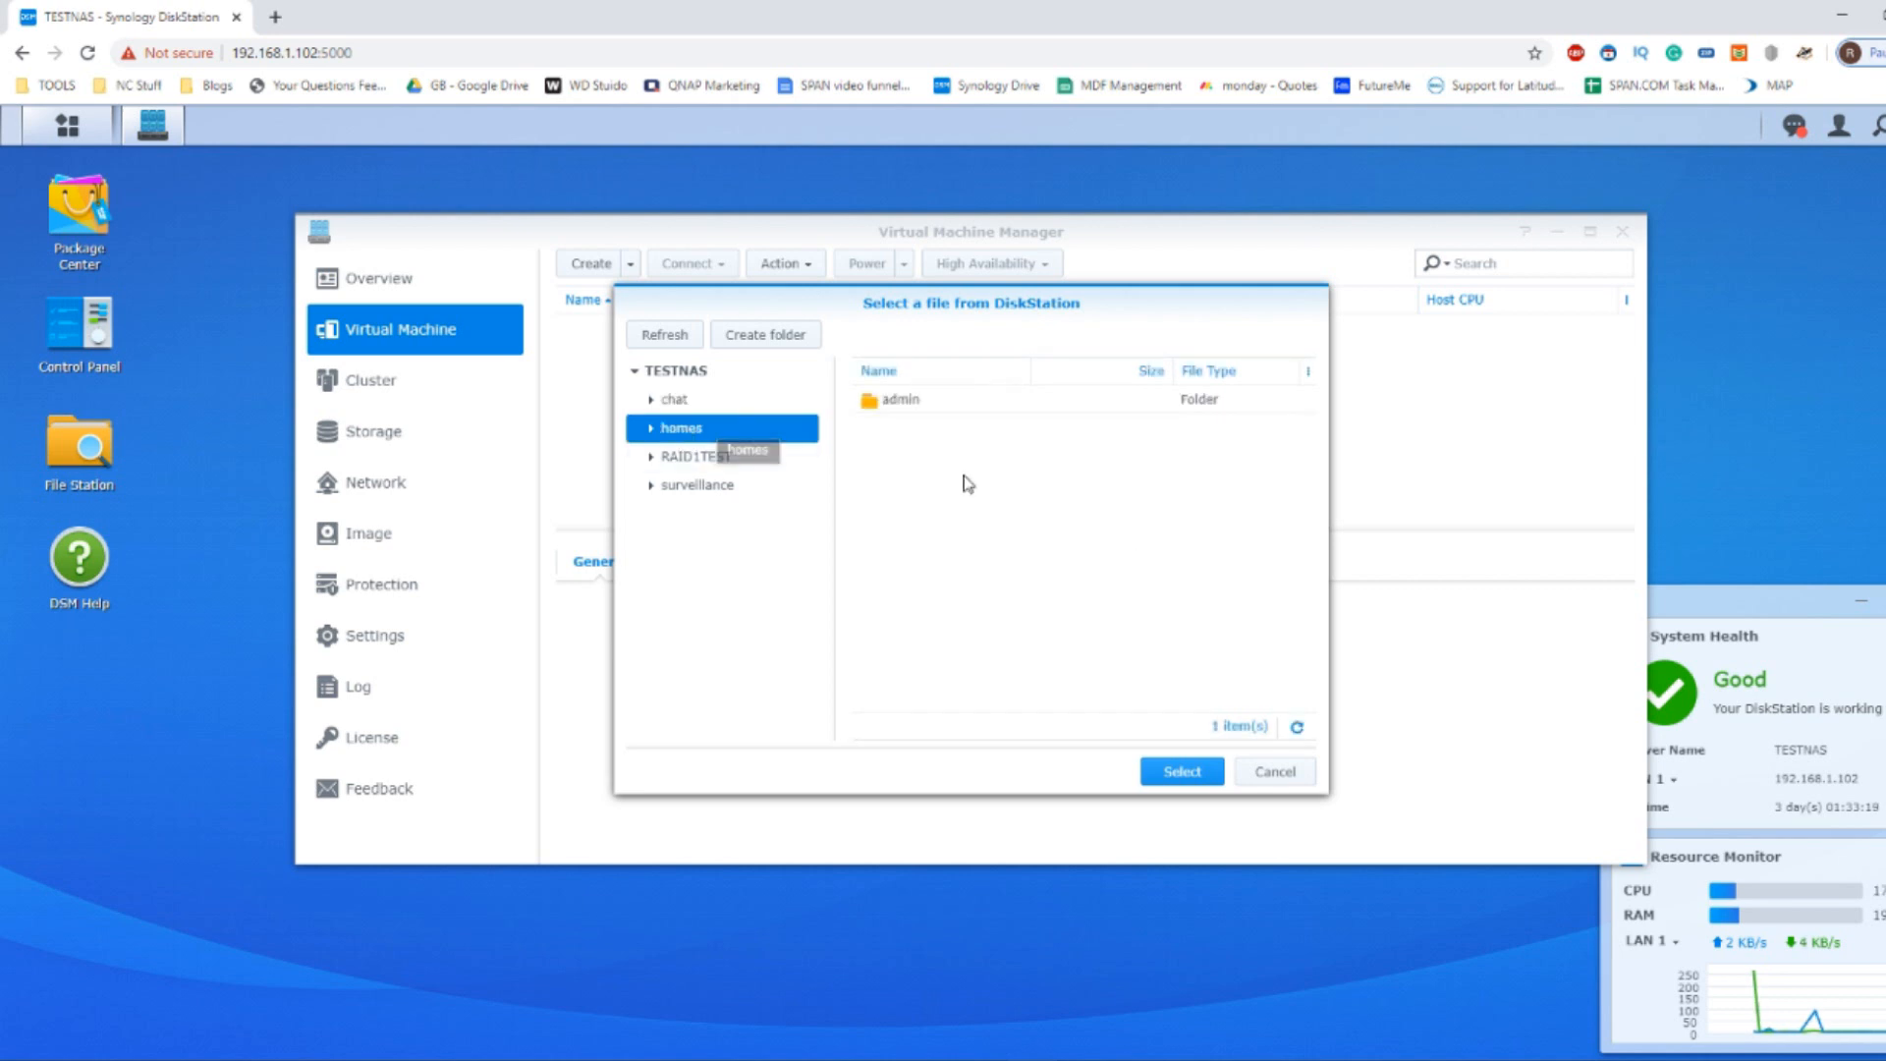
left_click(674, 426)
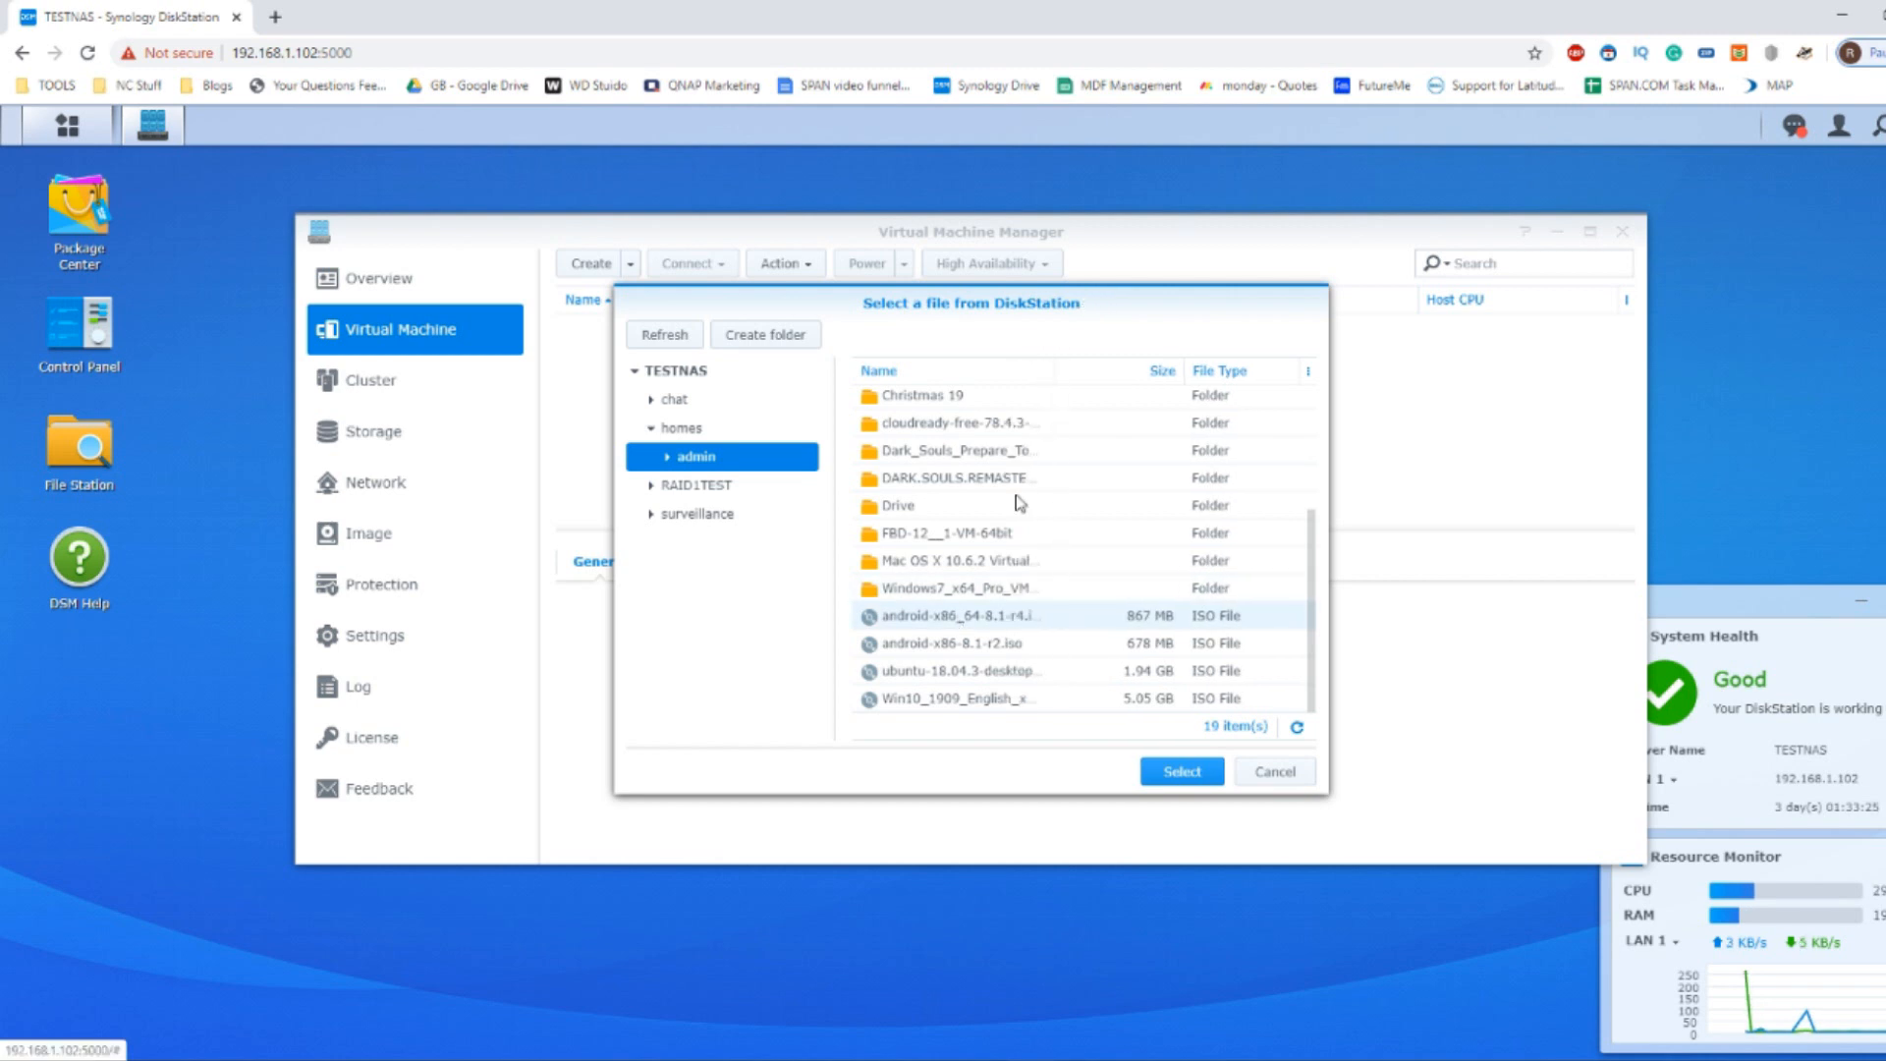
left_click(1179, 770)
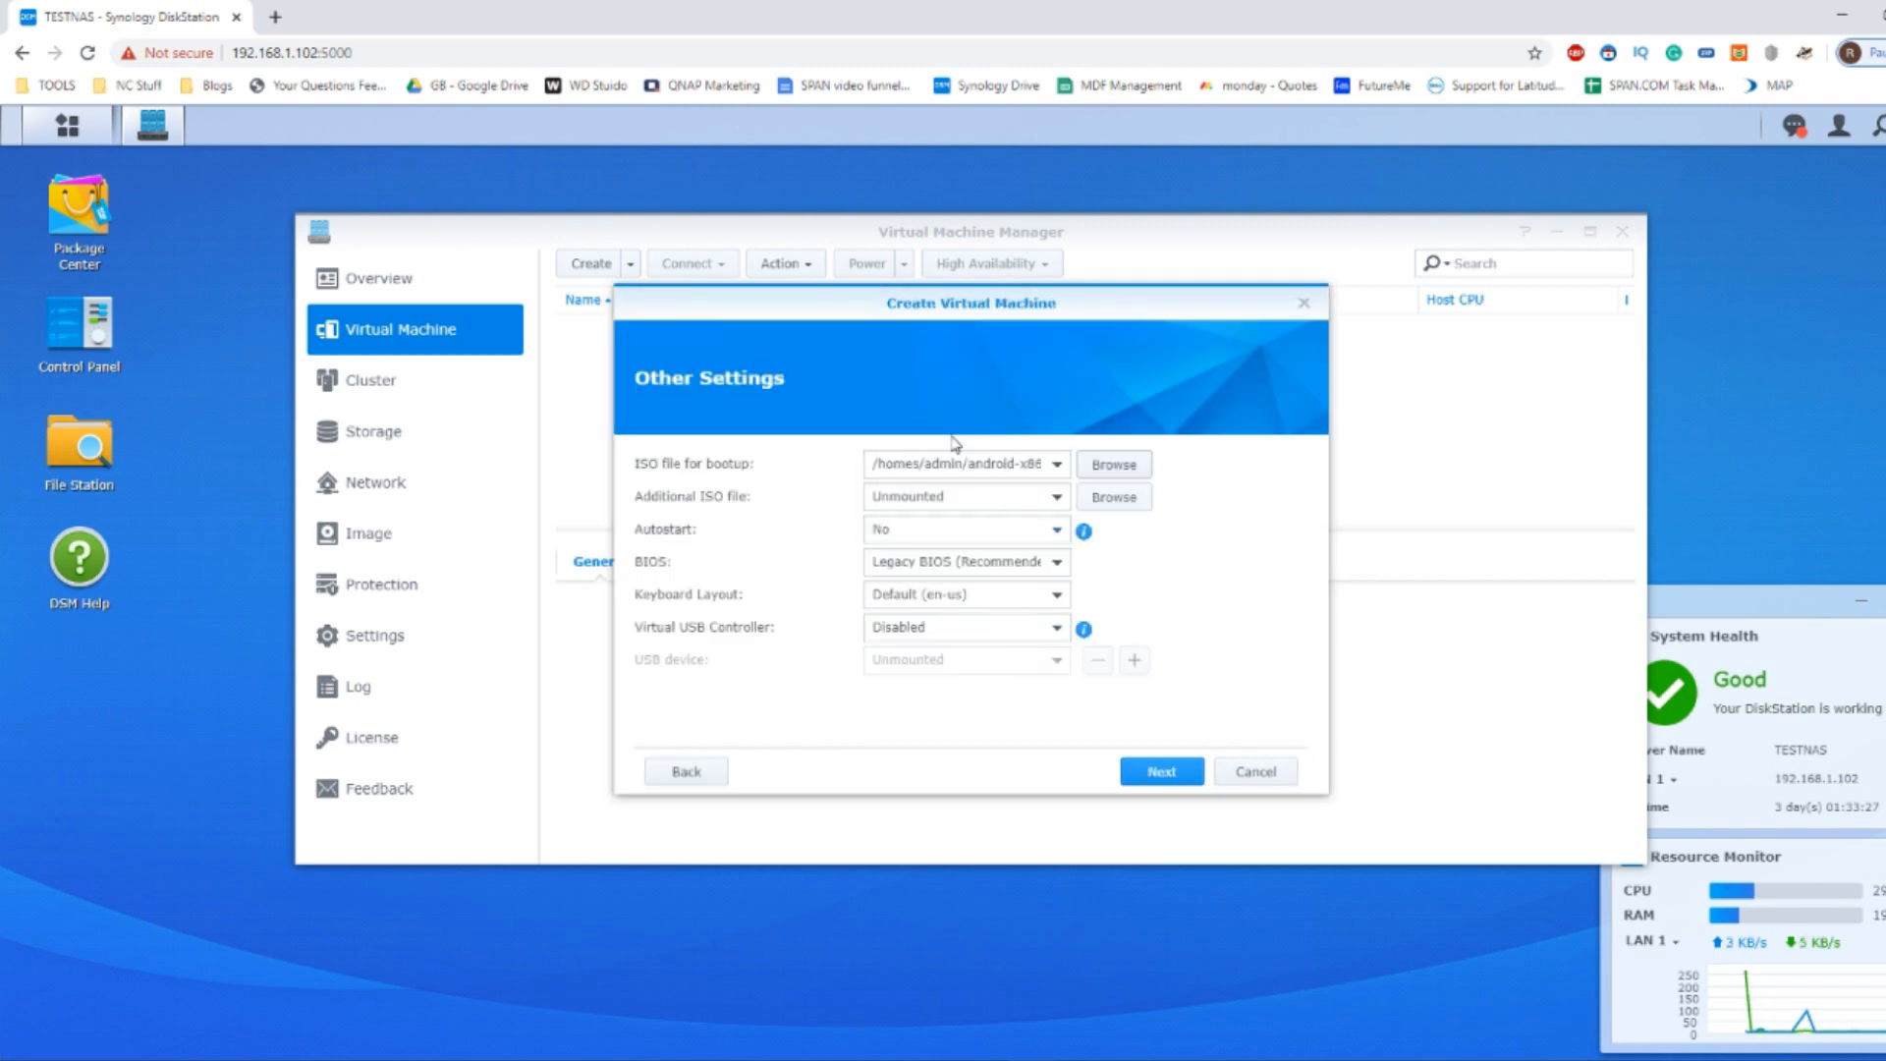
left_click(963, 496)
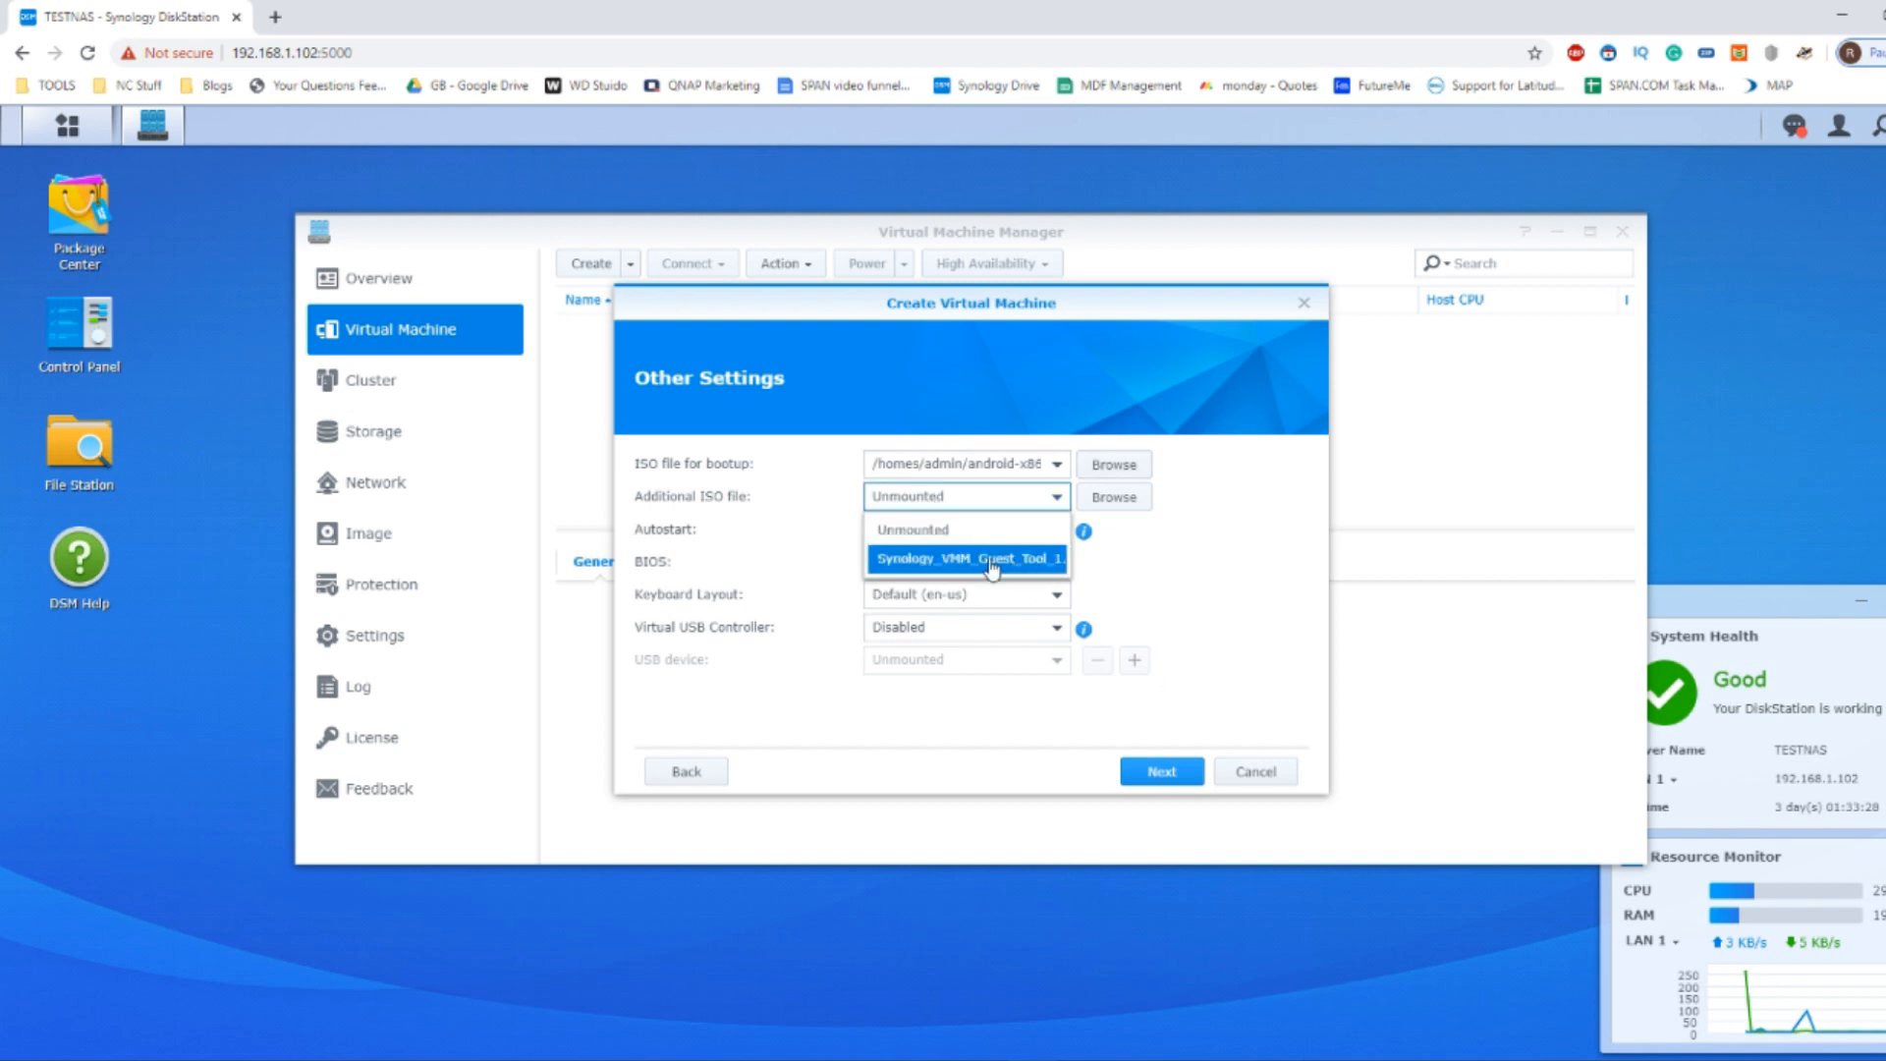
left_click(1159, 770)
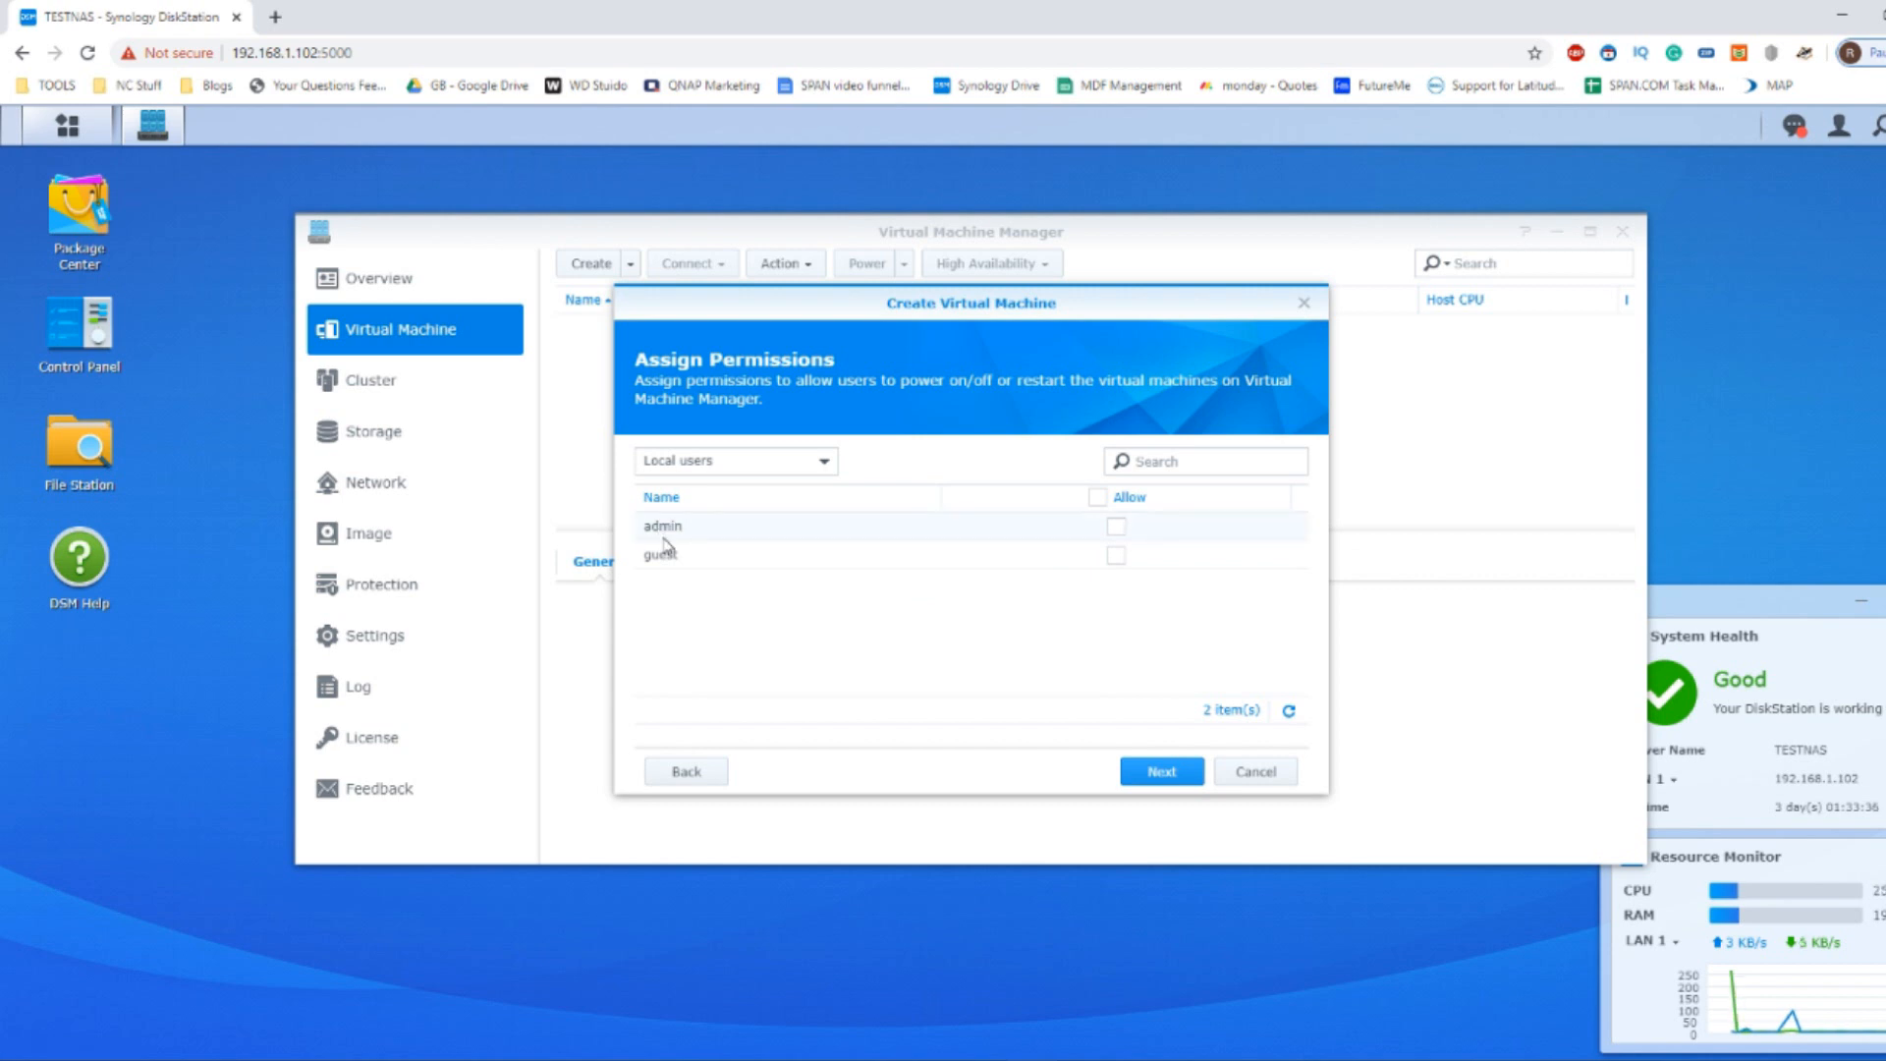
mouse_move(1244, 558)
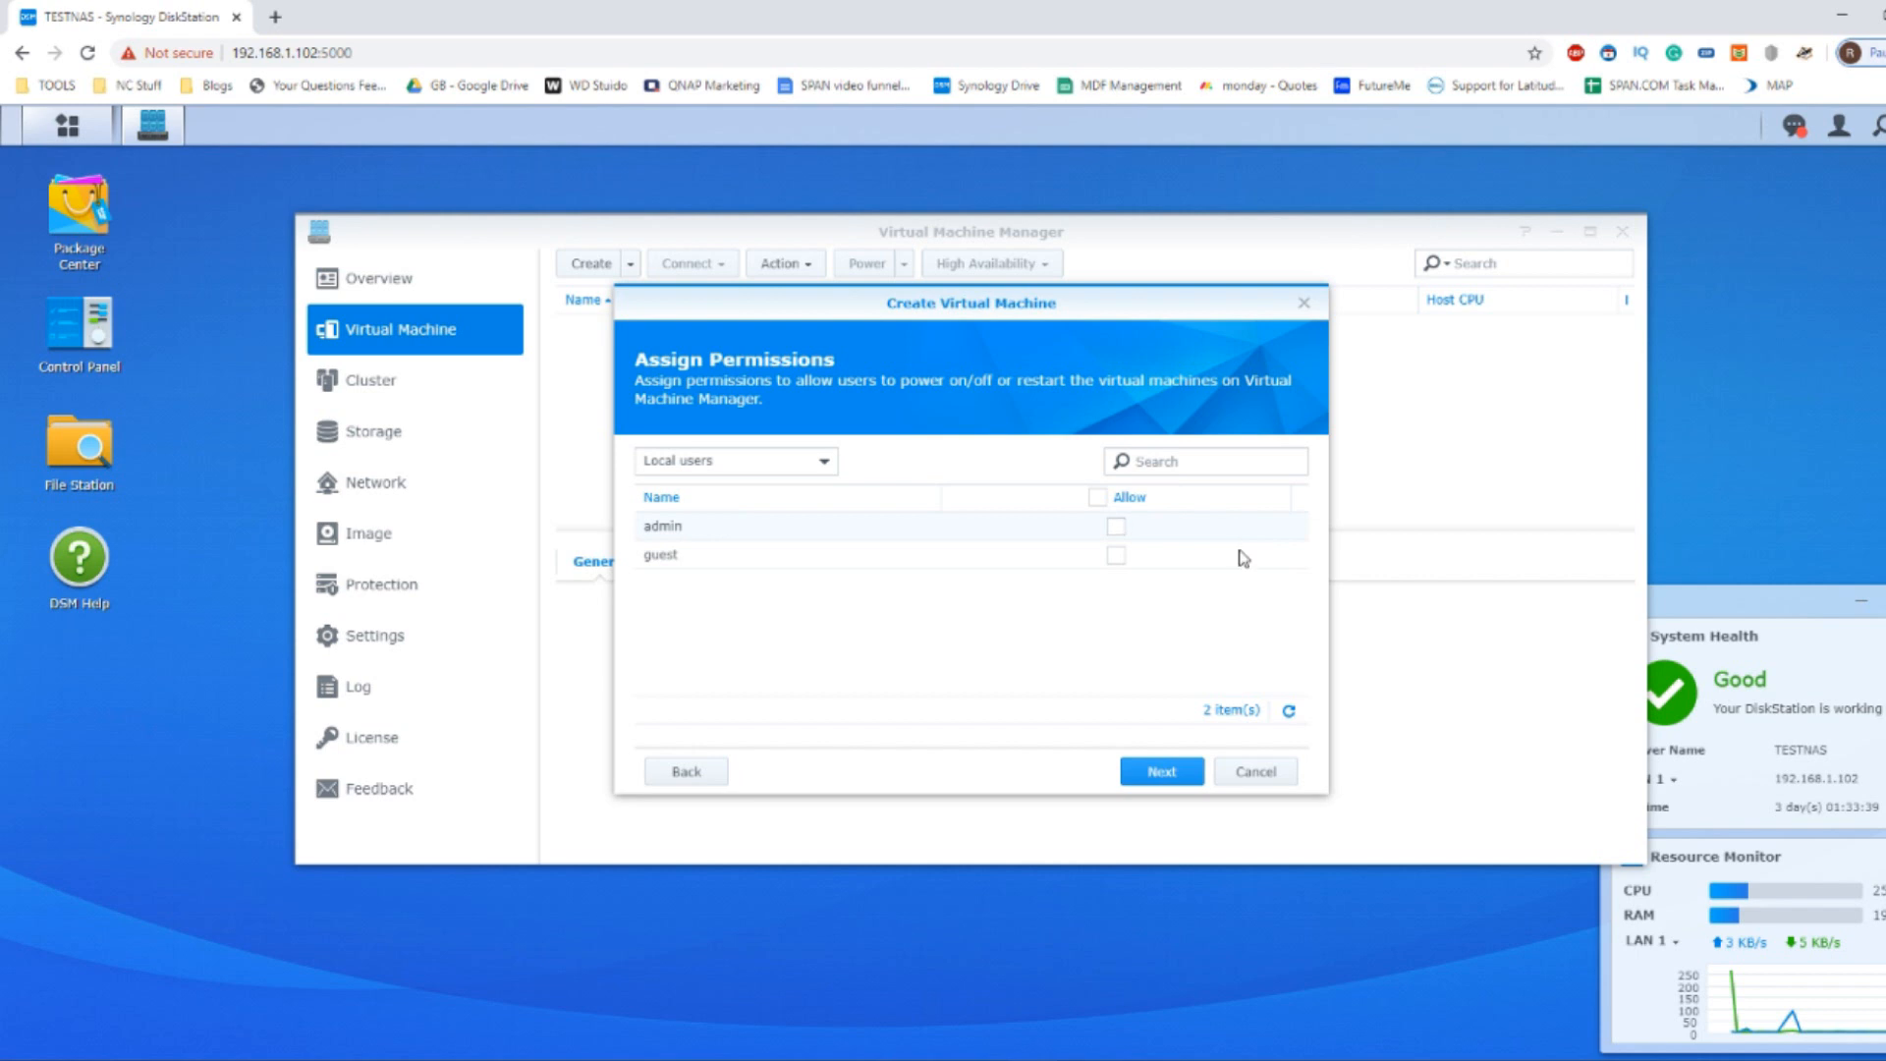
Step: Allow the admin user to power on, power off and restart the VM
left_click(1116, 526)
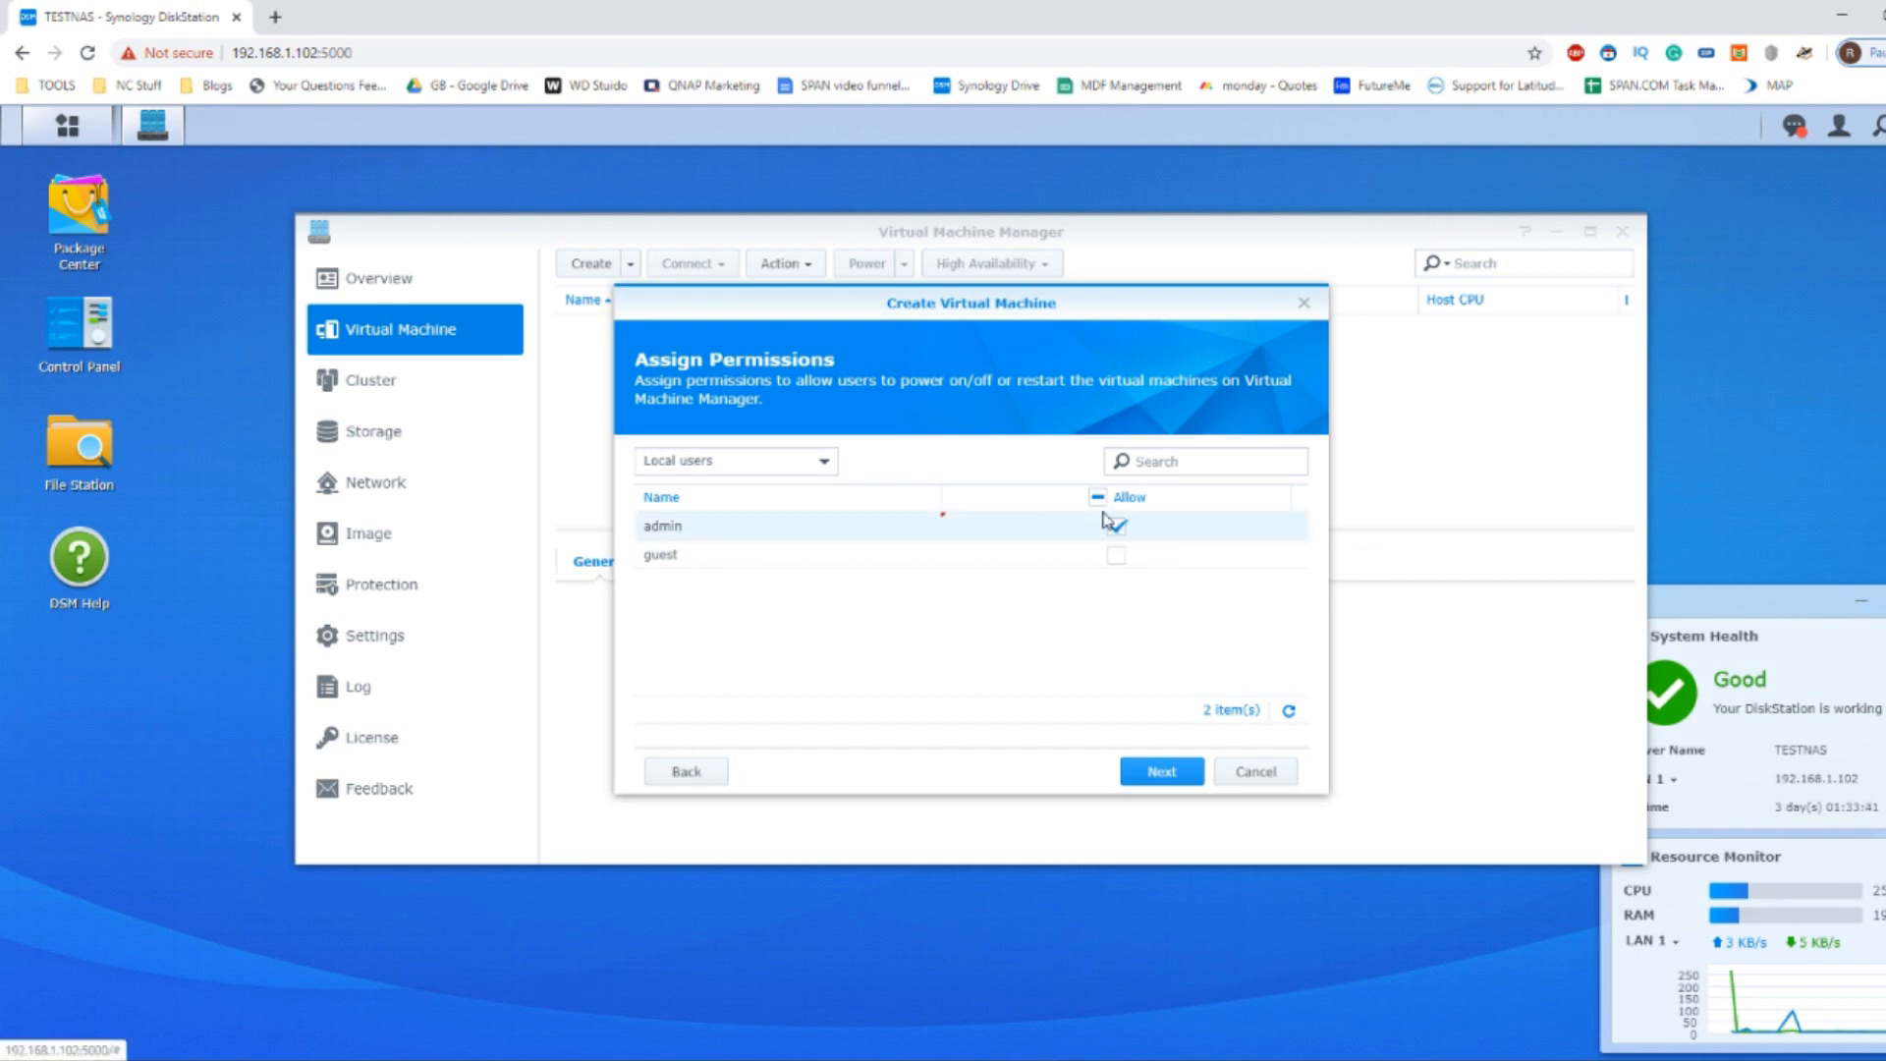
left_click(1114, 527)
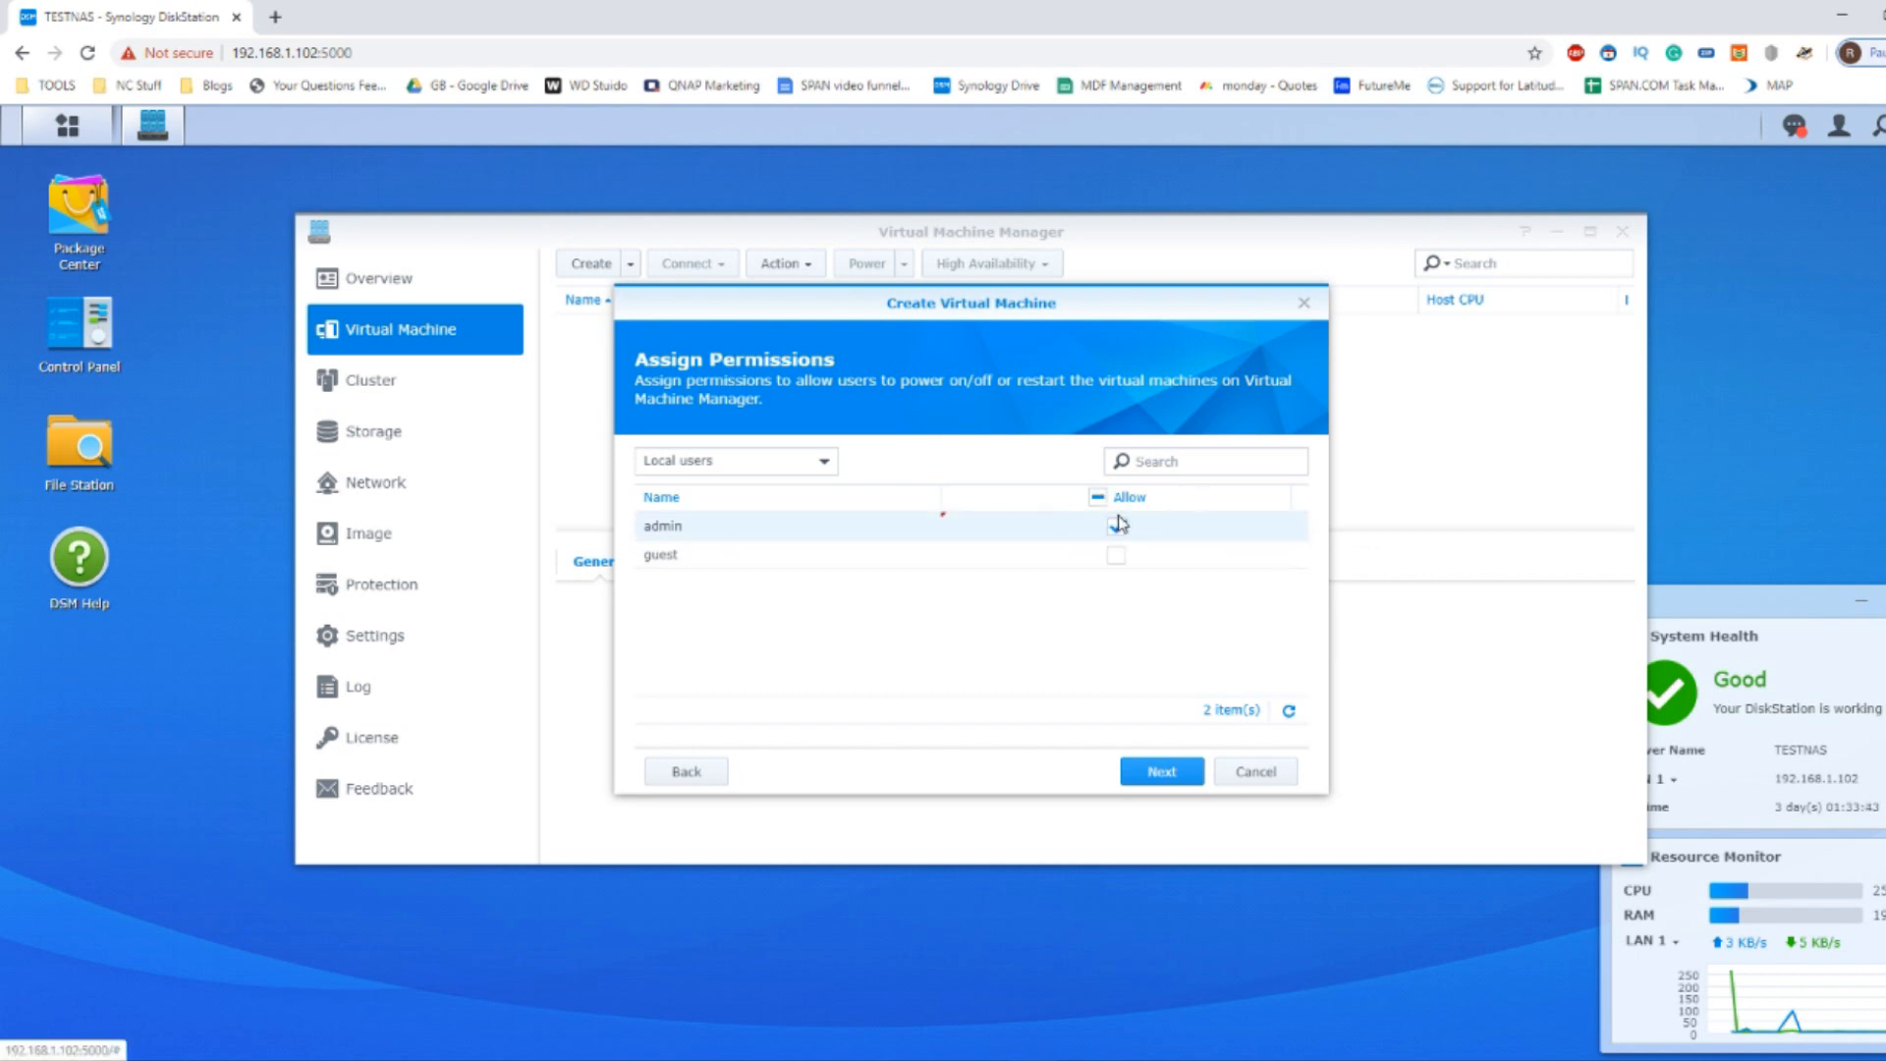
left_click(1116, 526)
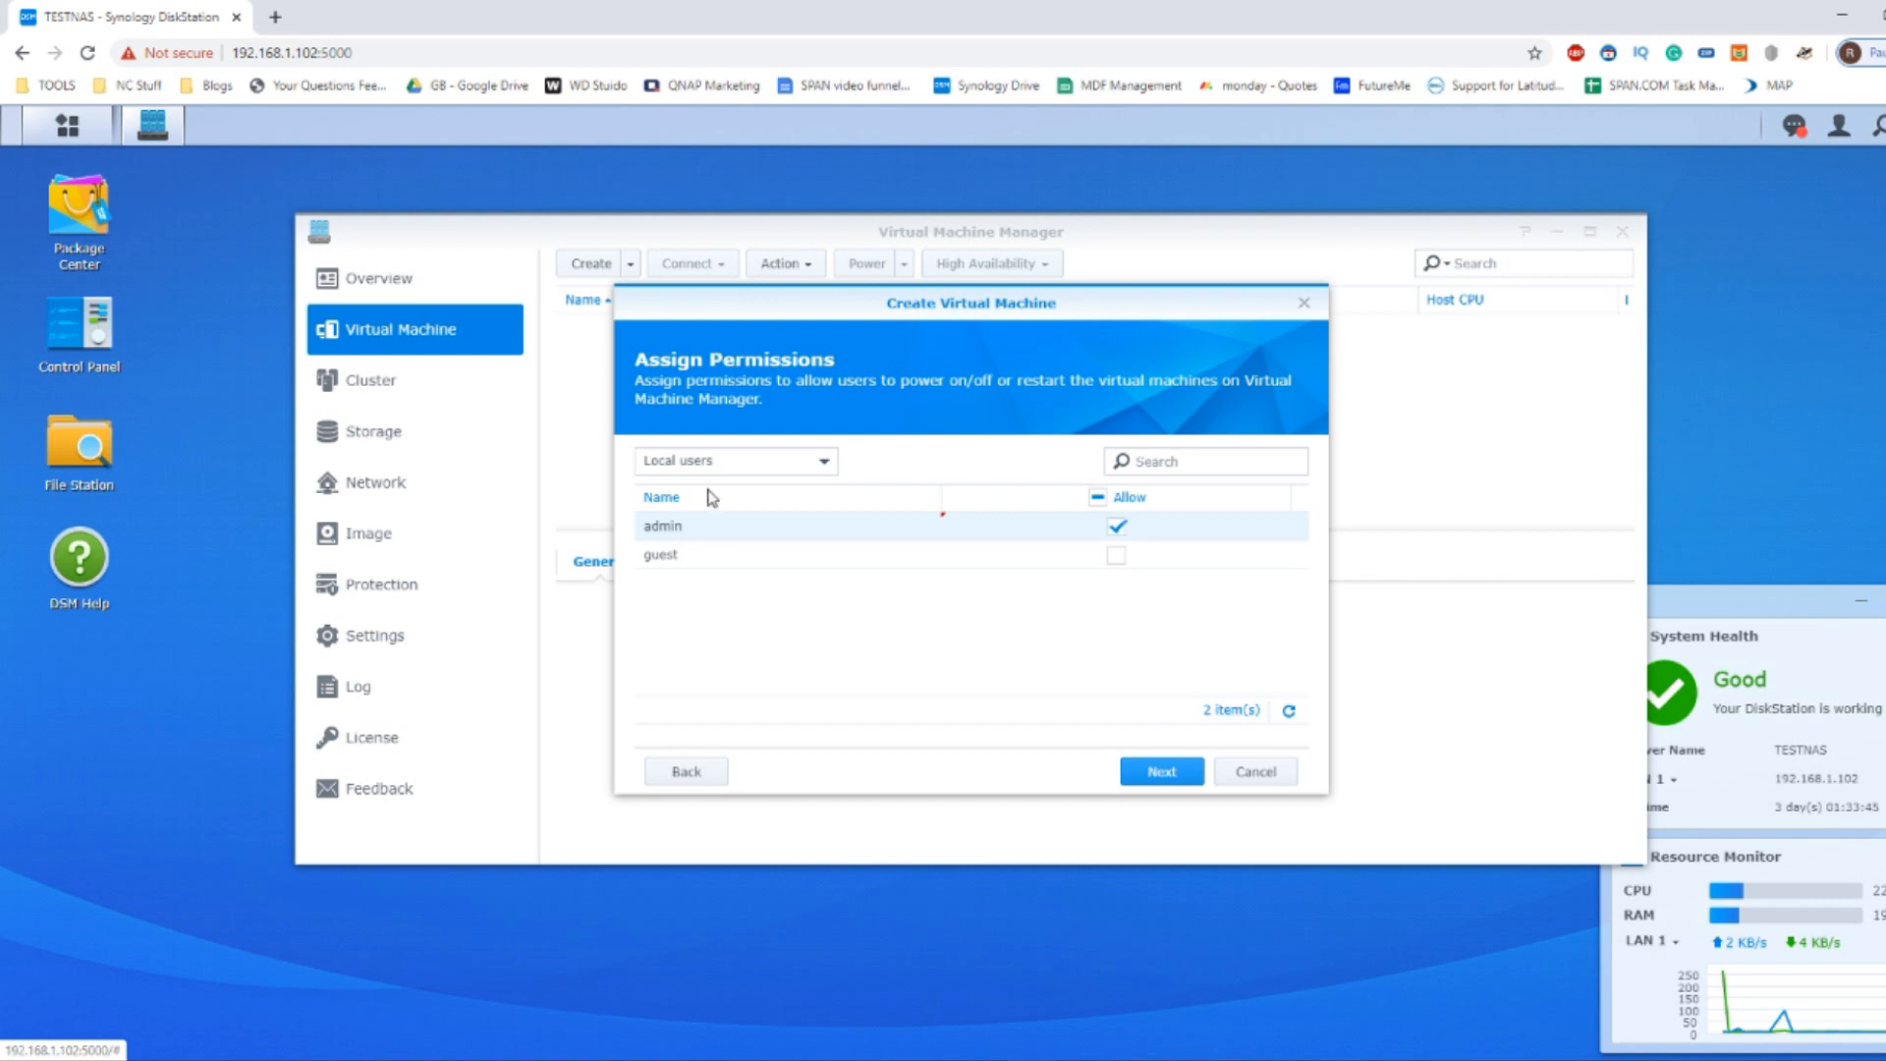
mouse_move(682, 658)
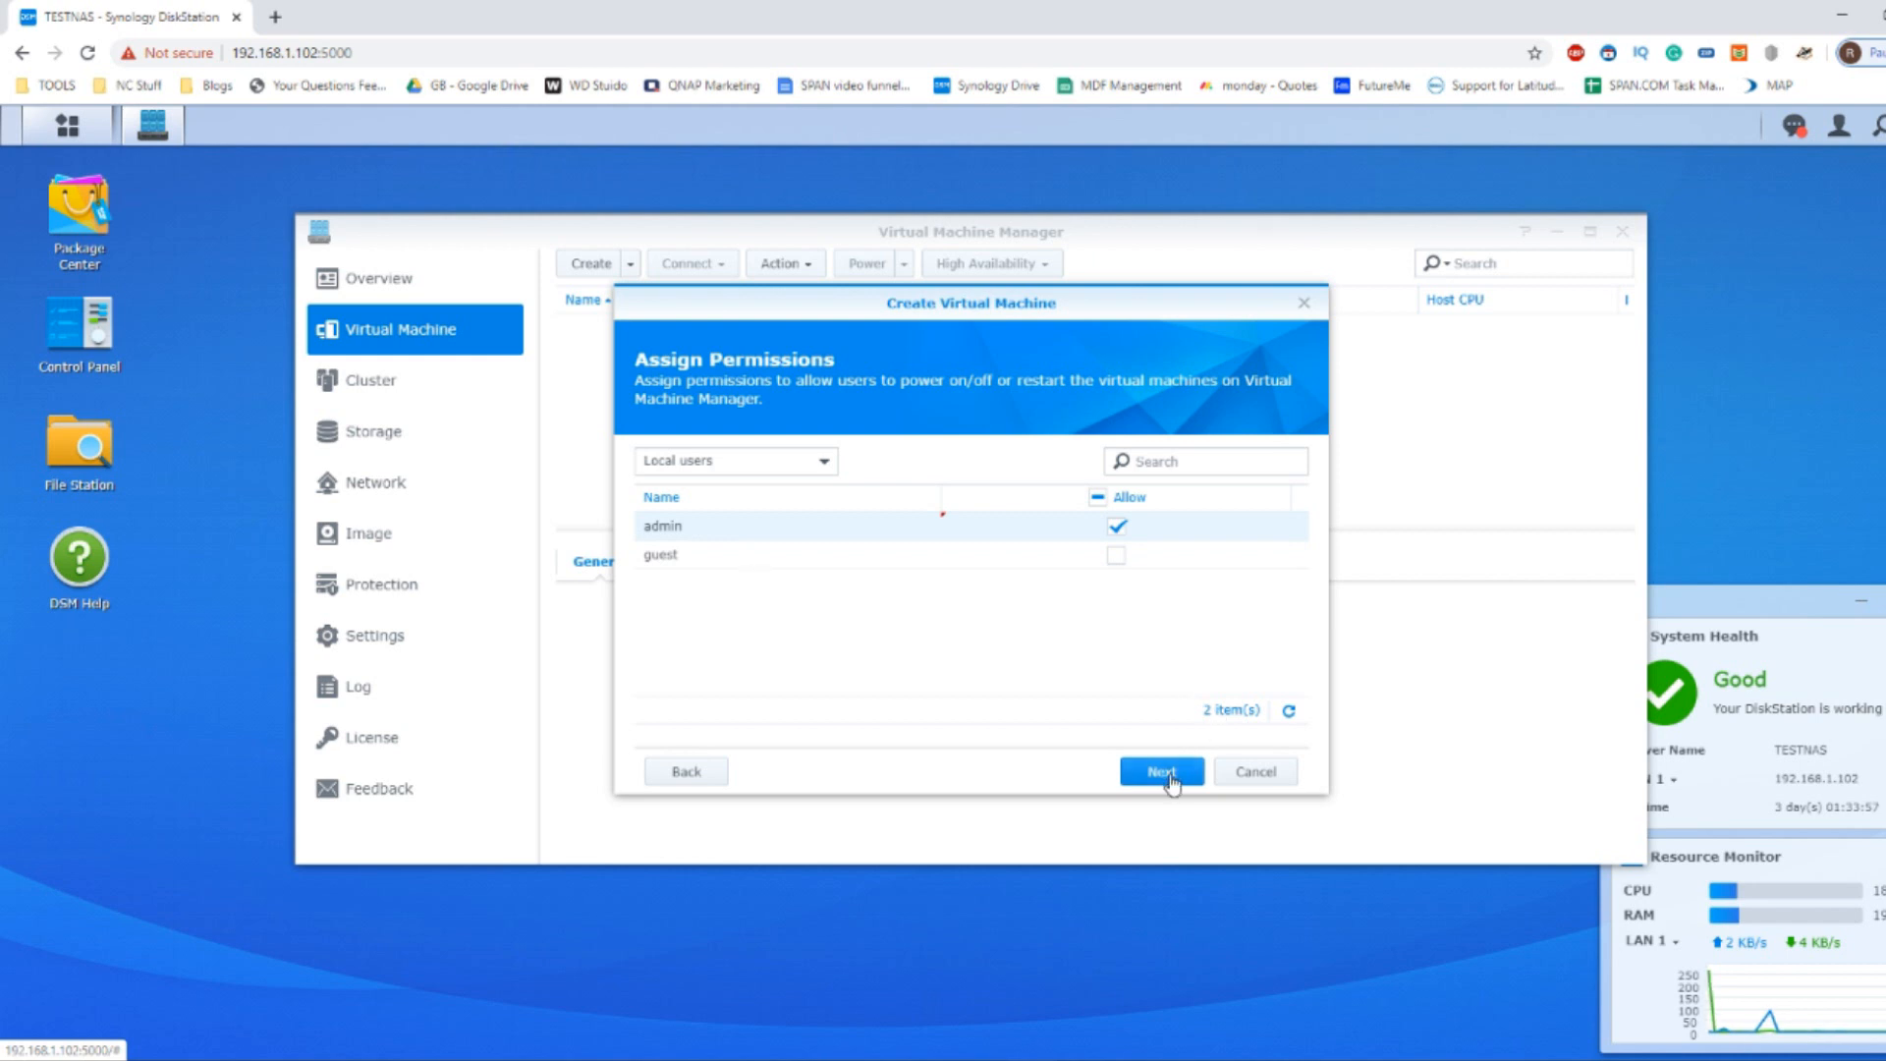
Step: Enable 'Power on the virtual machine after creation' on the Summary and apply to create ANDROID
left_click(1159, 771)
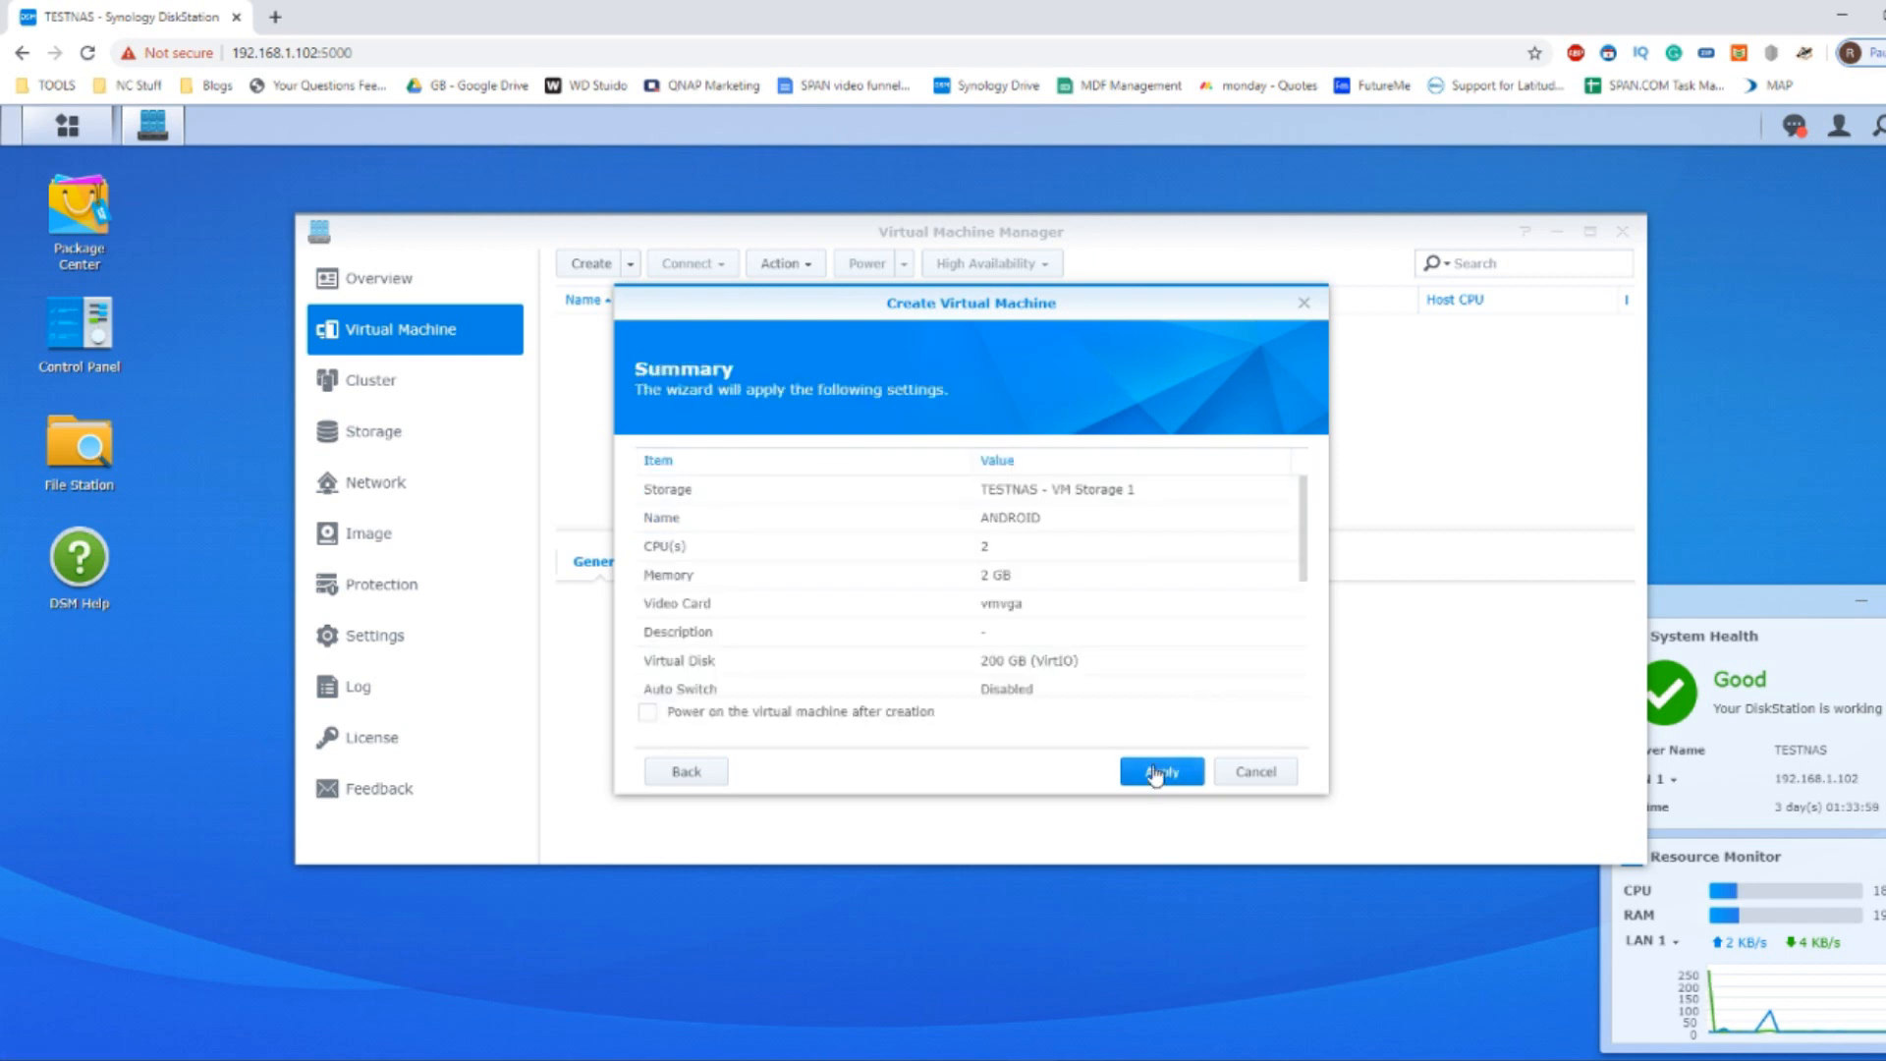
scroll("down", 3)
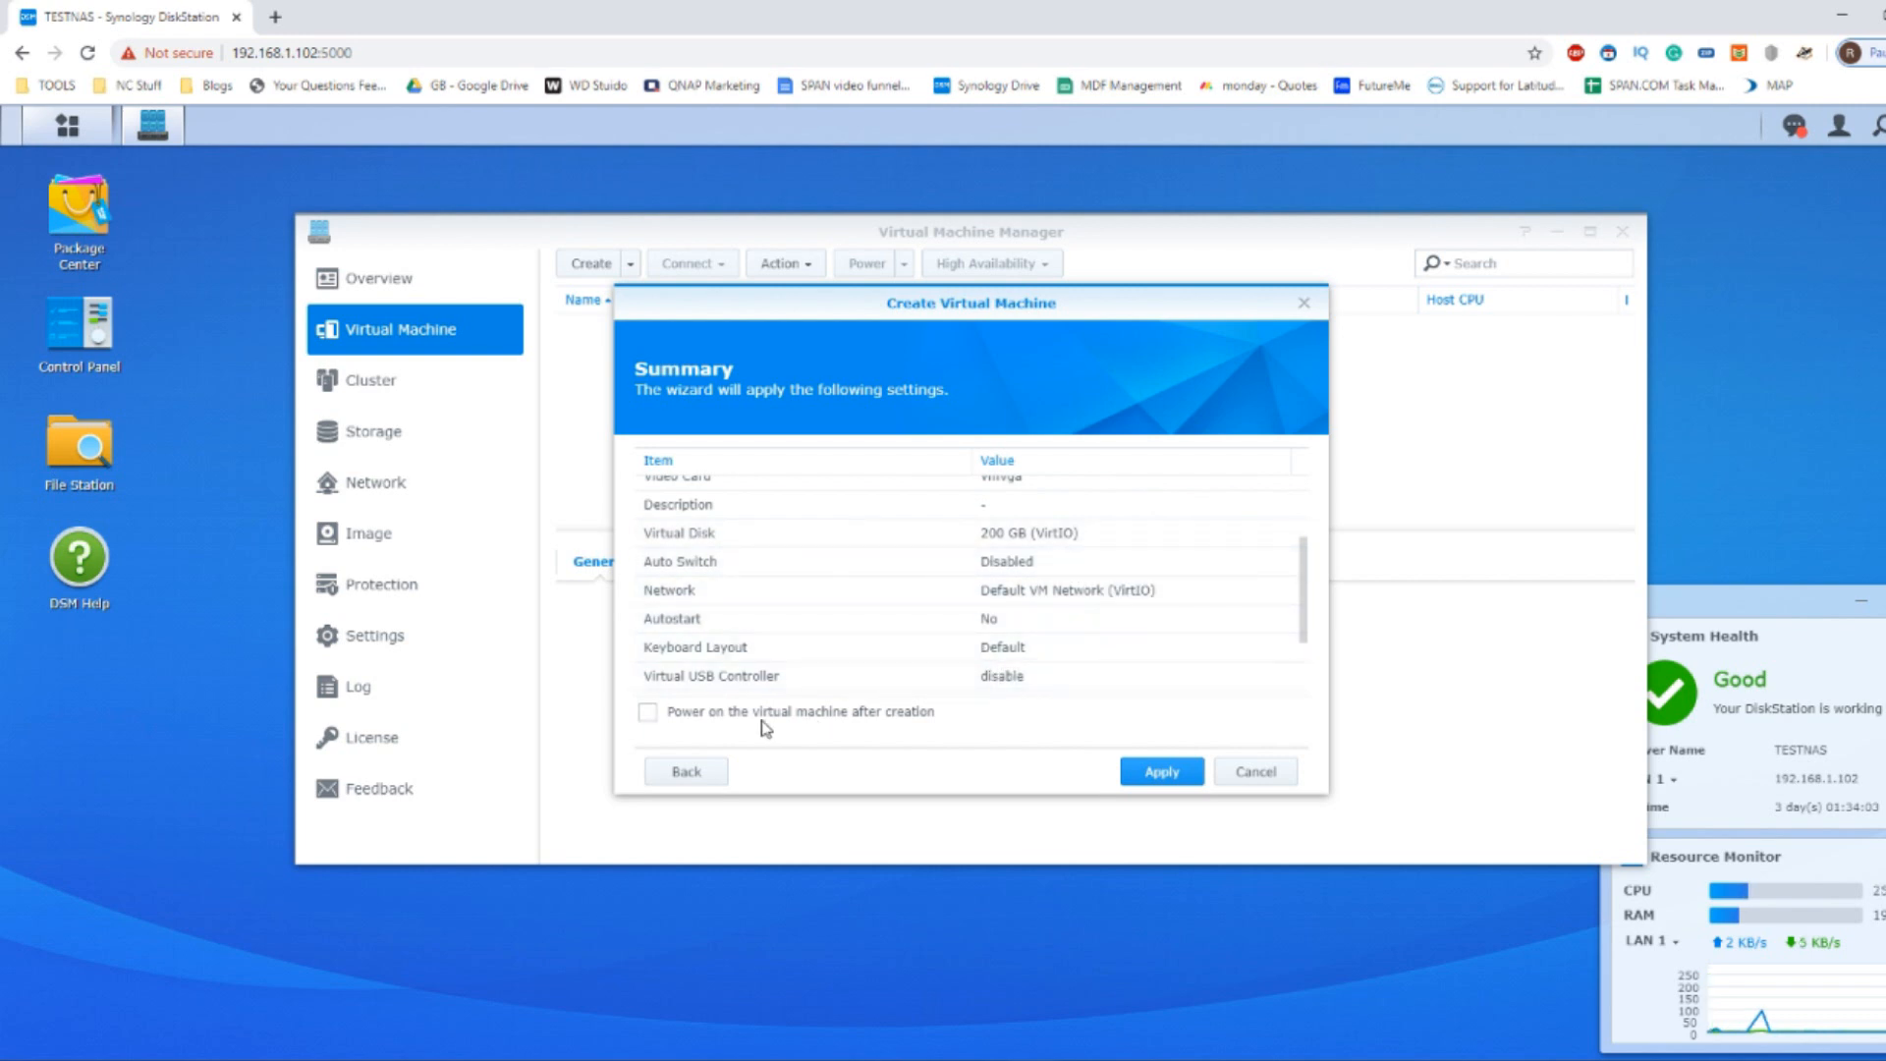
left_click(646, 711)
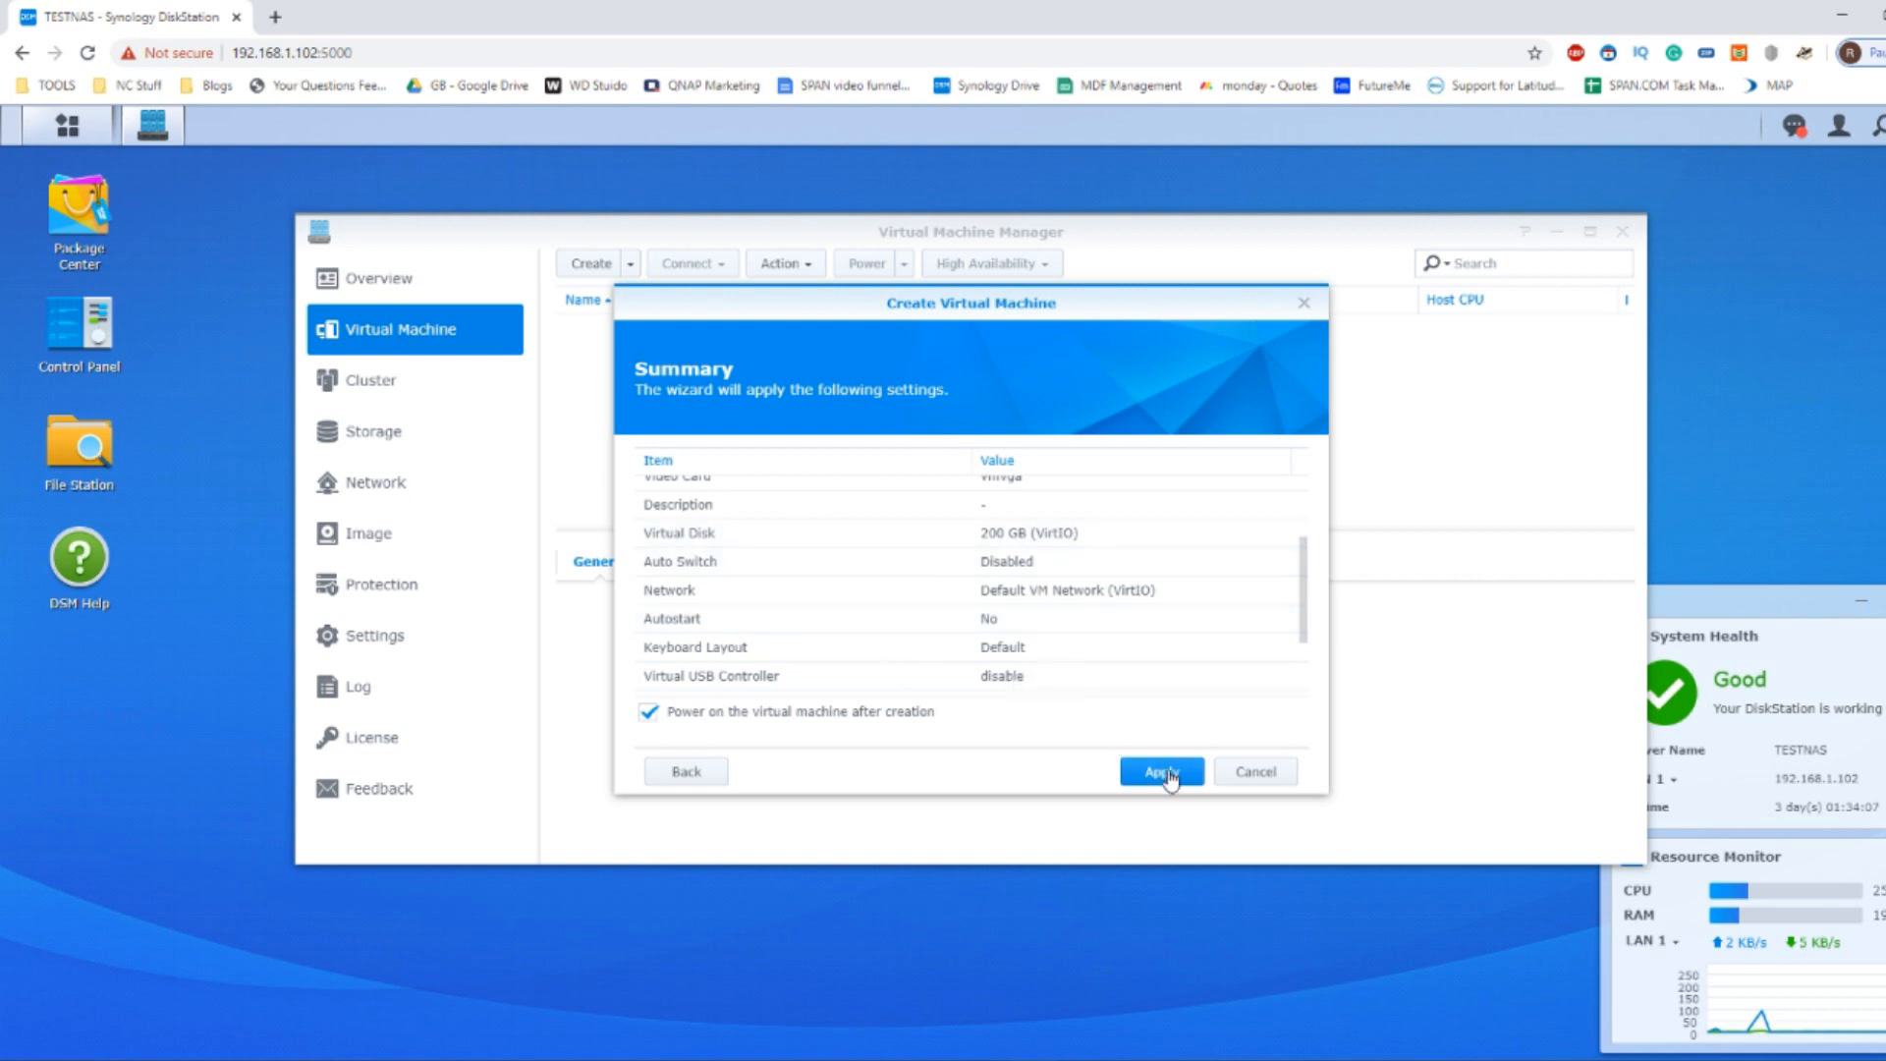
left_click(1159, 770)
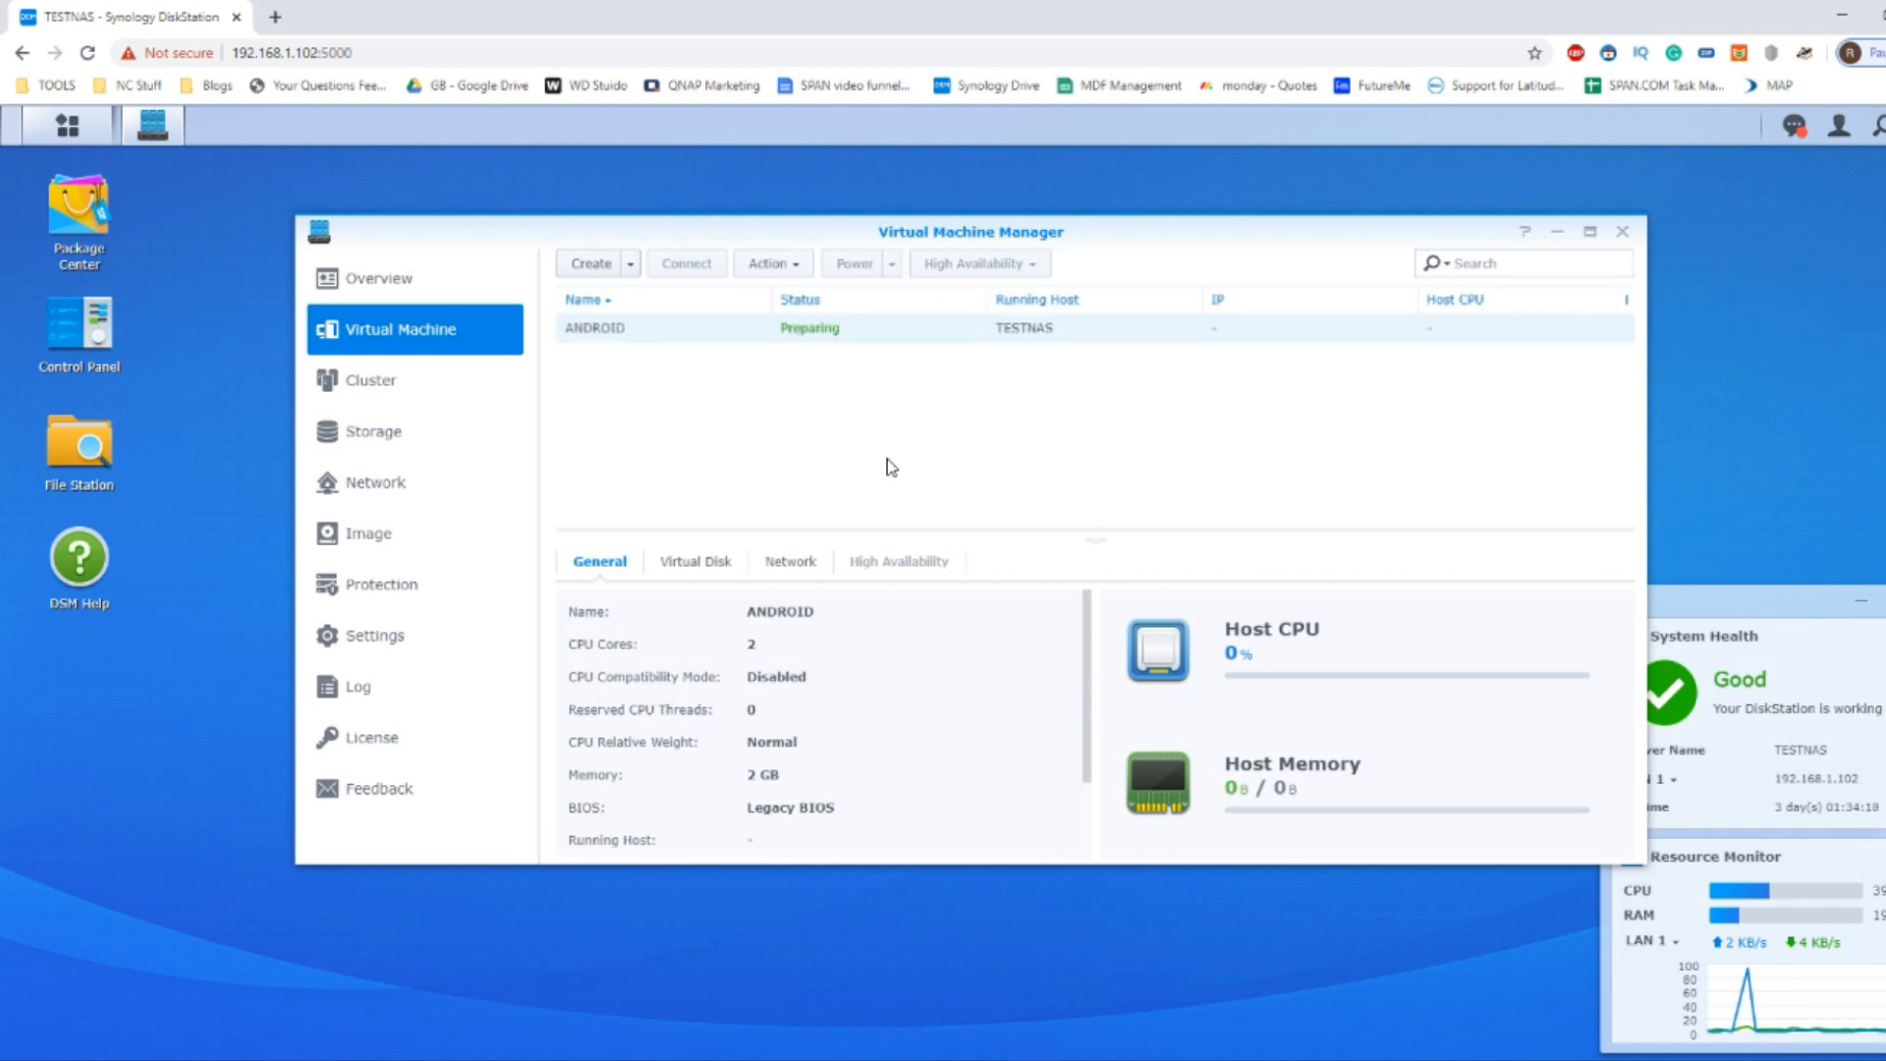
mouse_move(919, 303)
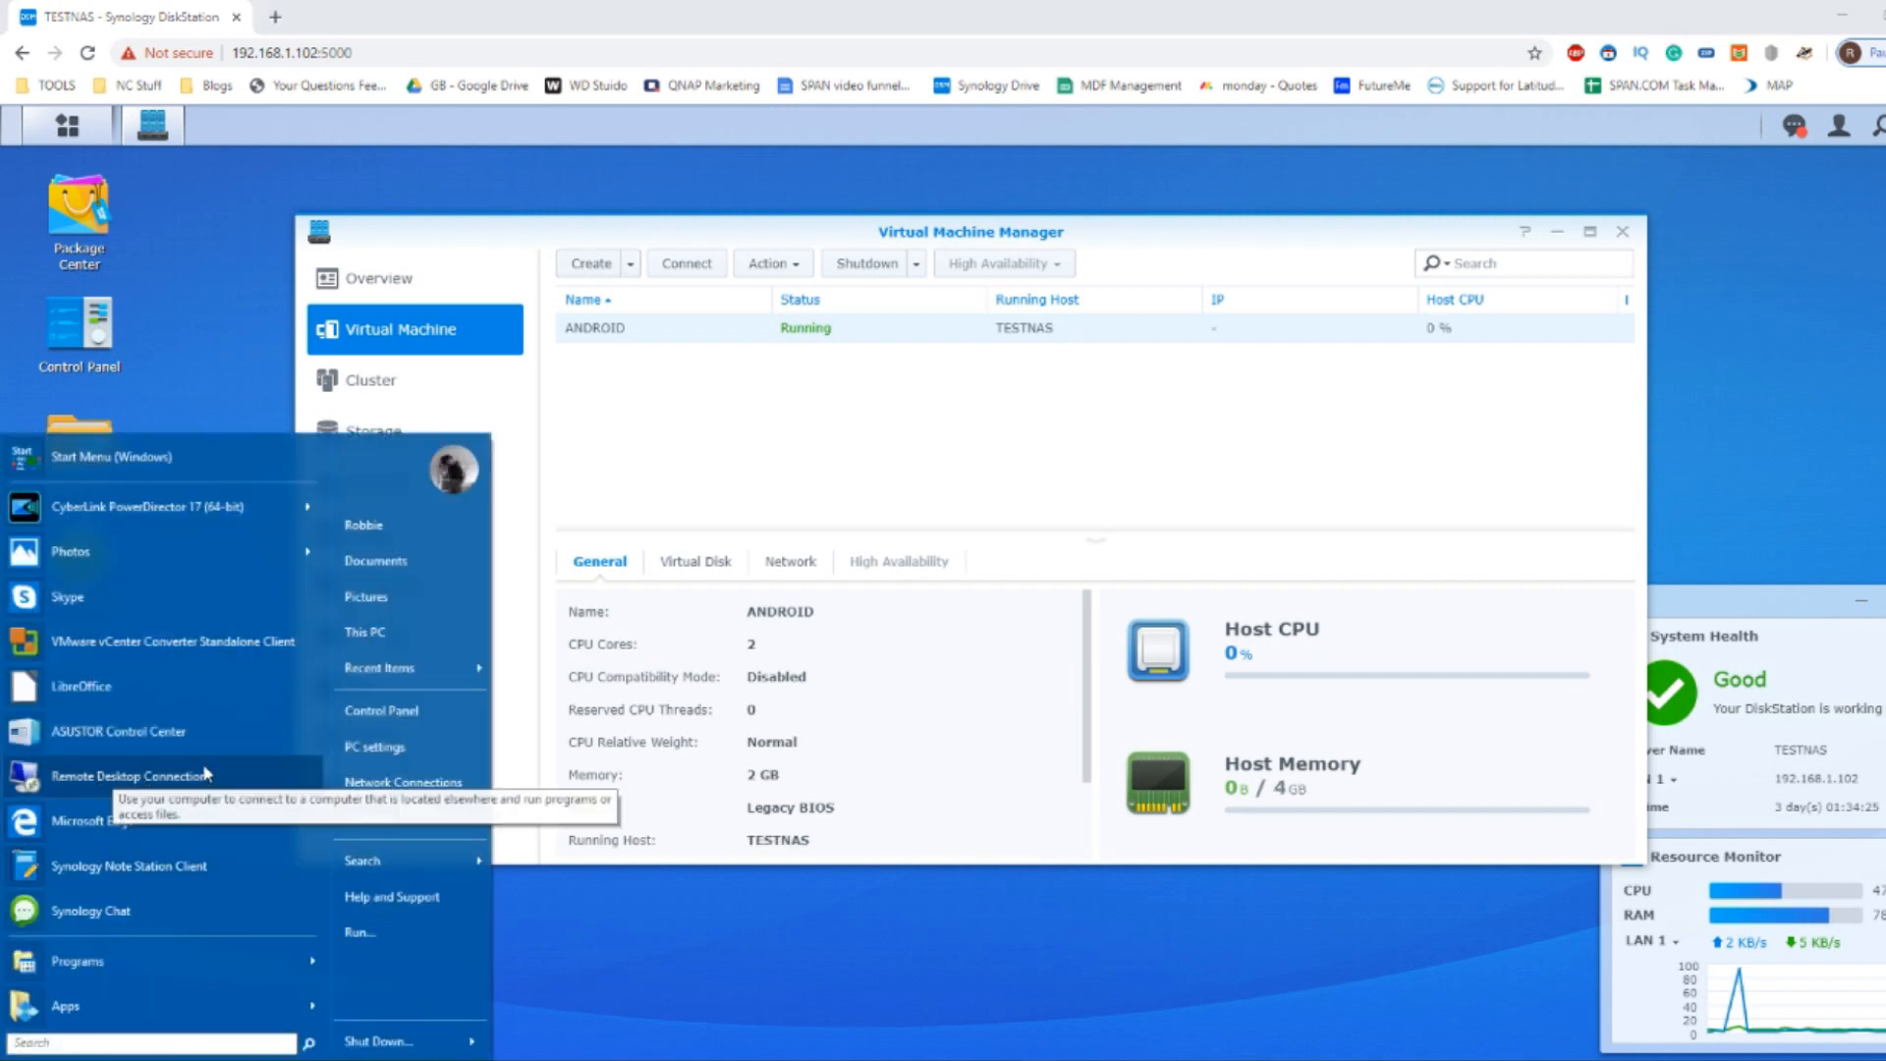
mouse_move(300, 714)
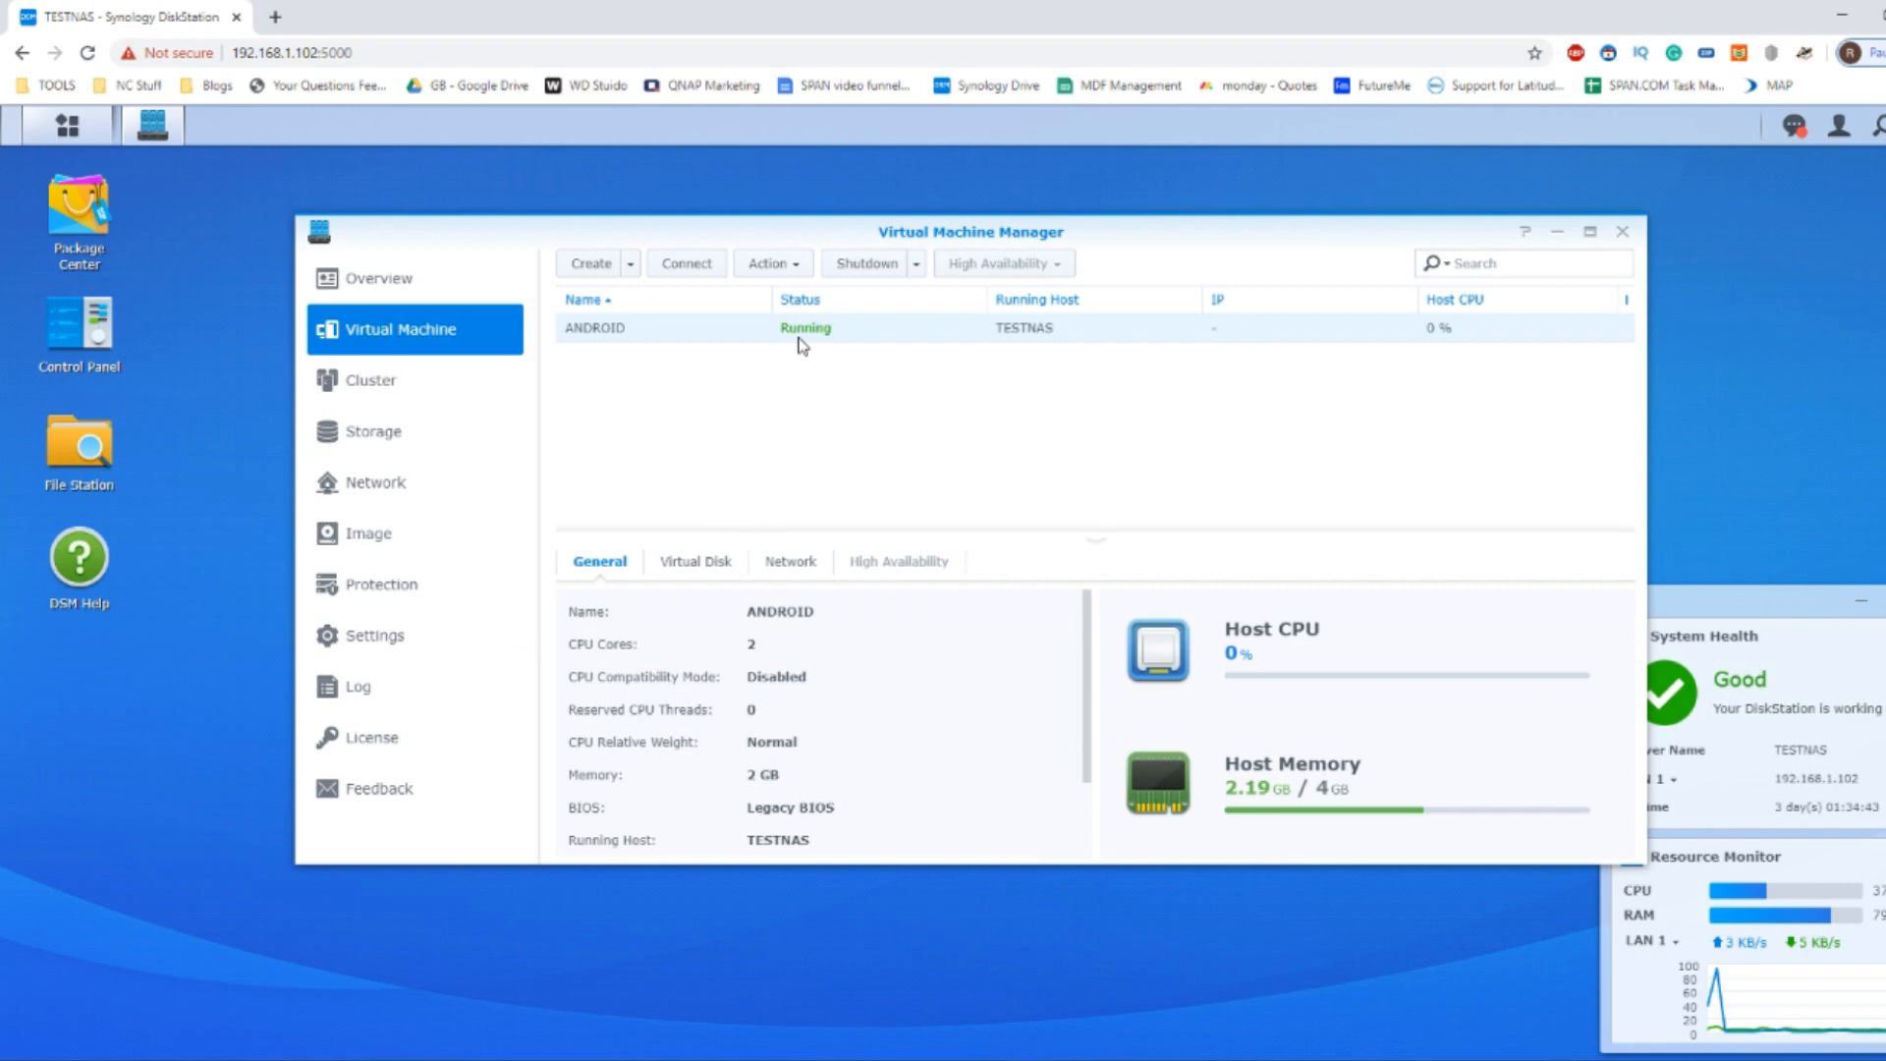
left_click(67, 126)
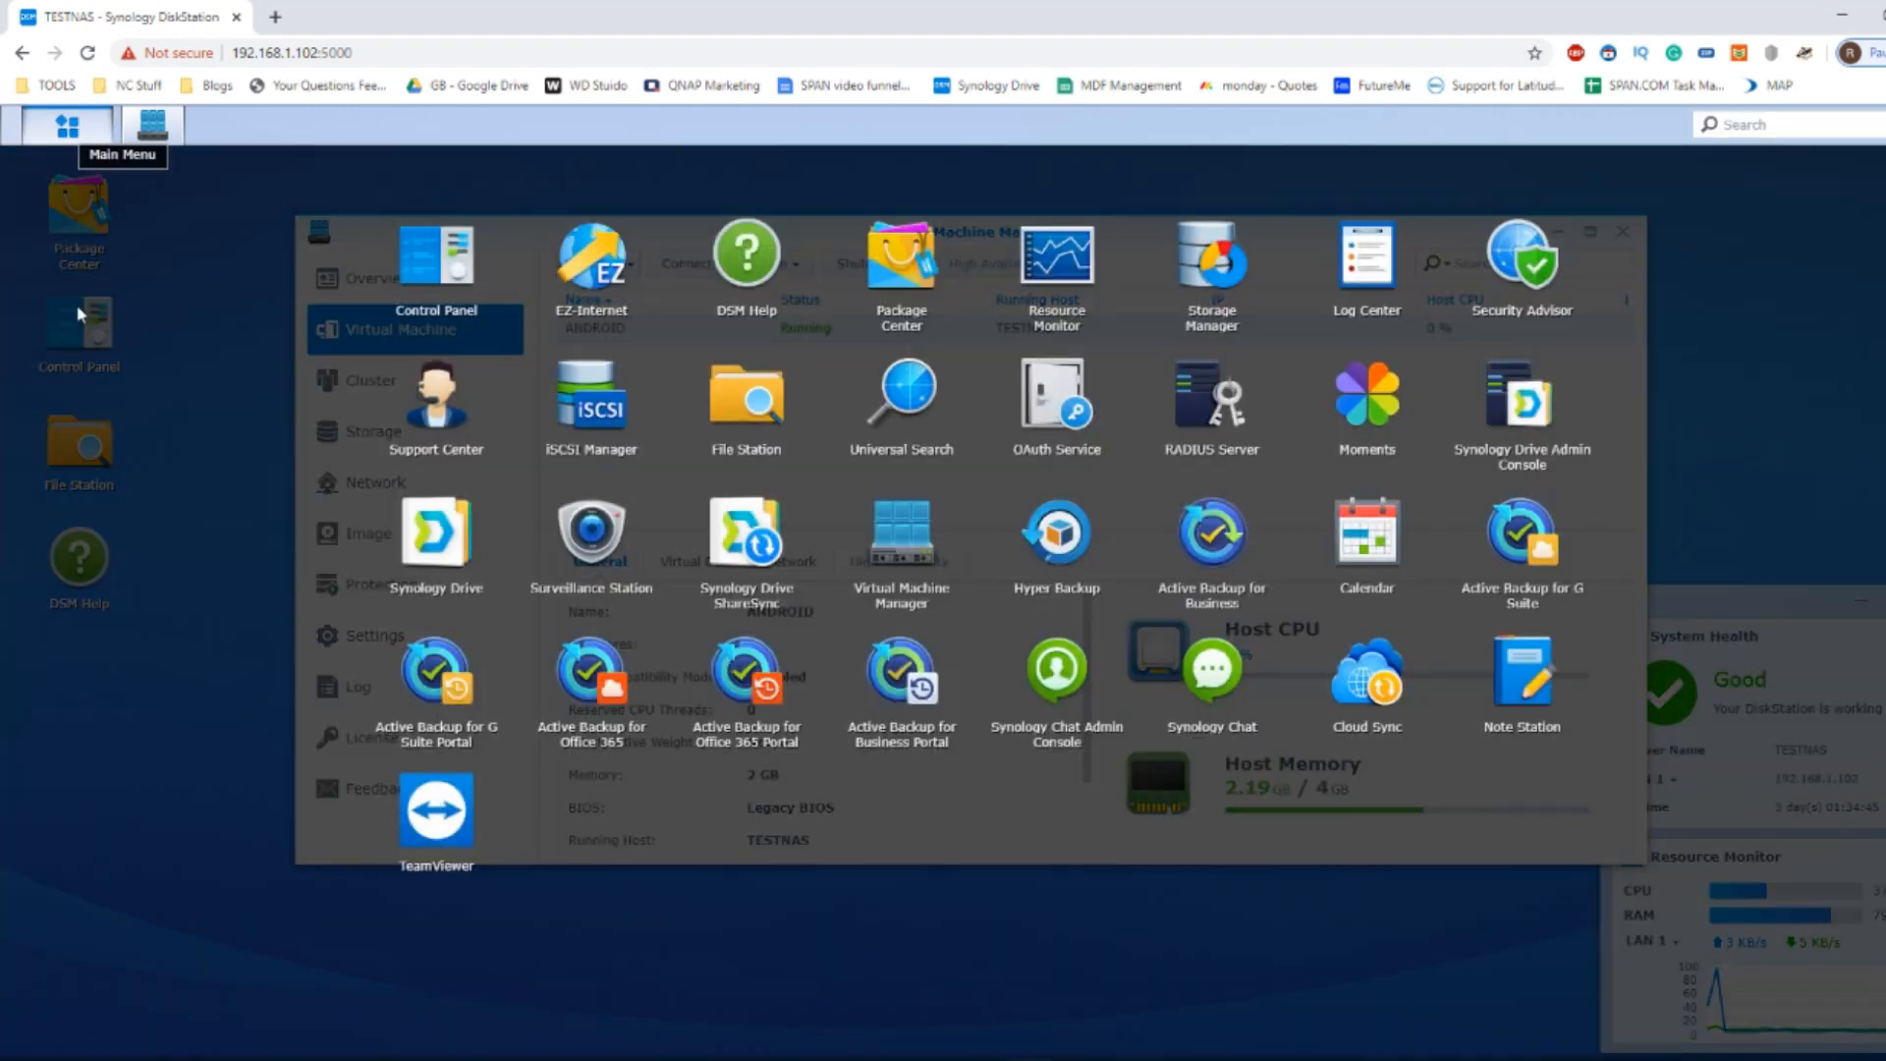
mouse_move(955, 591)
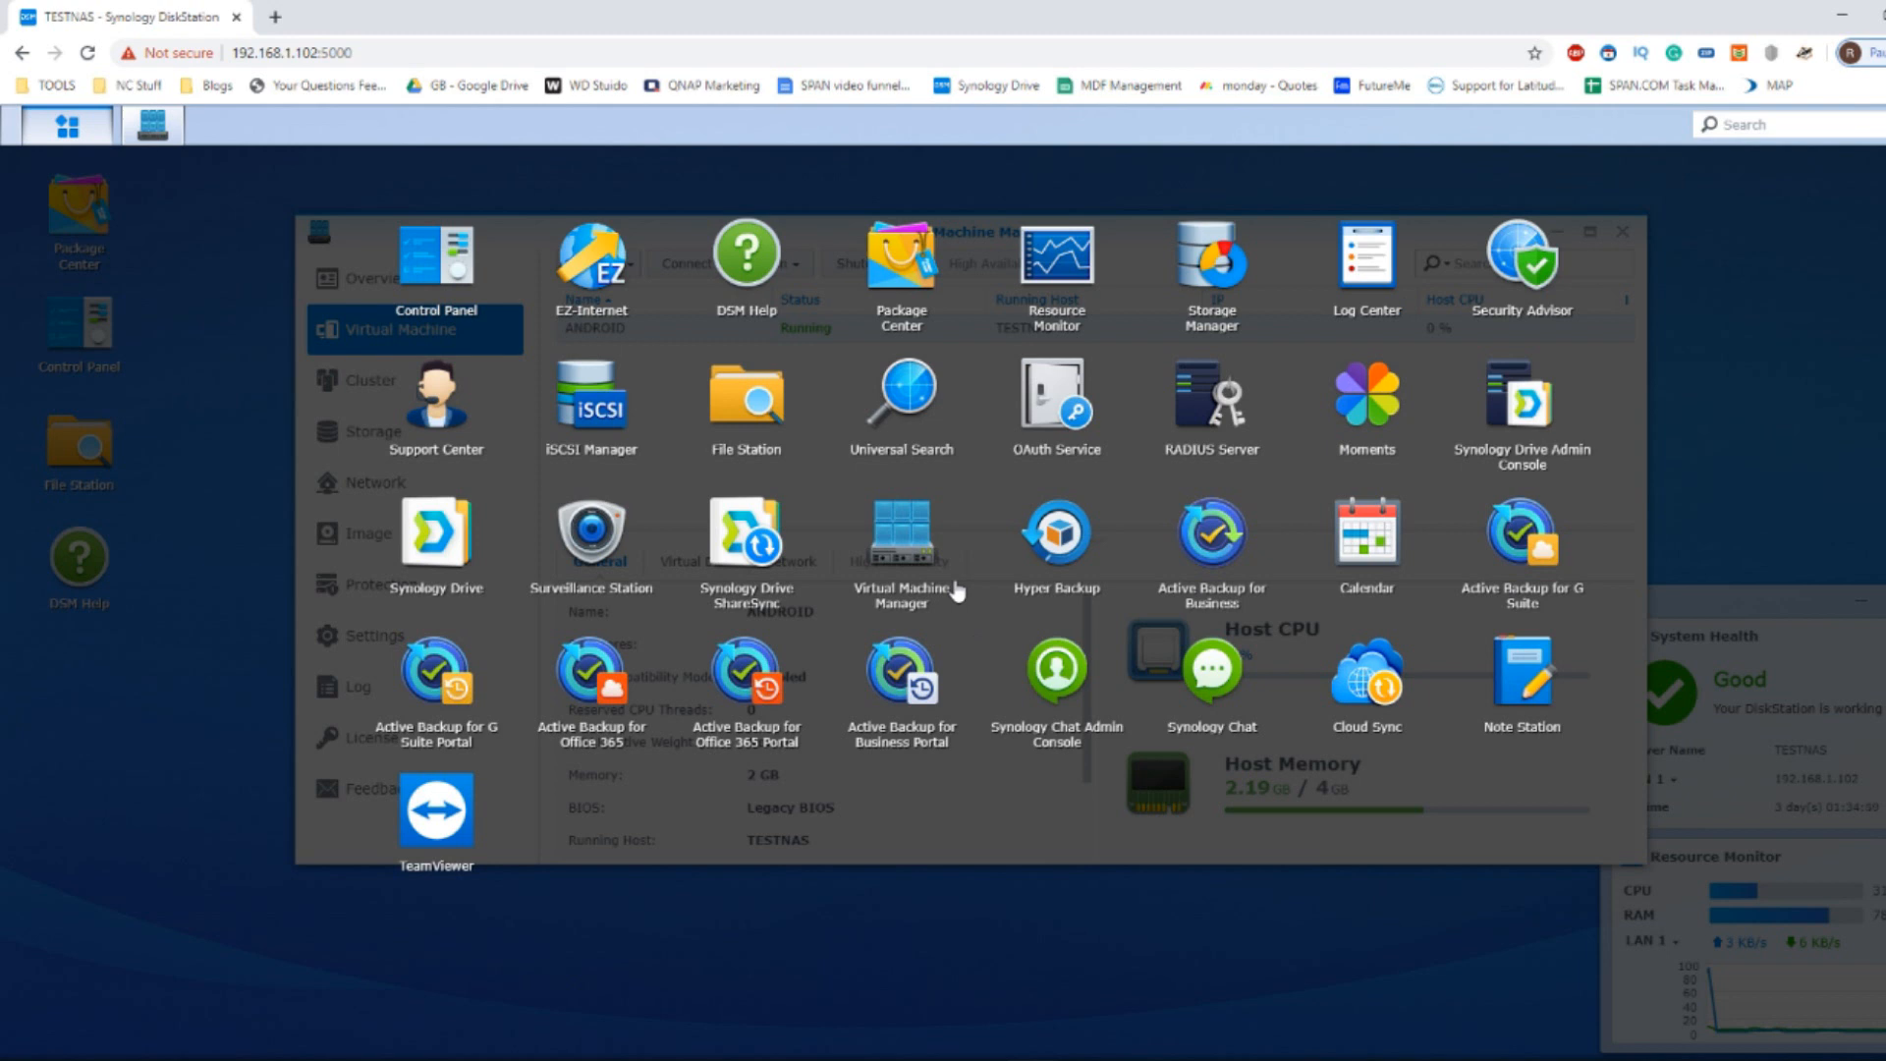
mouse_move(890, 904)
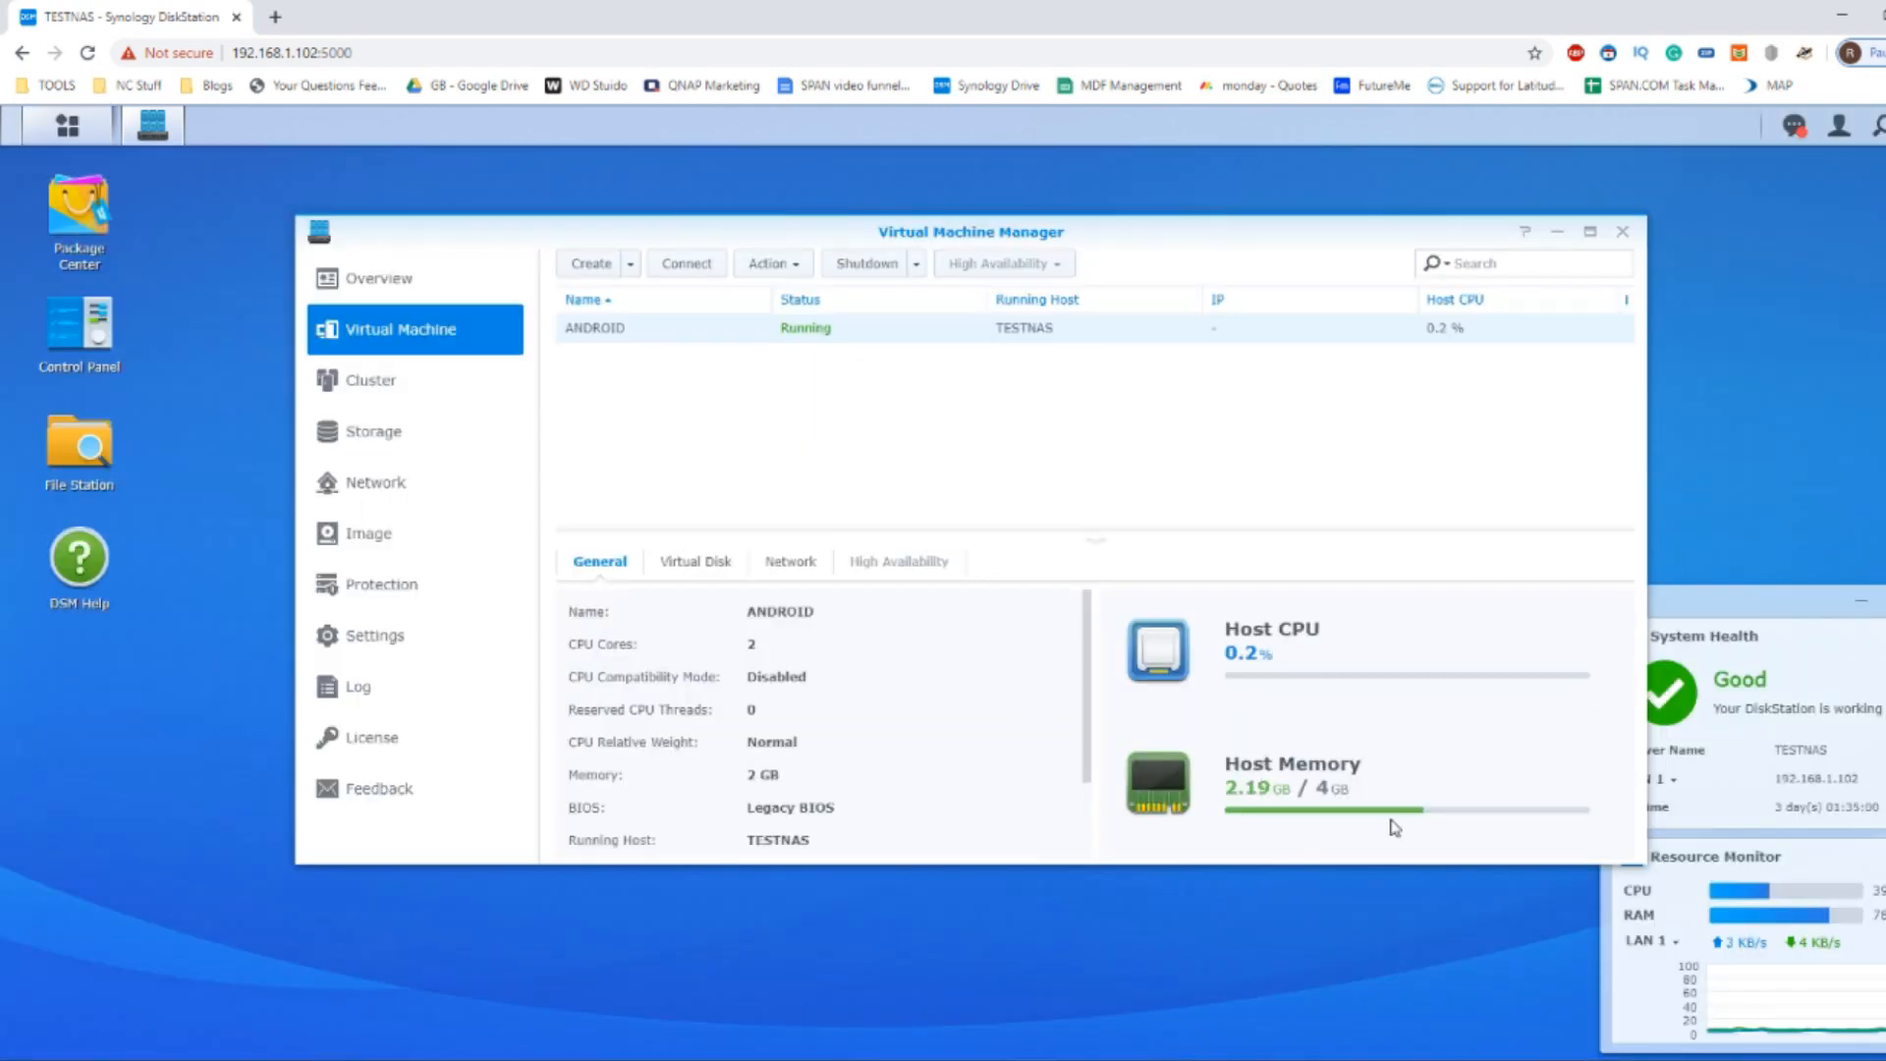
mouse_move(1338, 770)
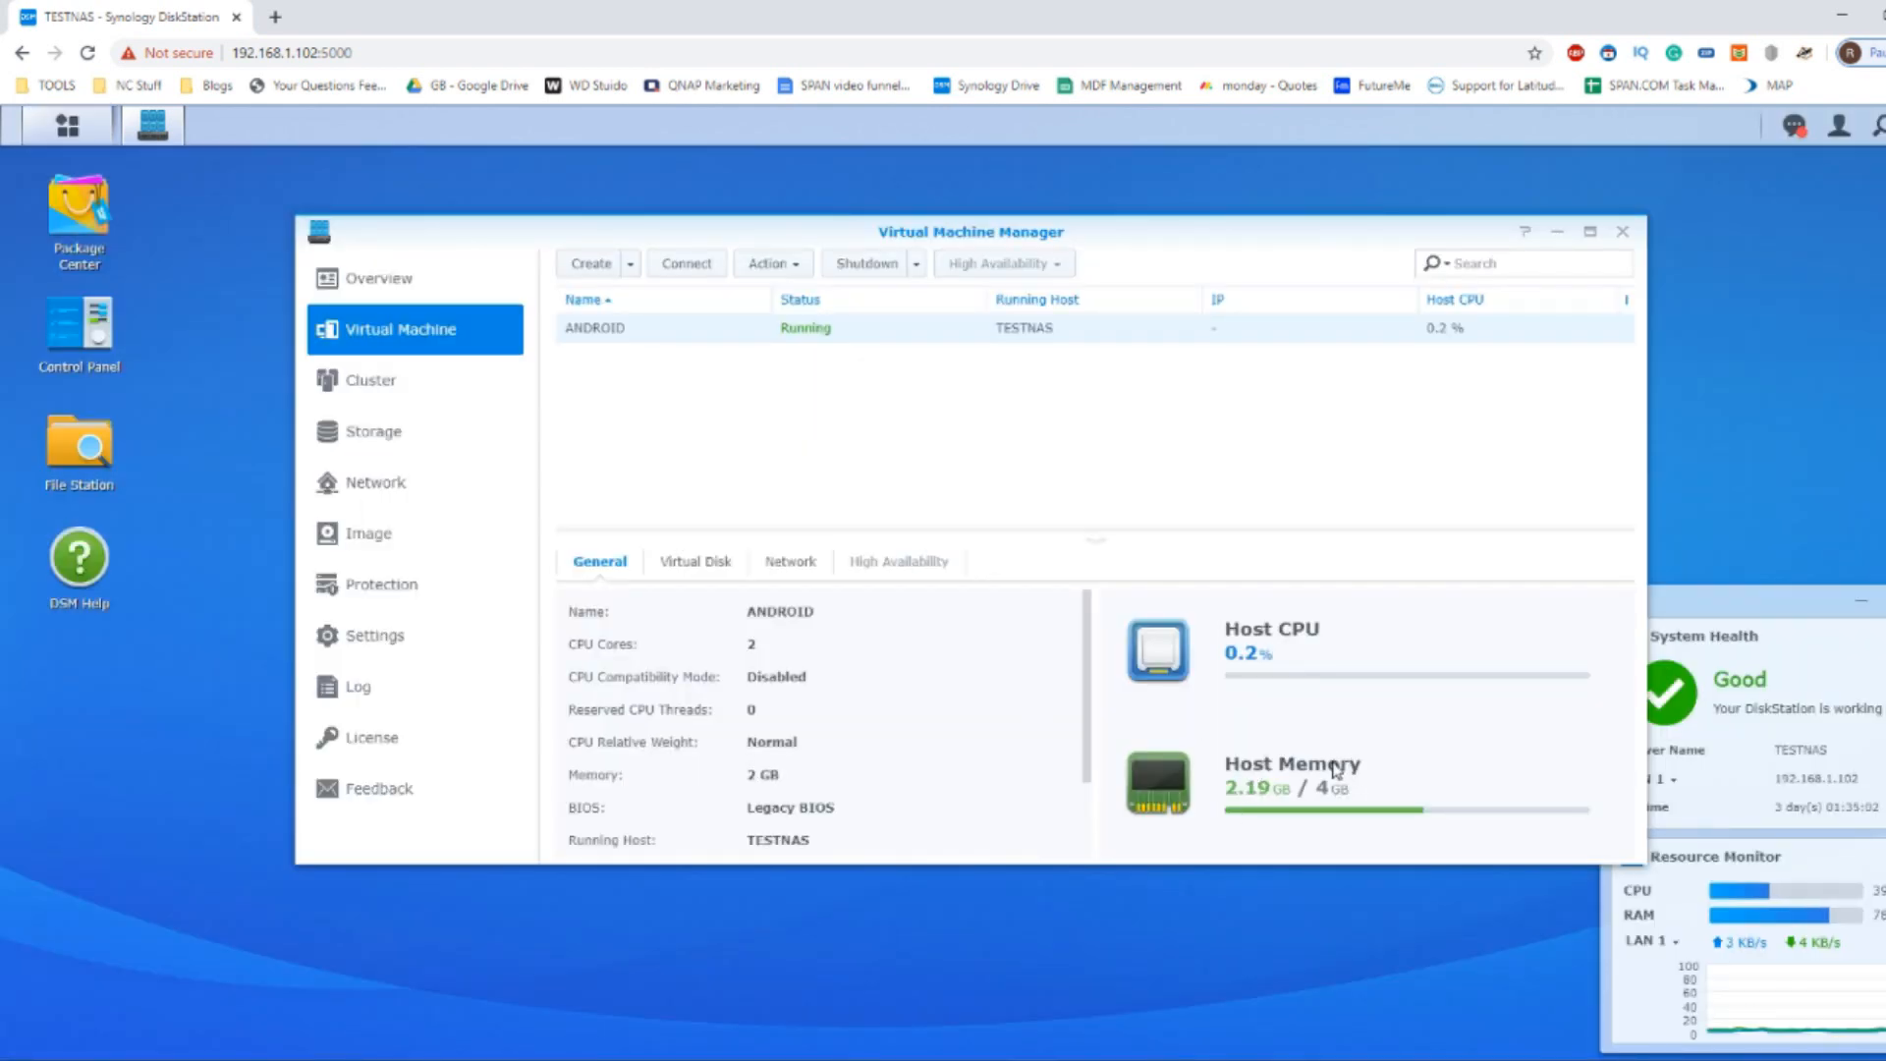
mouse_move(1197, 542)
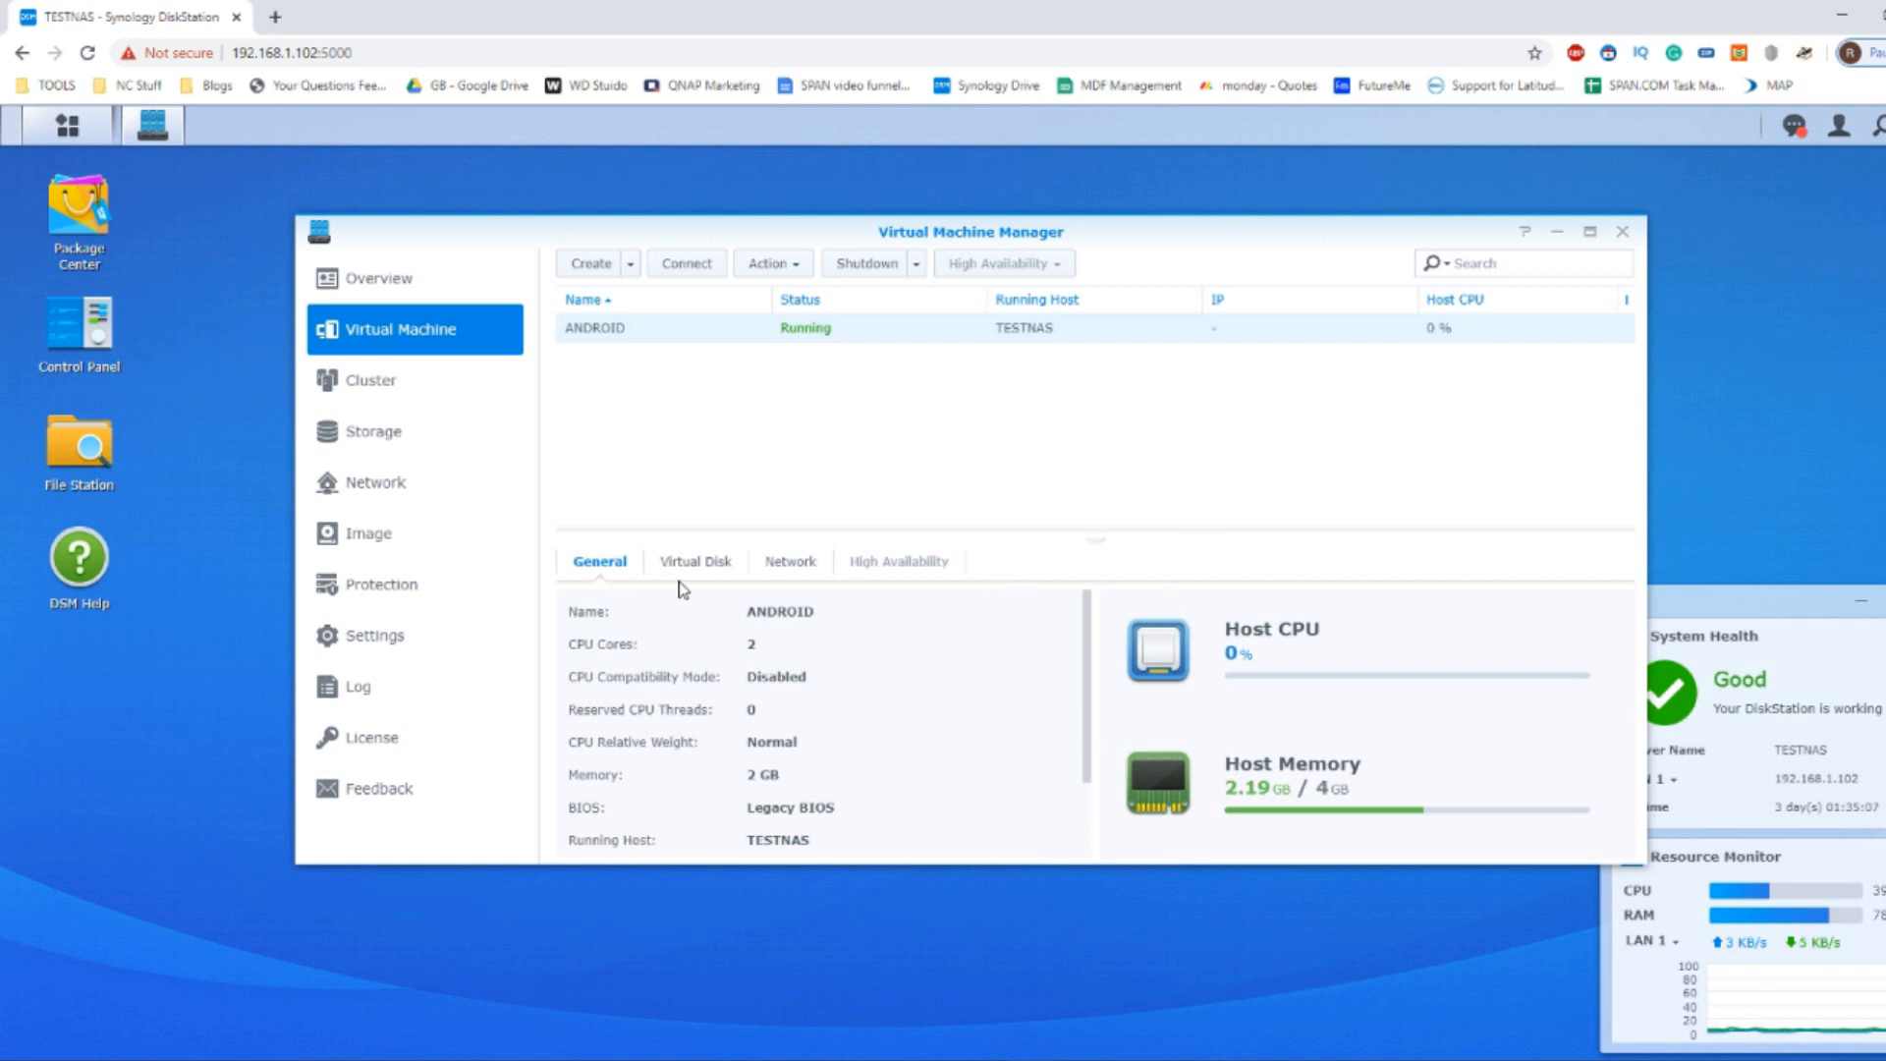
left_click(694, 560)
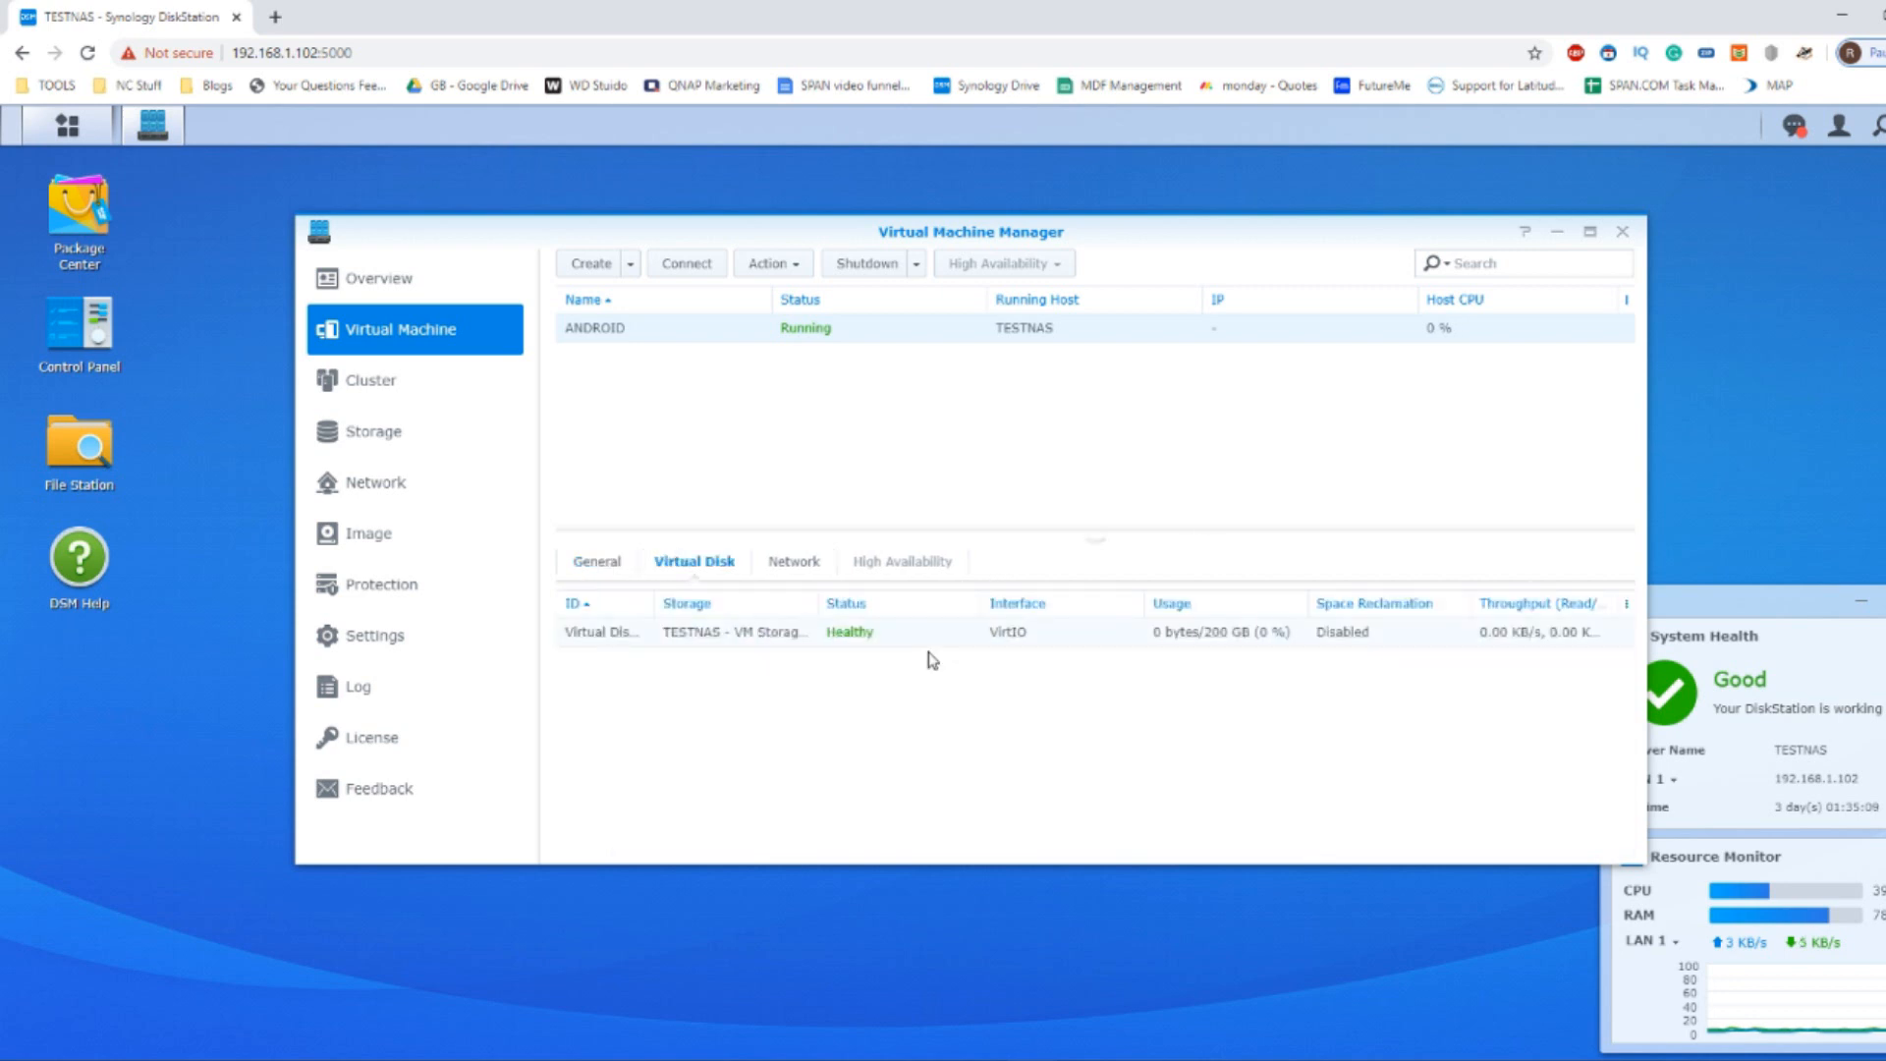
left_click(788, 560)
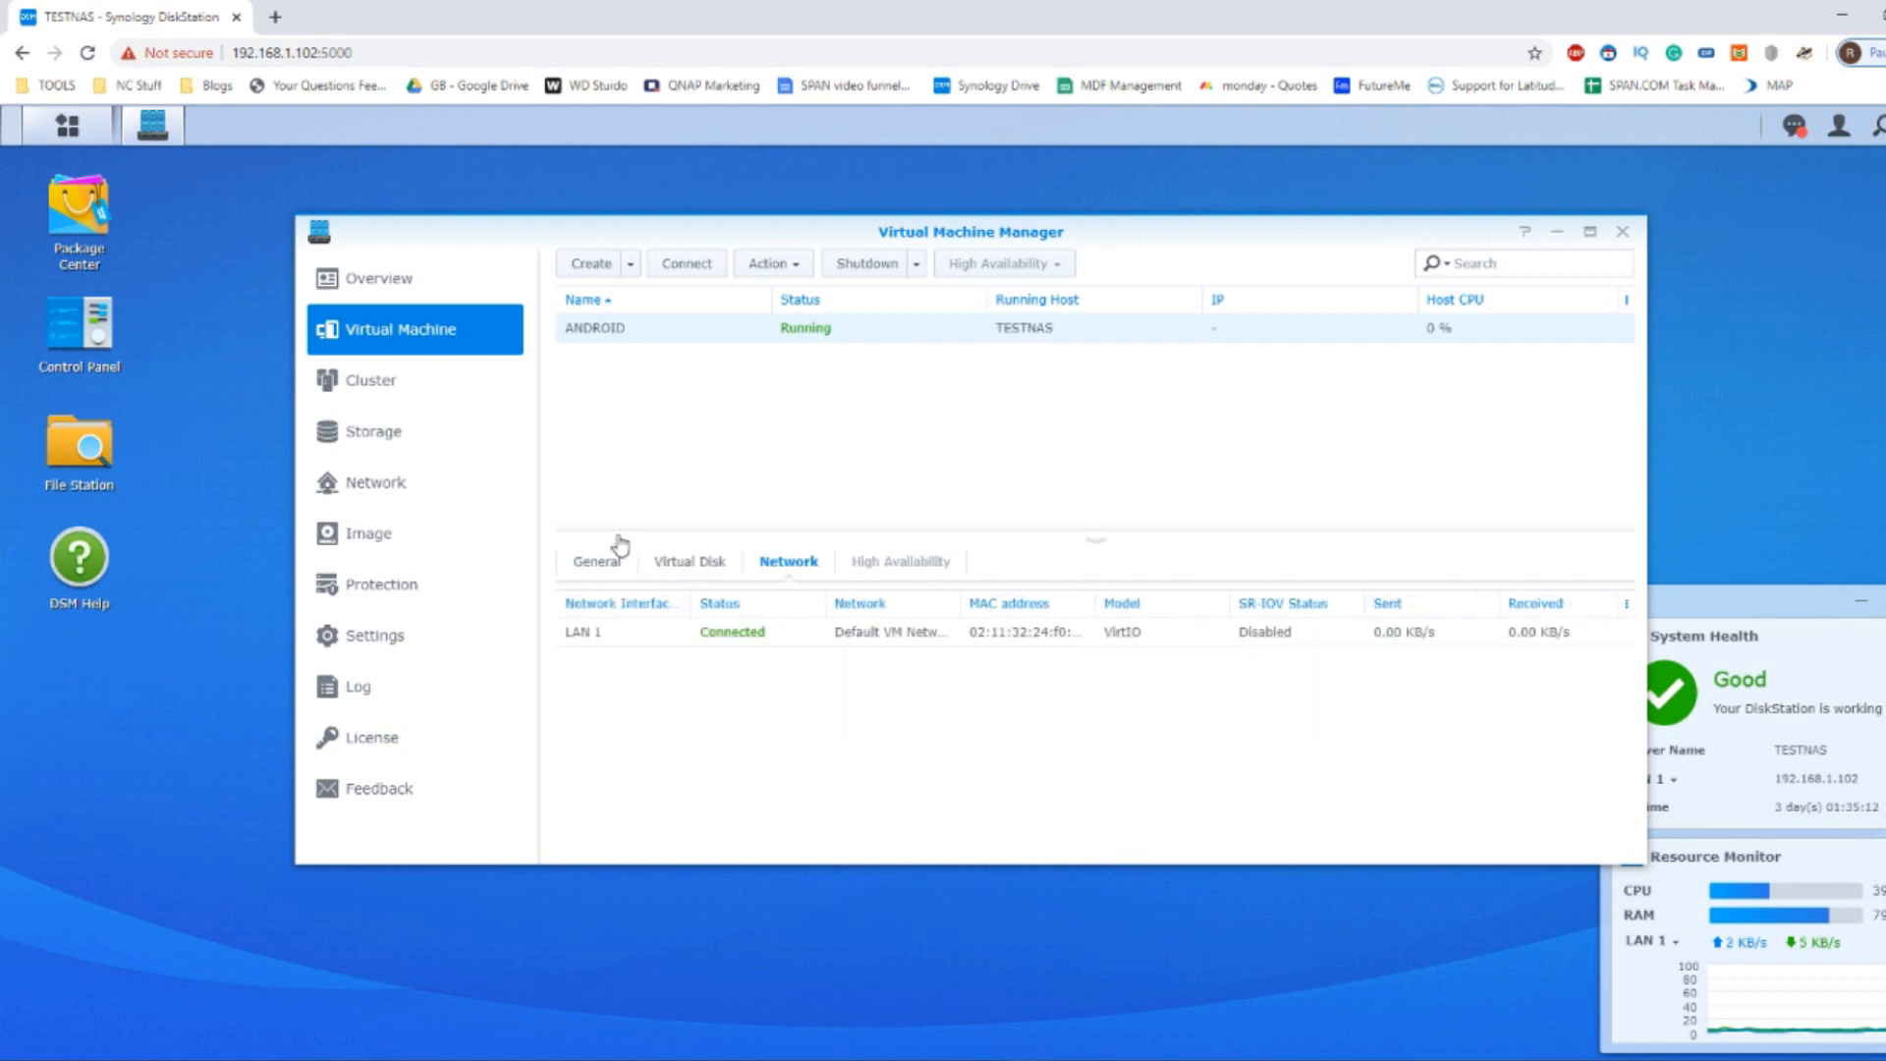
left_click(597, 560)
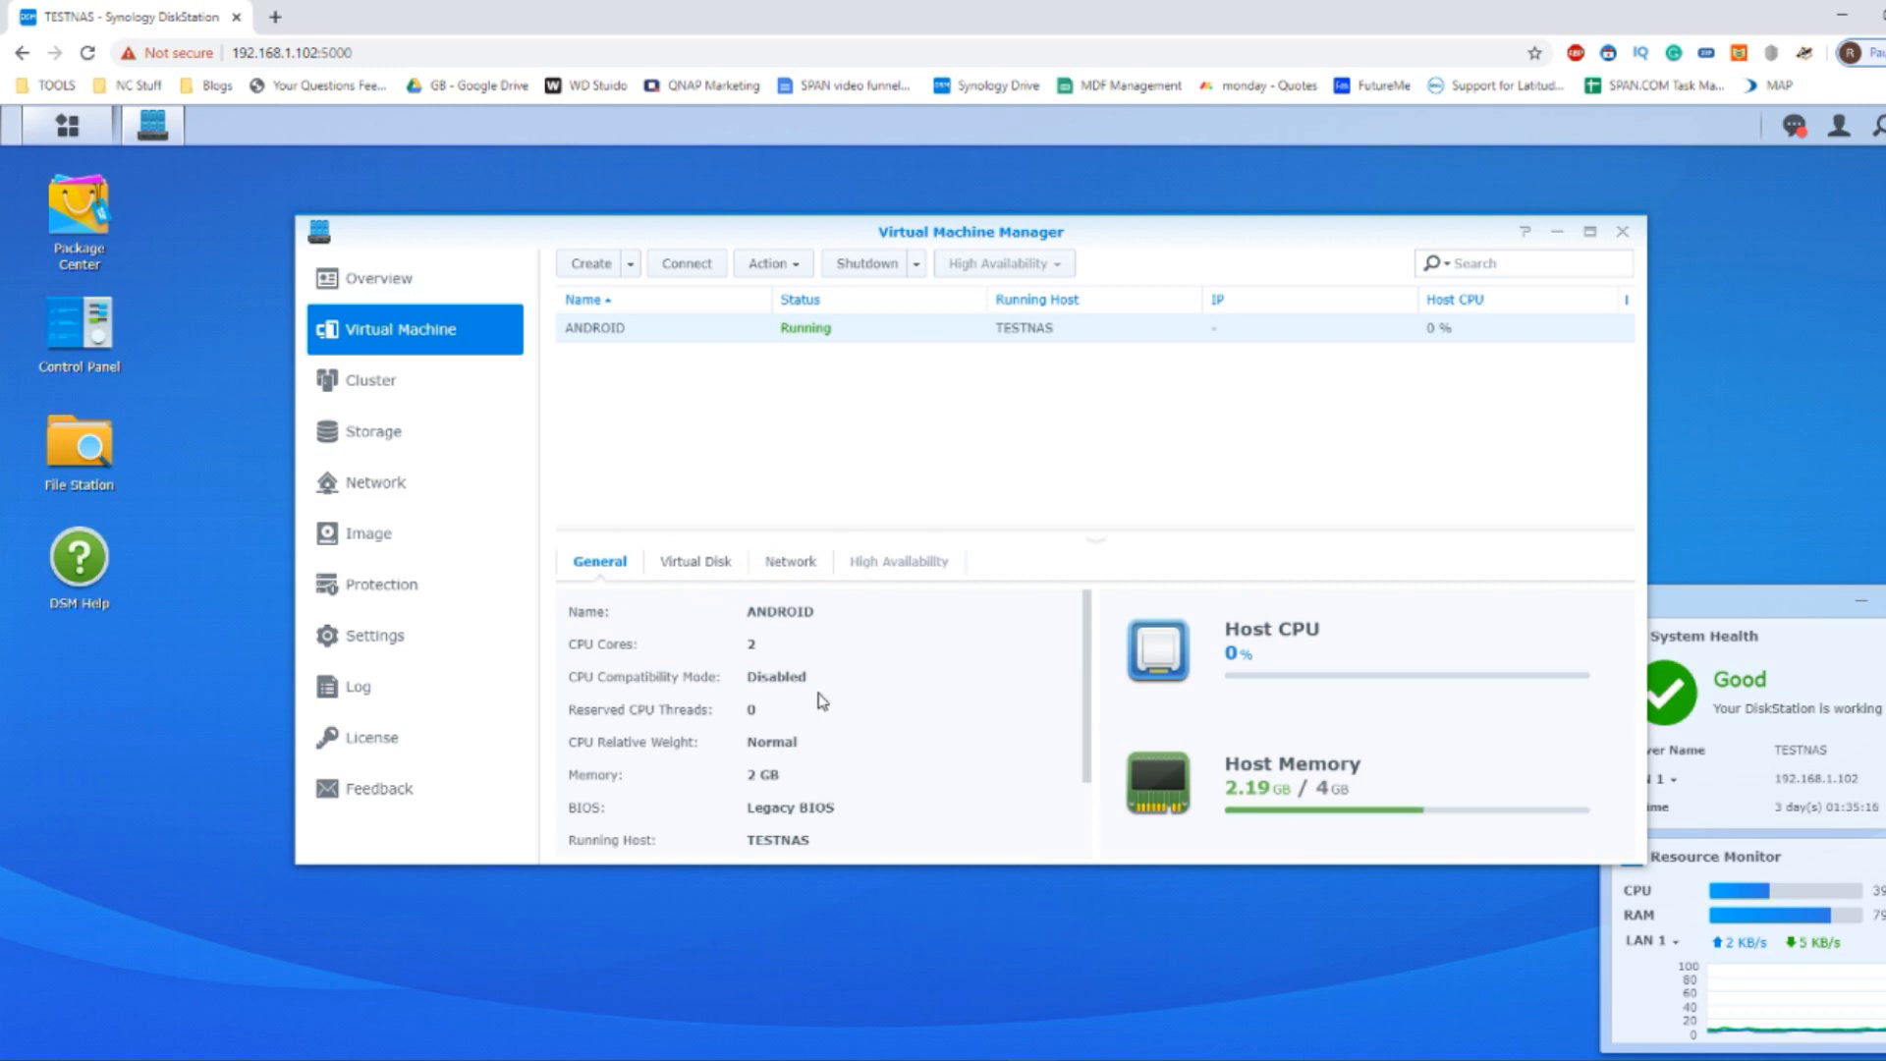
mouse_move(949, 357)
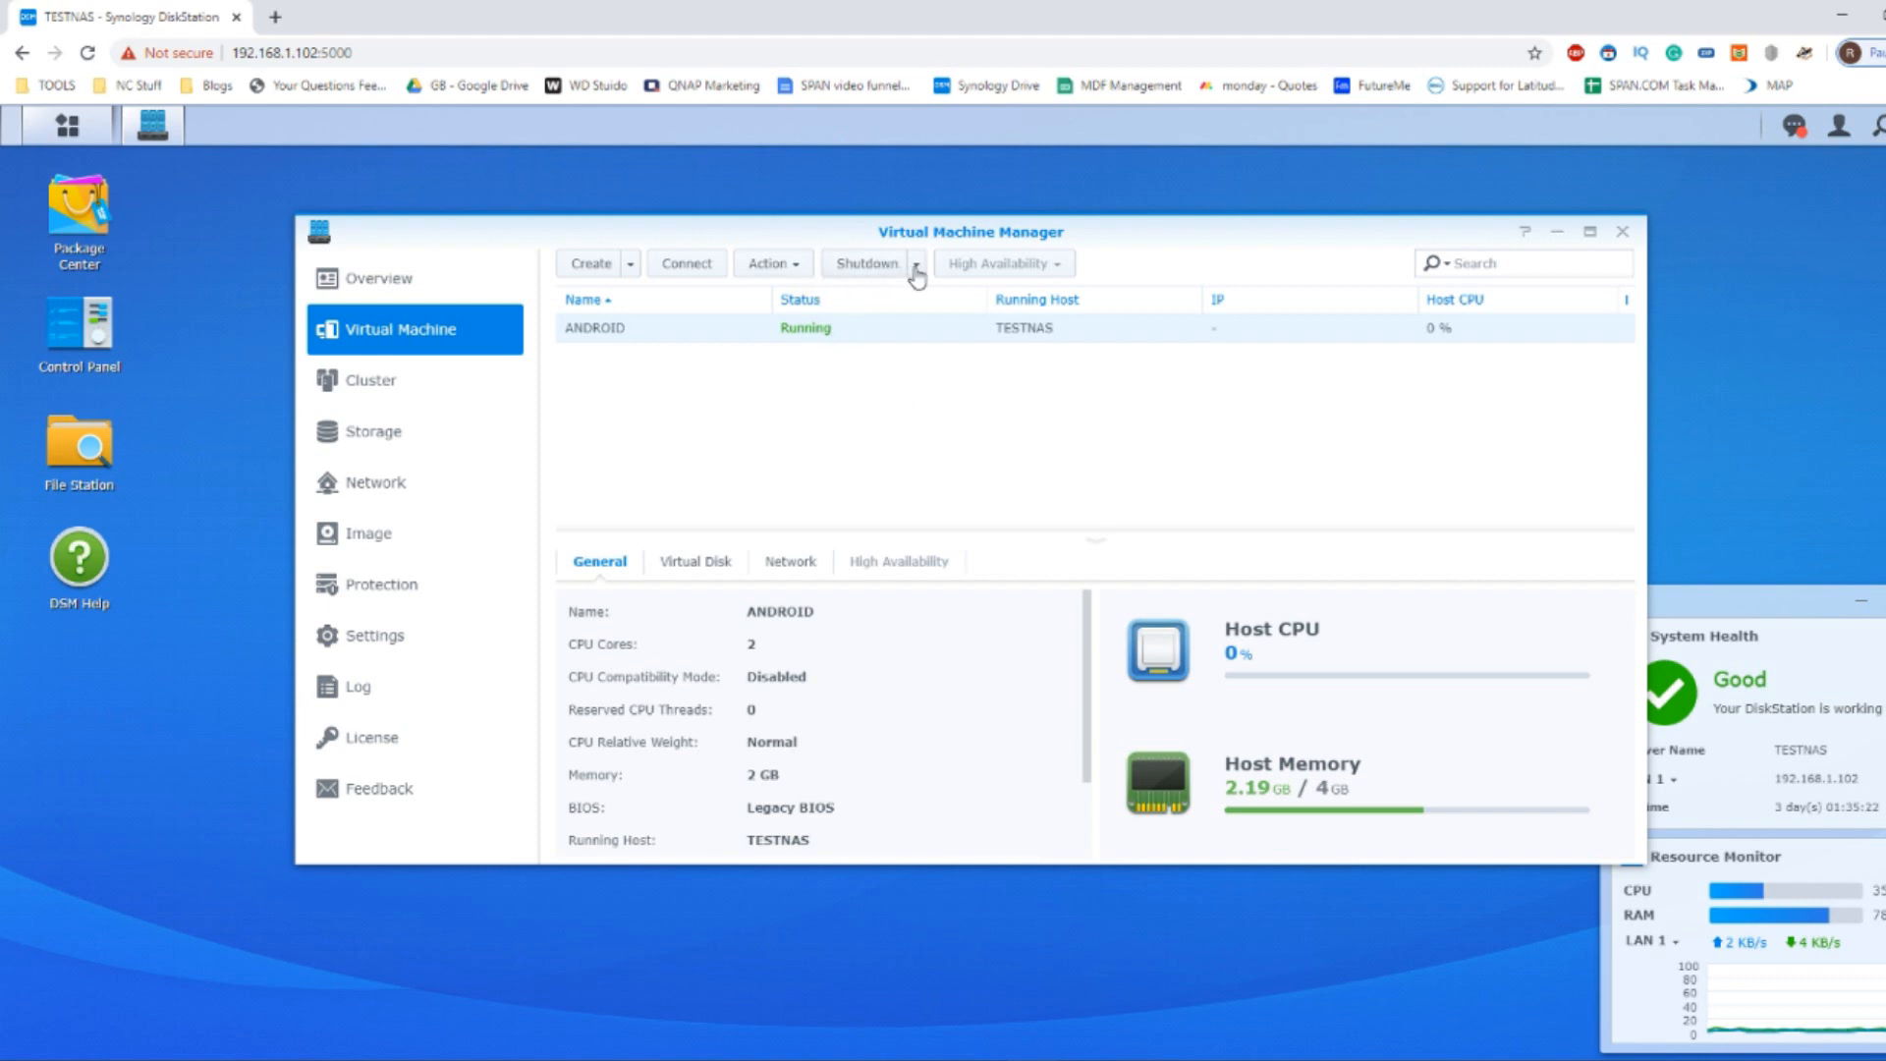
left_click(915, 263)
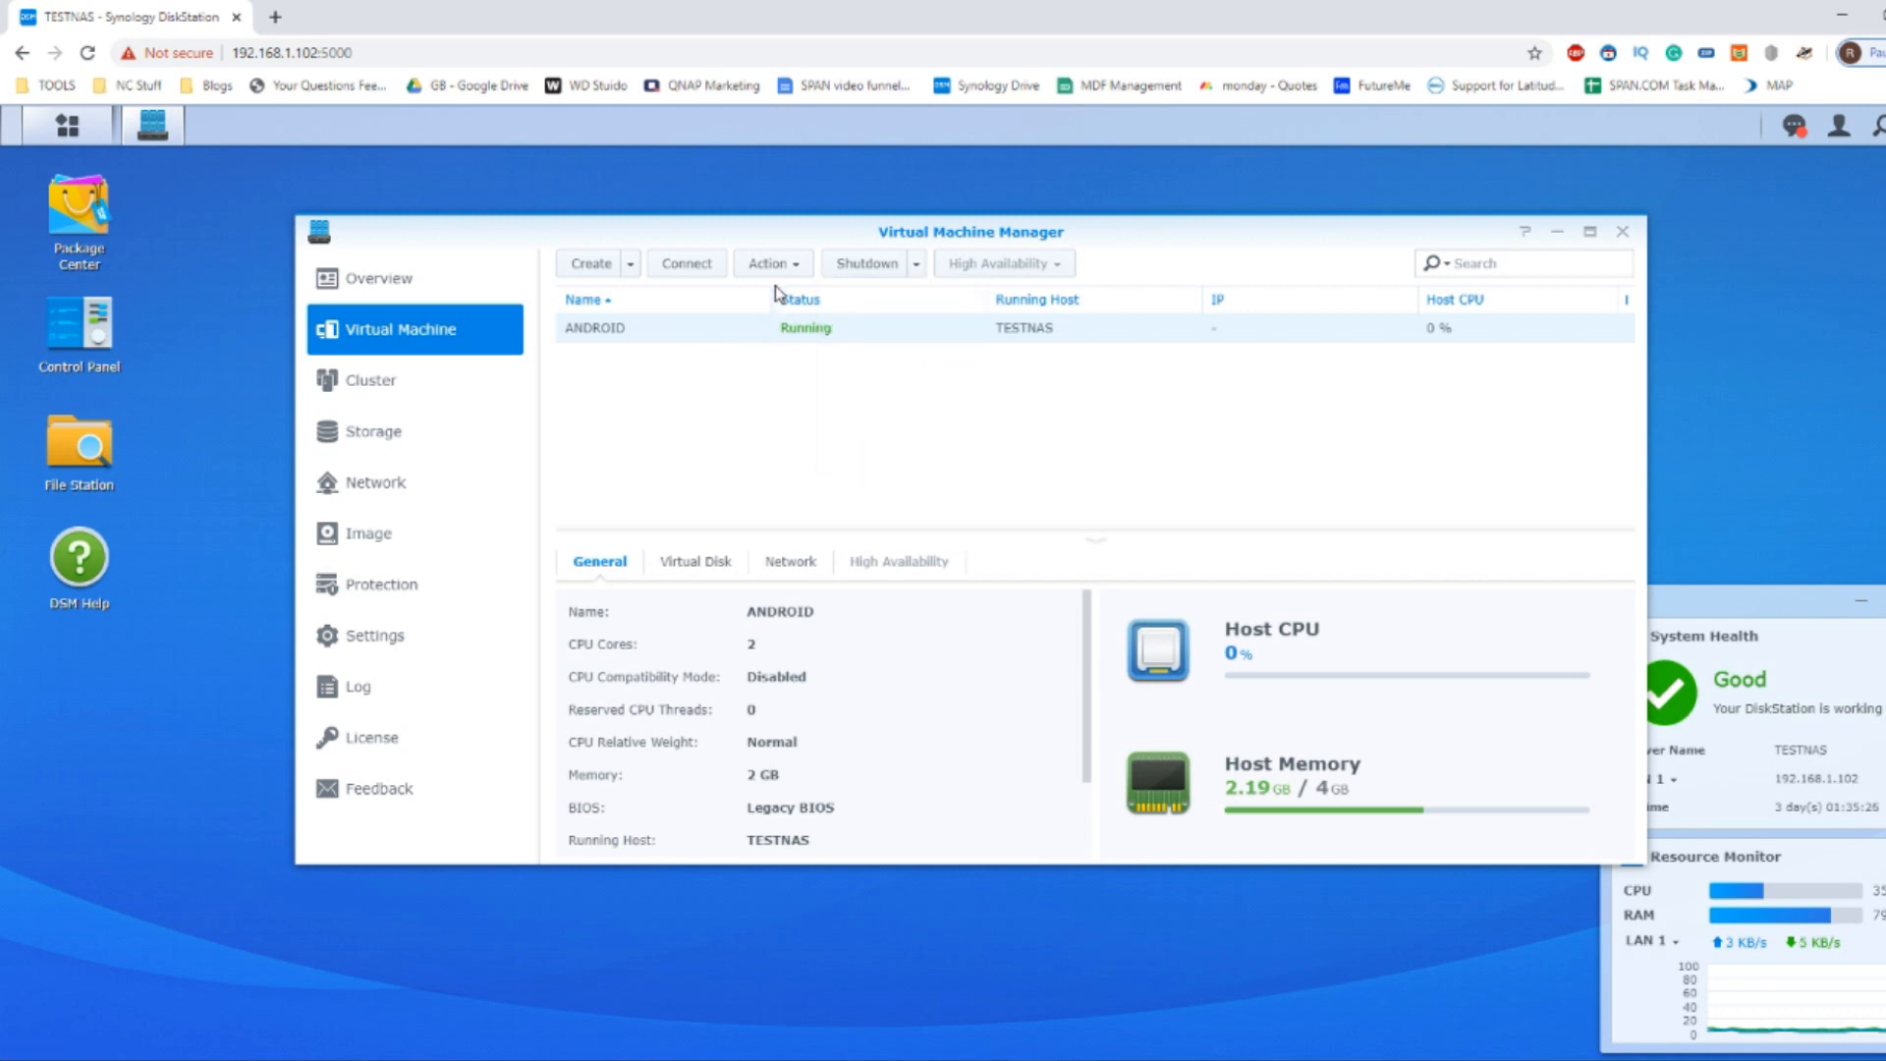
left_click(770, 261)
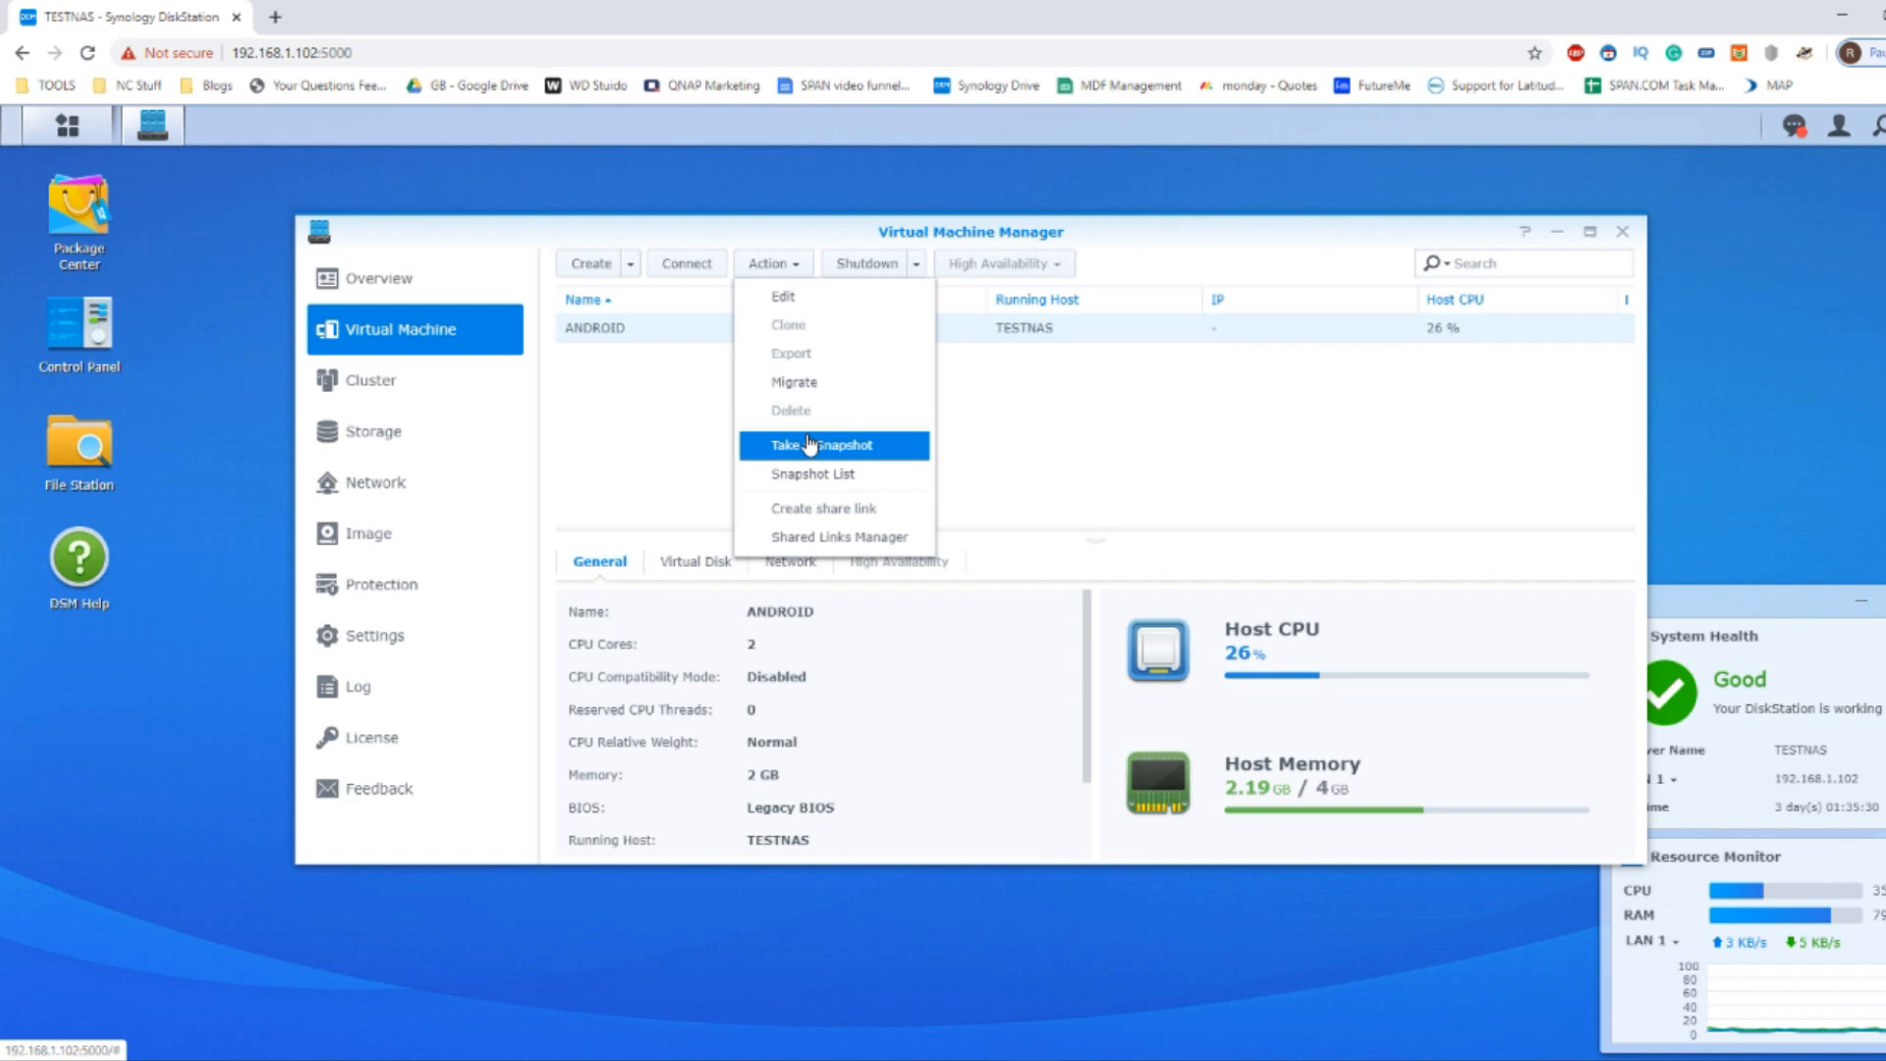
mouse_move(813, 474)
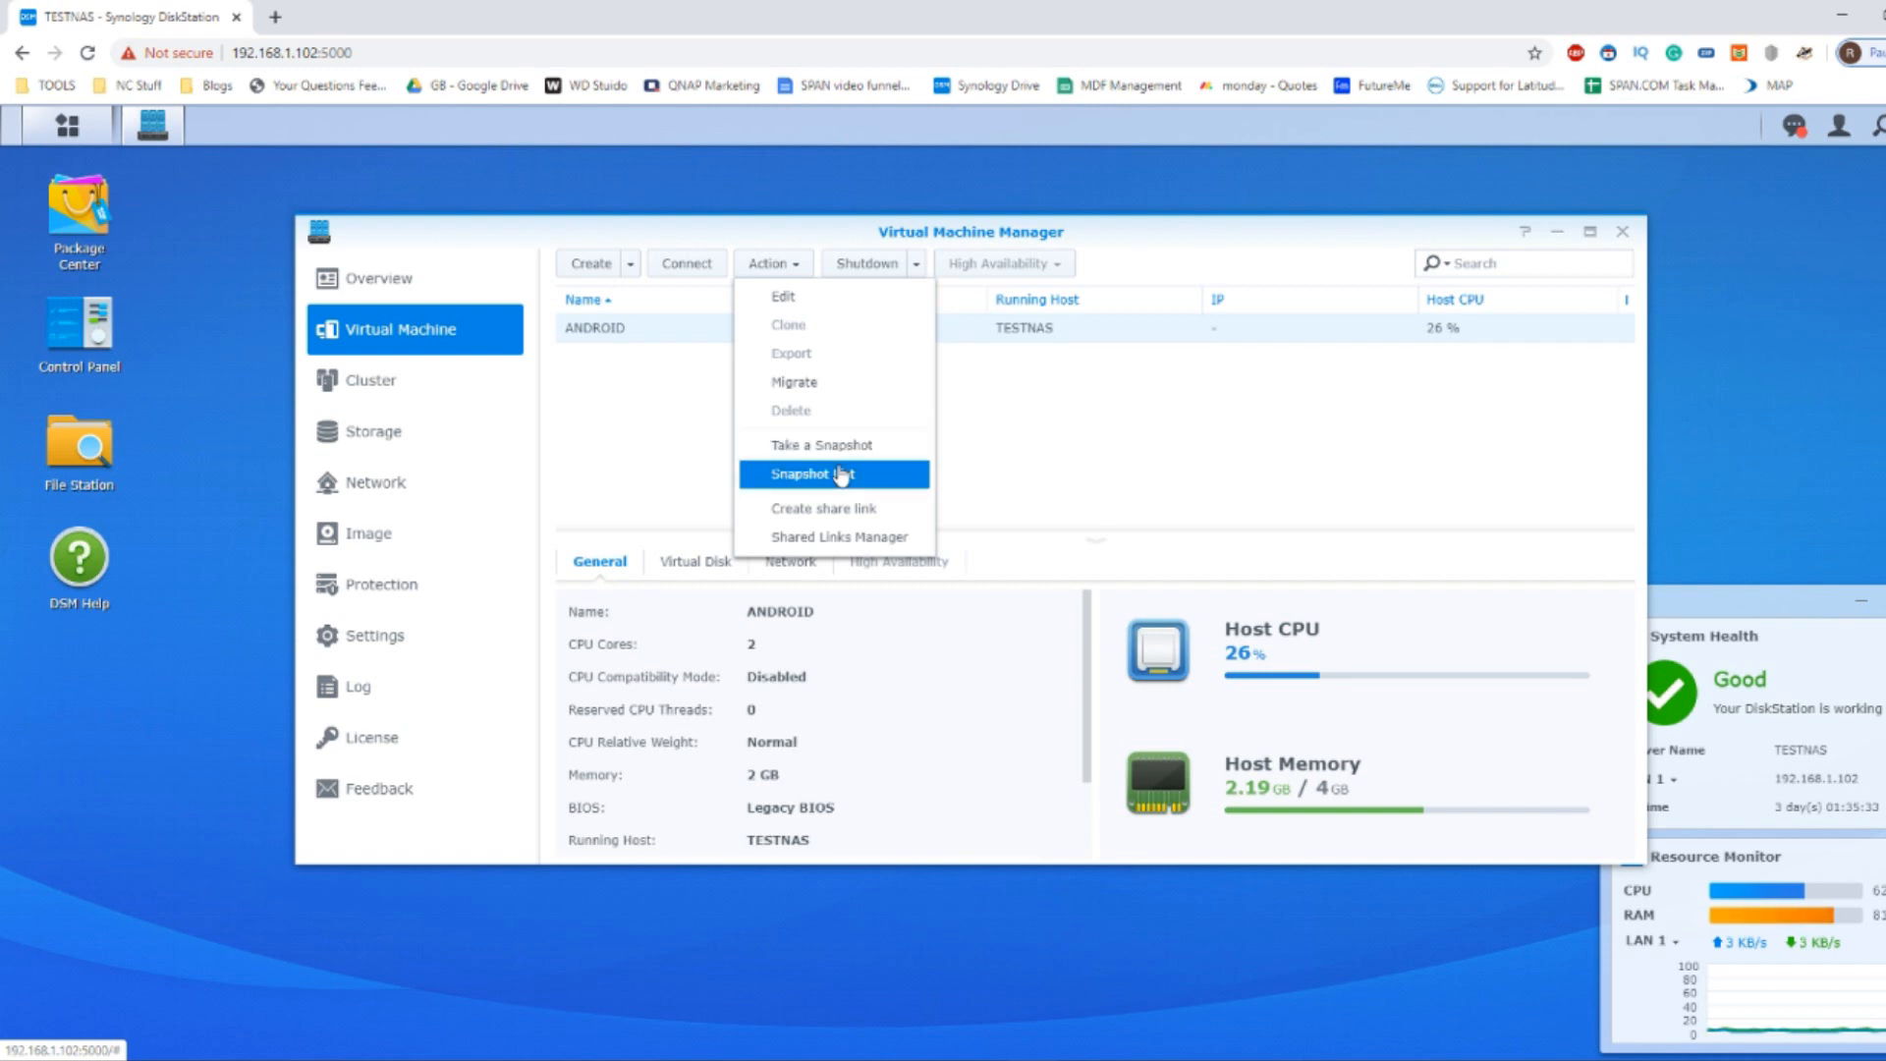
mouse_move(835, 537)
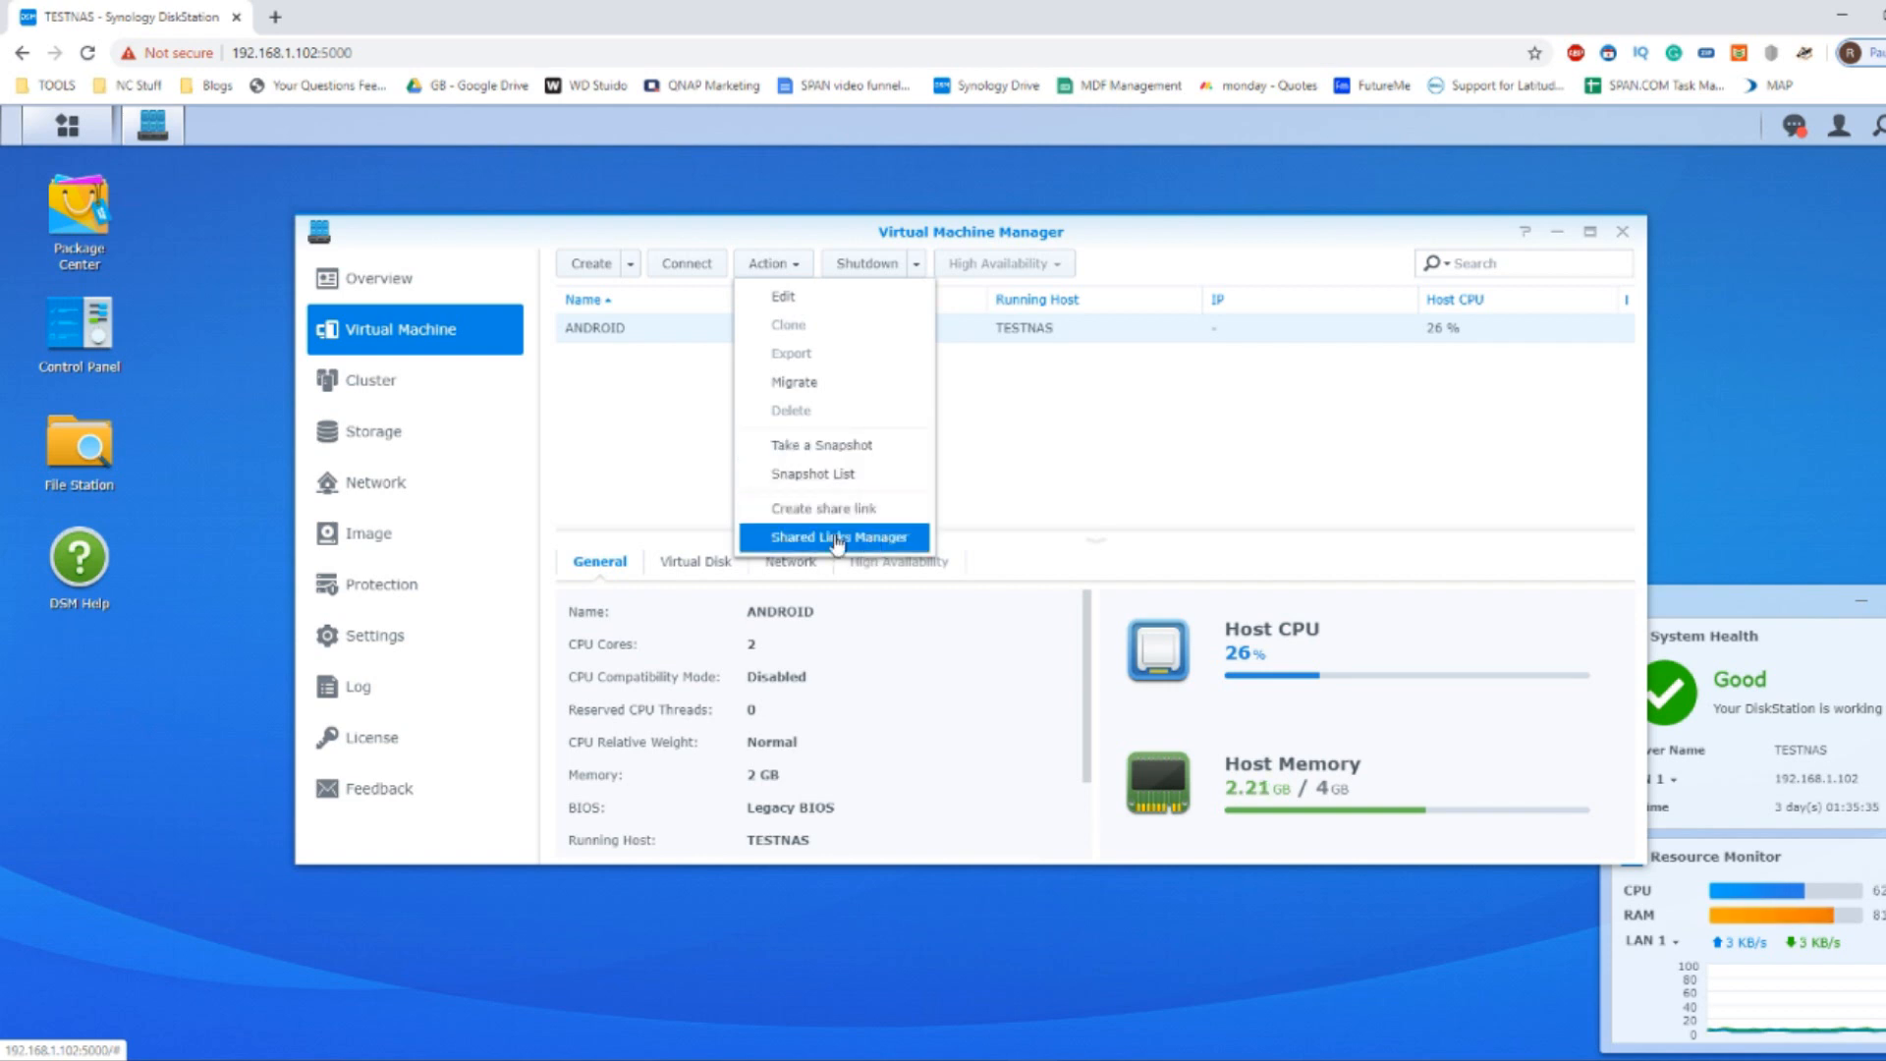
mouse_move(690, 401)
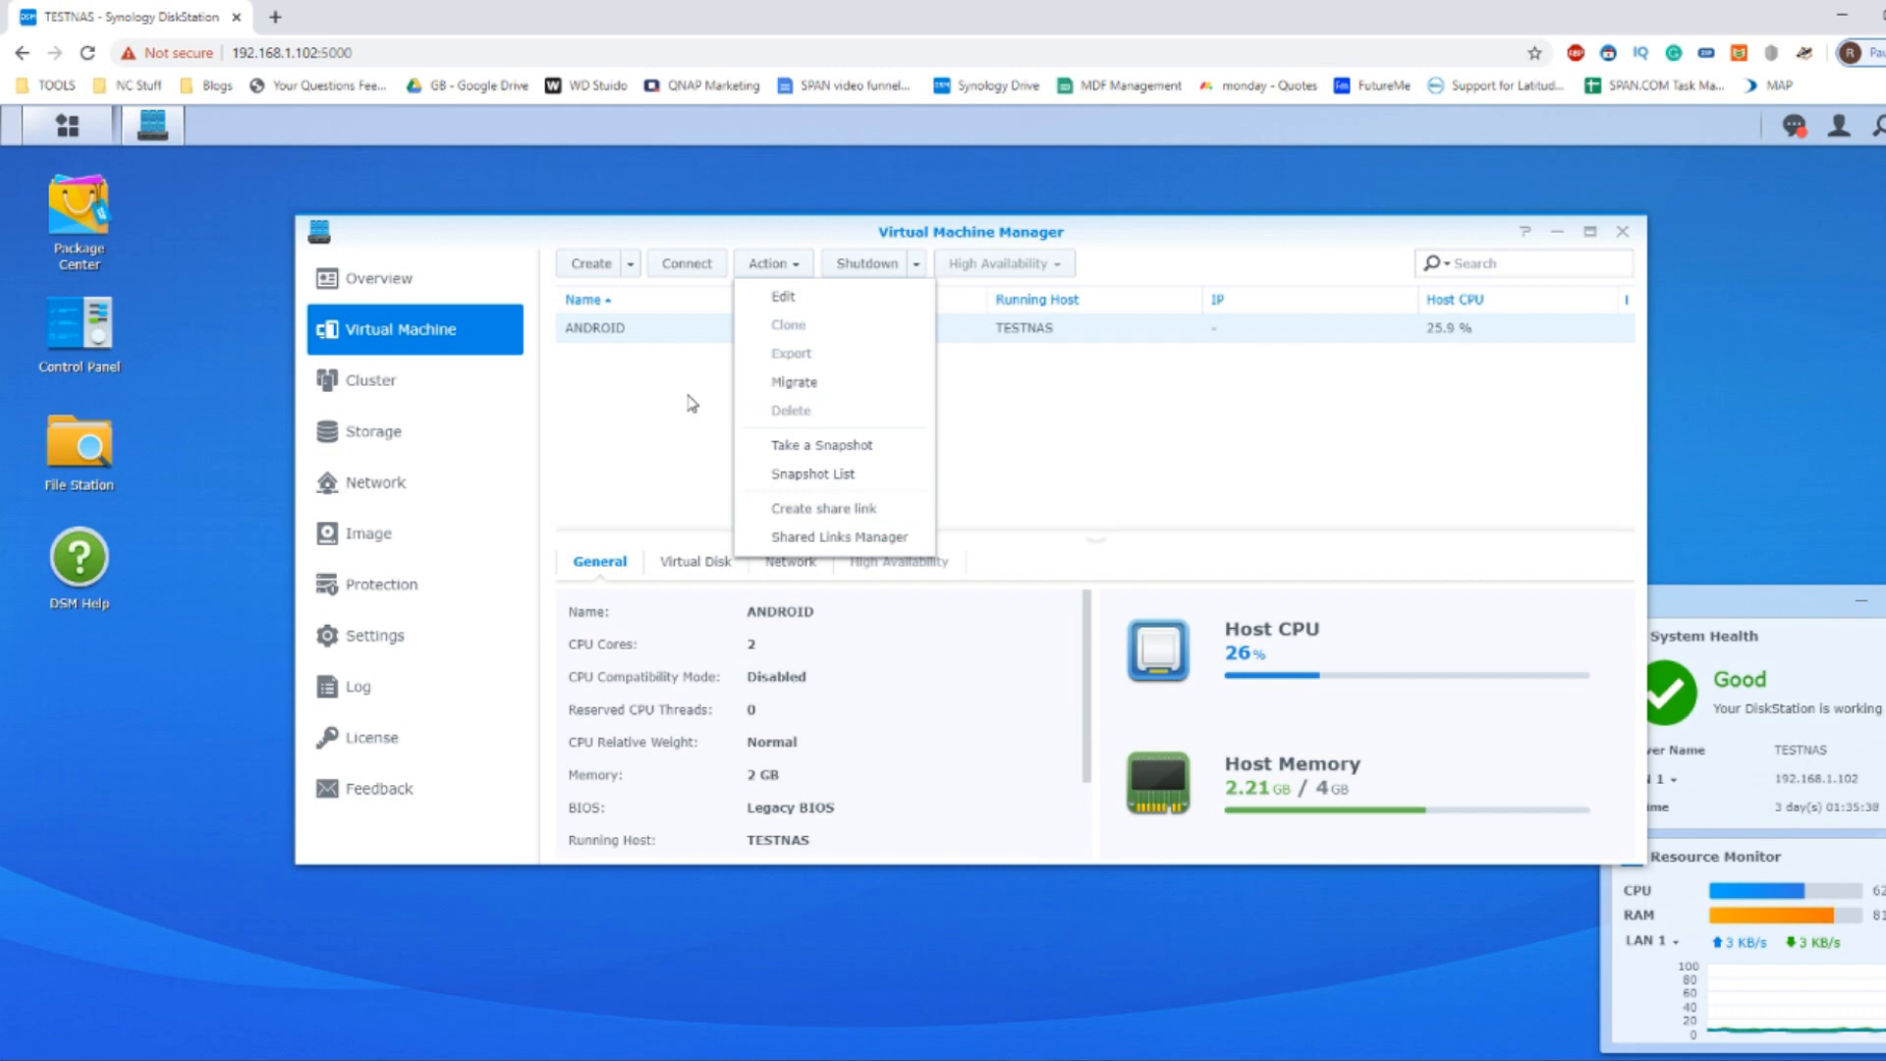
mouse_move(794, 381)
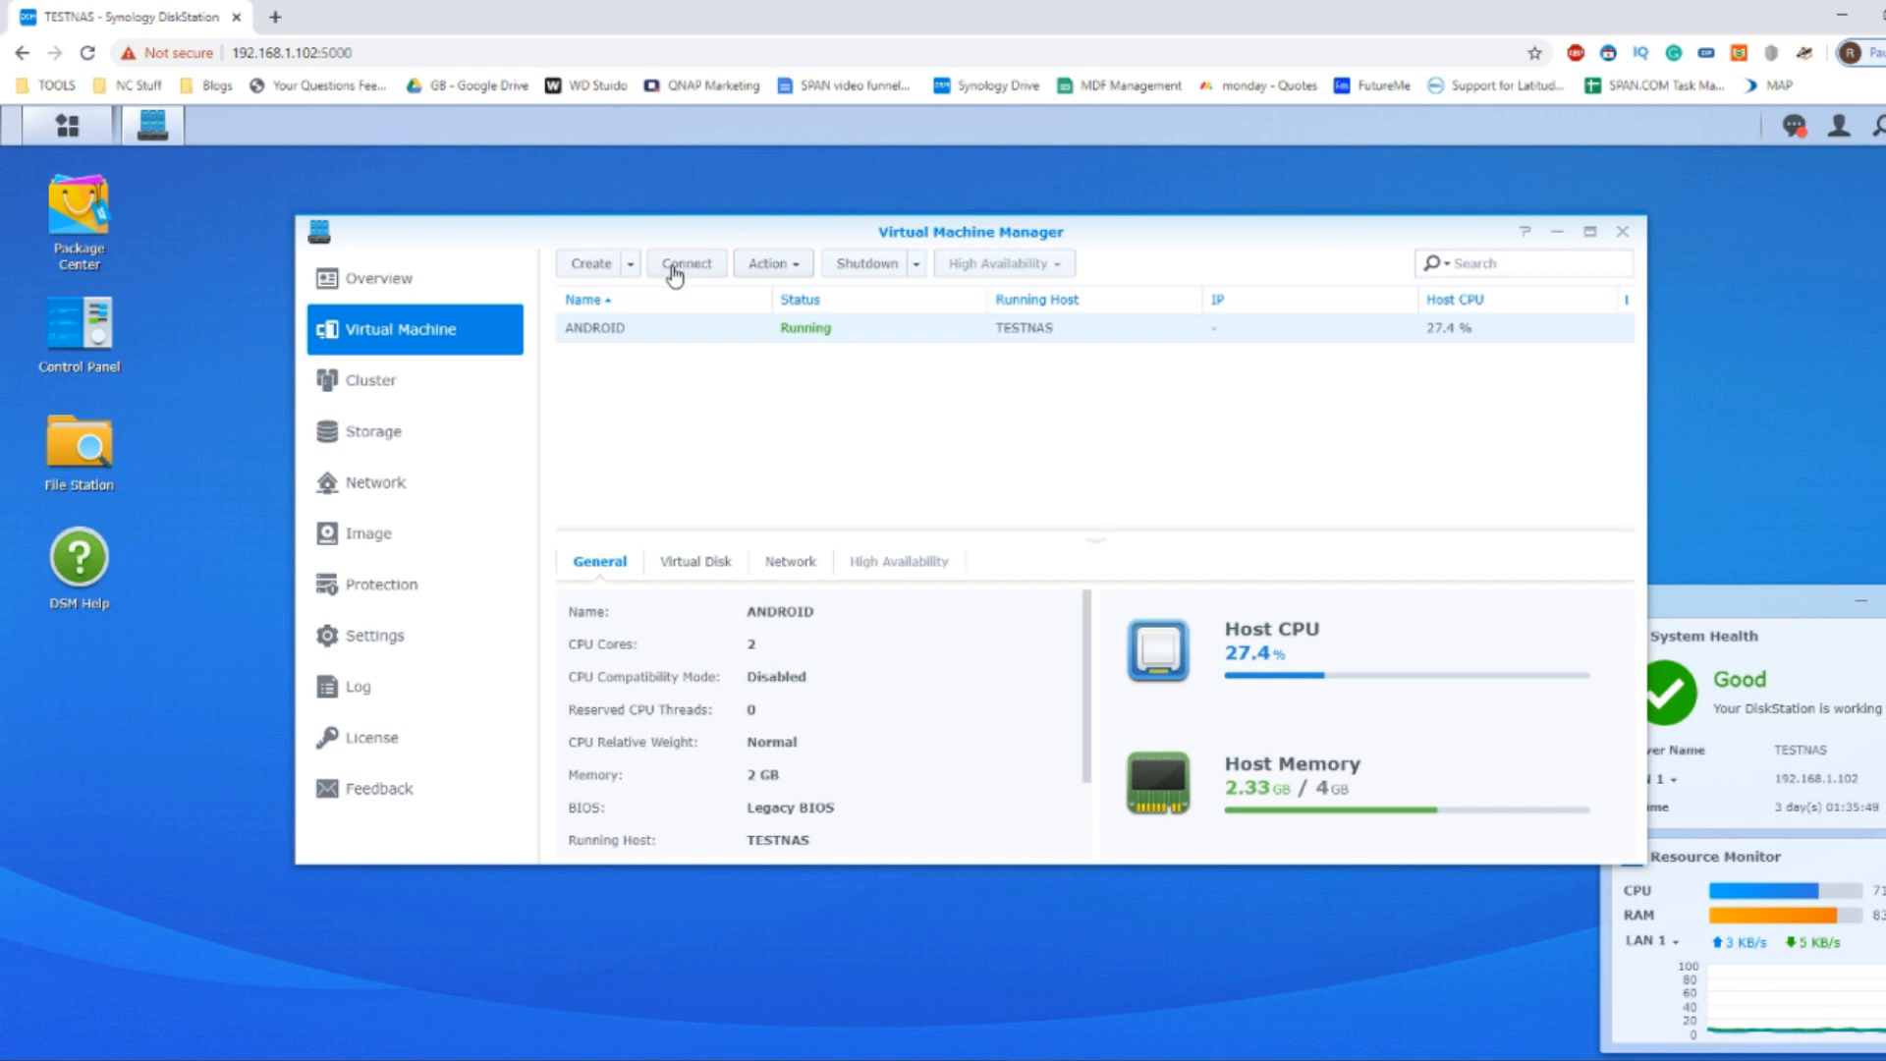
Step: Connect to the running ANDROID VM so its noVNC console opens in a new tab
left_click(686, 263)
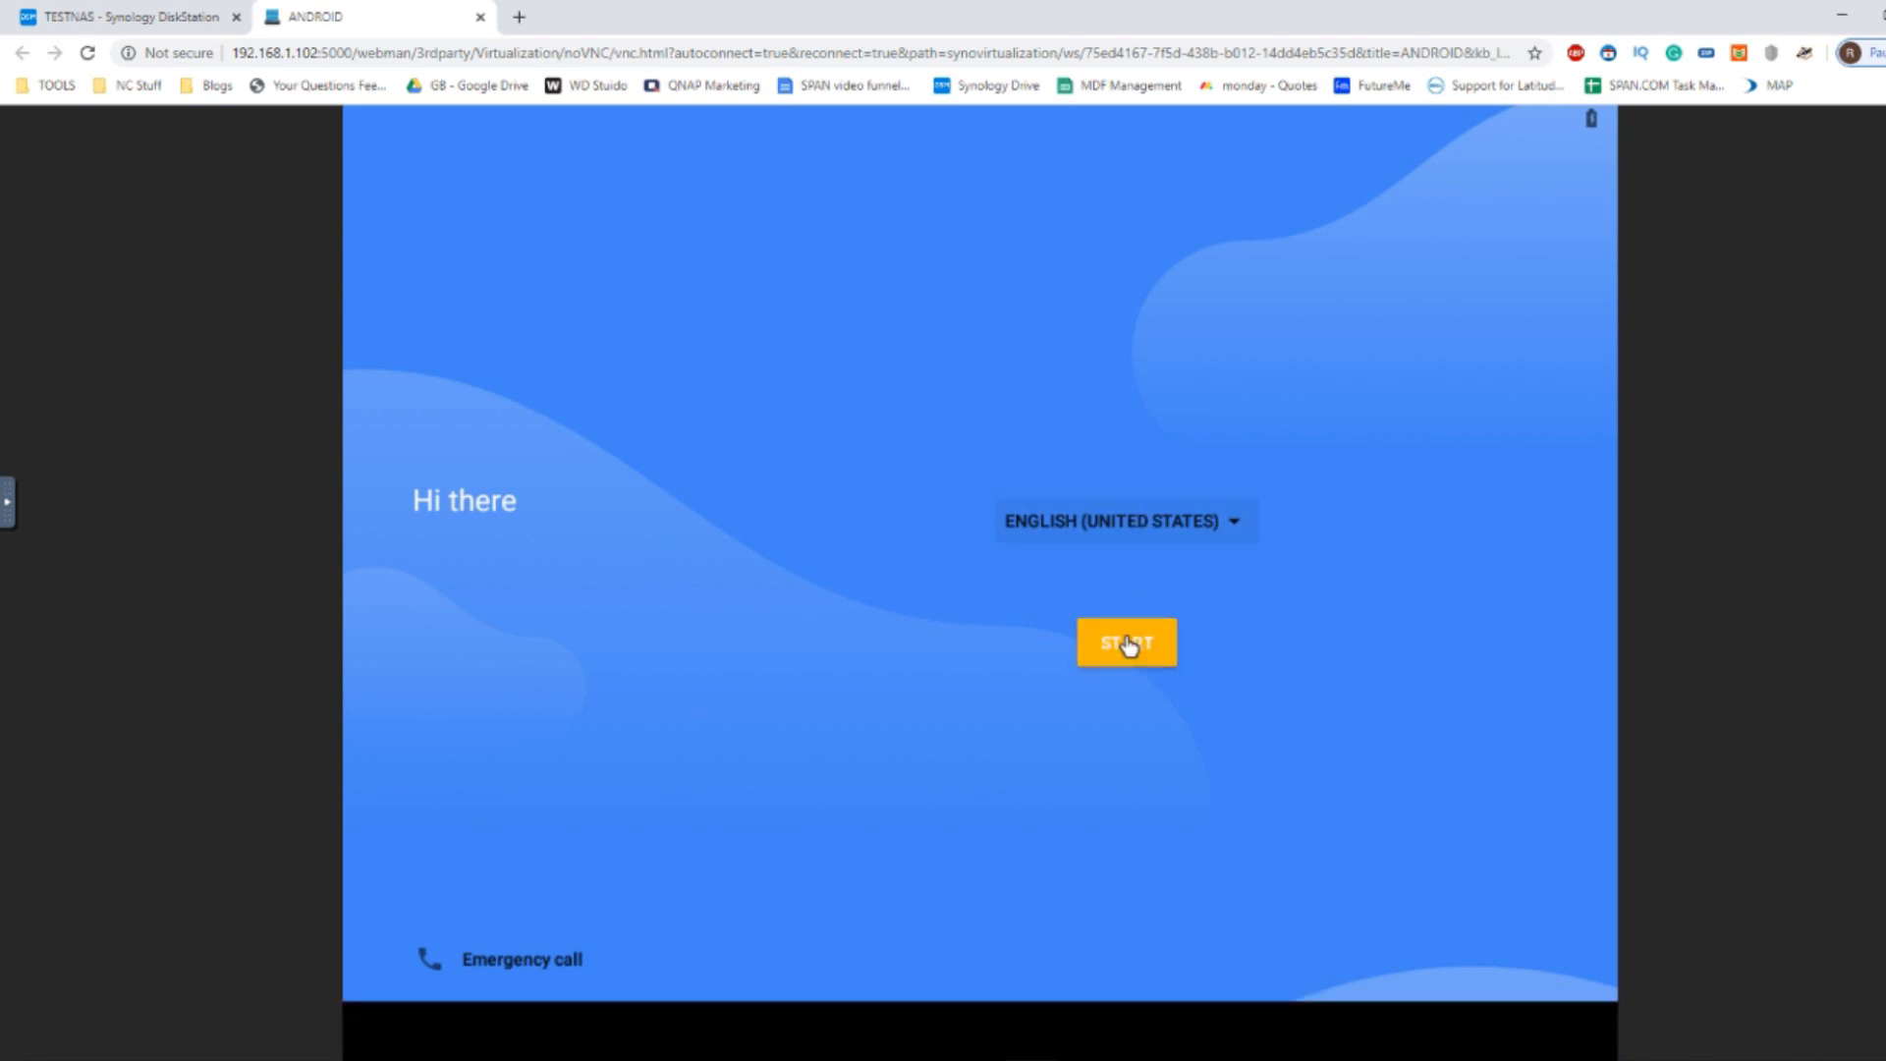
Step: Start setup from the Hi there screen and skip the Connect to Wi-Fi step
left_click(1124, 641)
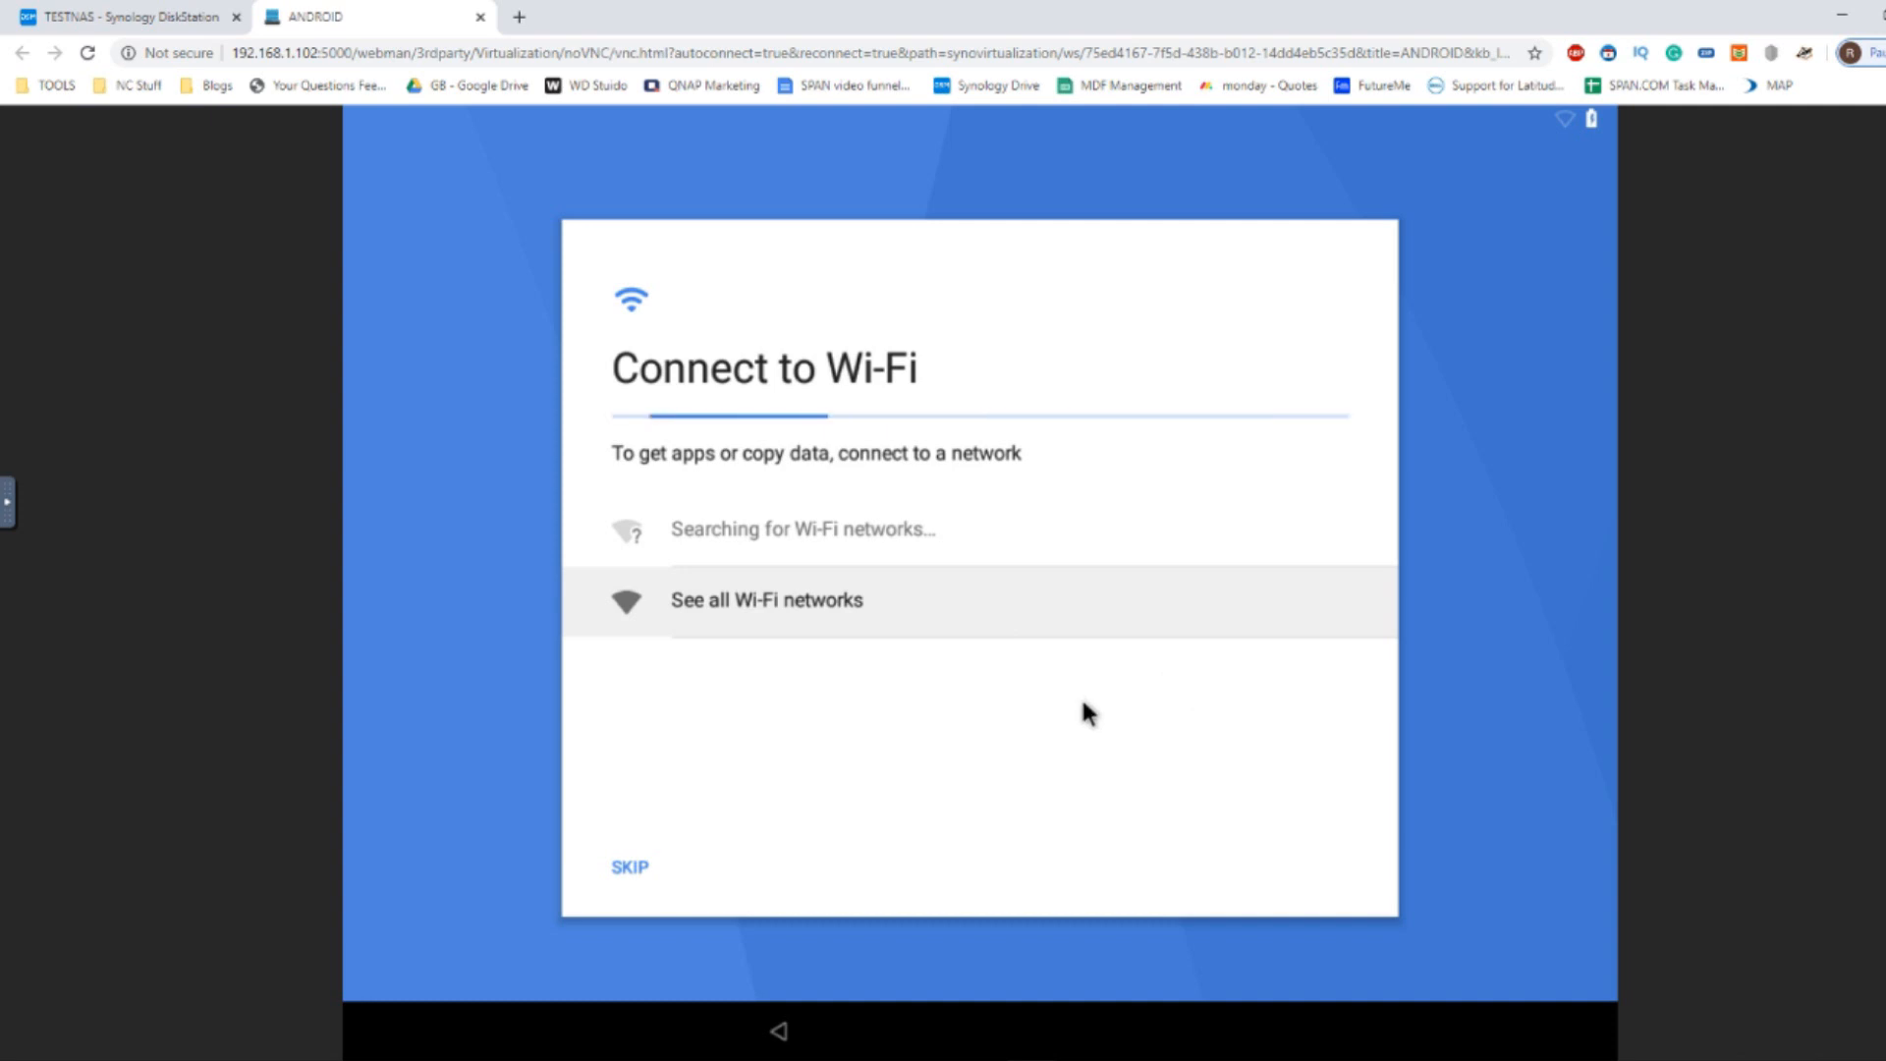
mouse_move(798, 486)
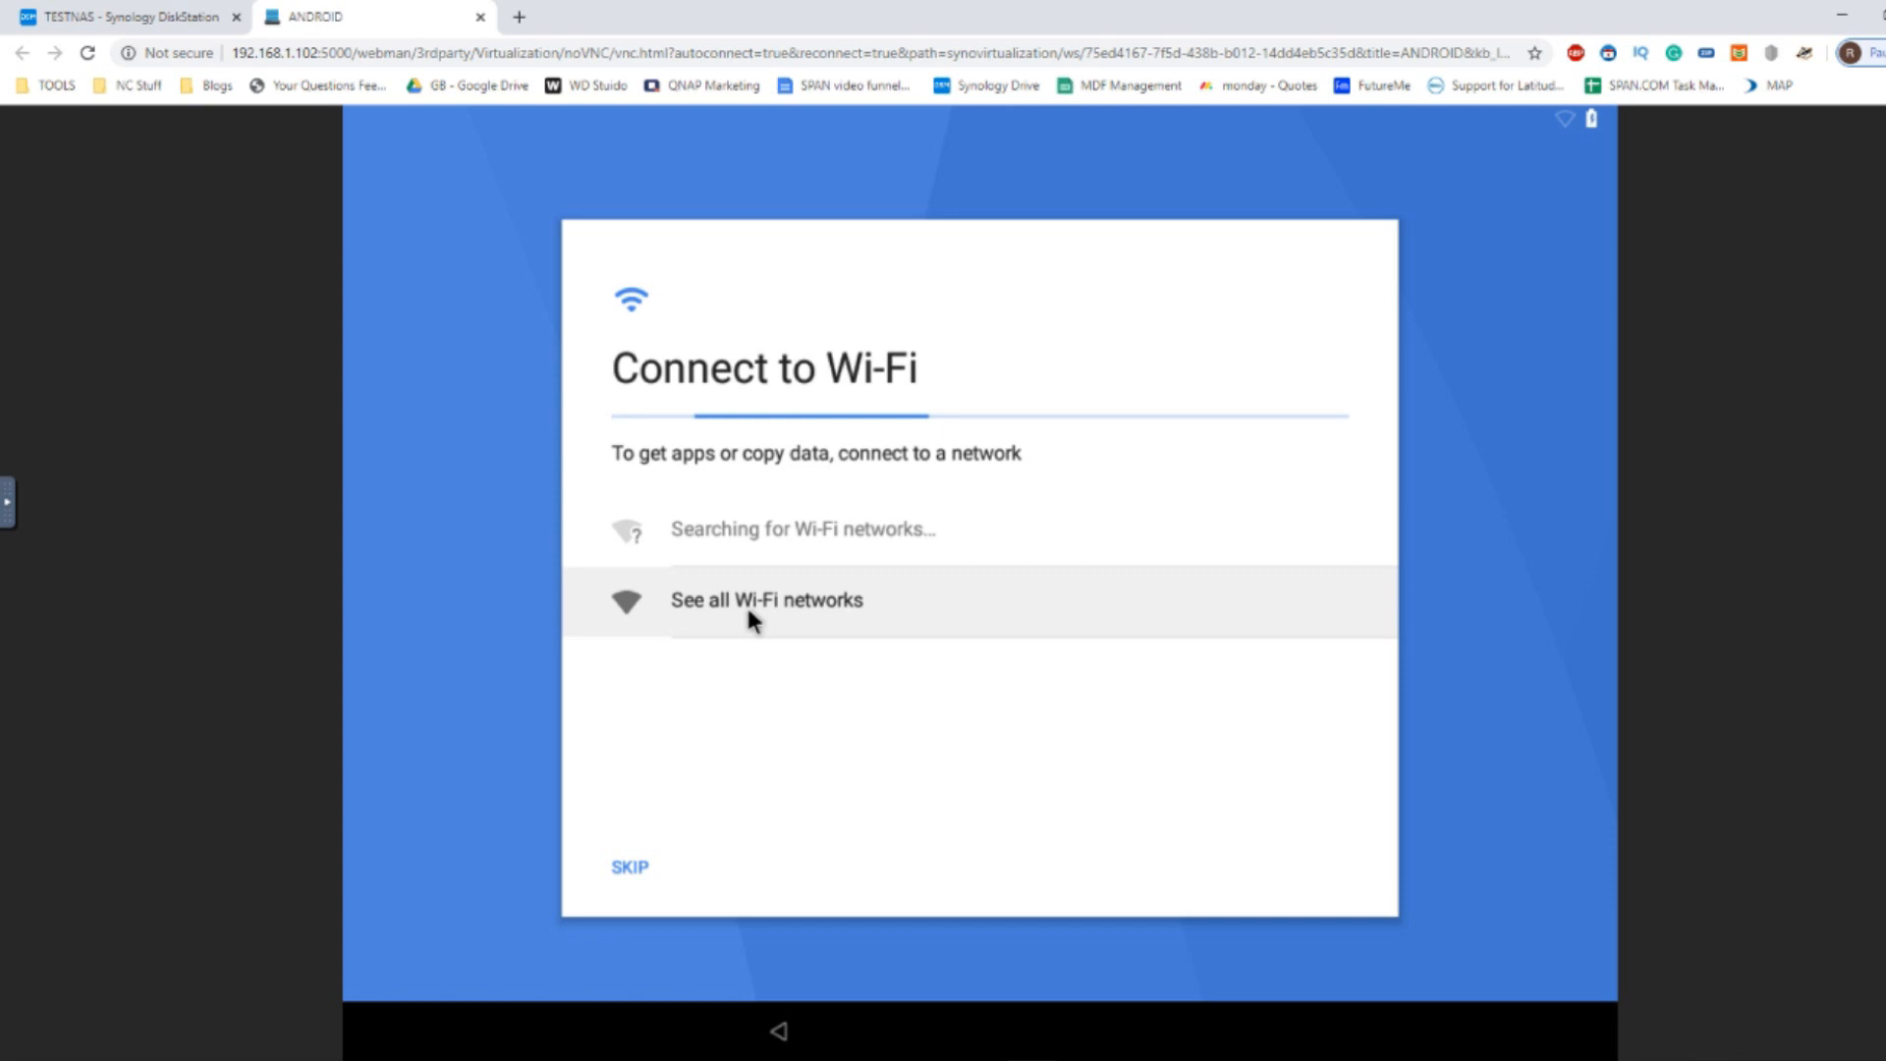
mouse_move(733, 503)
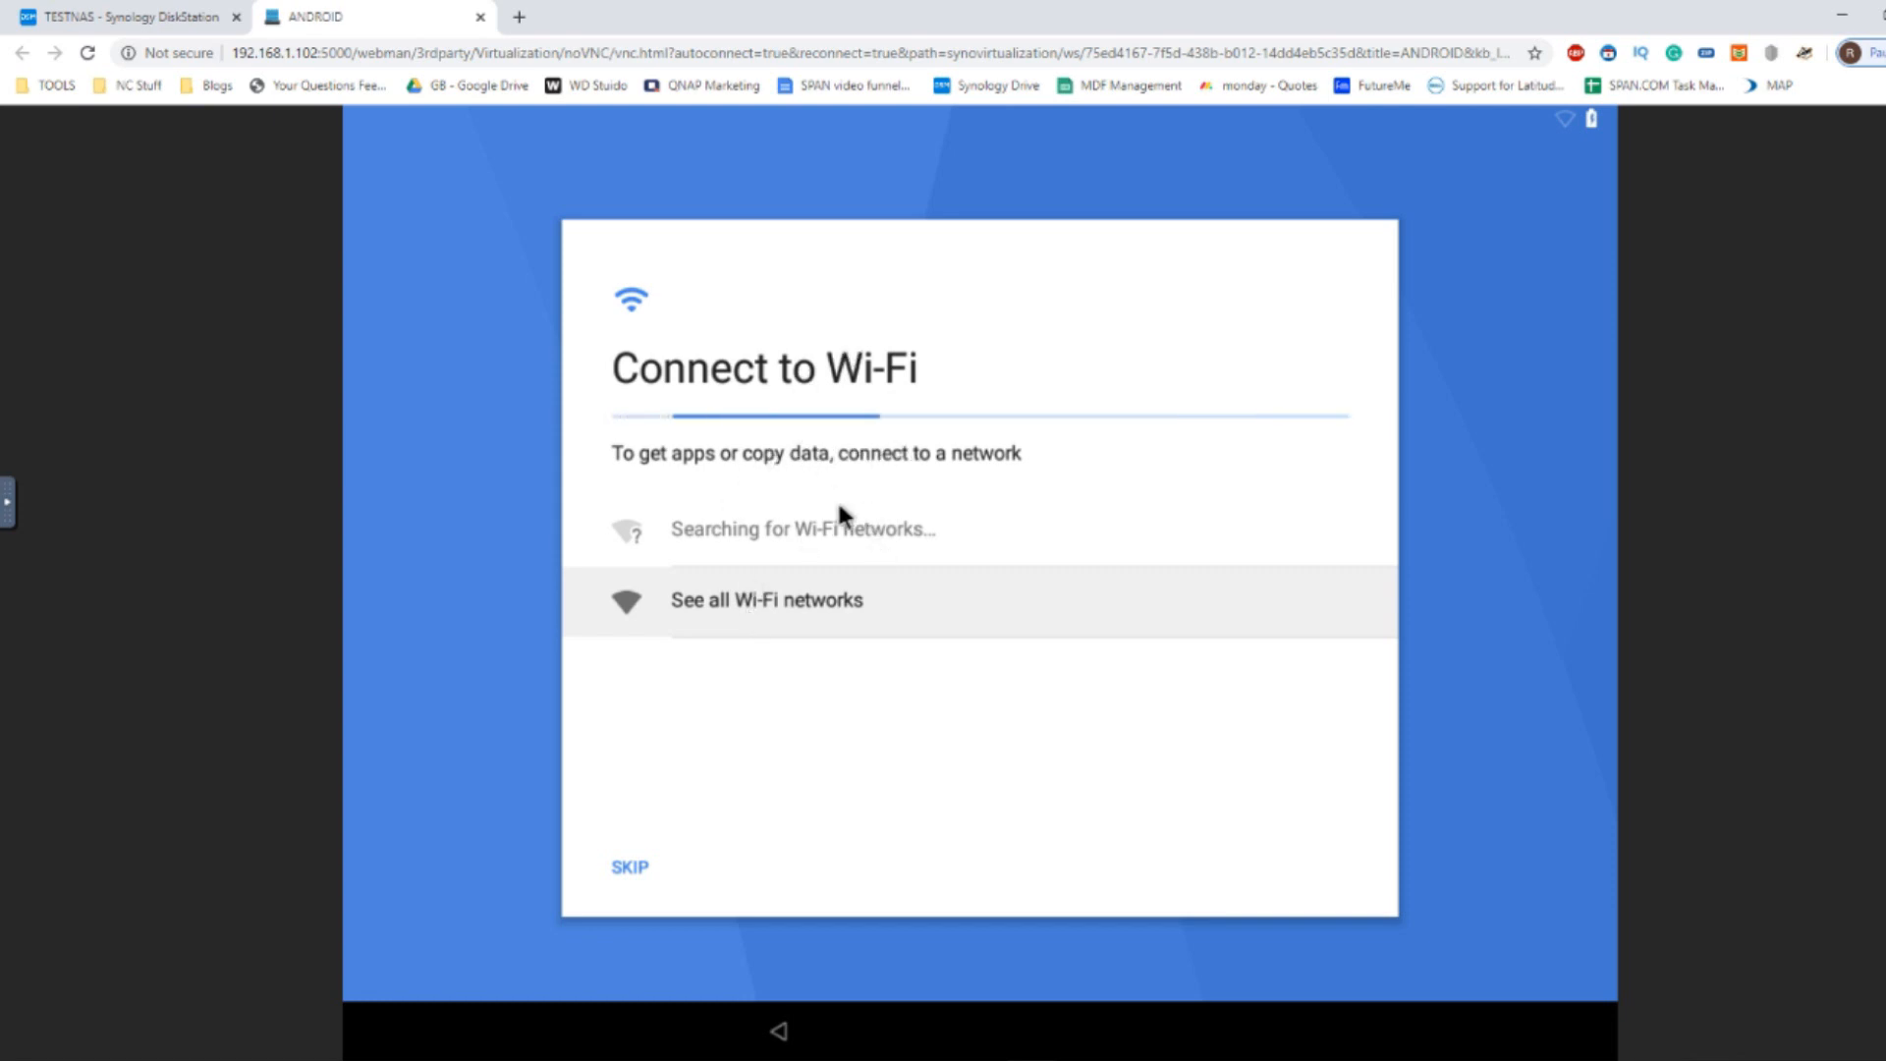
mouse_move(534, 495)
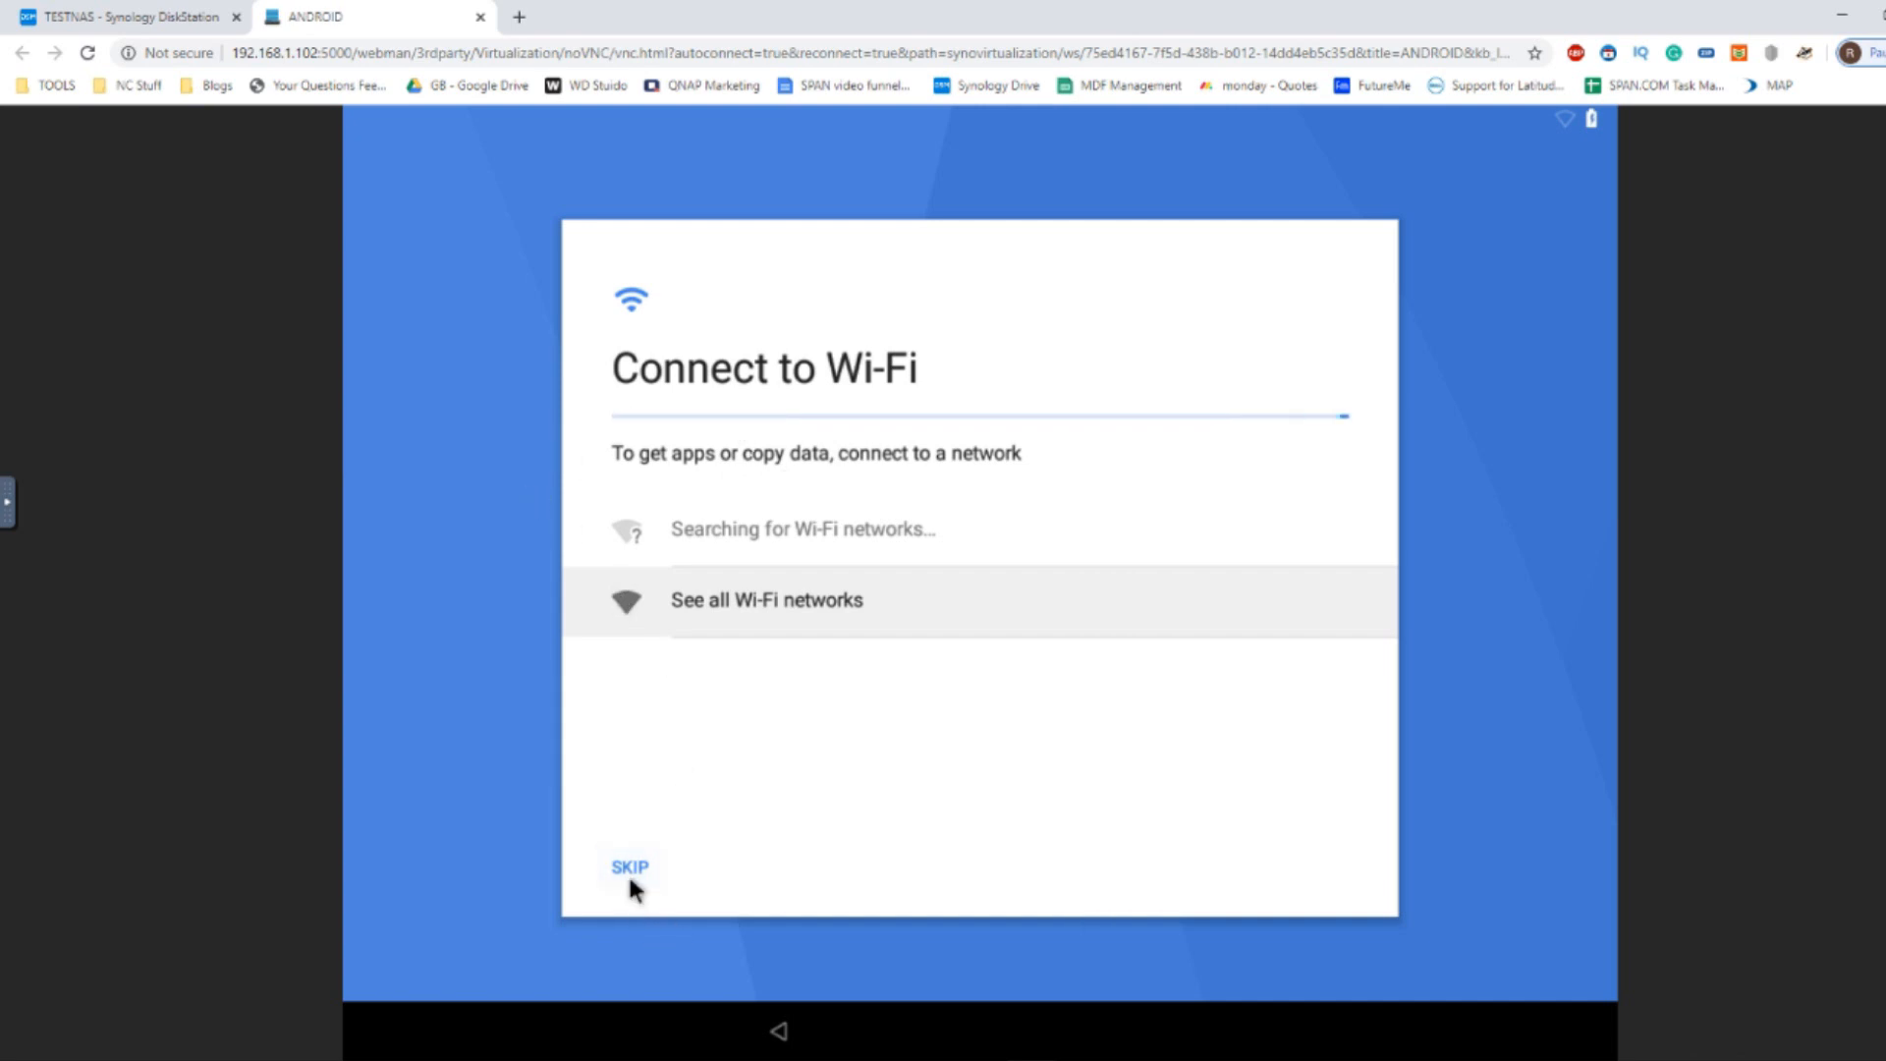
left_click(629, 867)
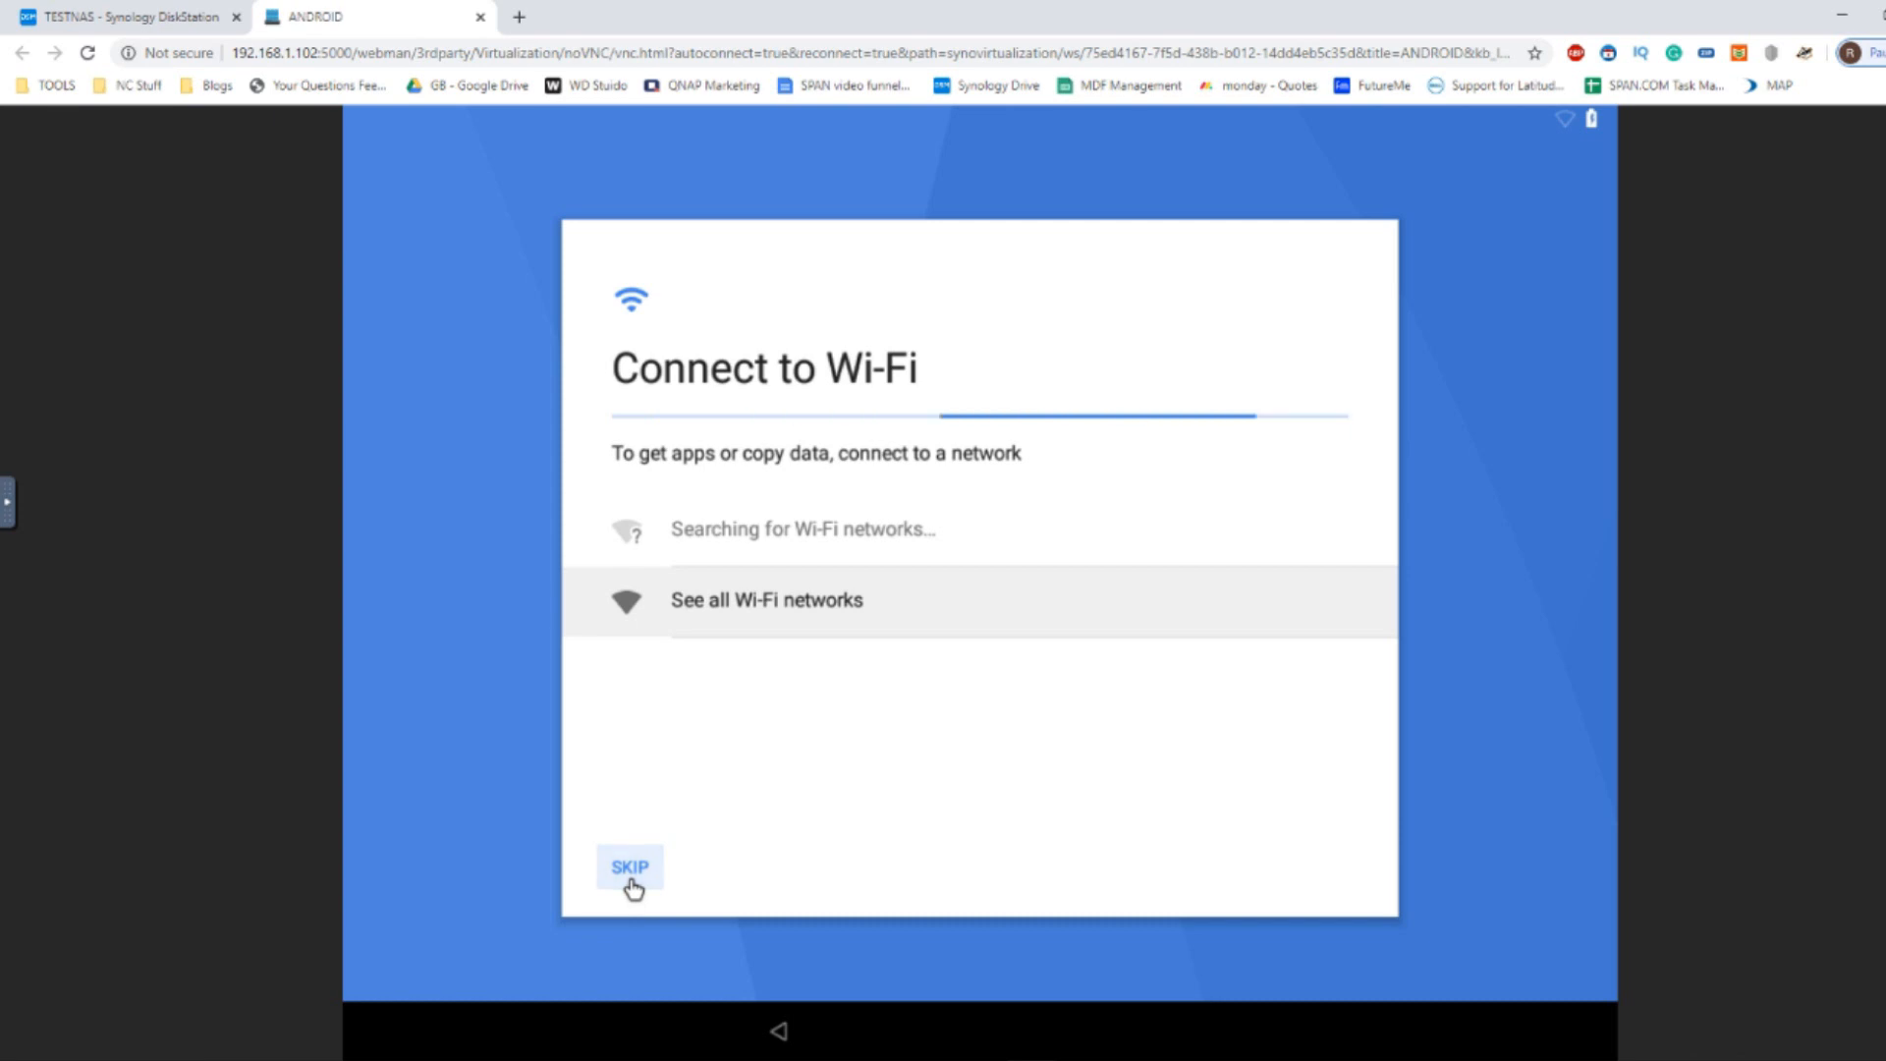
left_click(629, 867)
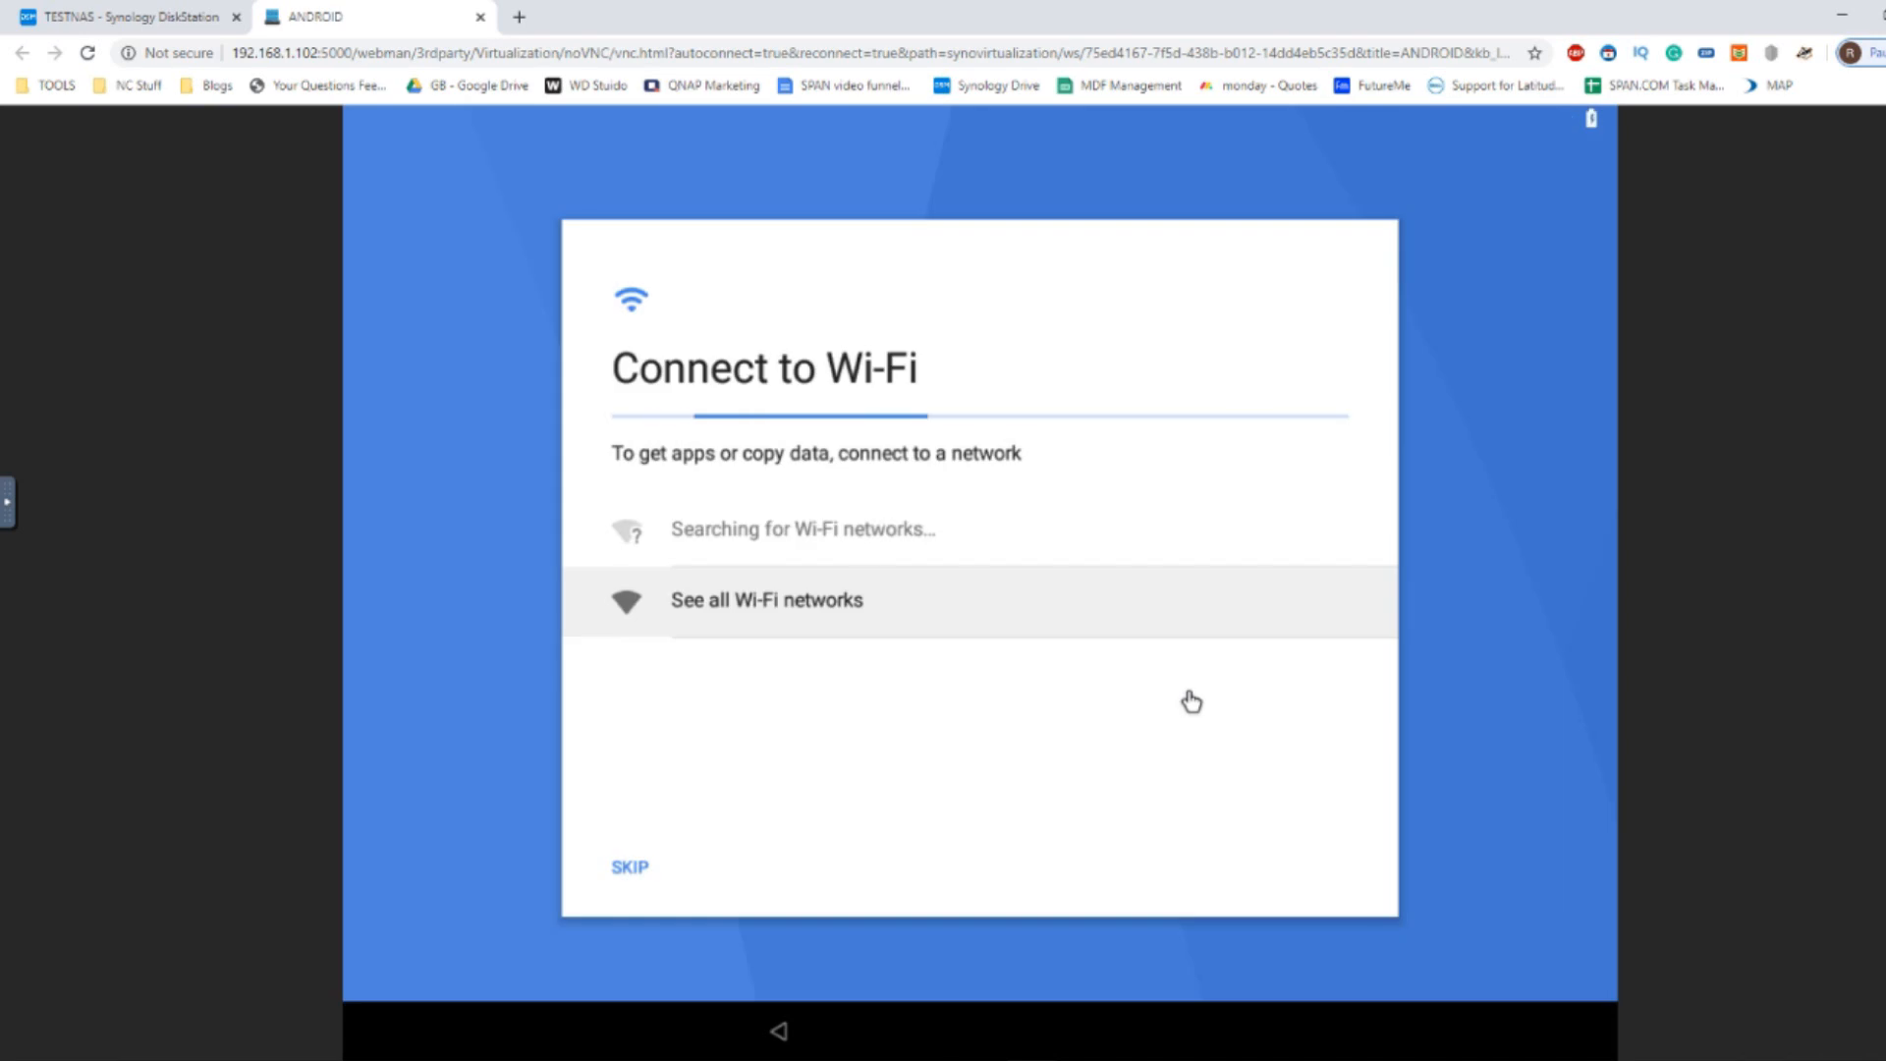
Step: Move past Wi-Fi and set the clock to 10:29 in the time picker
left_click(629, 866)
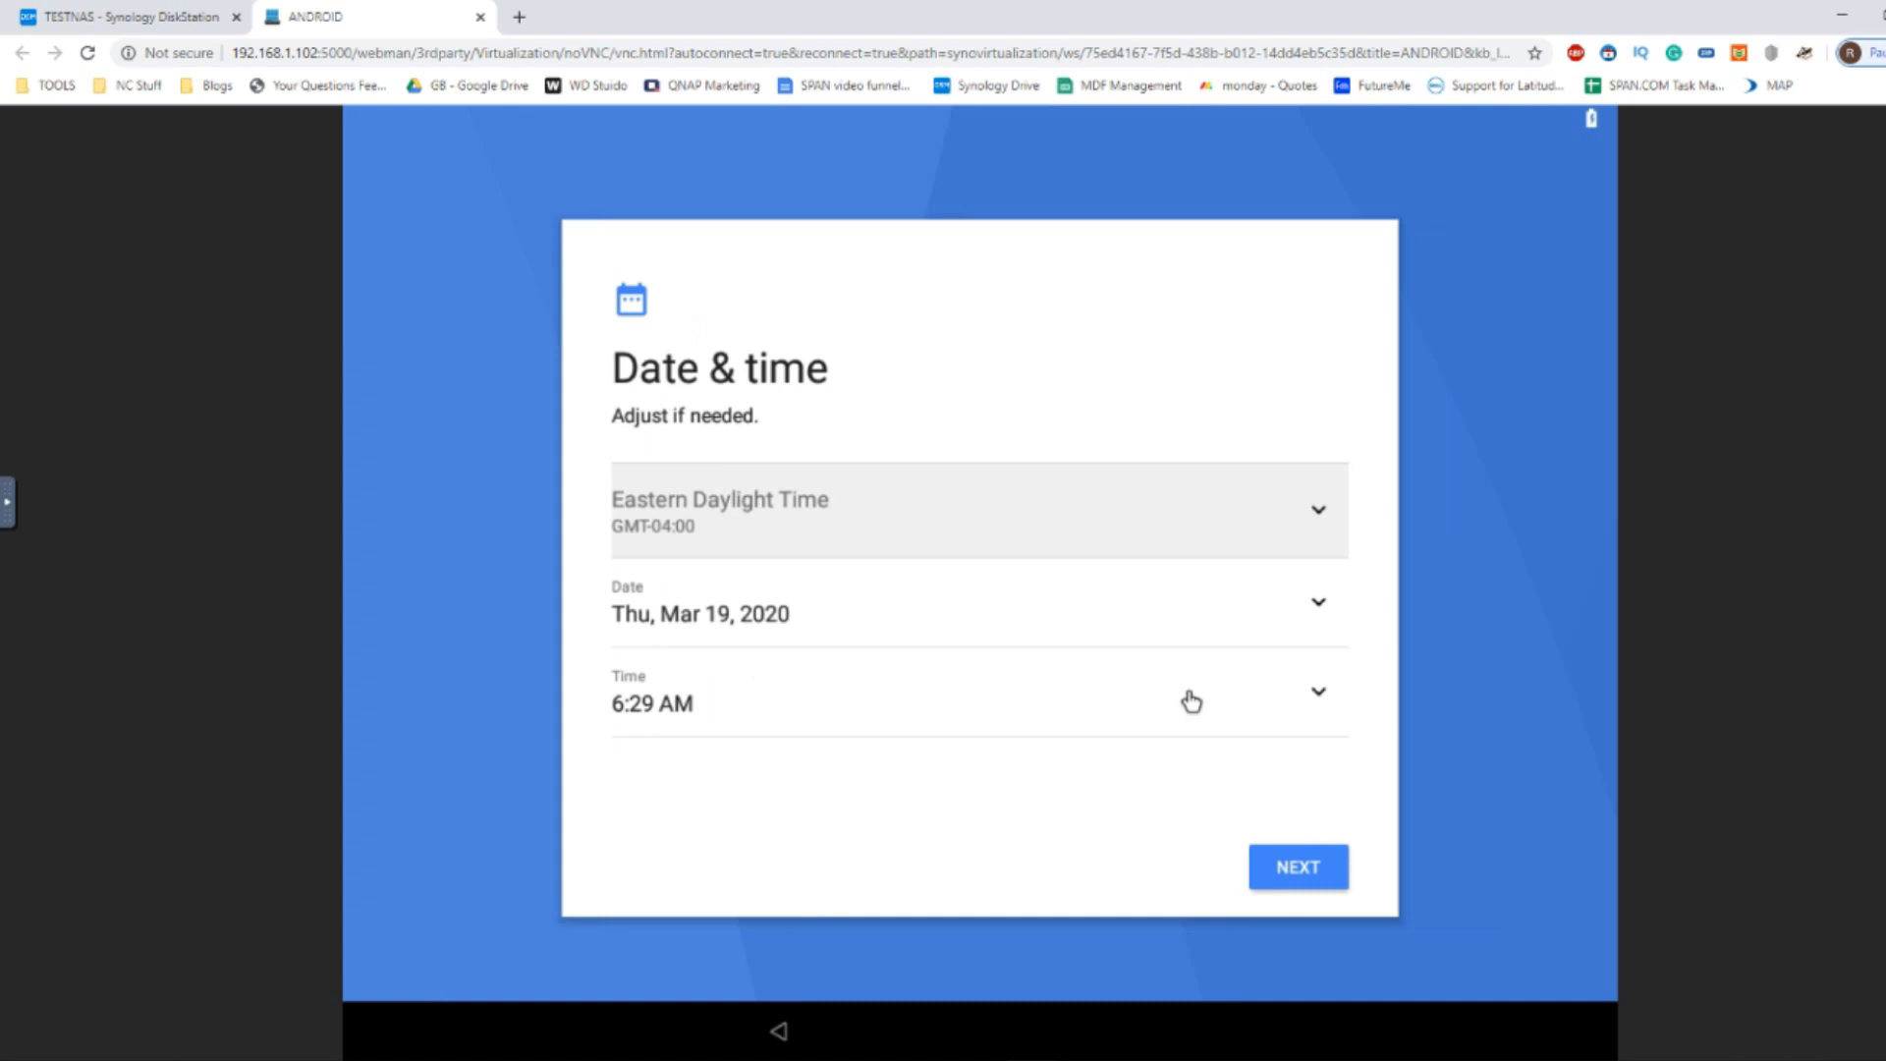
mouse_move(1246, 979)
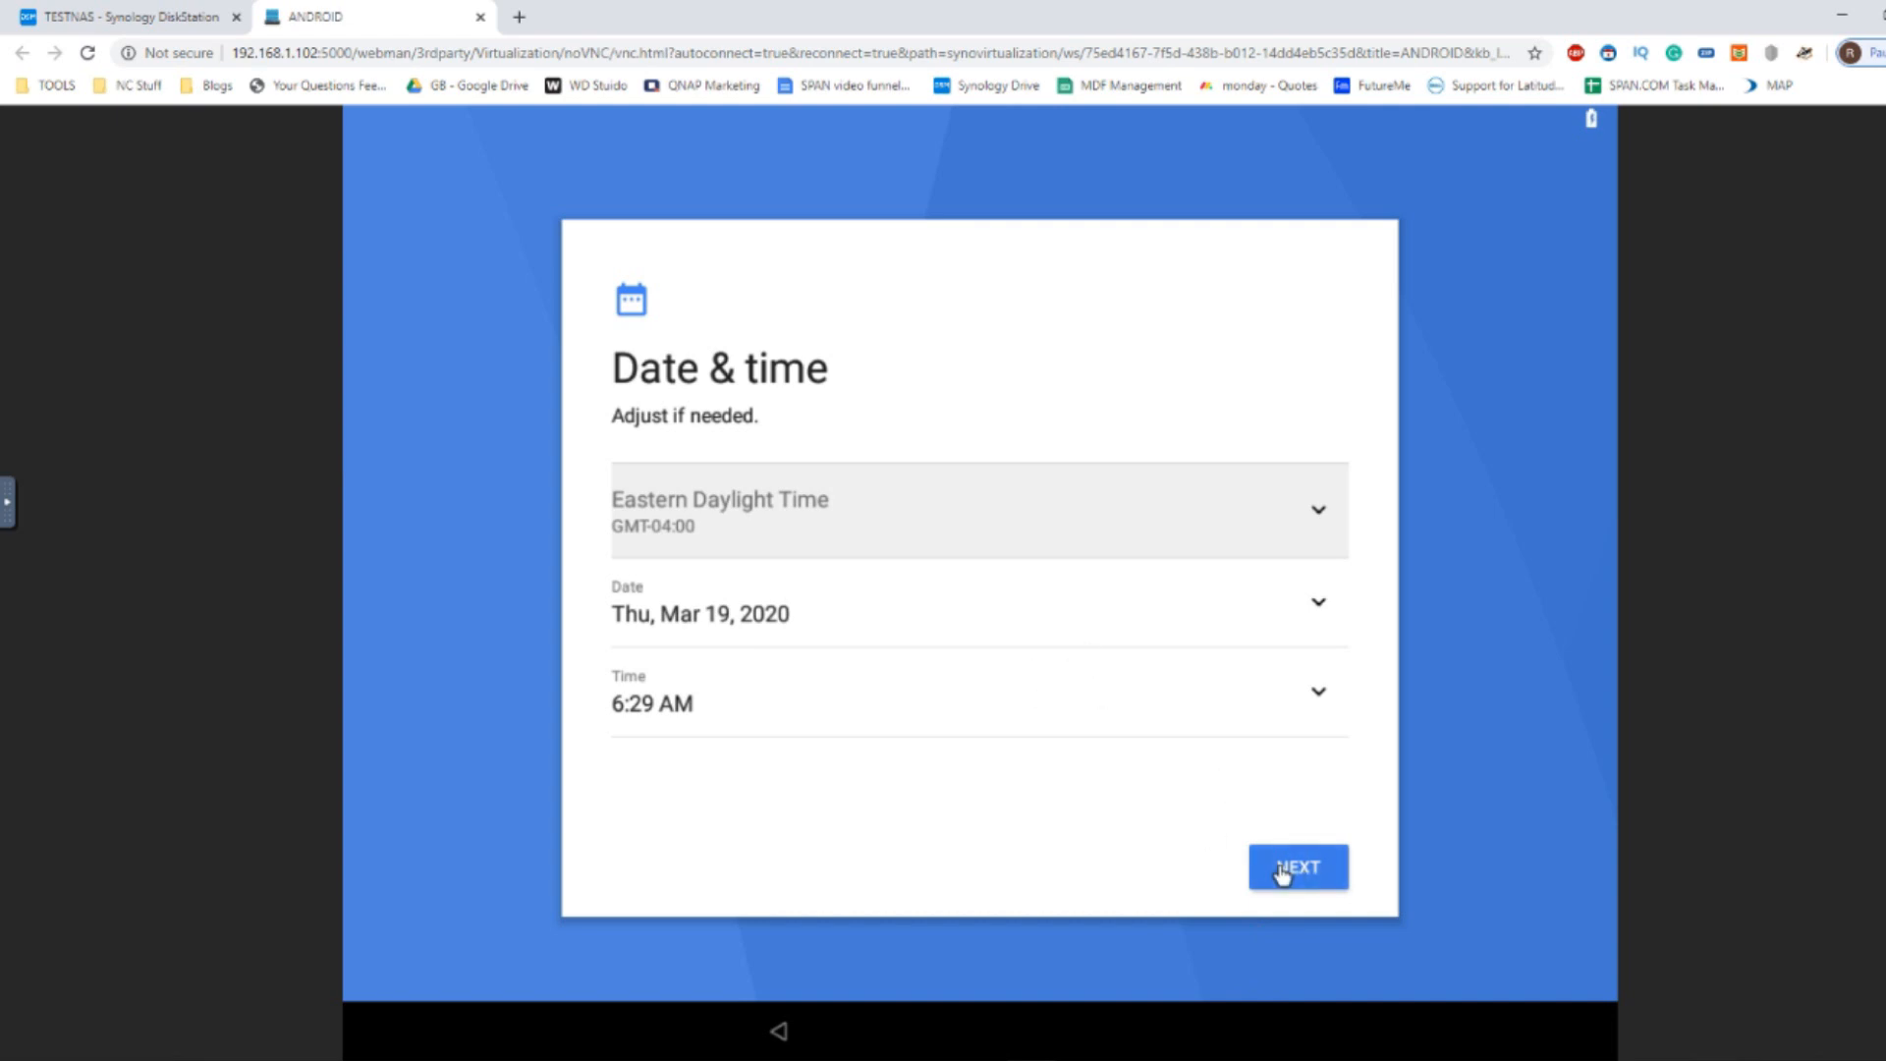
mouse_move(1313, 878)
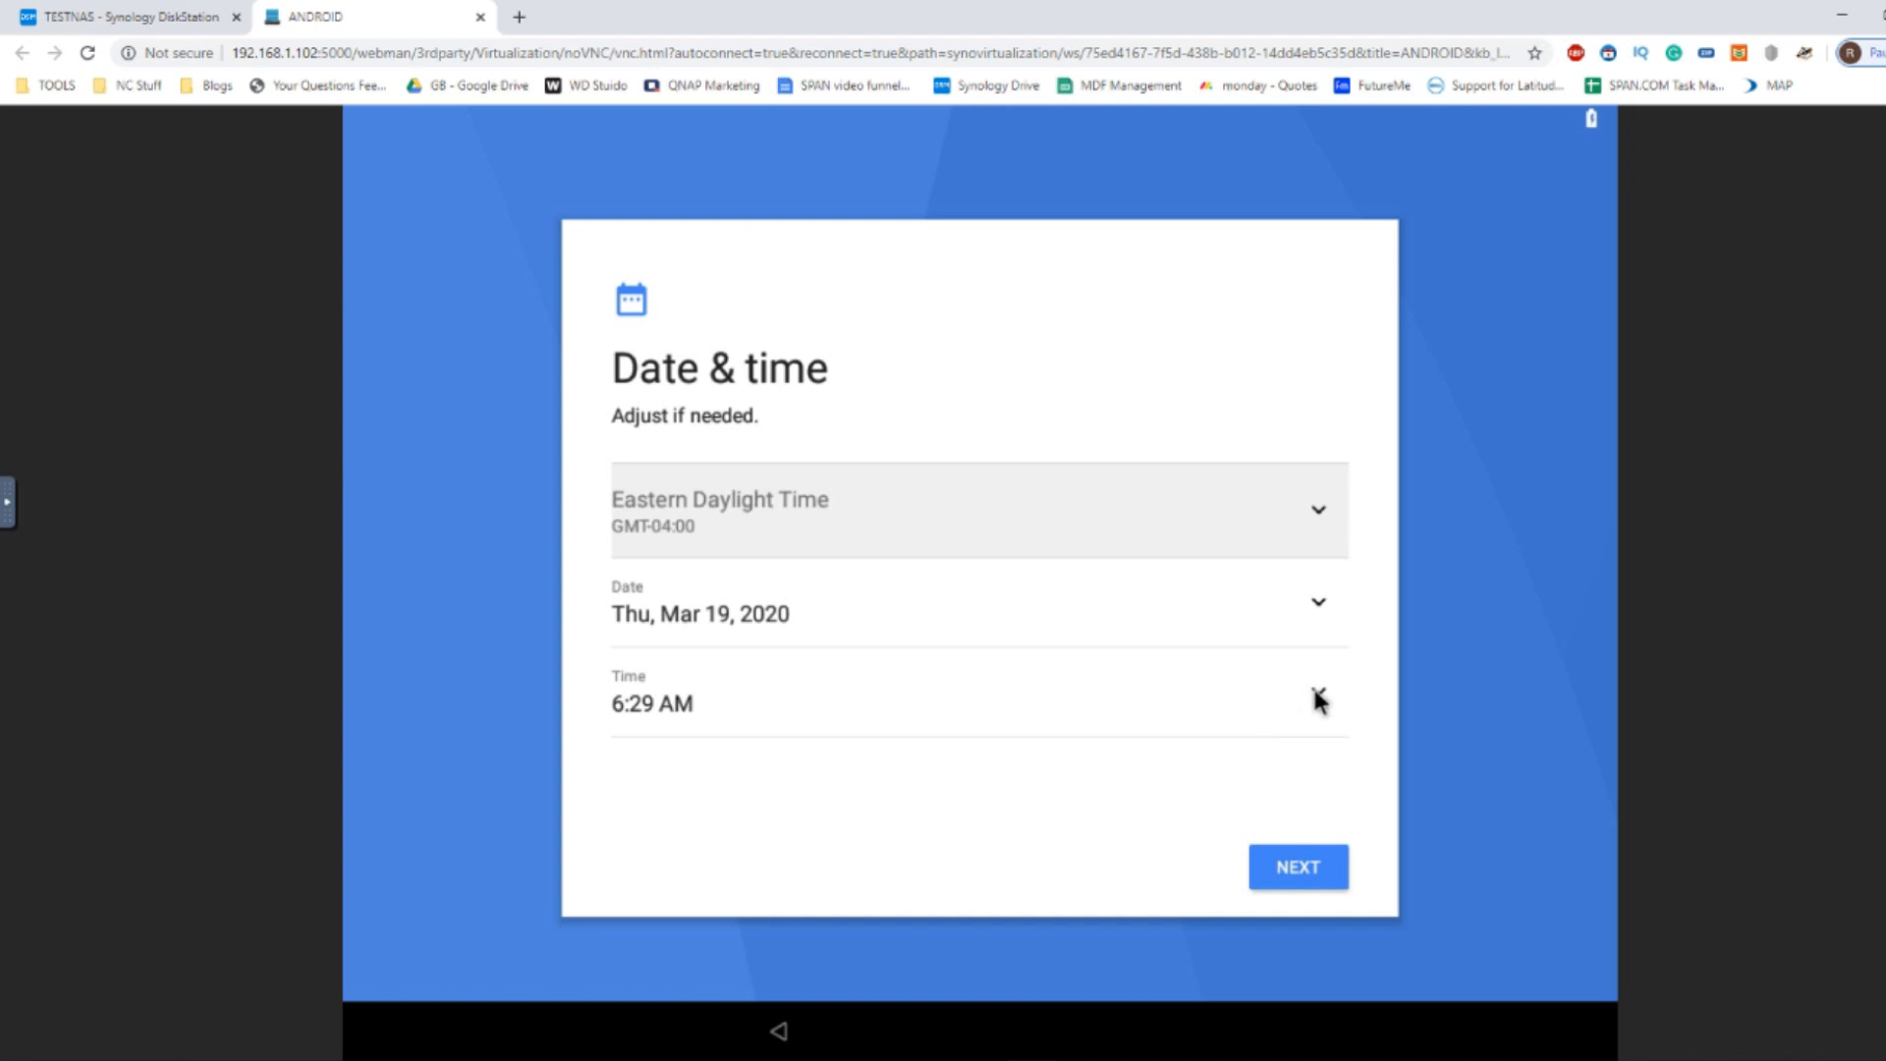
left_click(1317, 702)
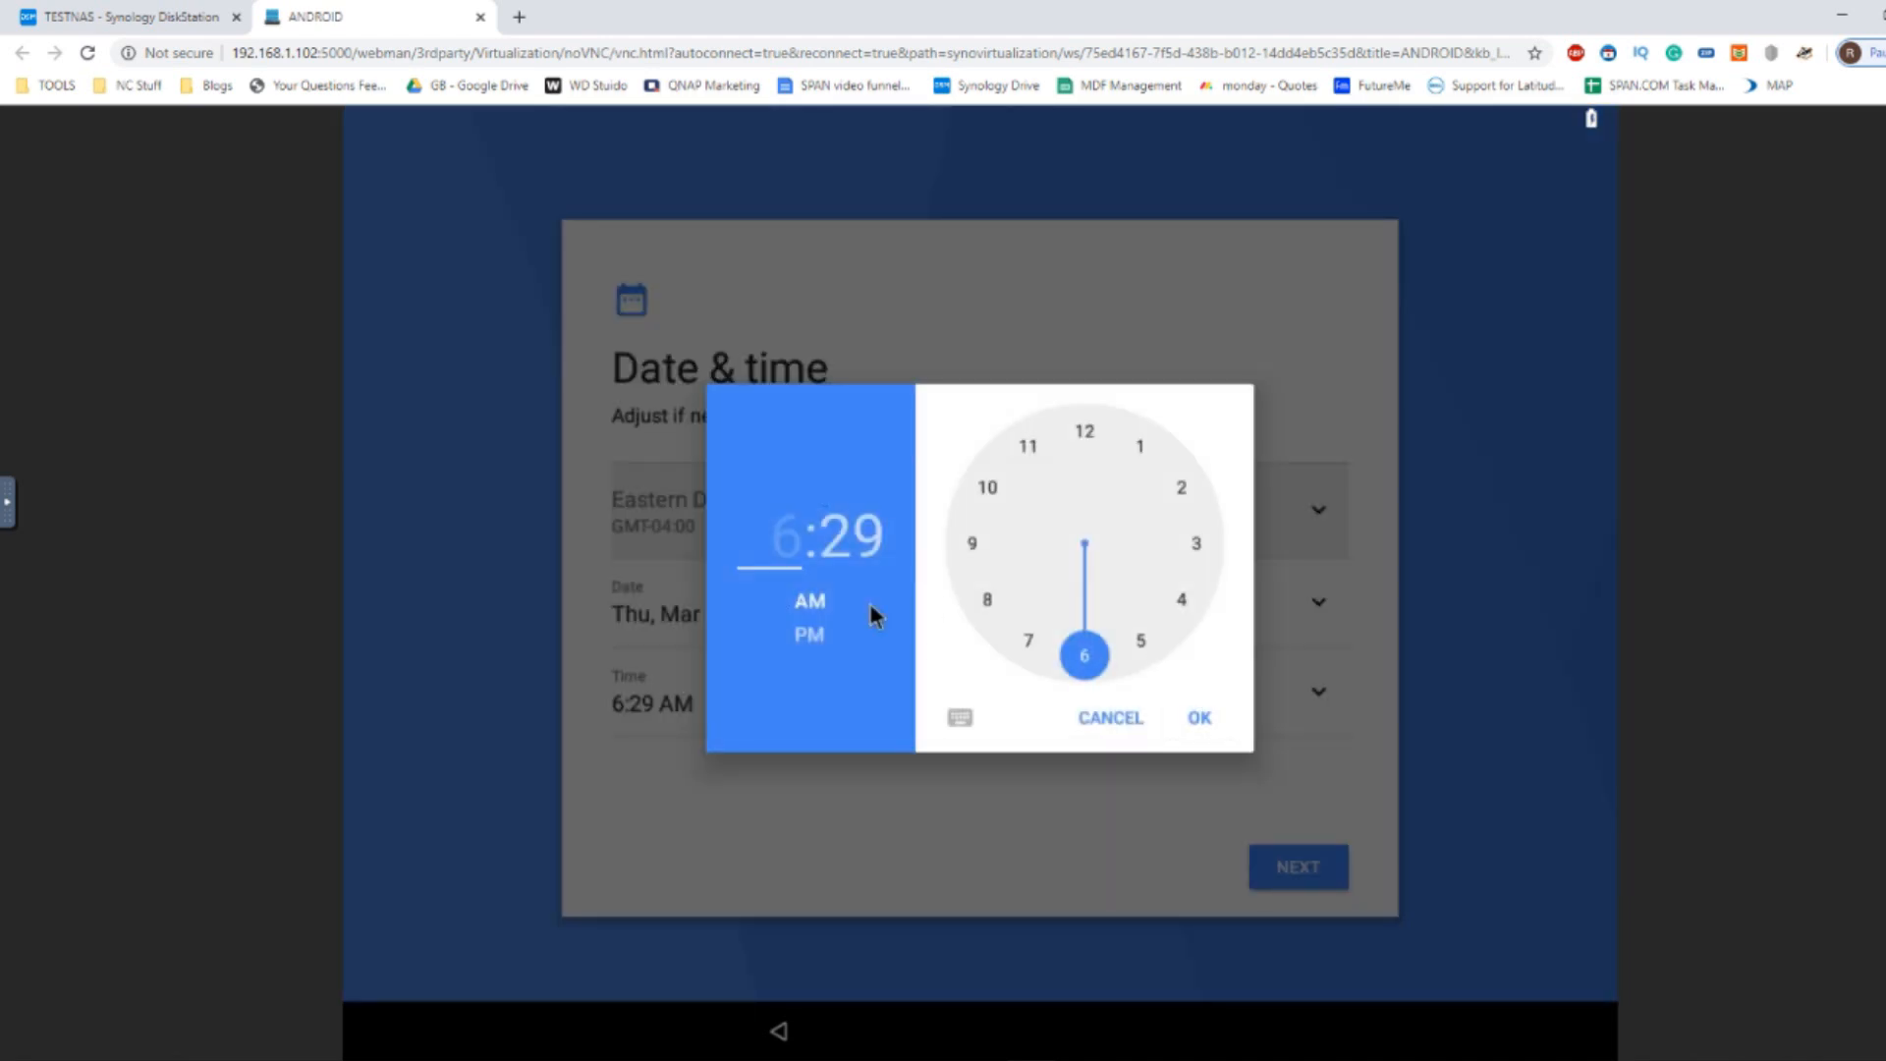
left_click(986, 488)
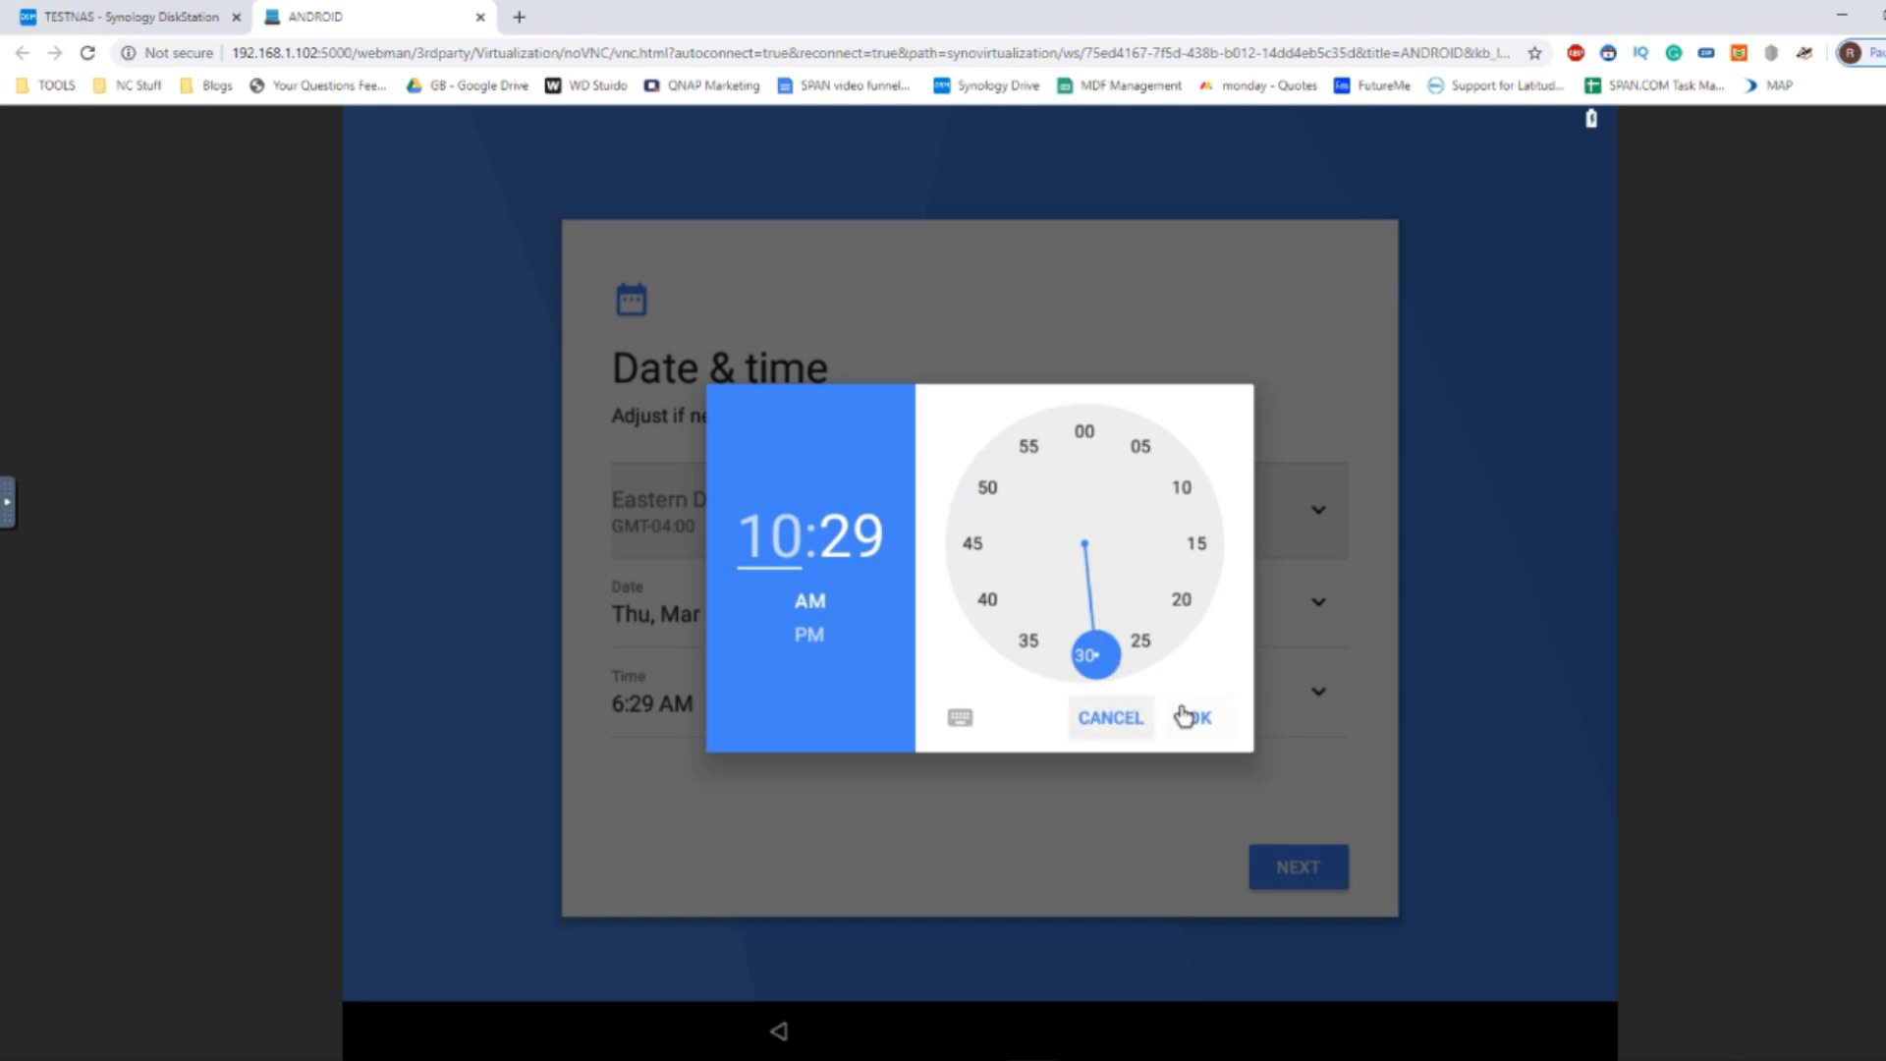
left_click(1197, 718)
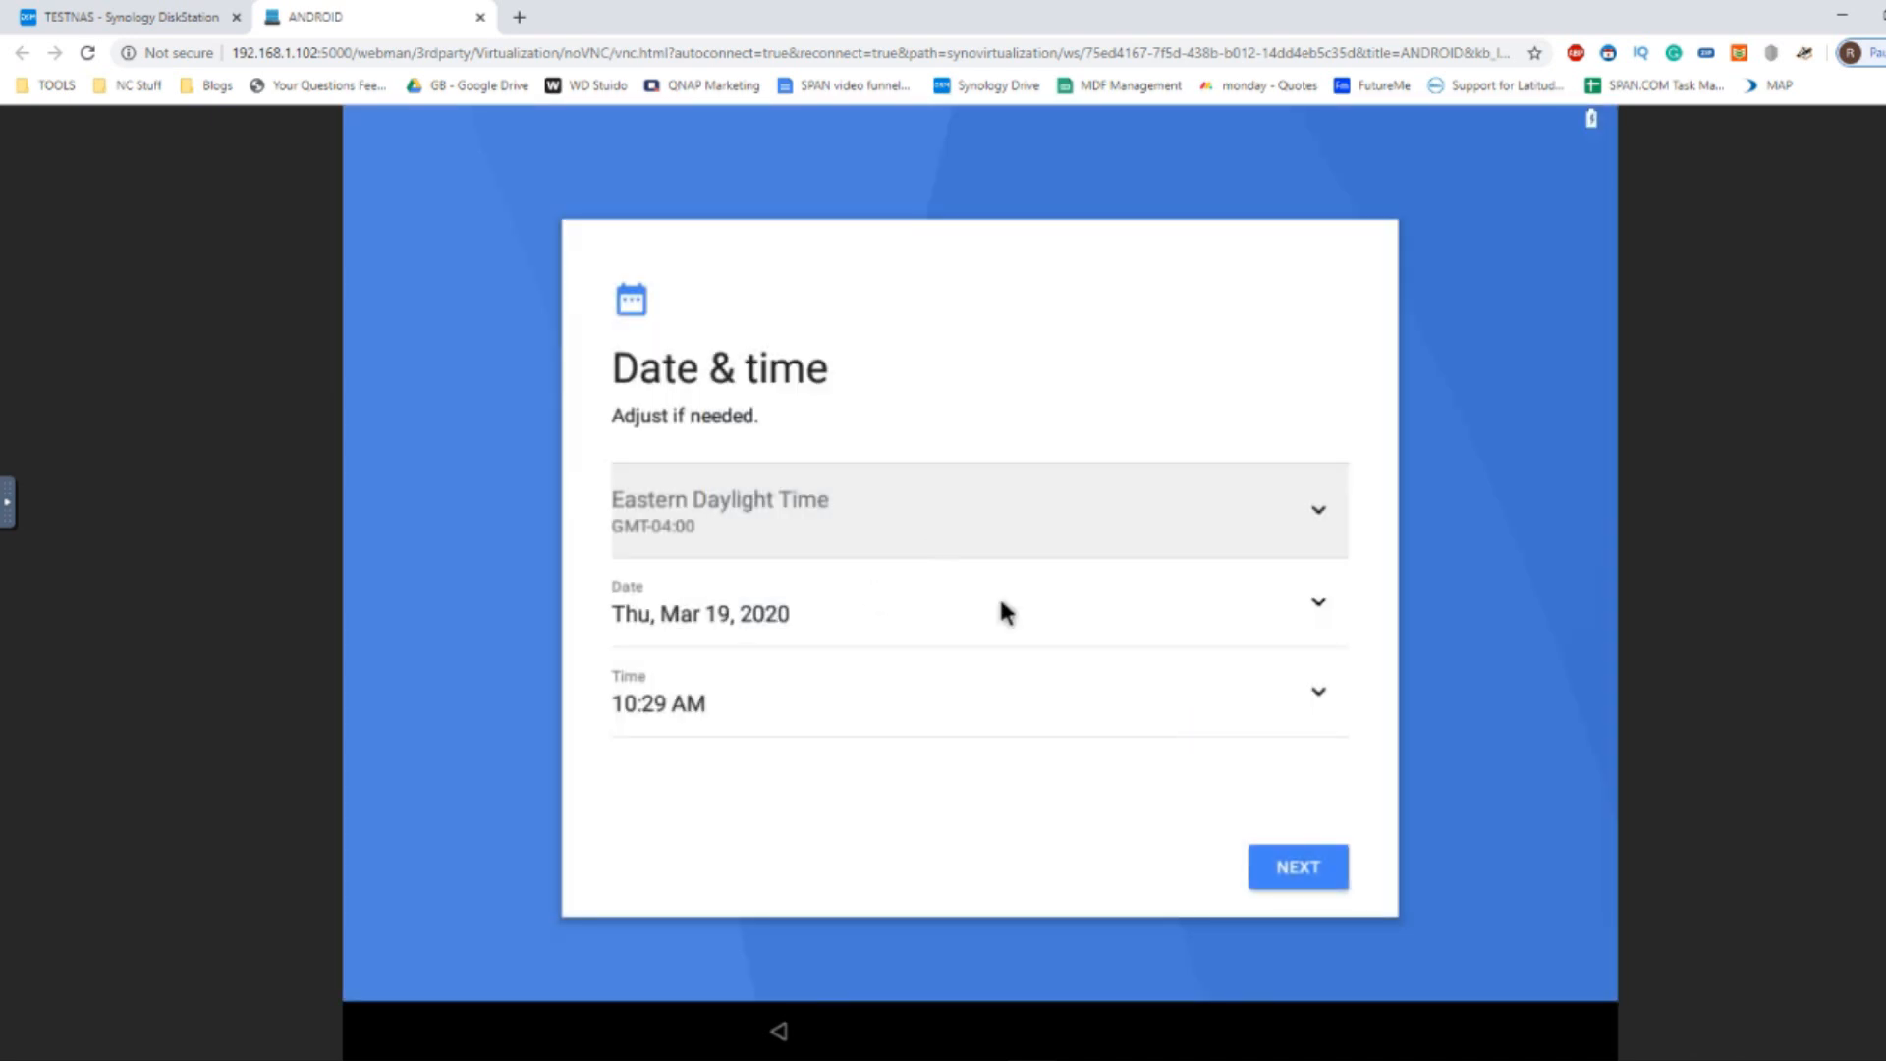
mouse_move(1008, 509)
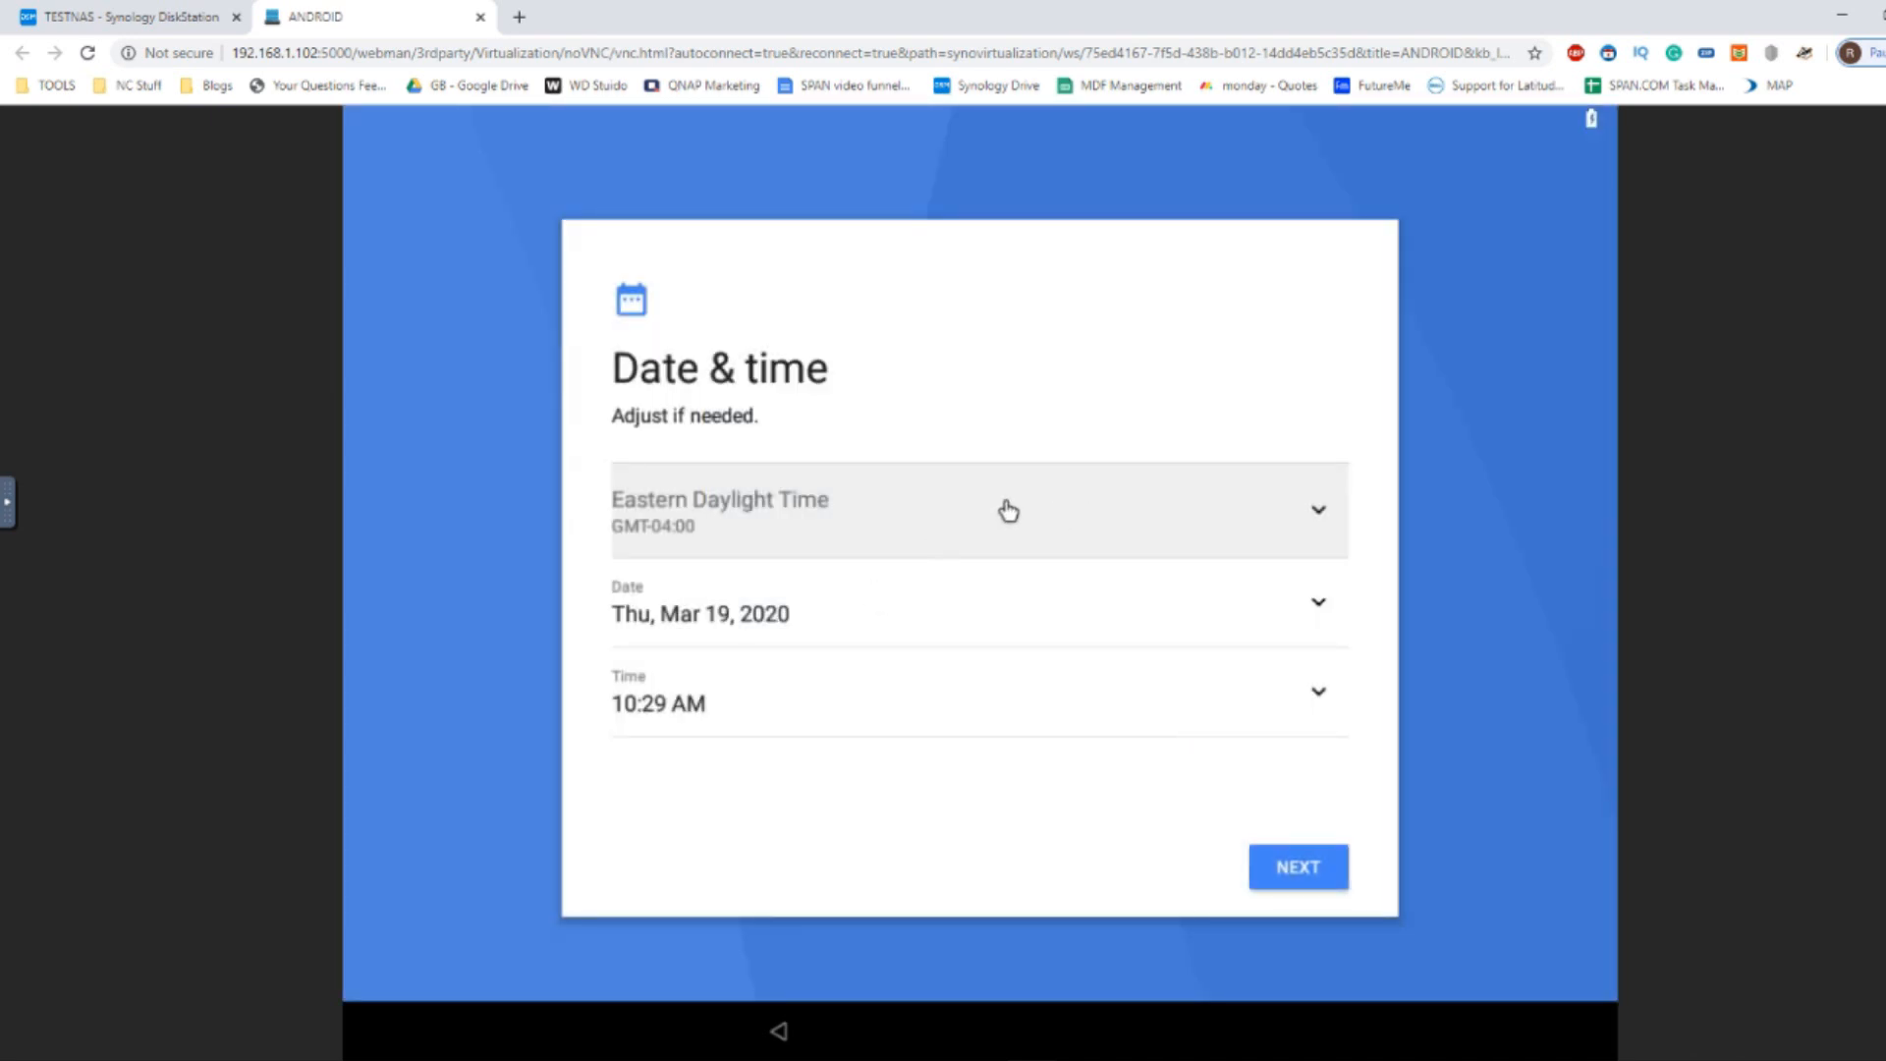
Step: Choose London as the time zone and confirm 10:29 PM on Thu, Mar 19, 2020
left_click(978, 509)
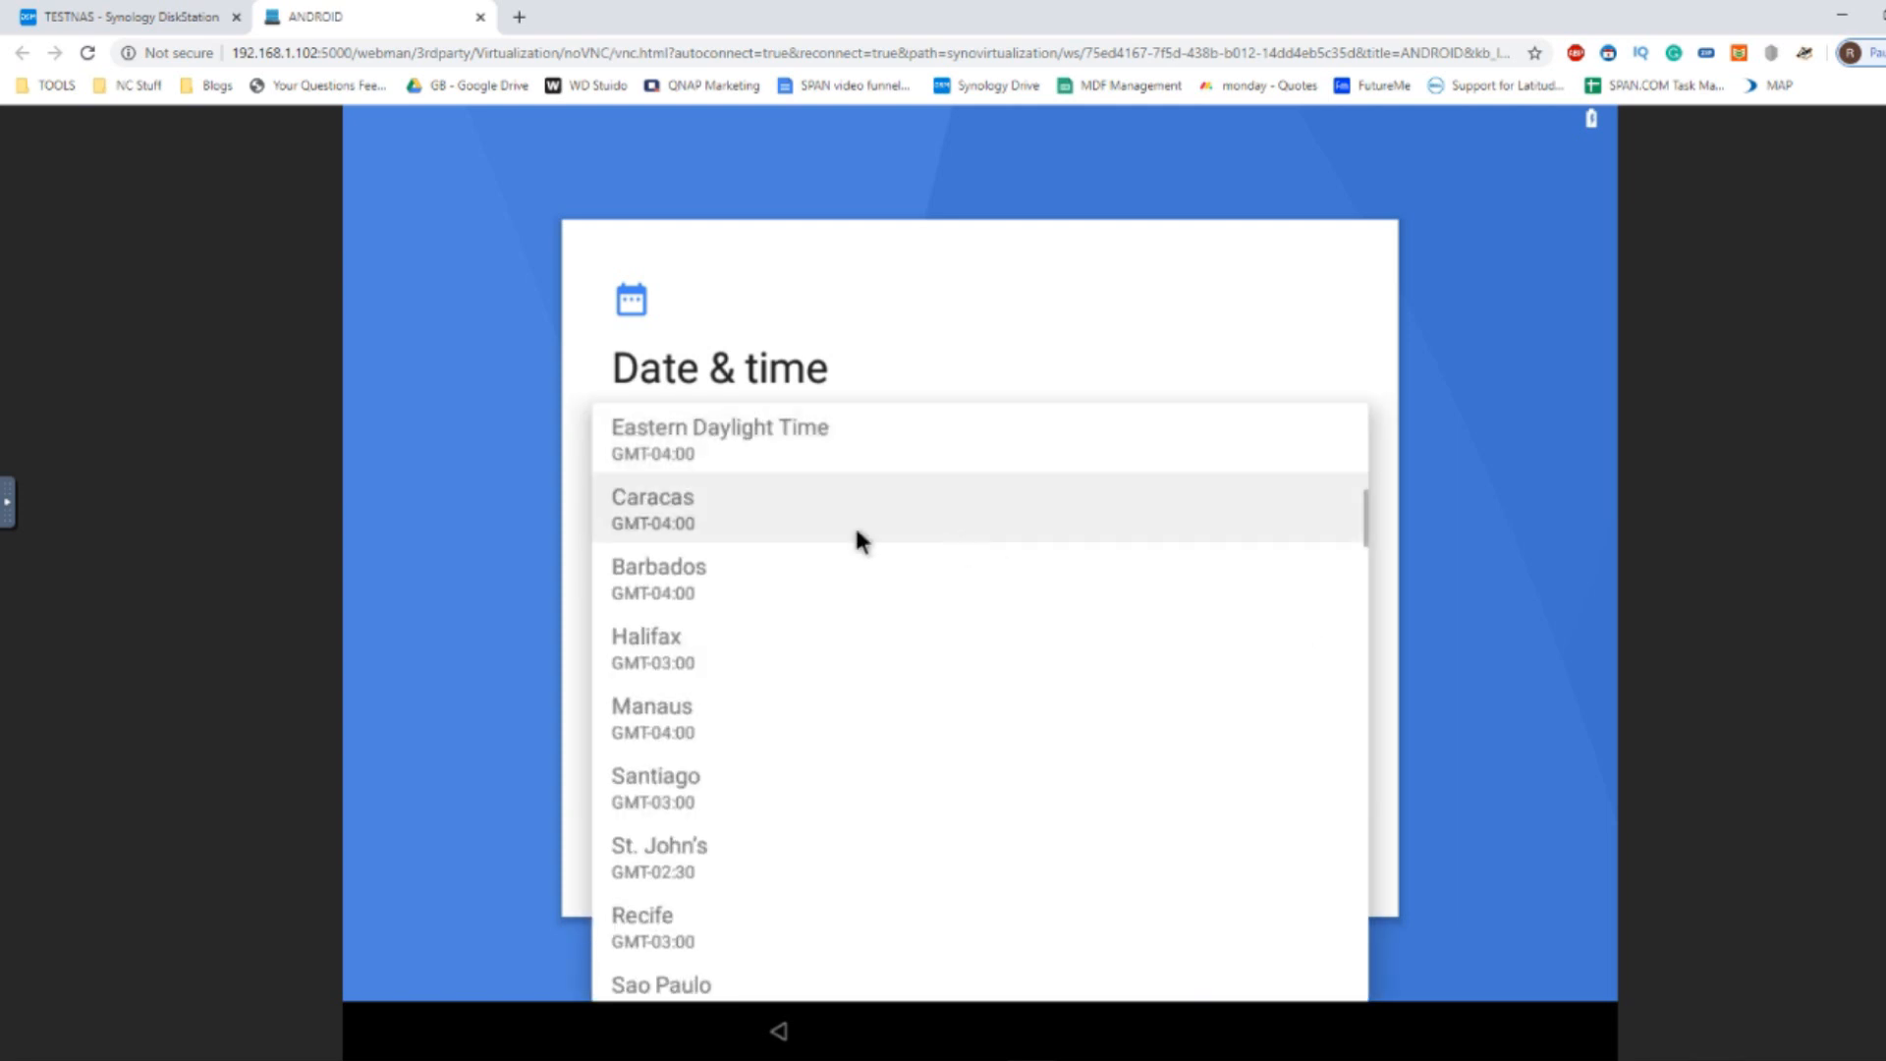
scroll("down", 3)
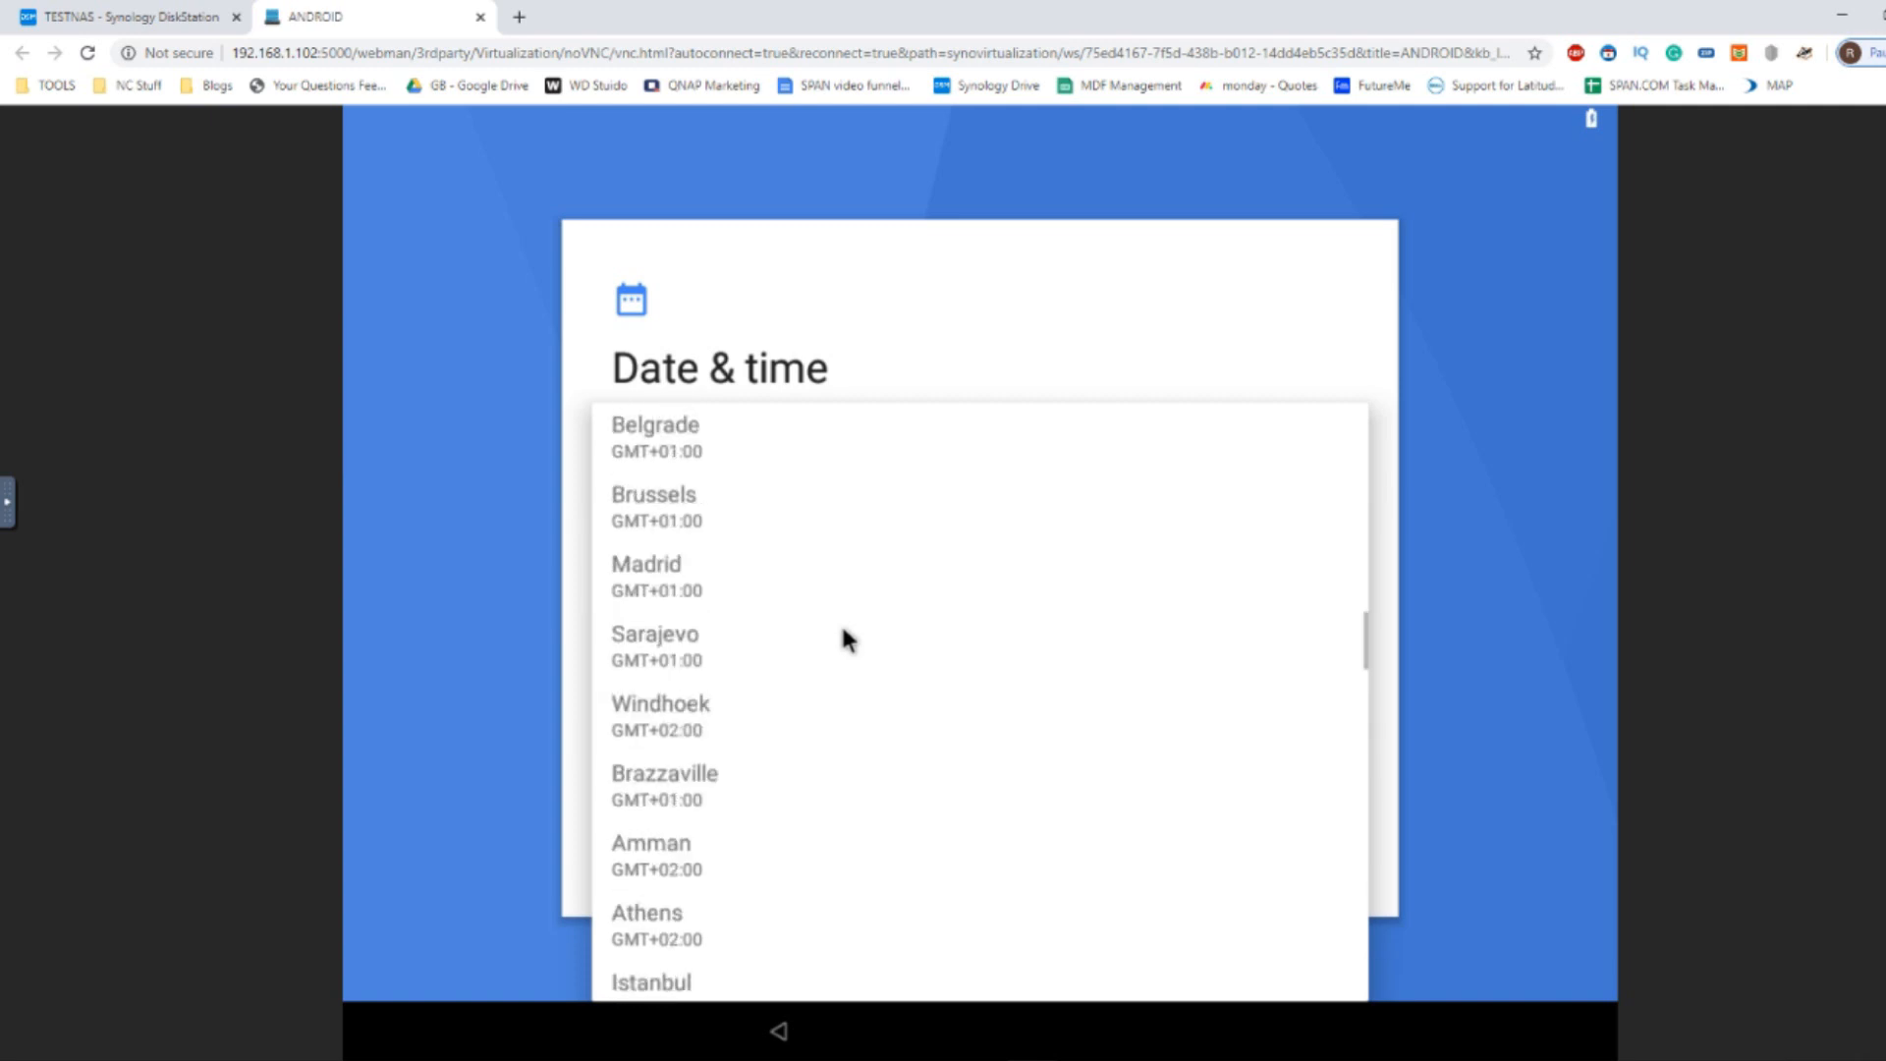
scroll("down", 3)
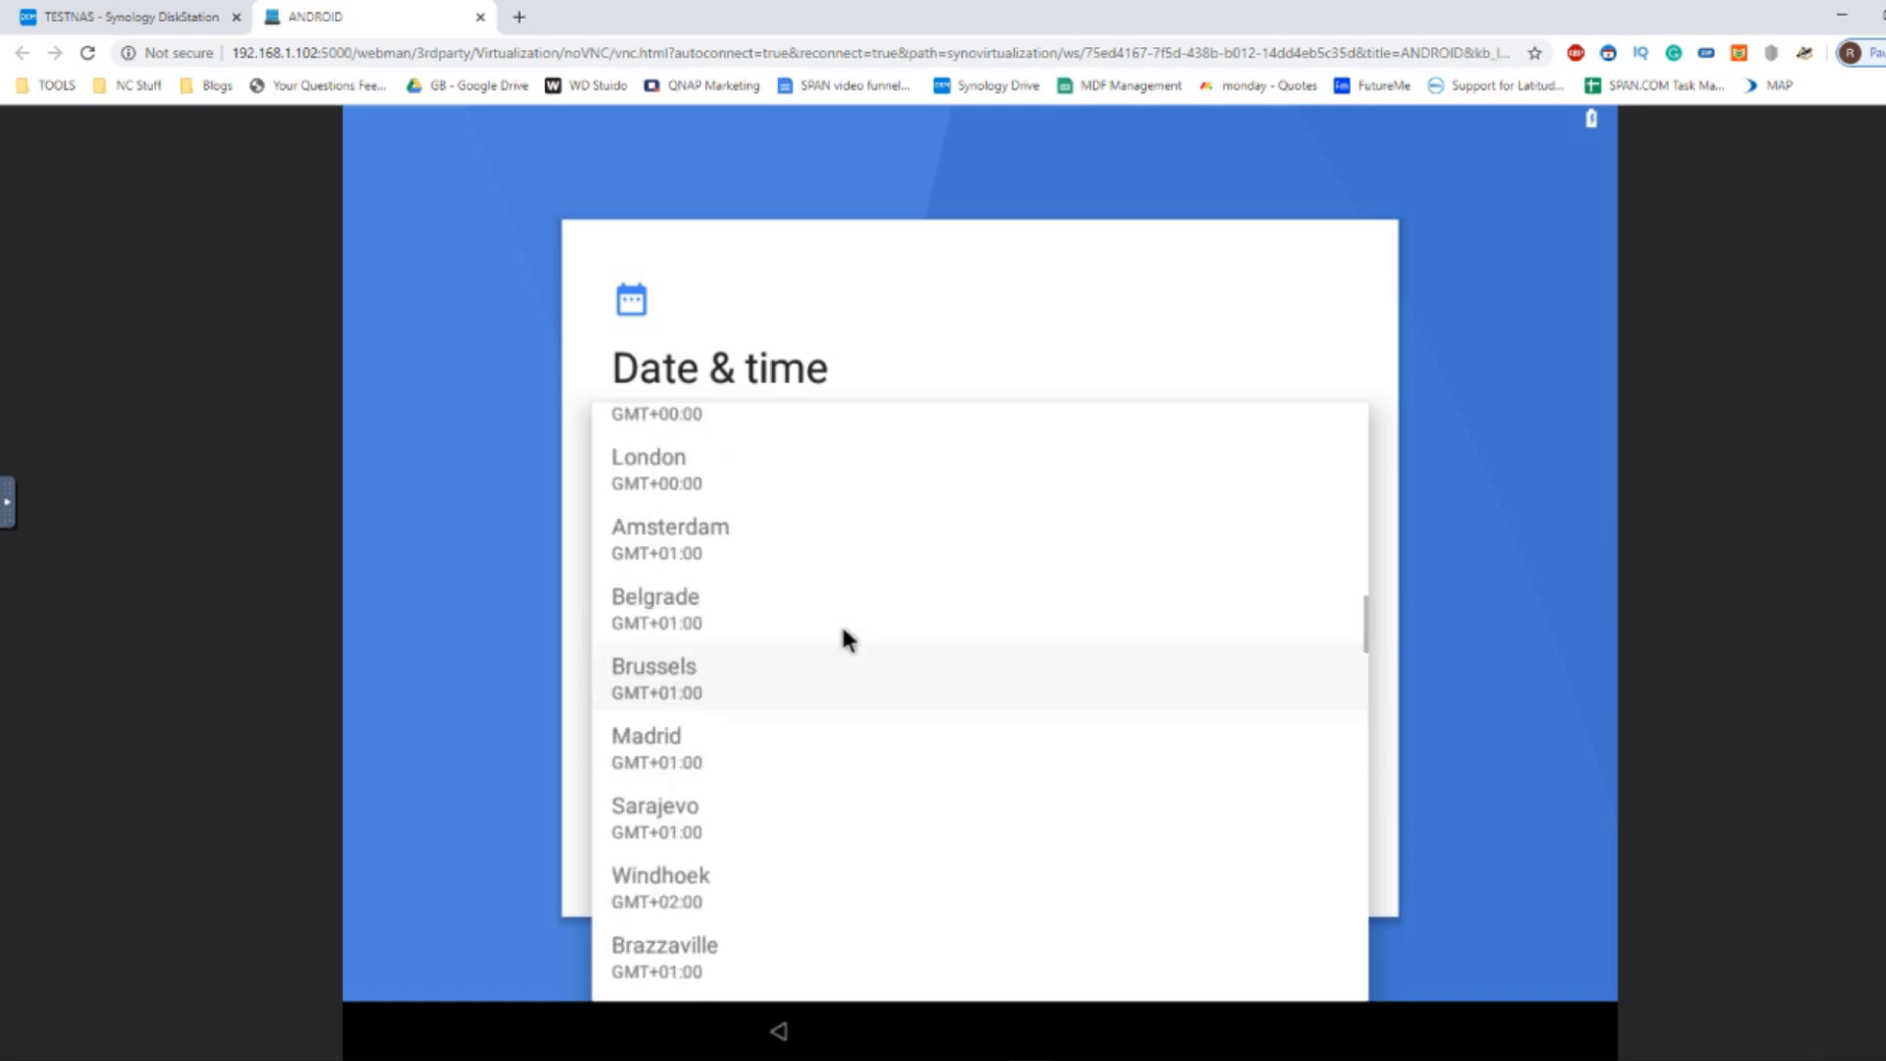
left_click(649, 470)
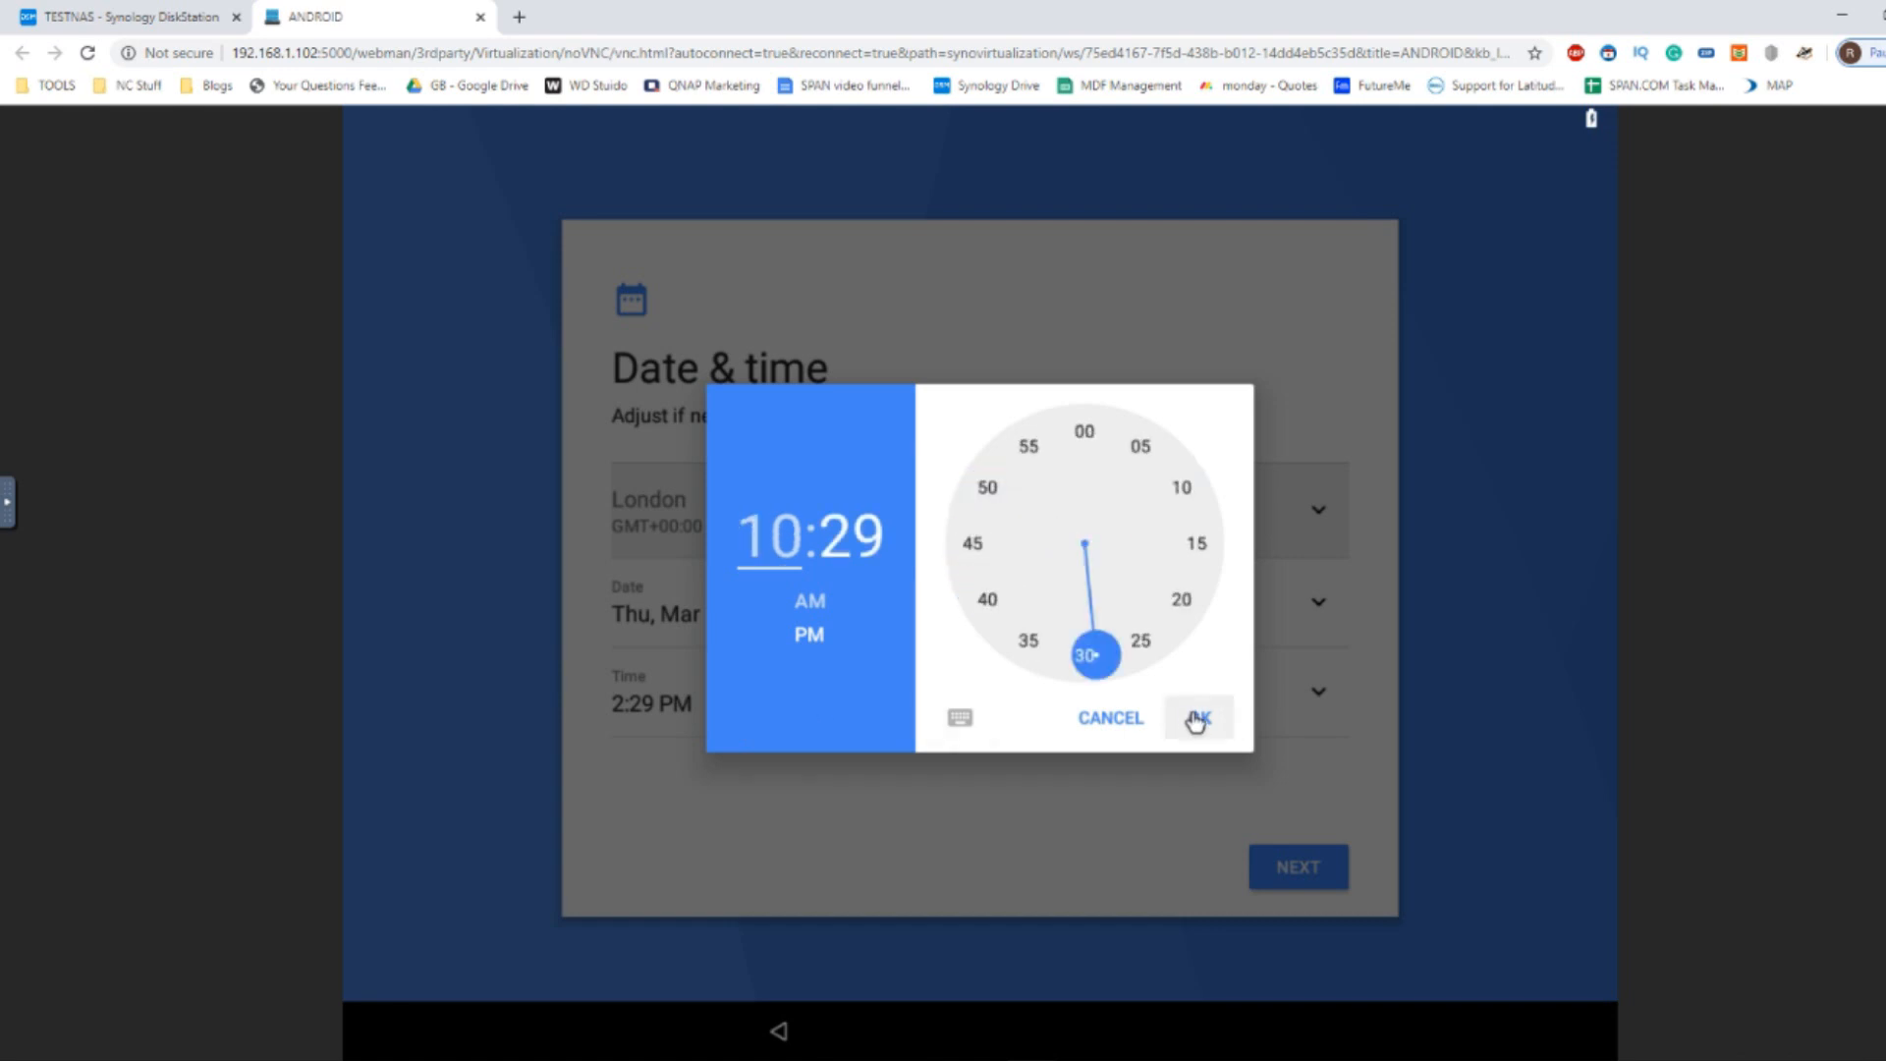
left_click(1198, 720)
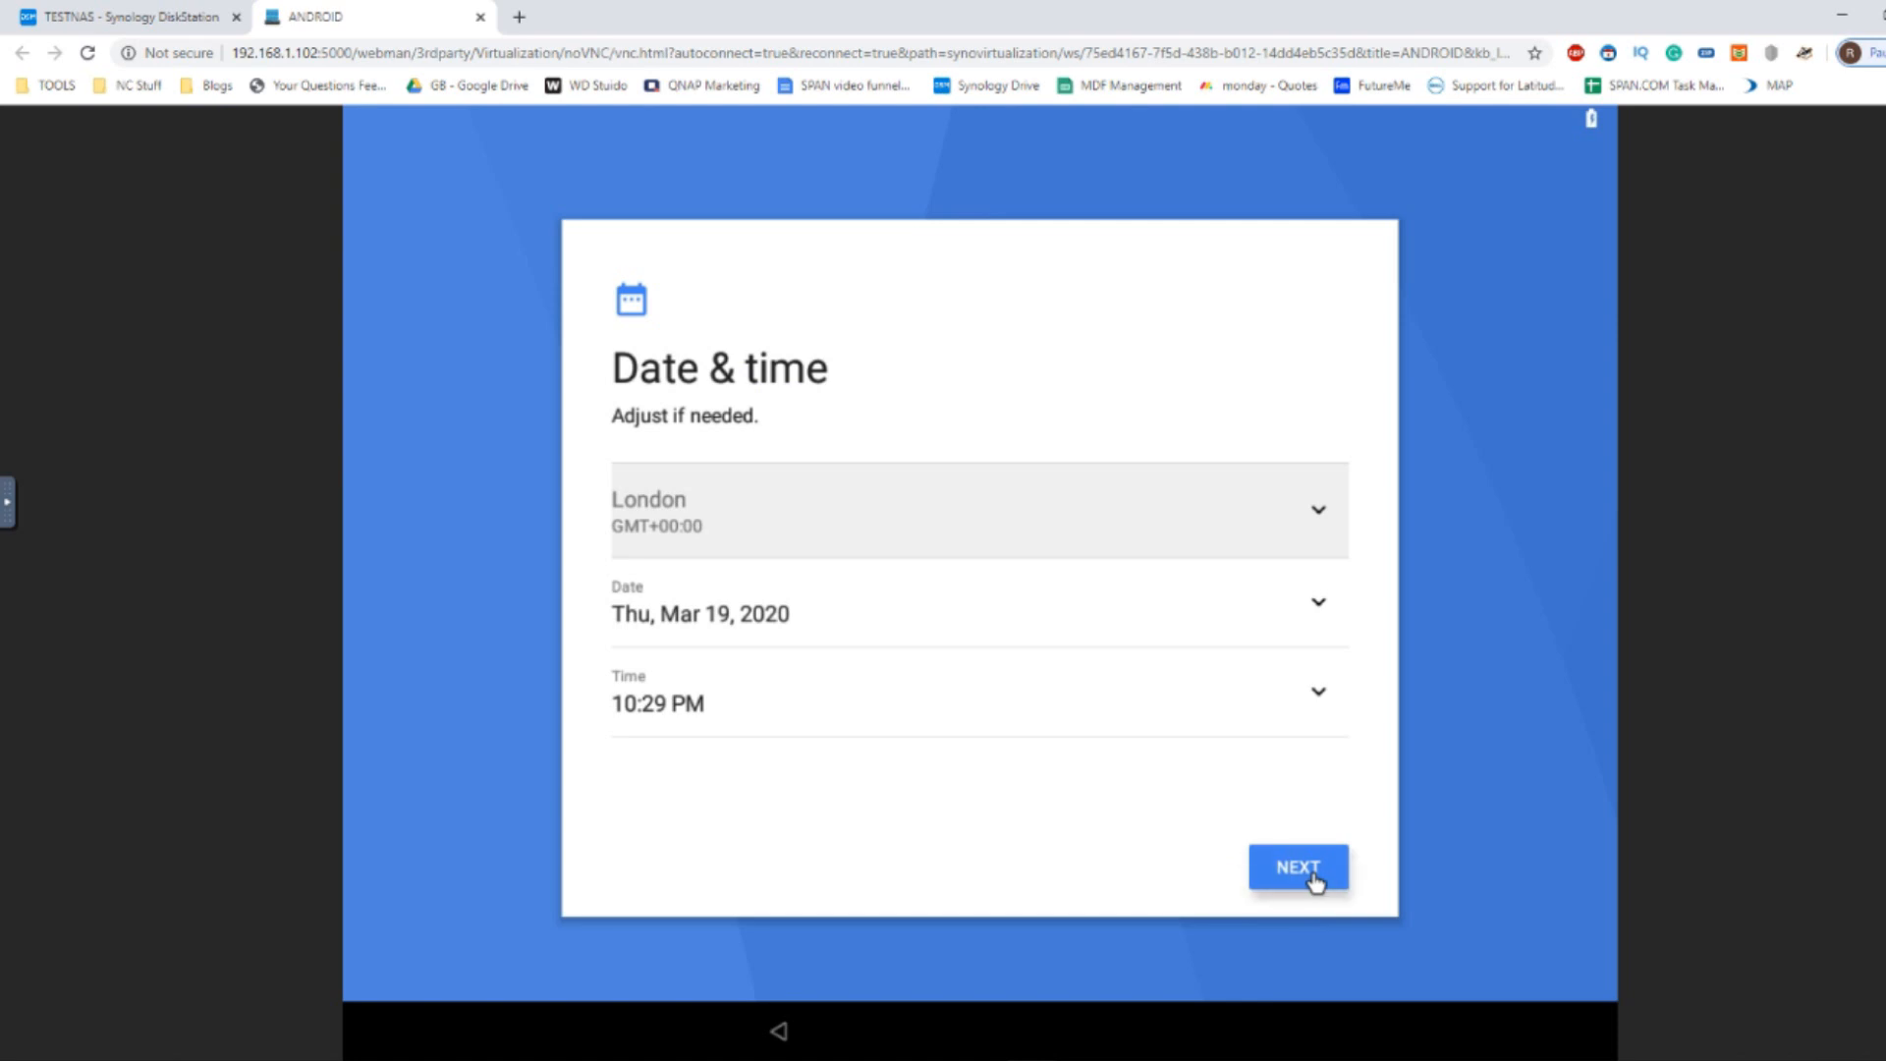
Step: Enter the owner name ANDROID ROBBIE and continue
left_click(1297, 866)
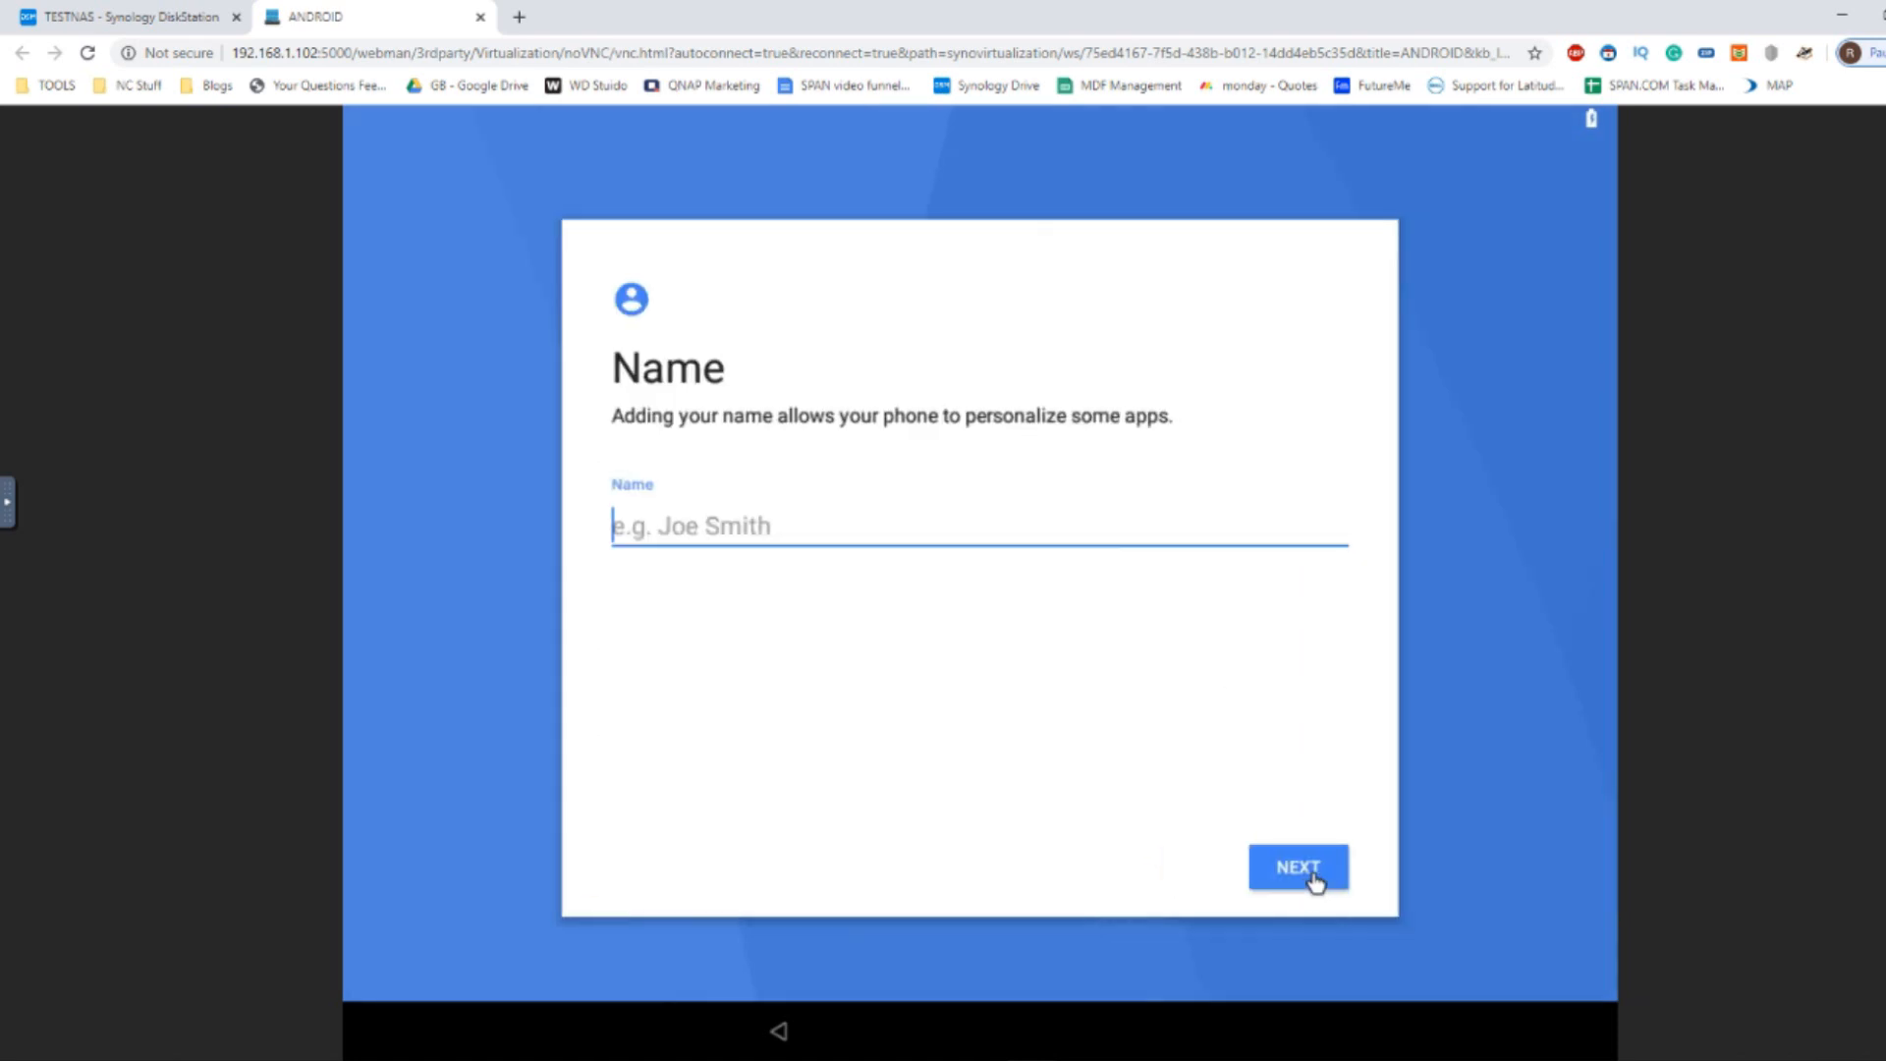
type("ND")
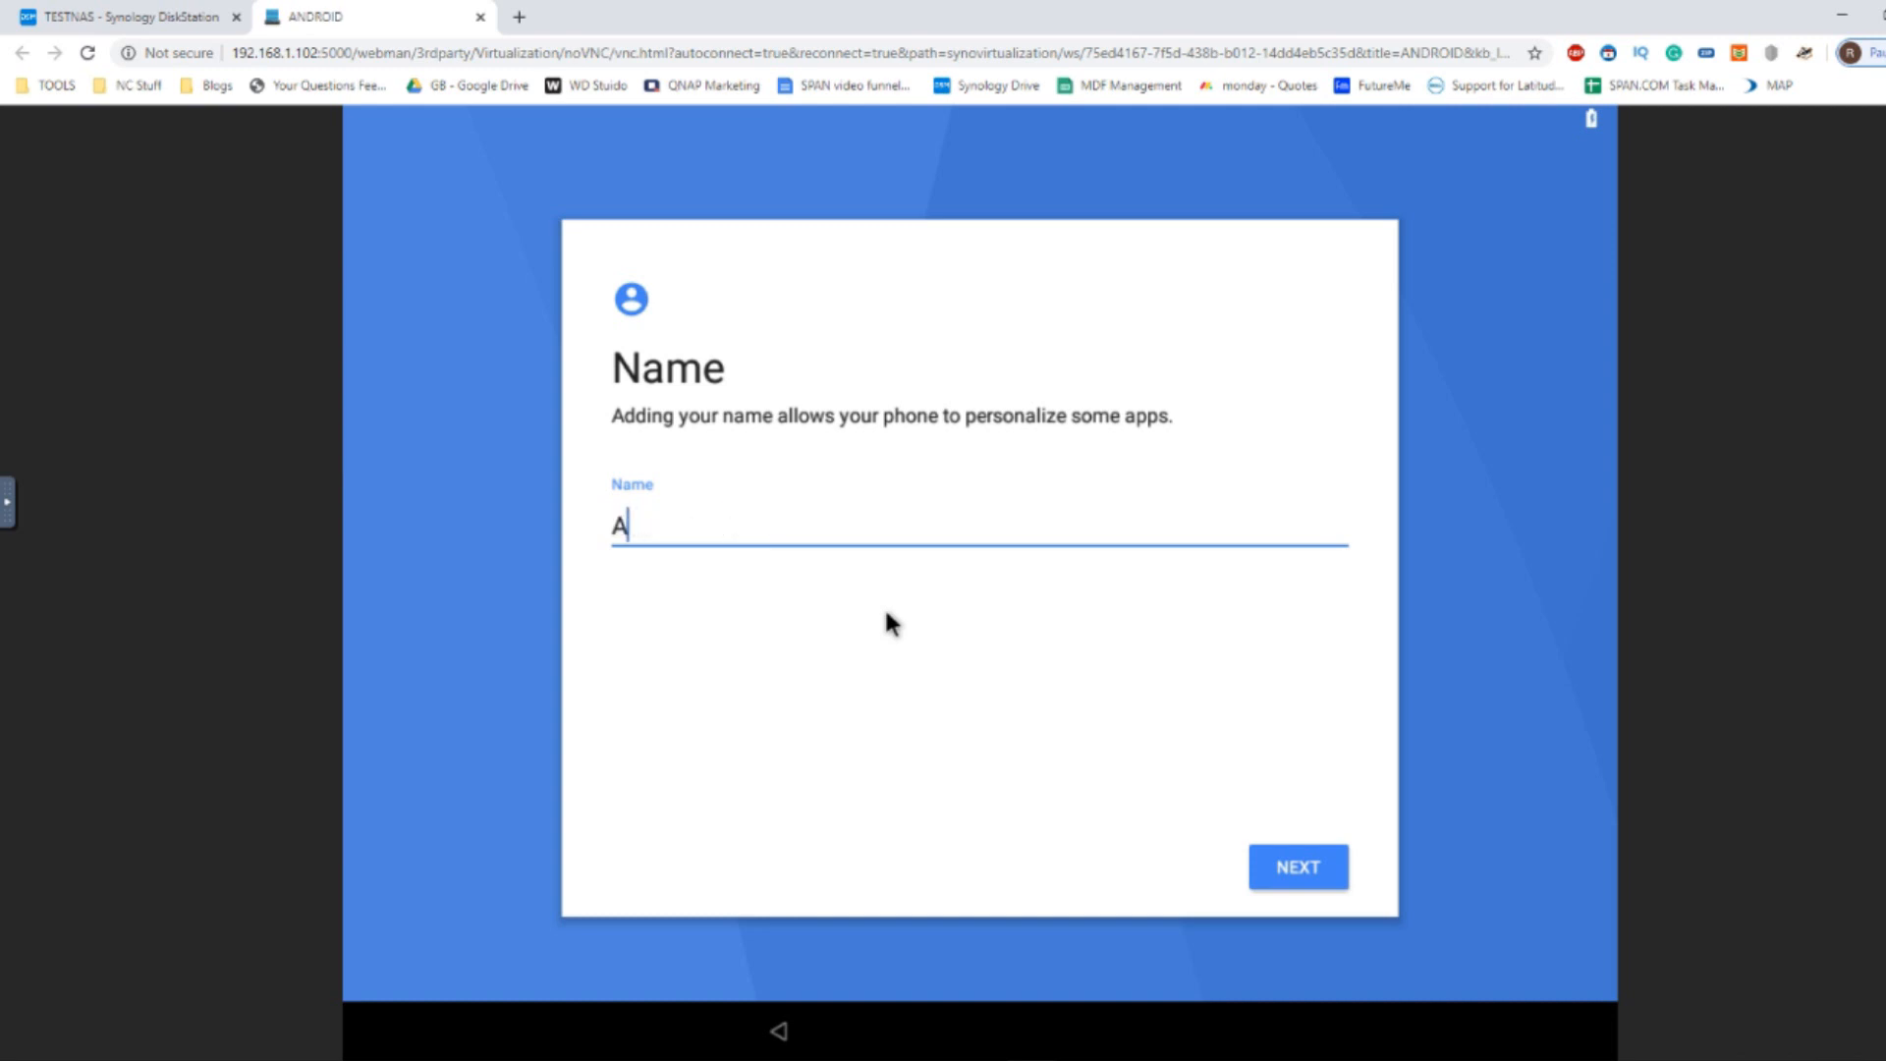
type("NDROID ROBBIE")
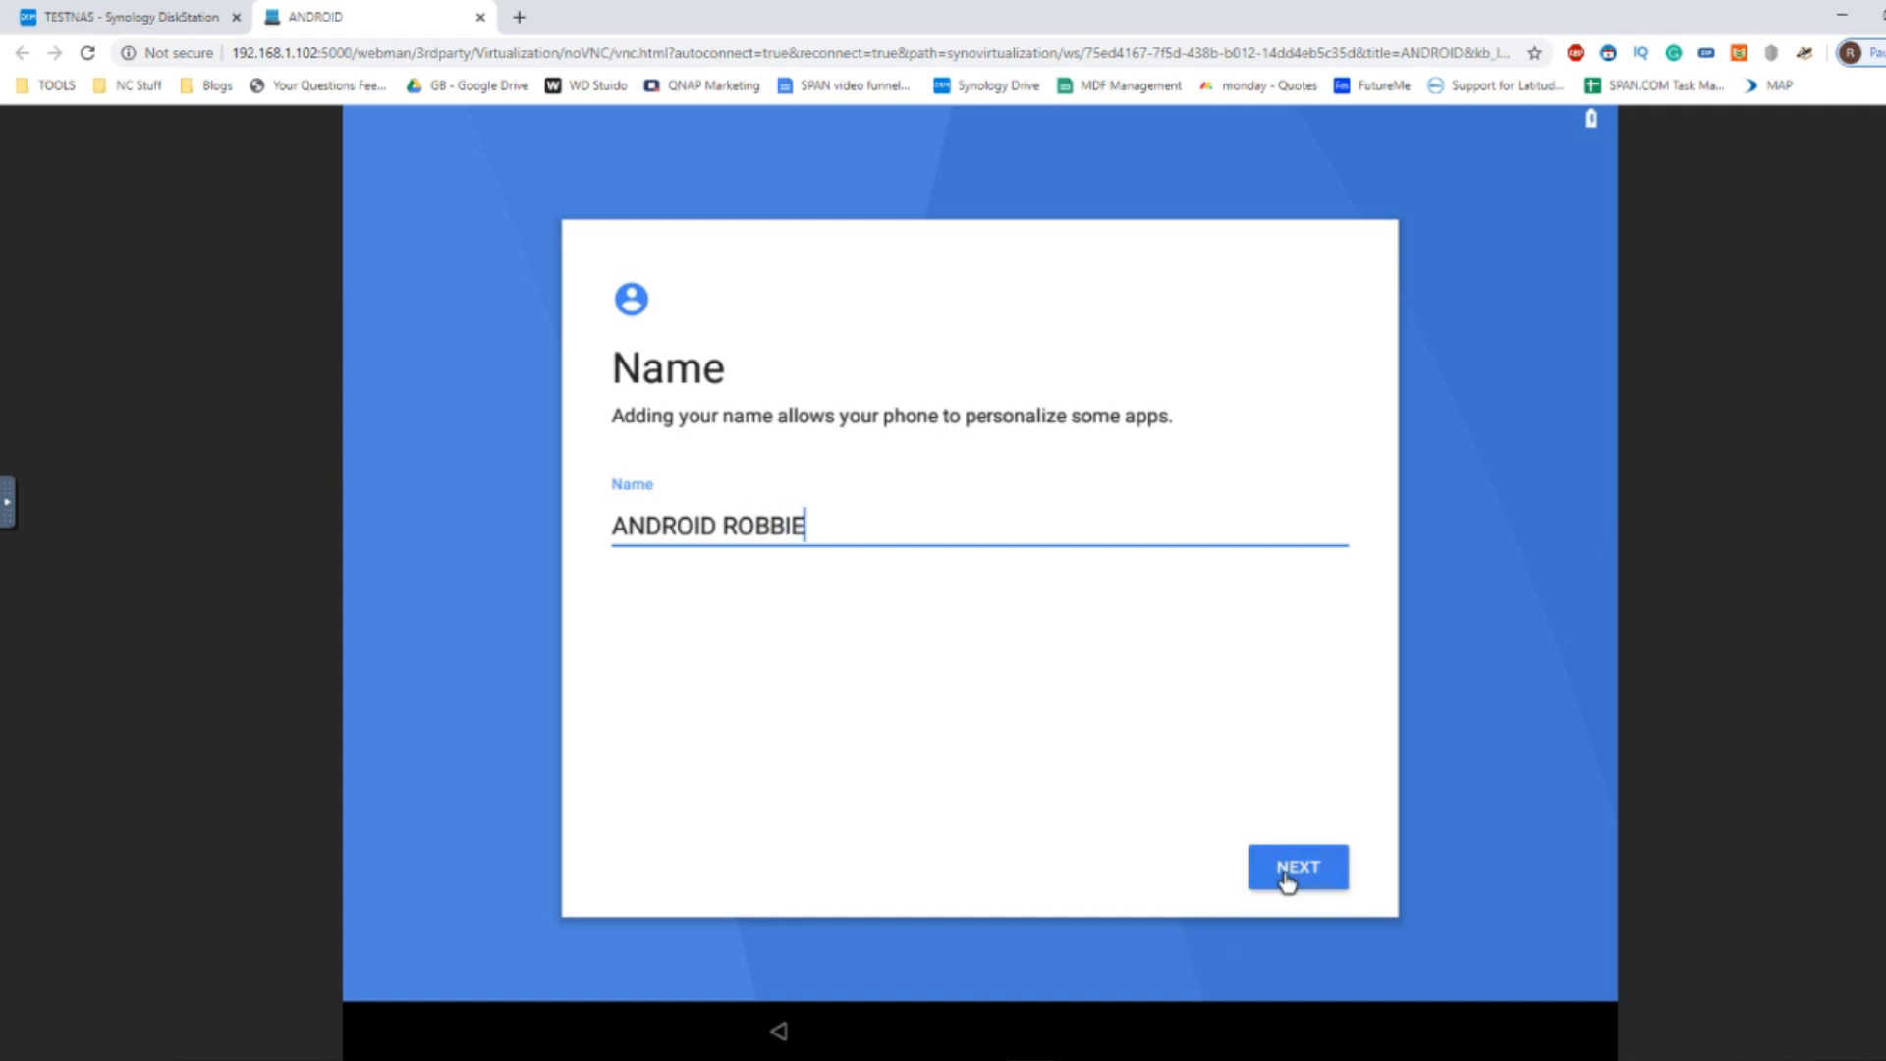
mouse_move(923, 548)
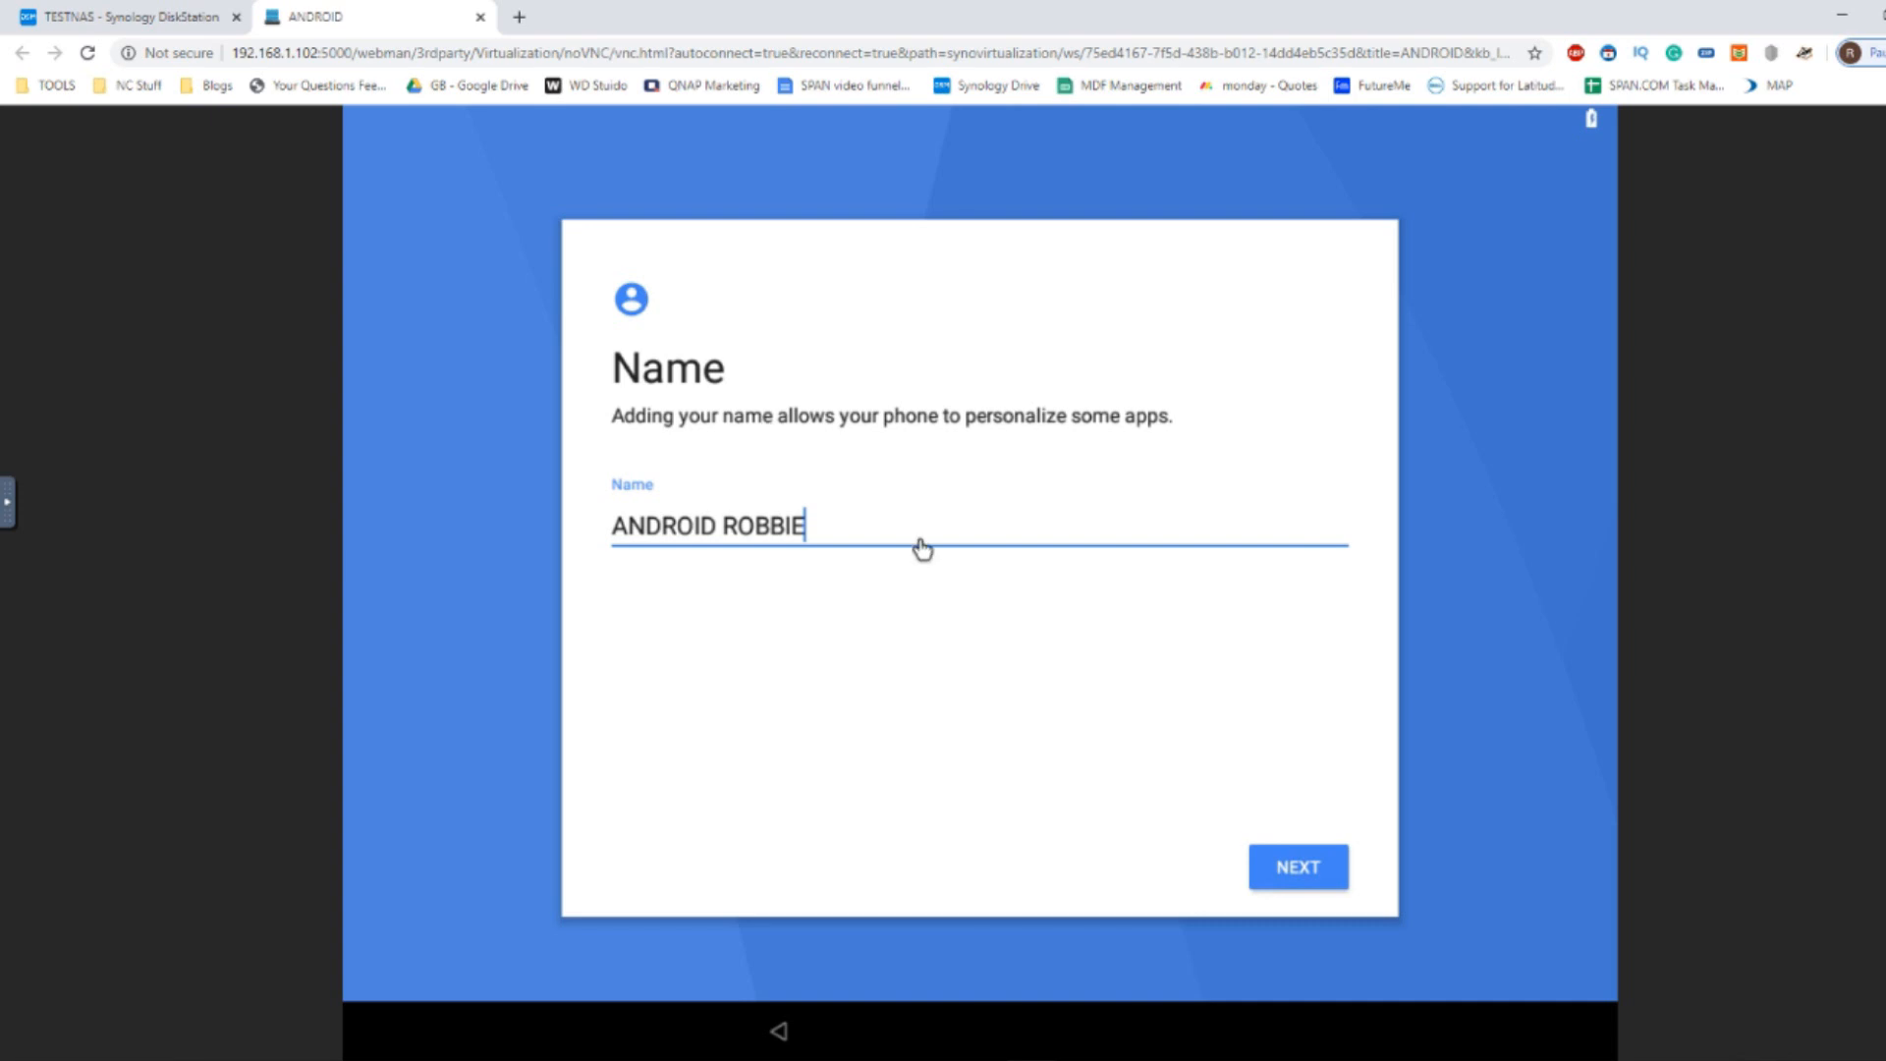
left_click(1297, 867)
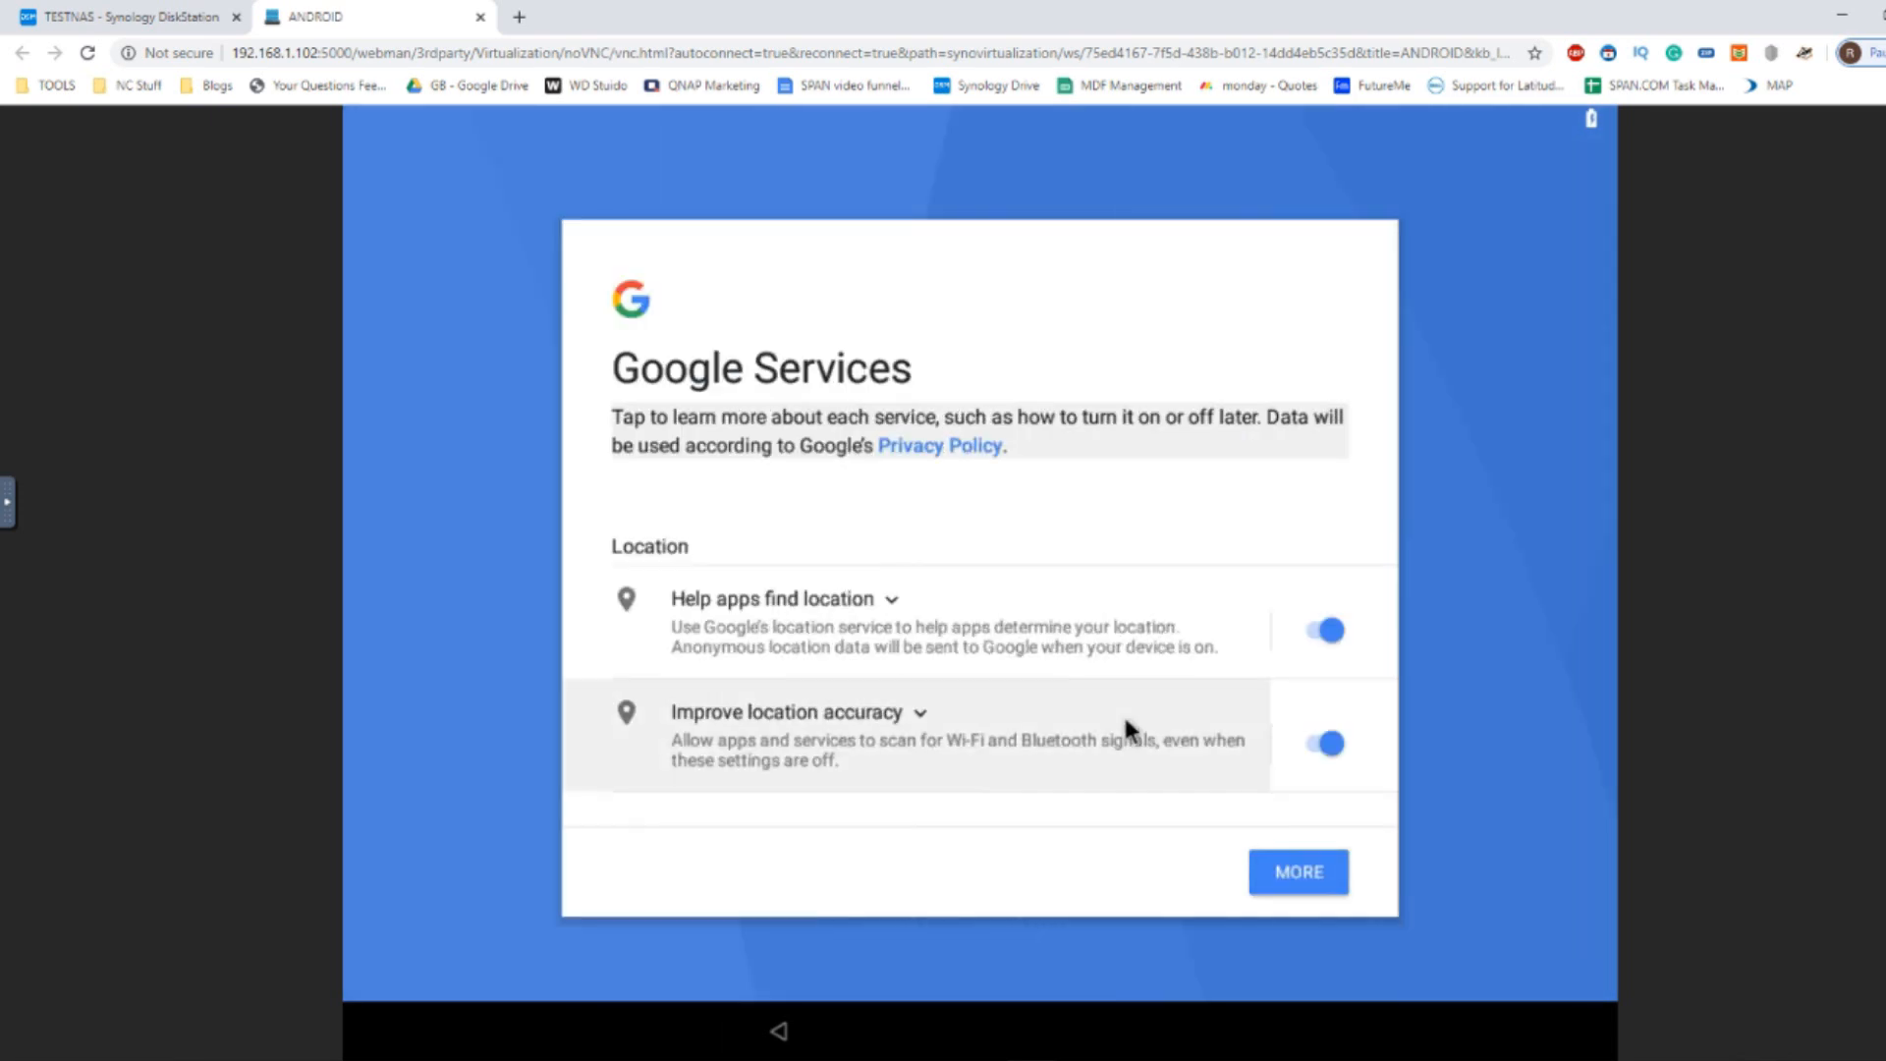
Step: Accept the Google Services terms and decline adding another email account
scroll("down", 3)
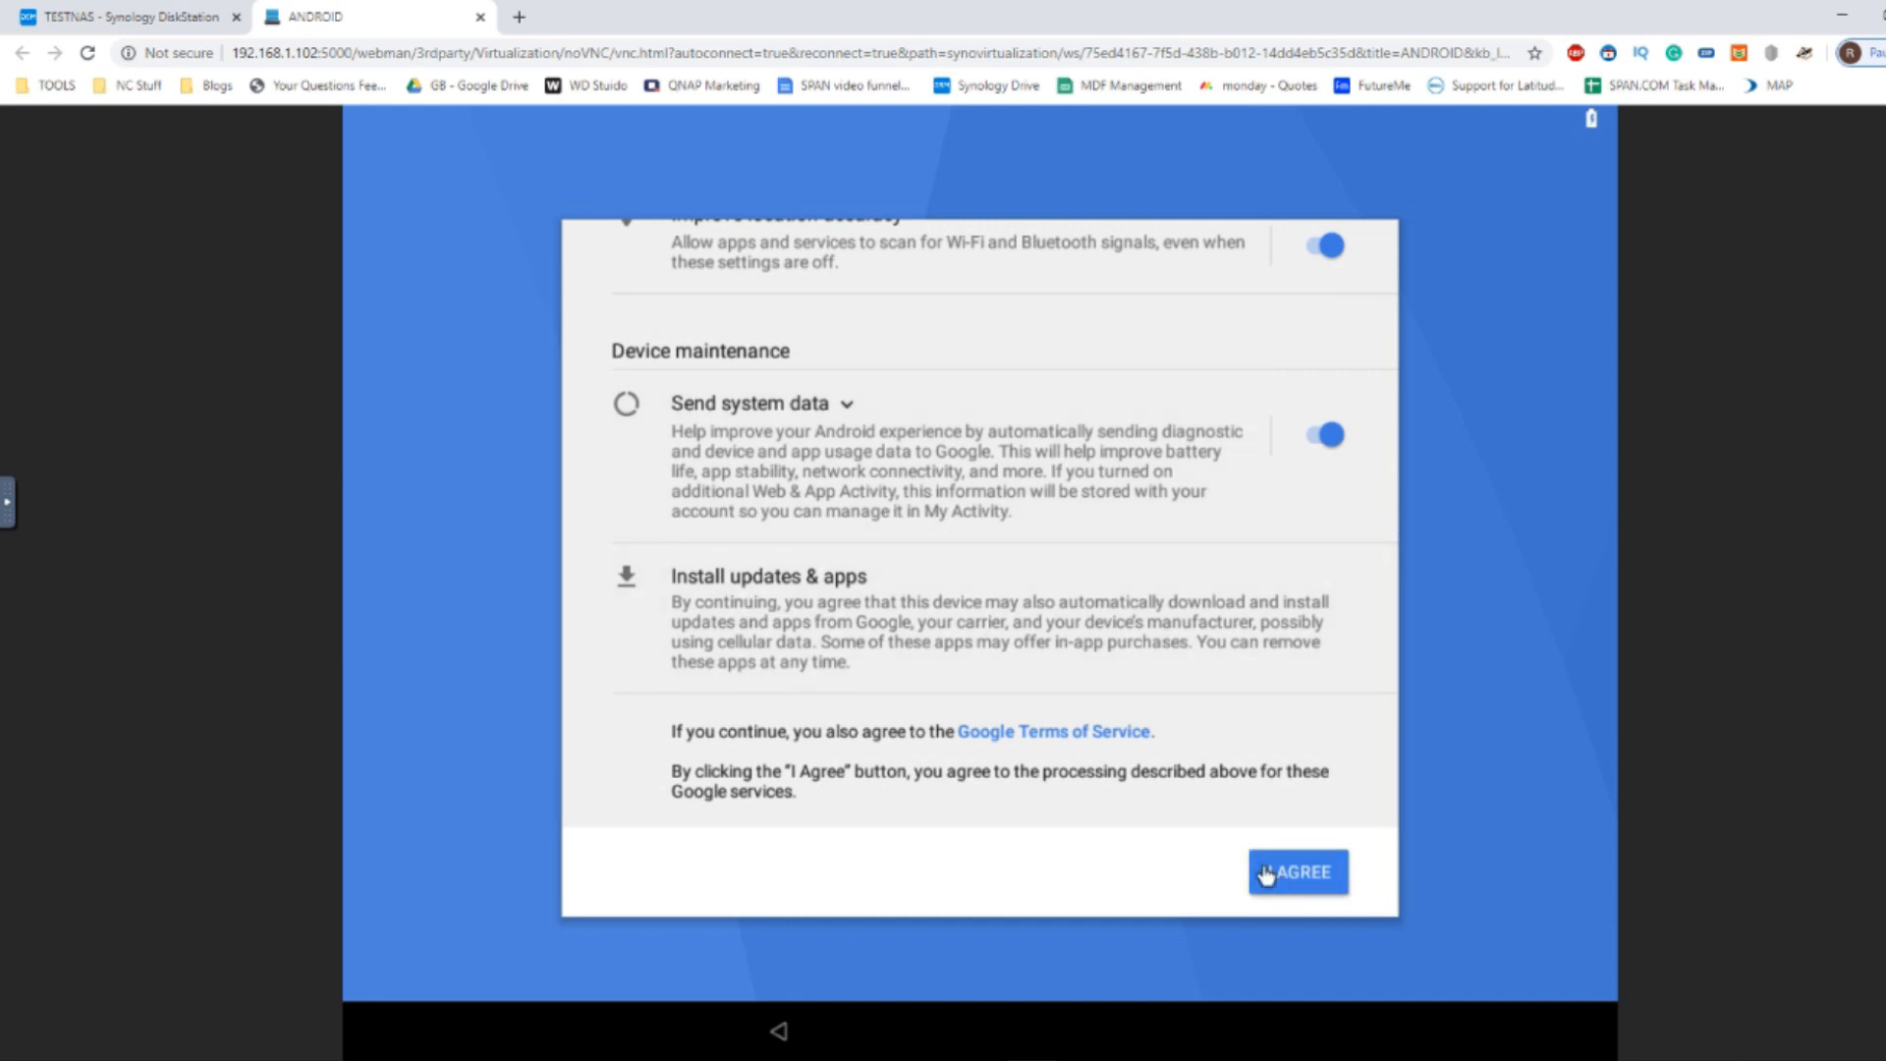
left_click(1297, 872)
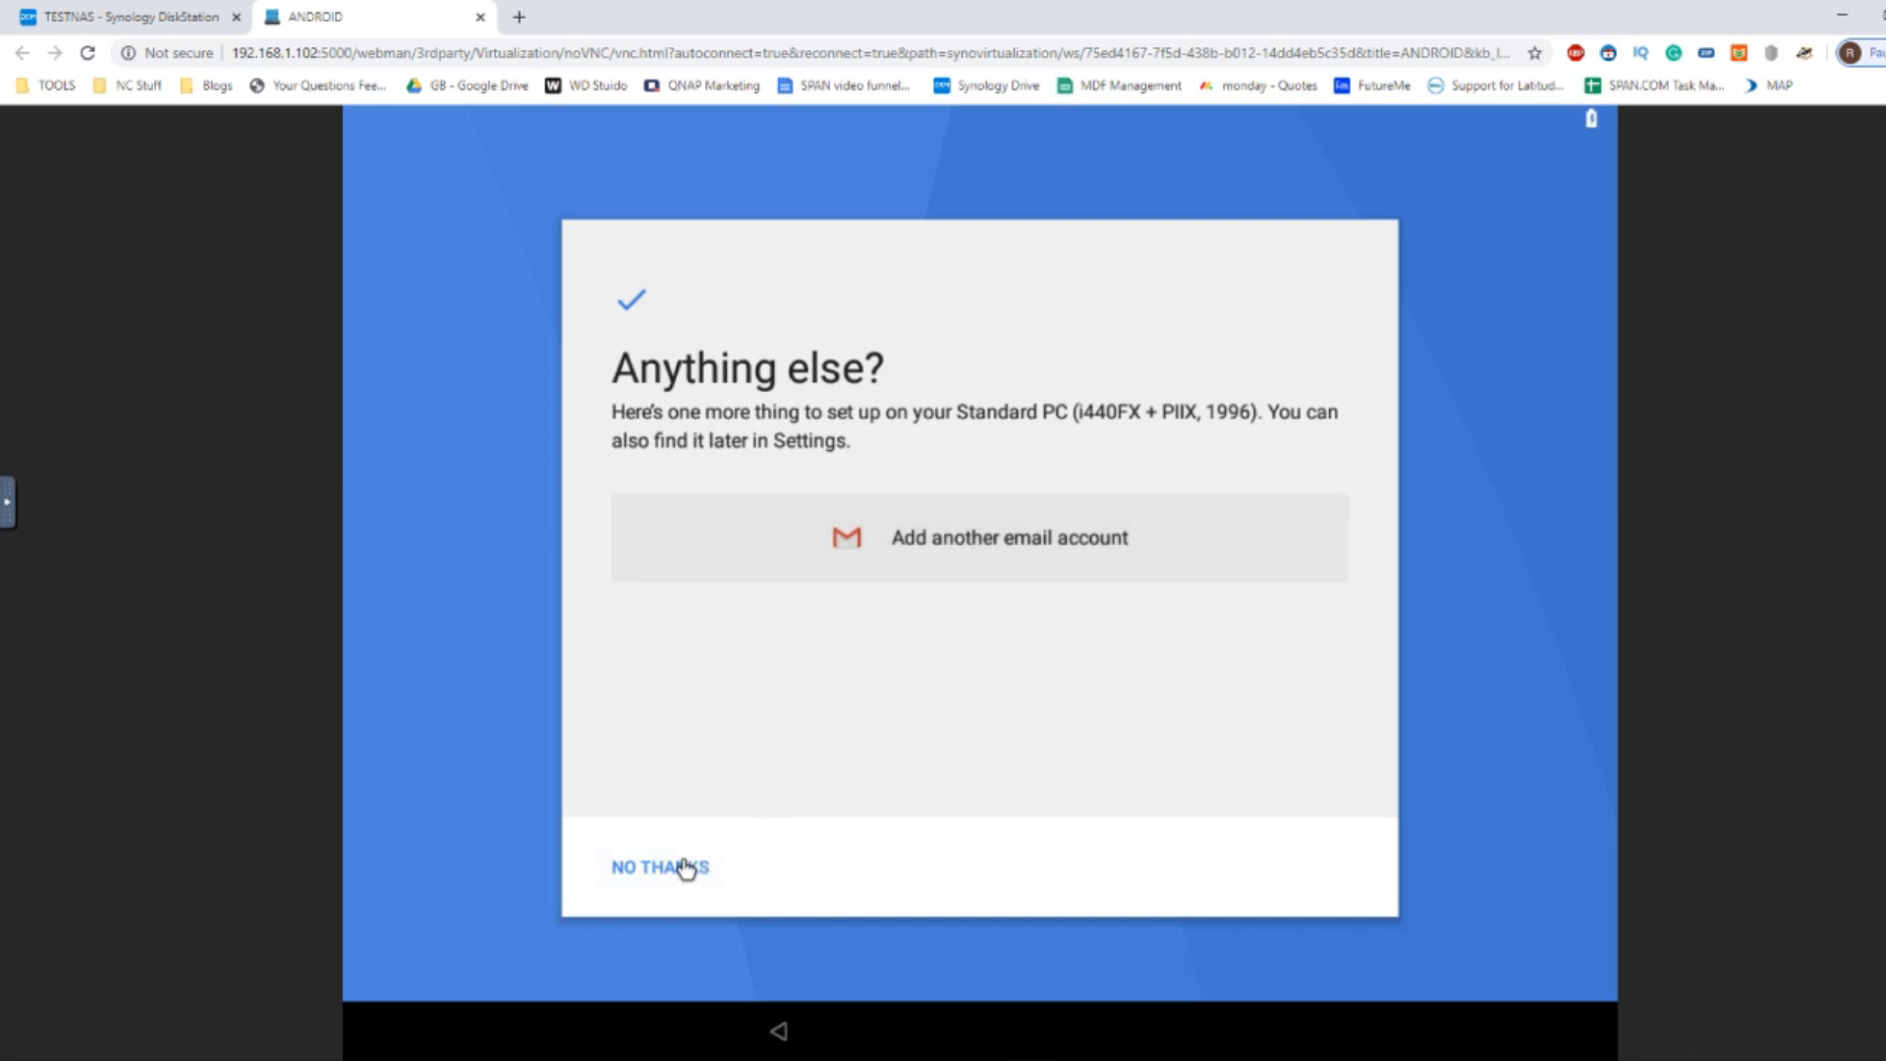
left_click(660, 867)
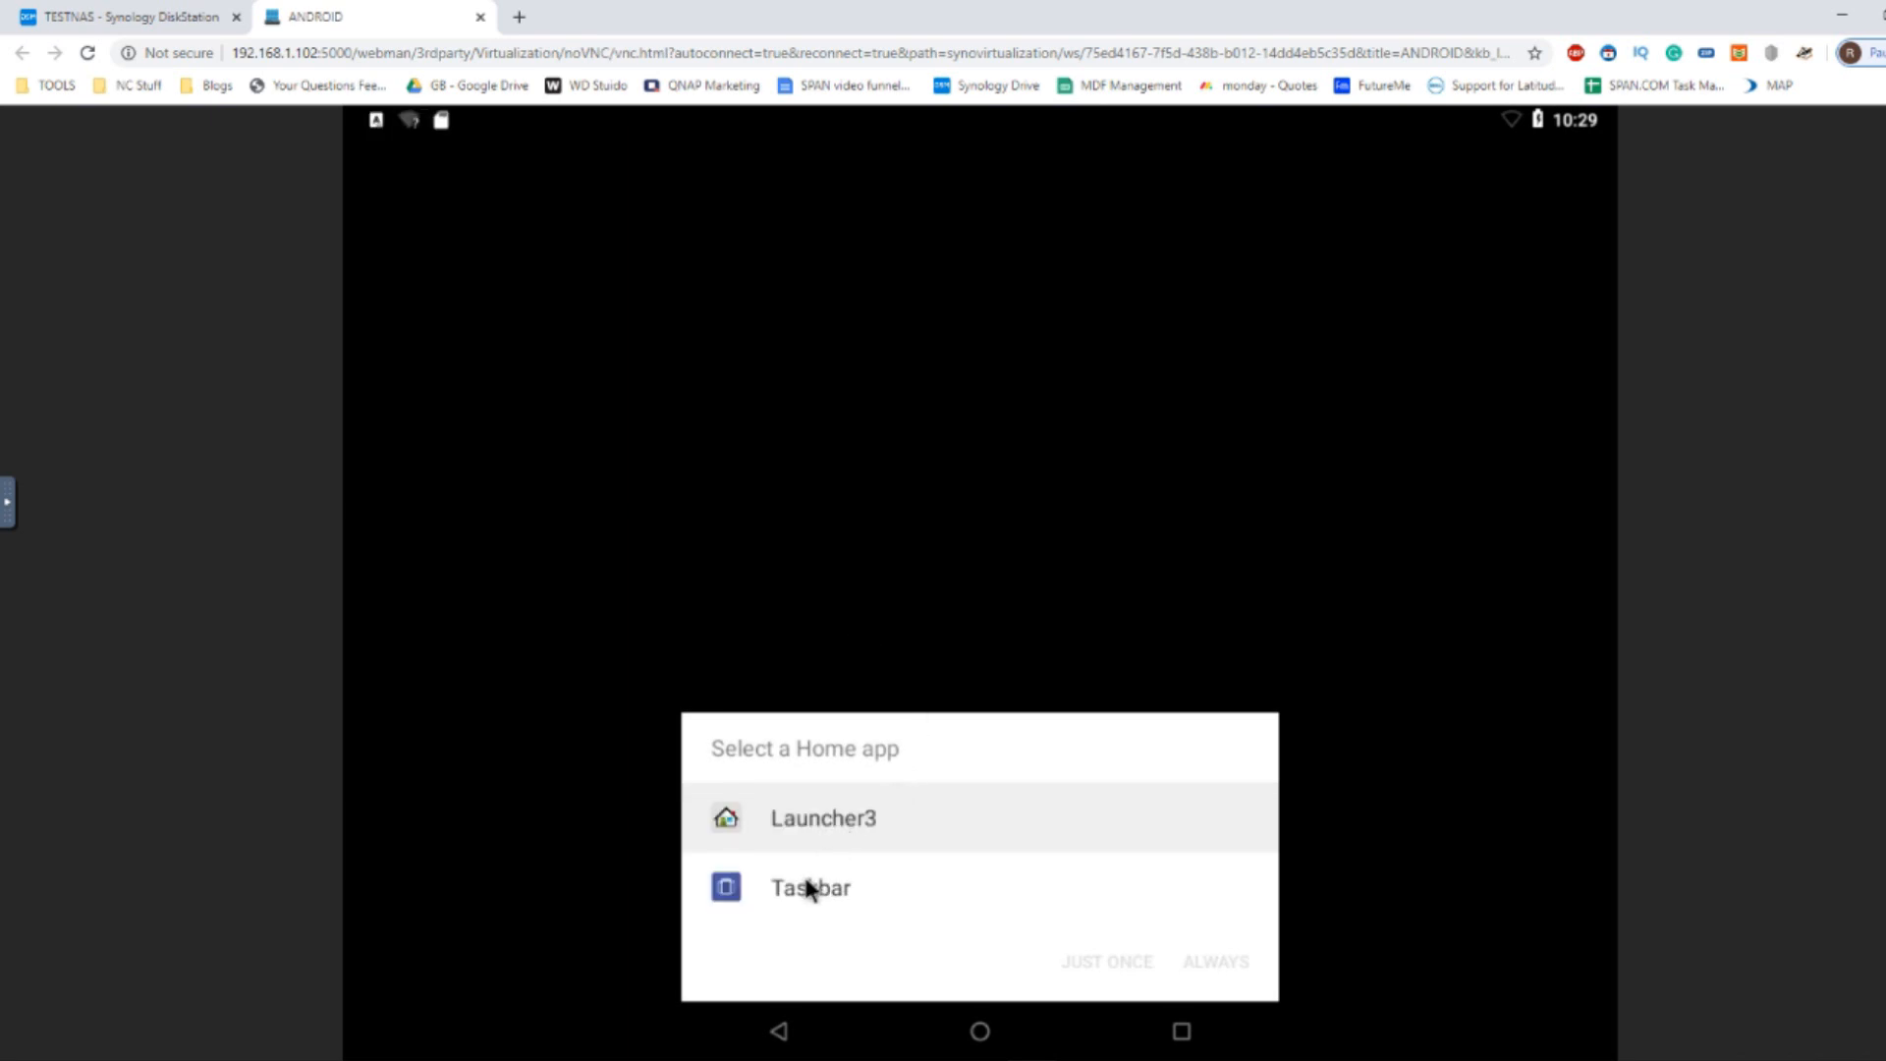
mouse_move(855, 837)
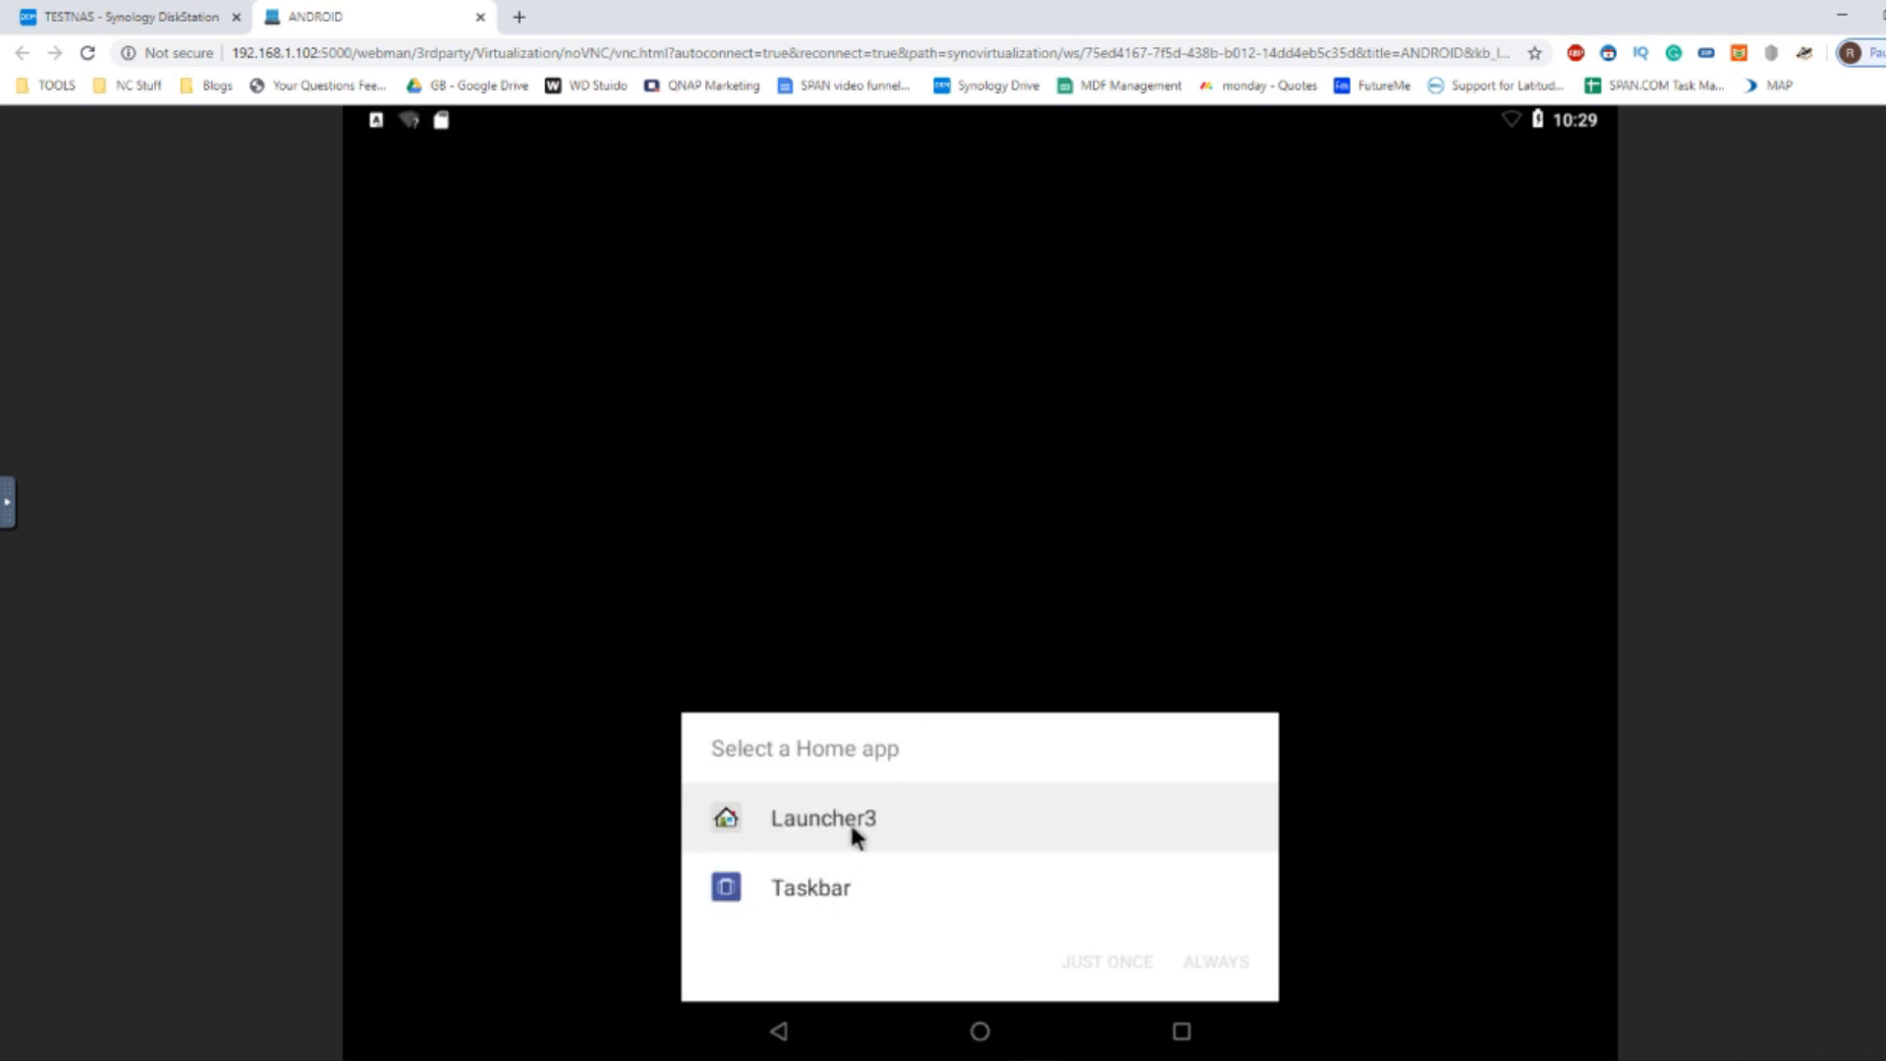
mouse_move(829, 837)
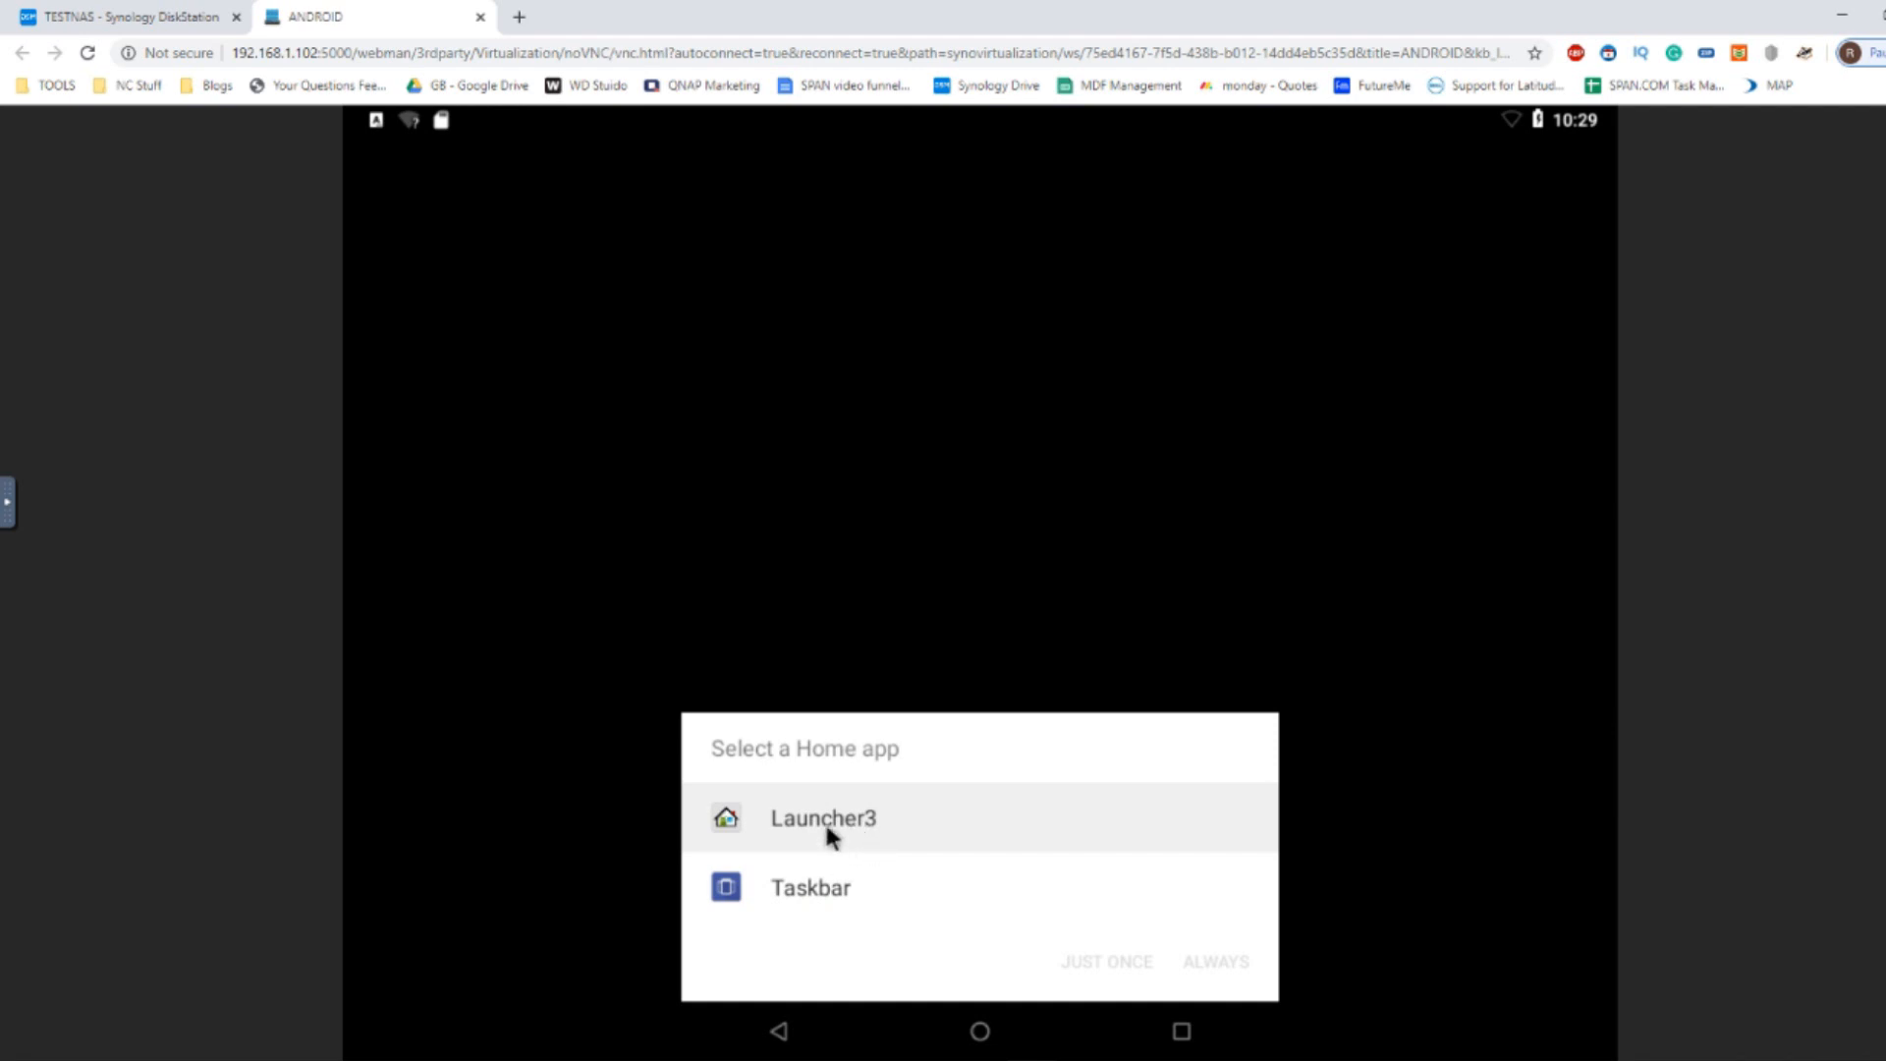
mouse_move(812, 888)
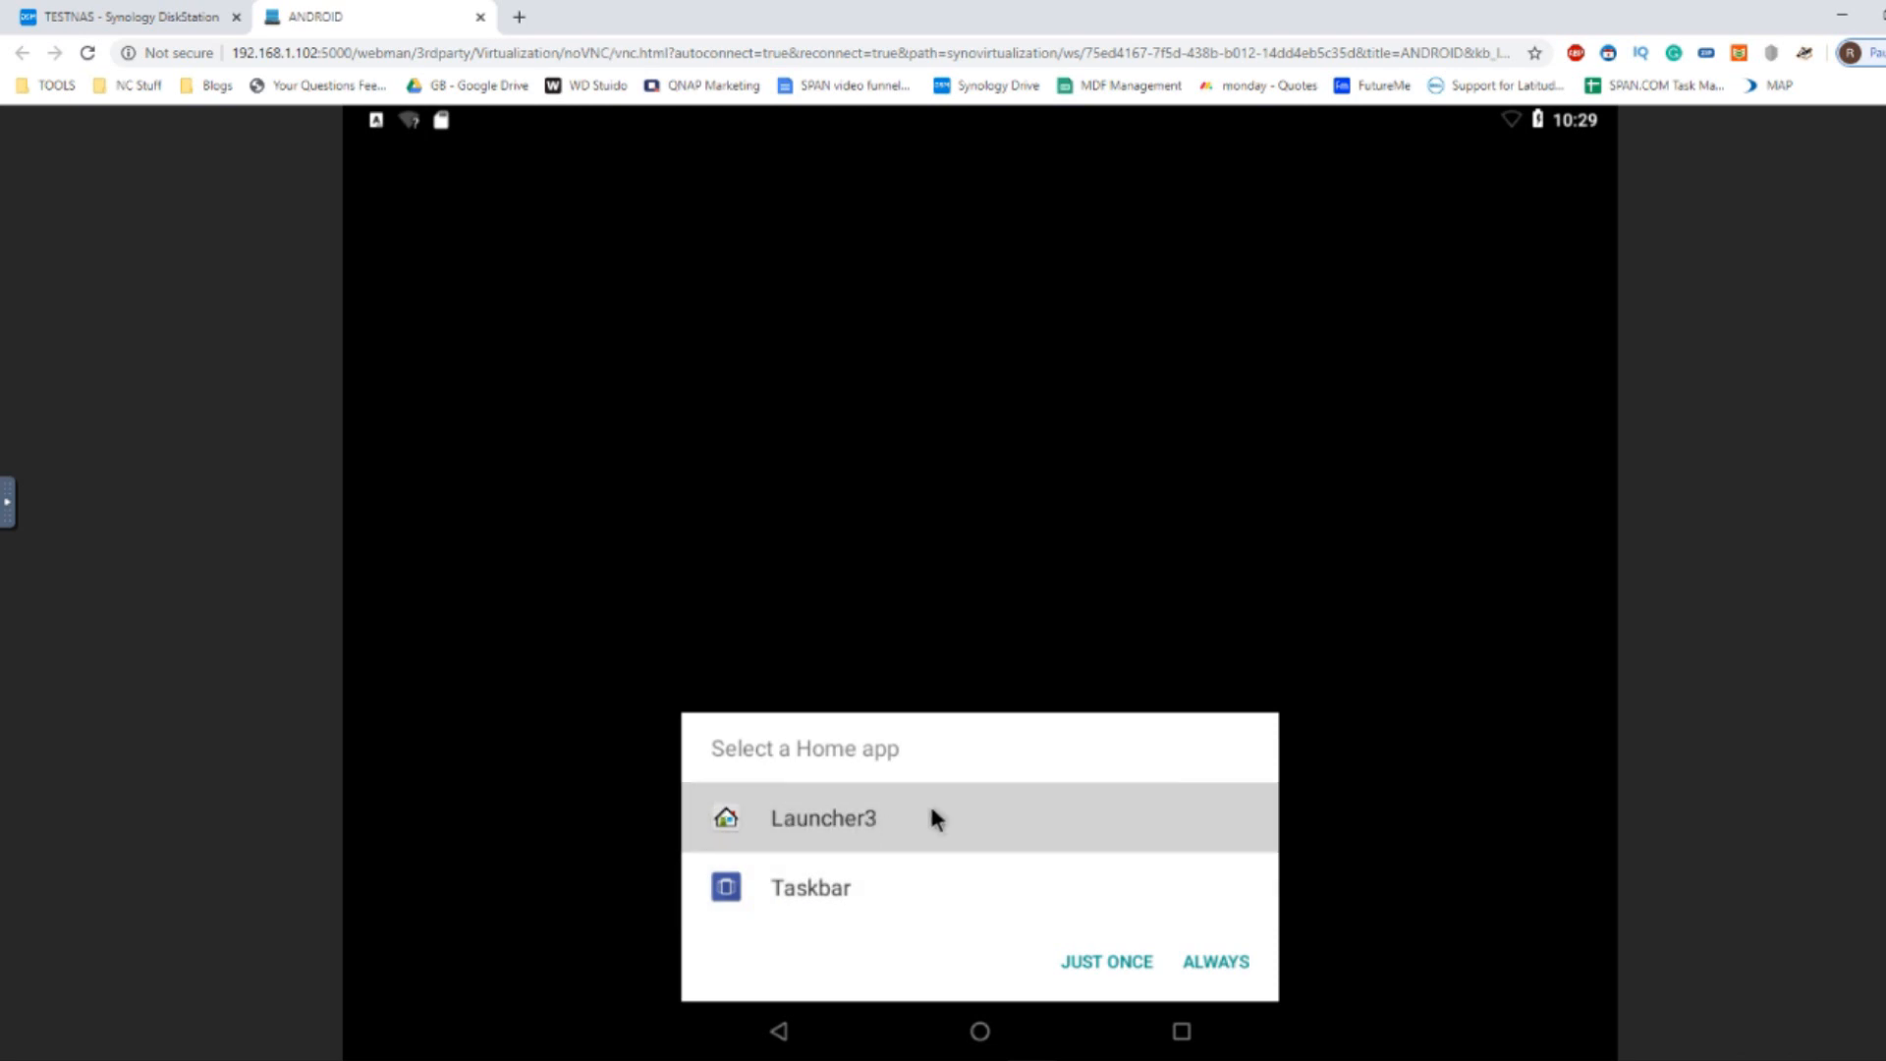
mouse_move(851, 849)
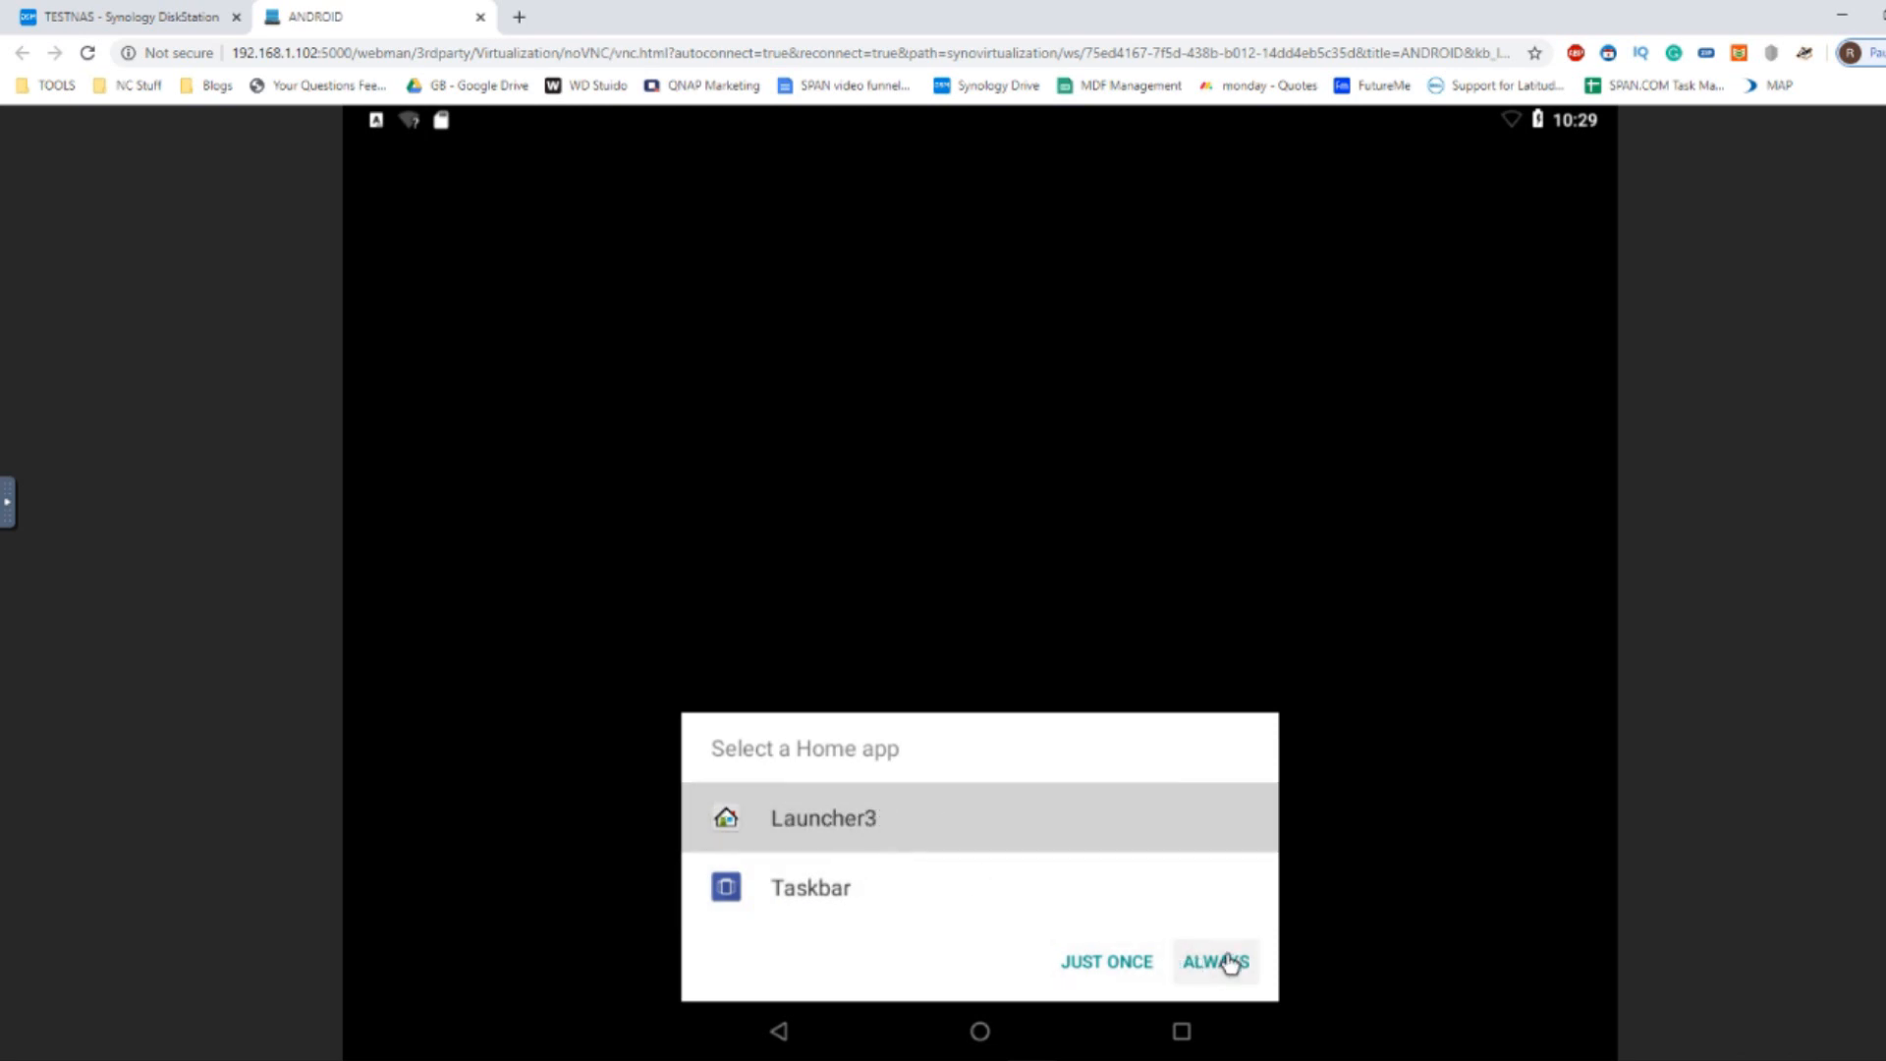
Step: Always use Launcher3 as the home app, then check ANDROID running in DiskStation
left_click(1215, 960)
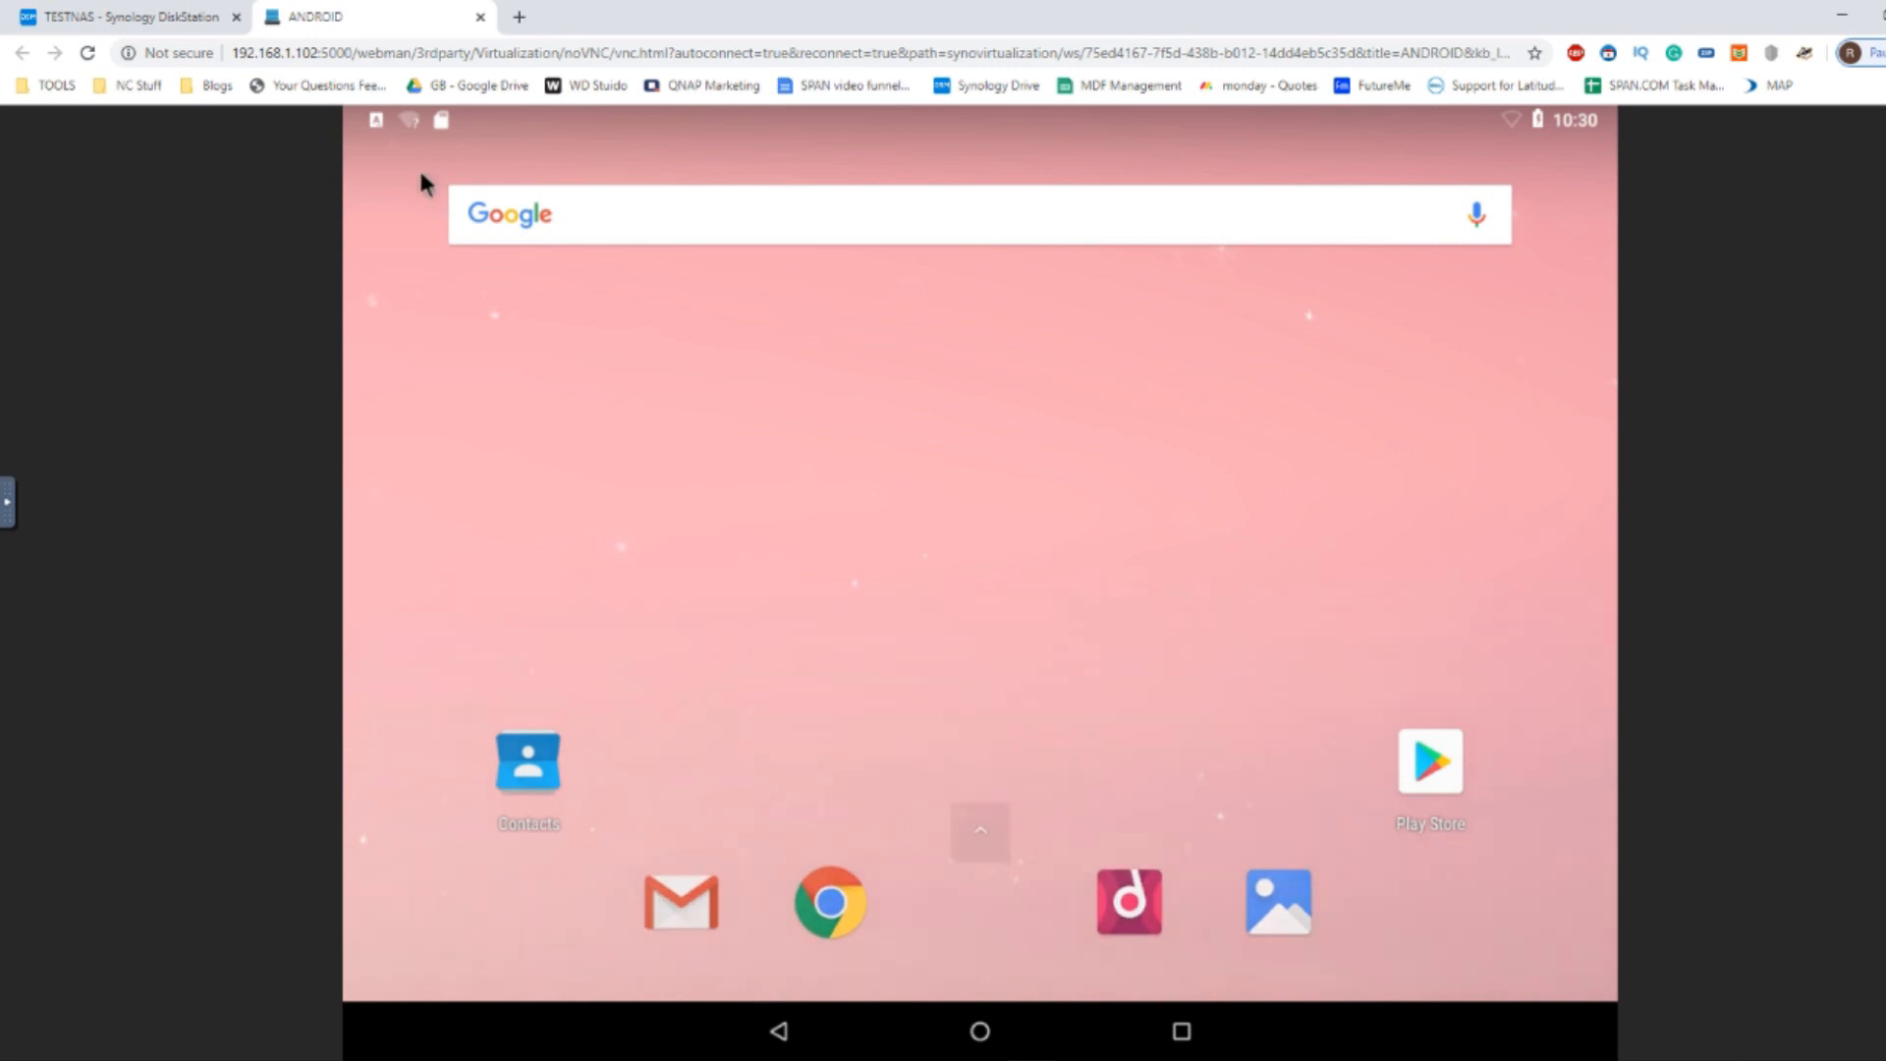
left_click(125, 16)
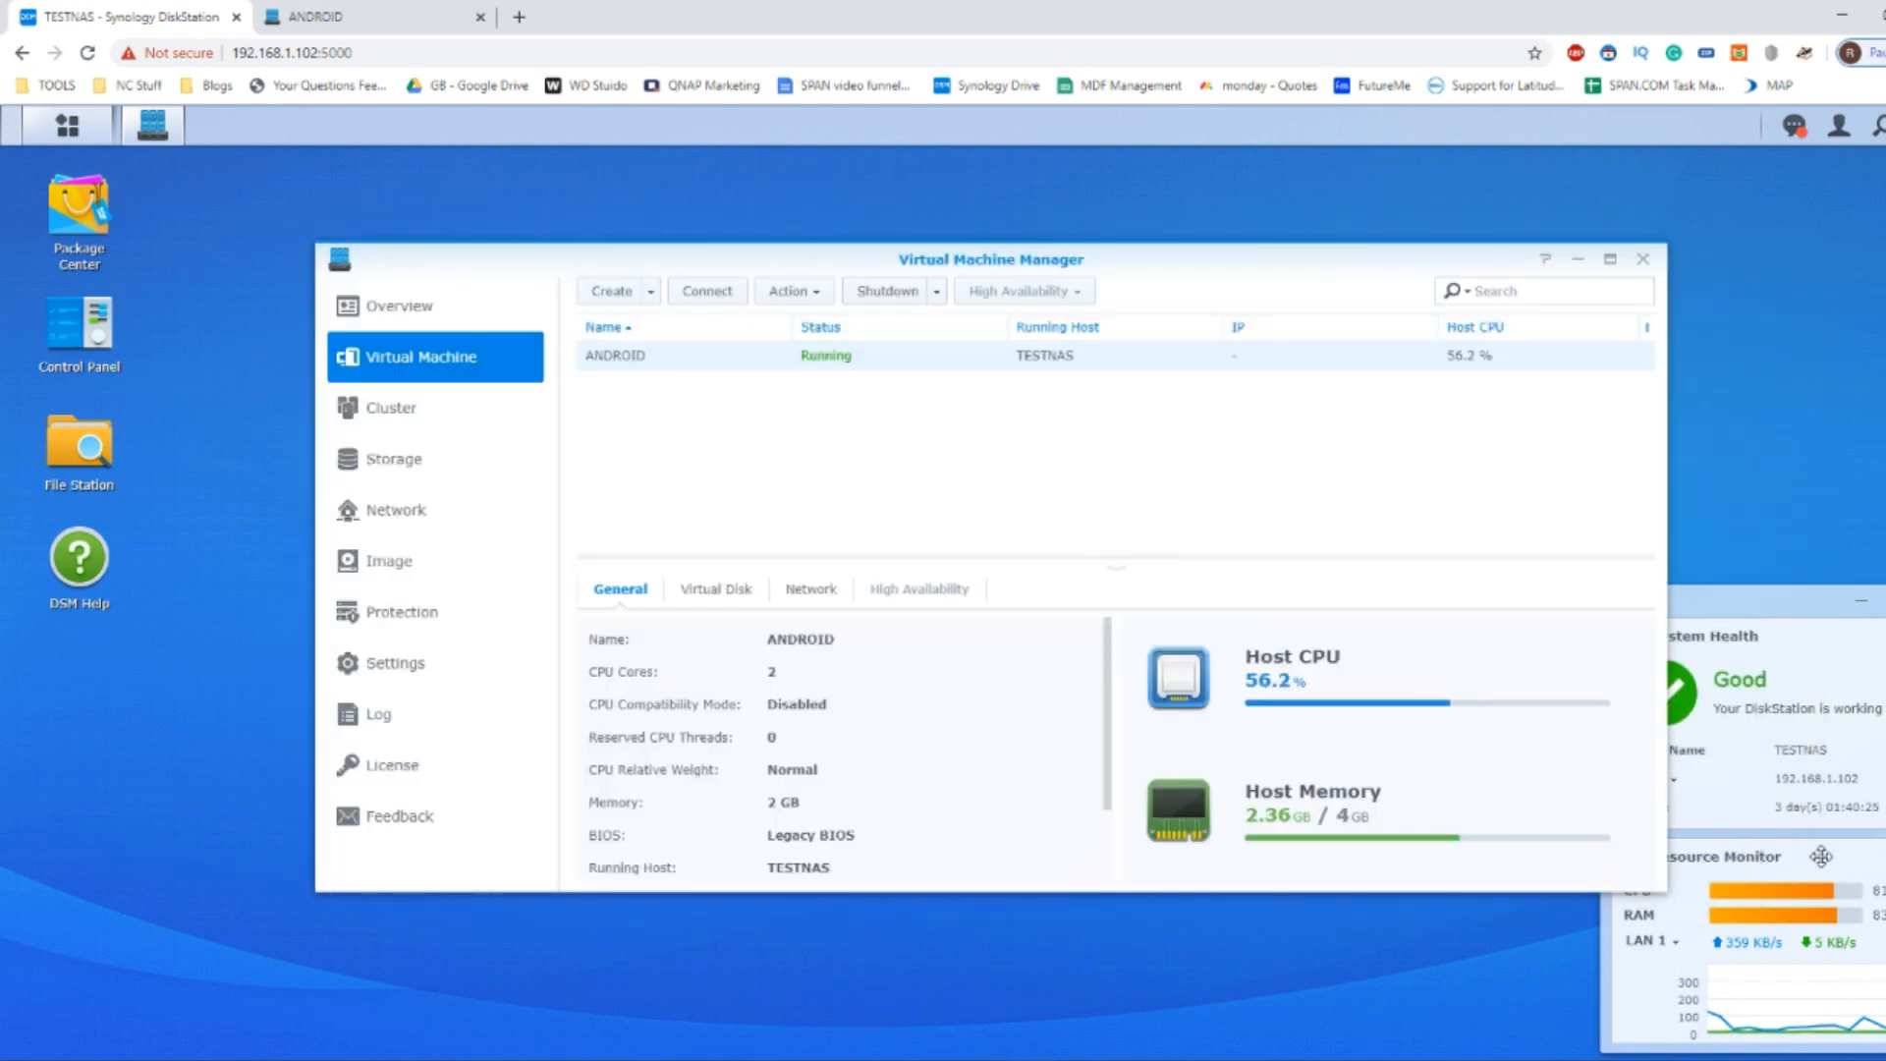
mouse_move(1786, 888)
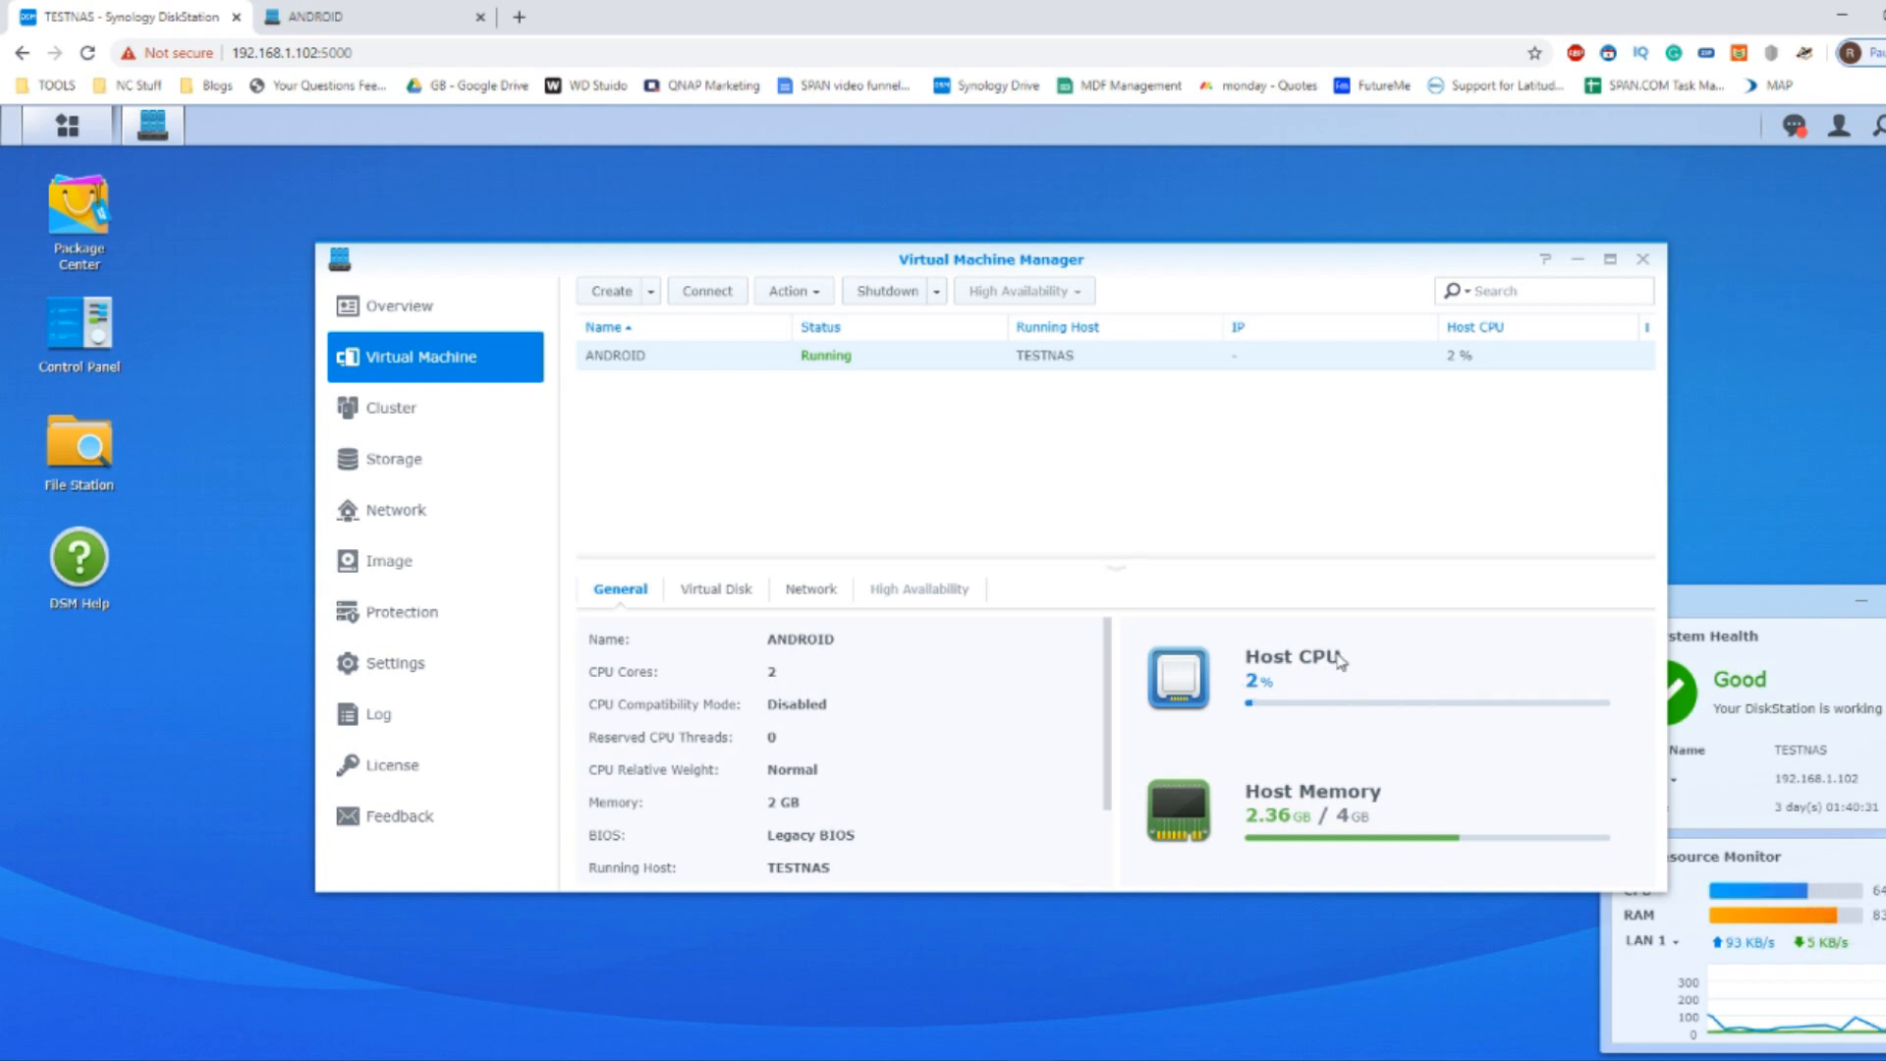
mouse_move(1387, 650)
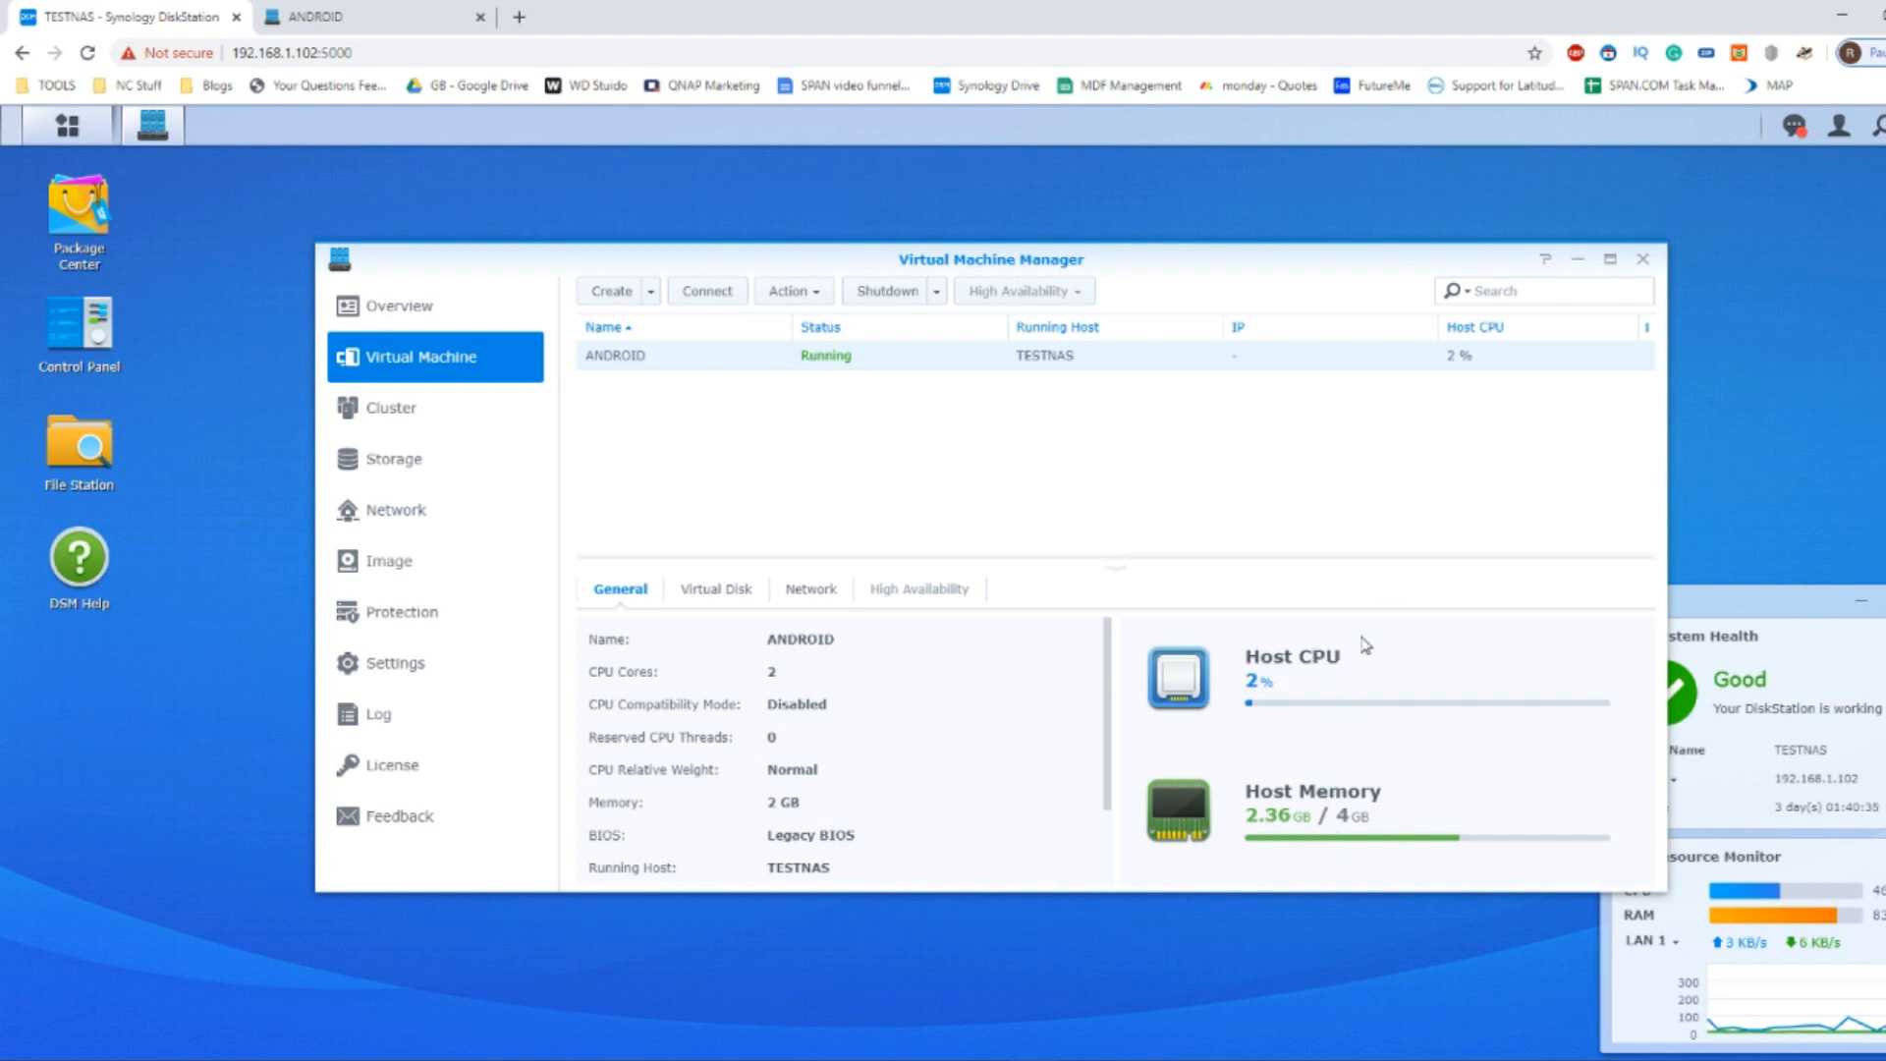
mouse_move(656, 120)
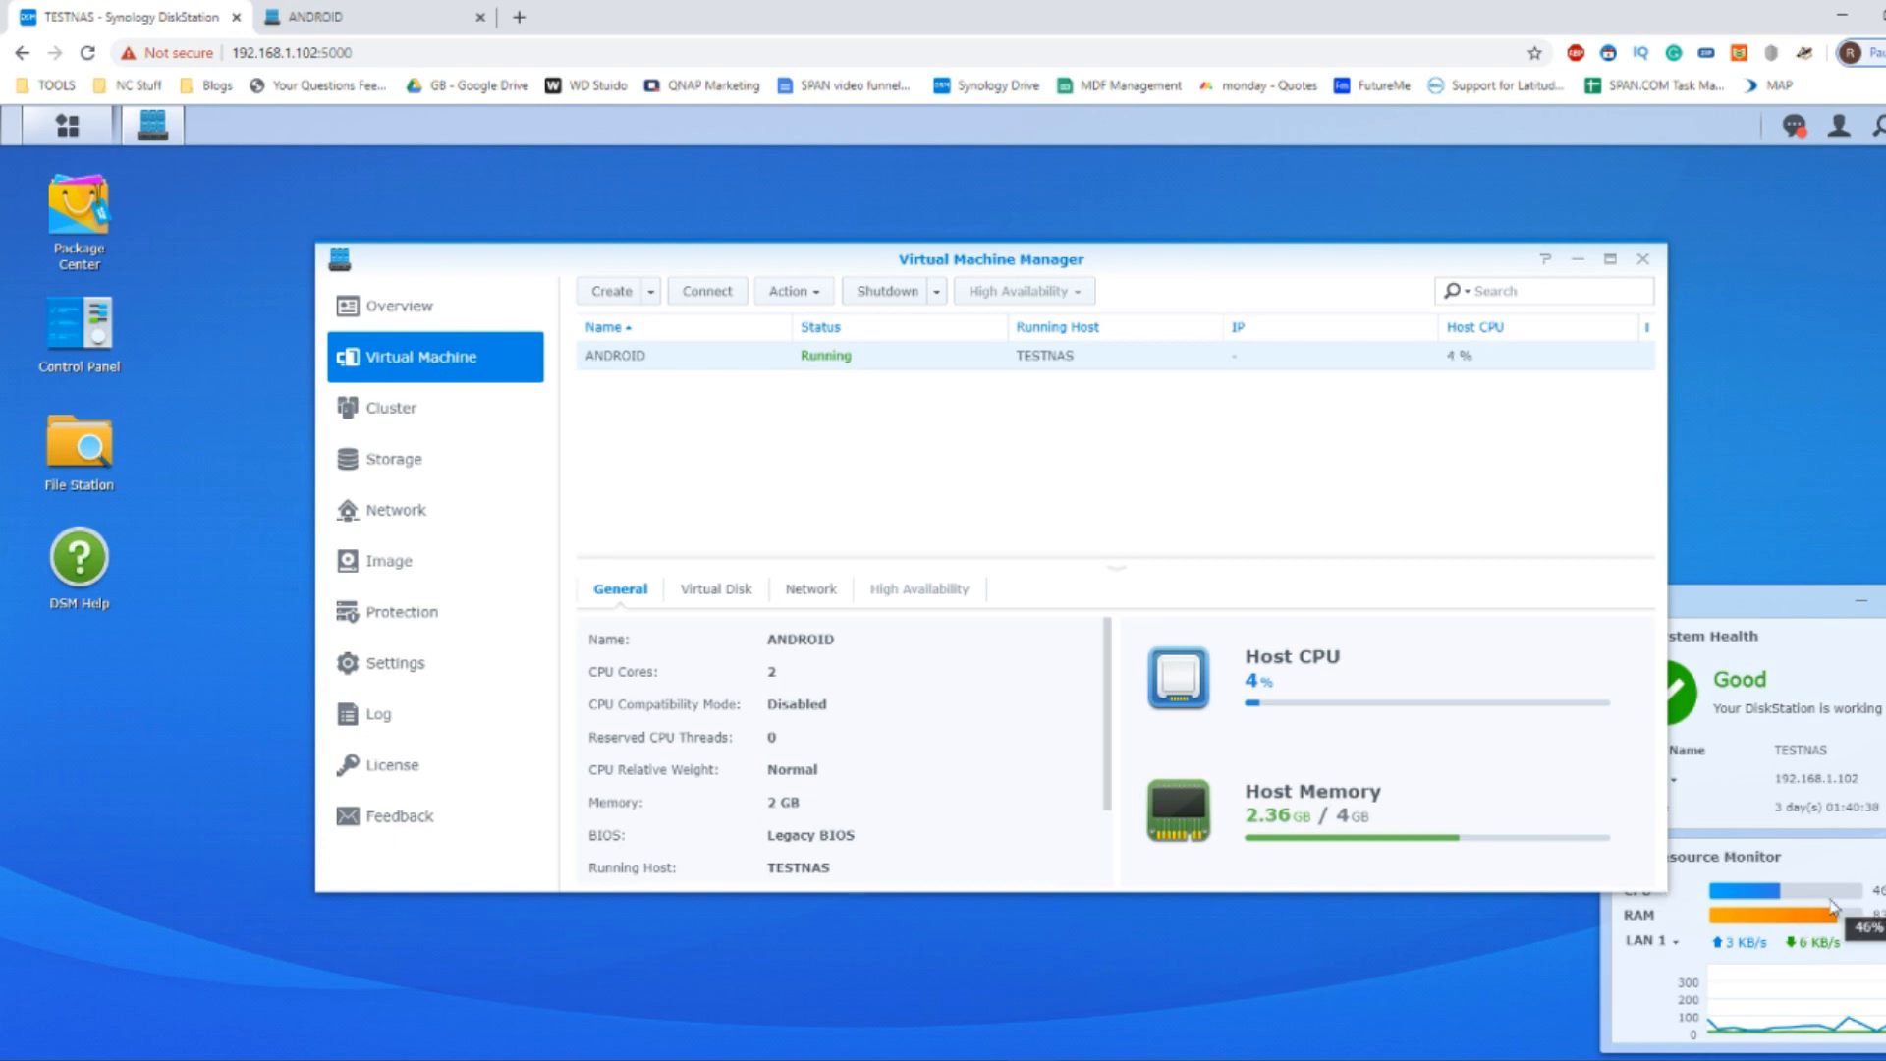
left_click(336, 18)
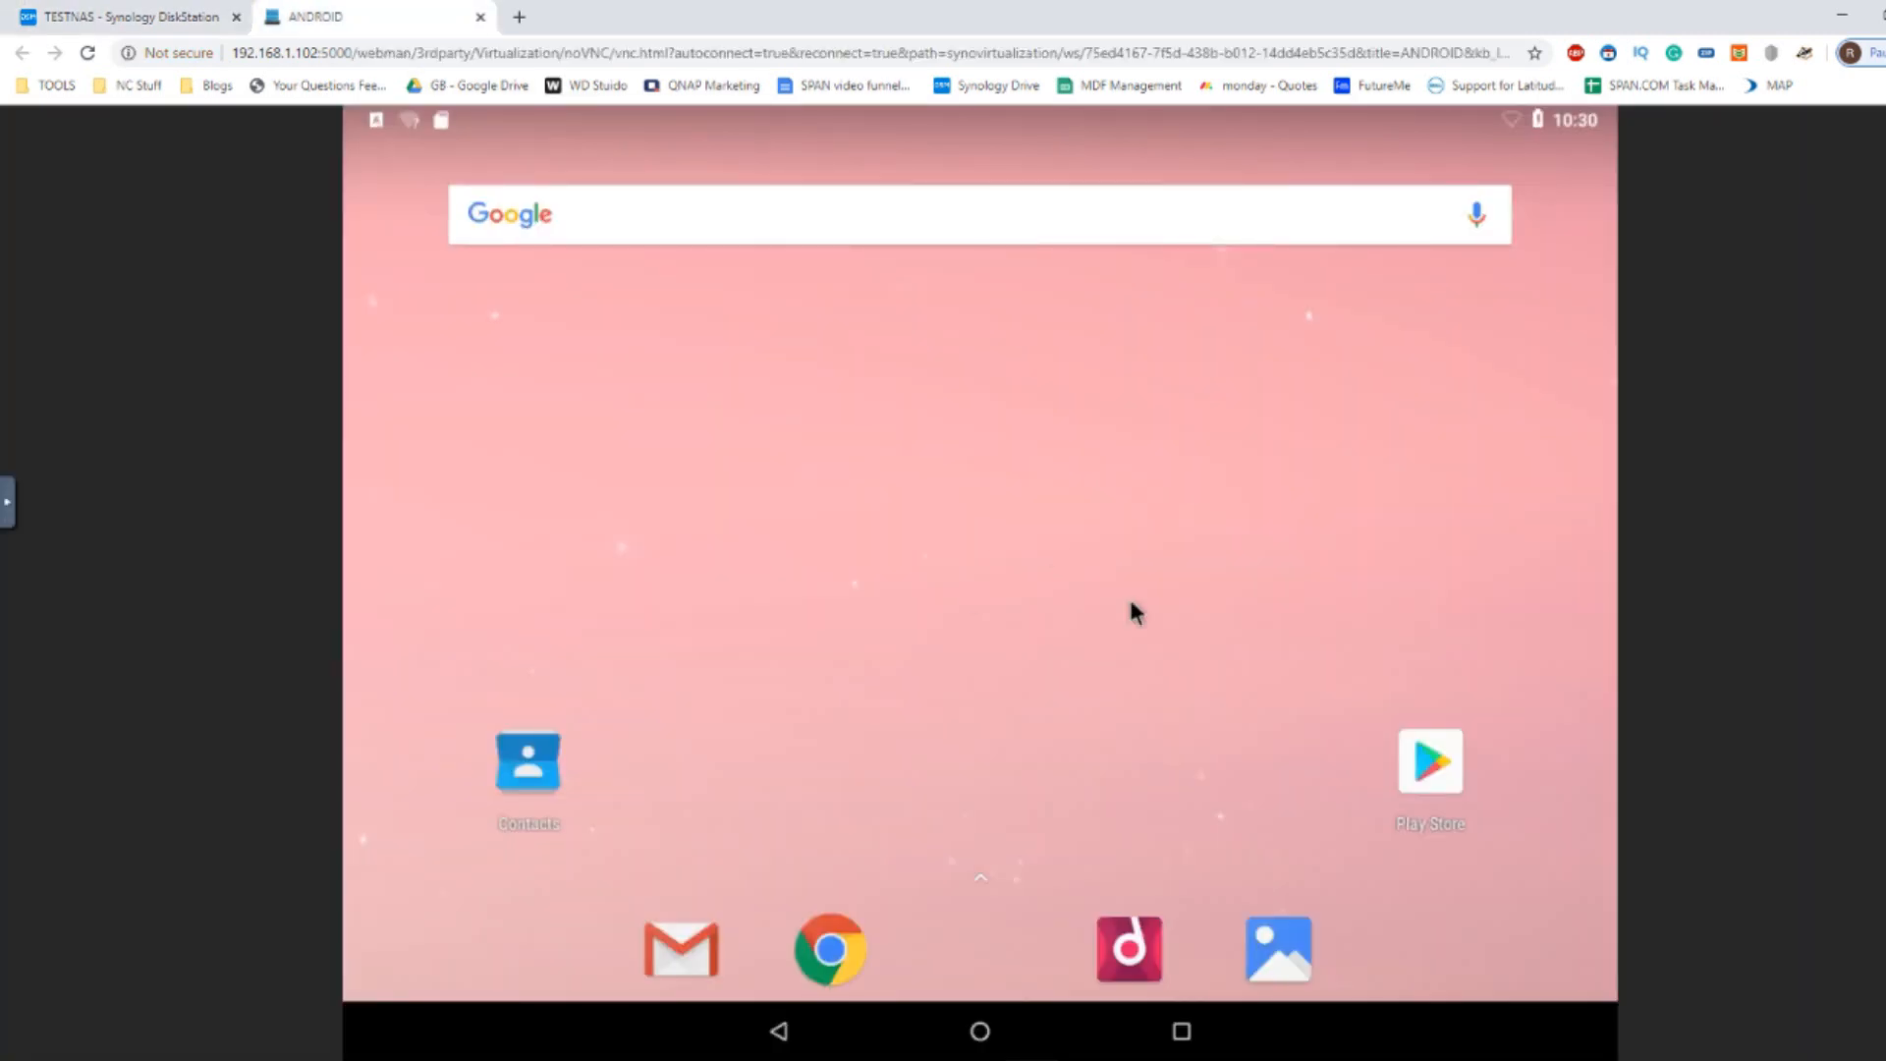
mouse_move(1021, 890)
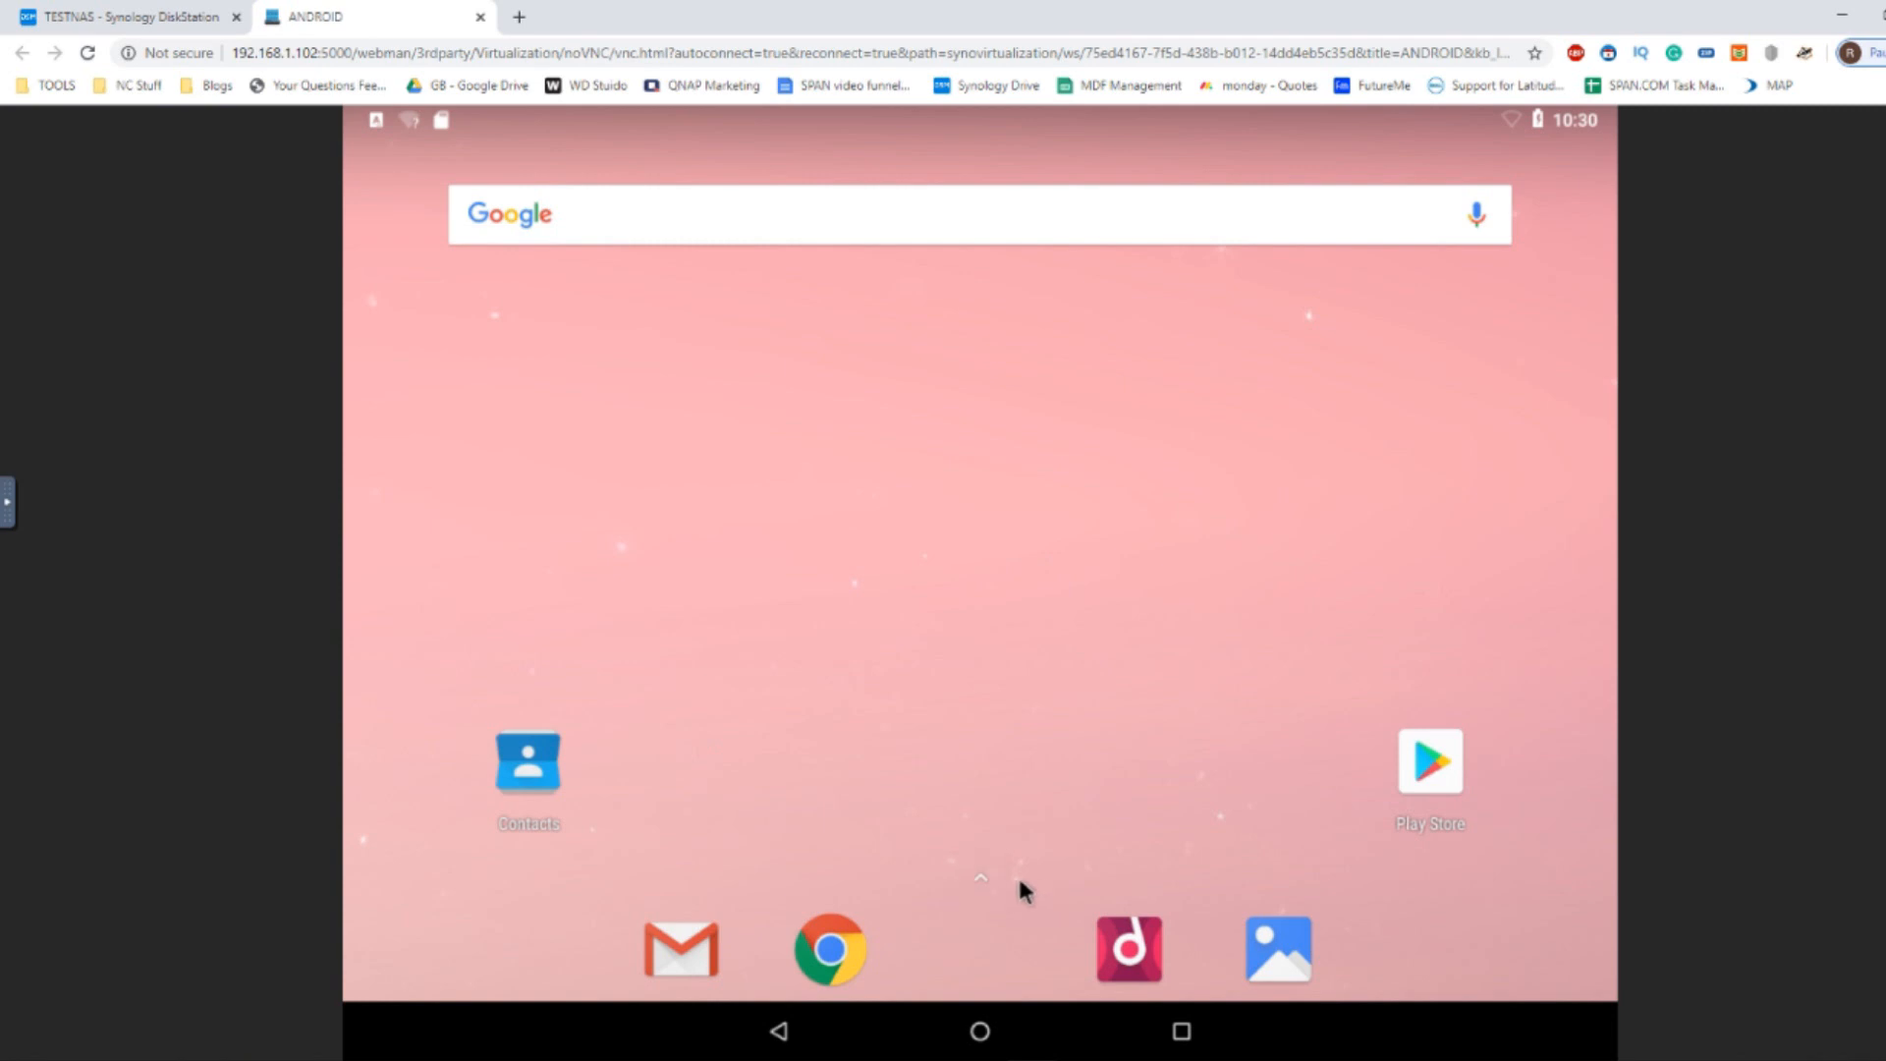